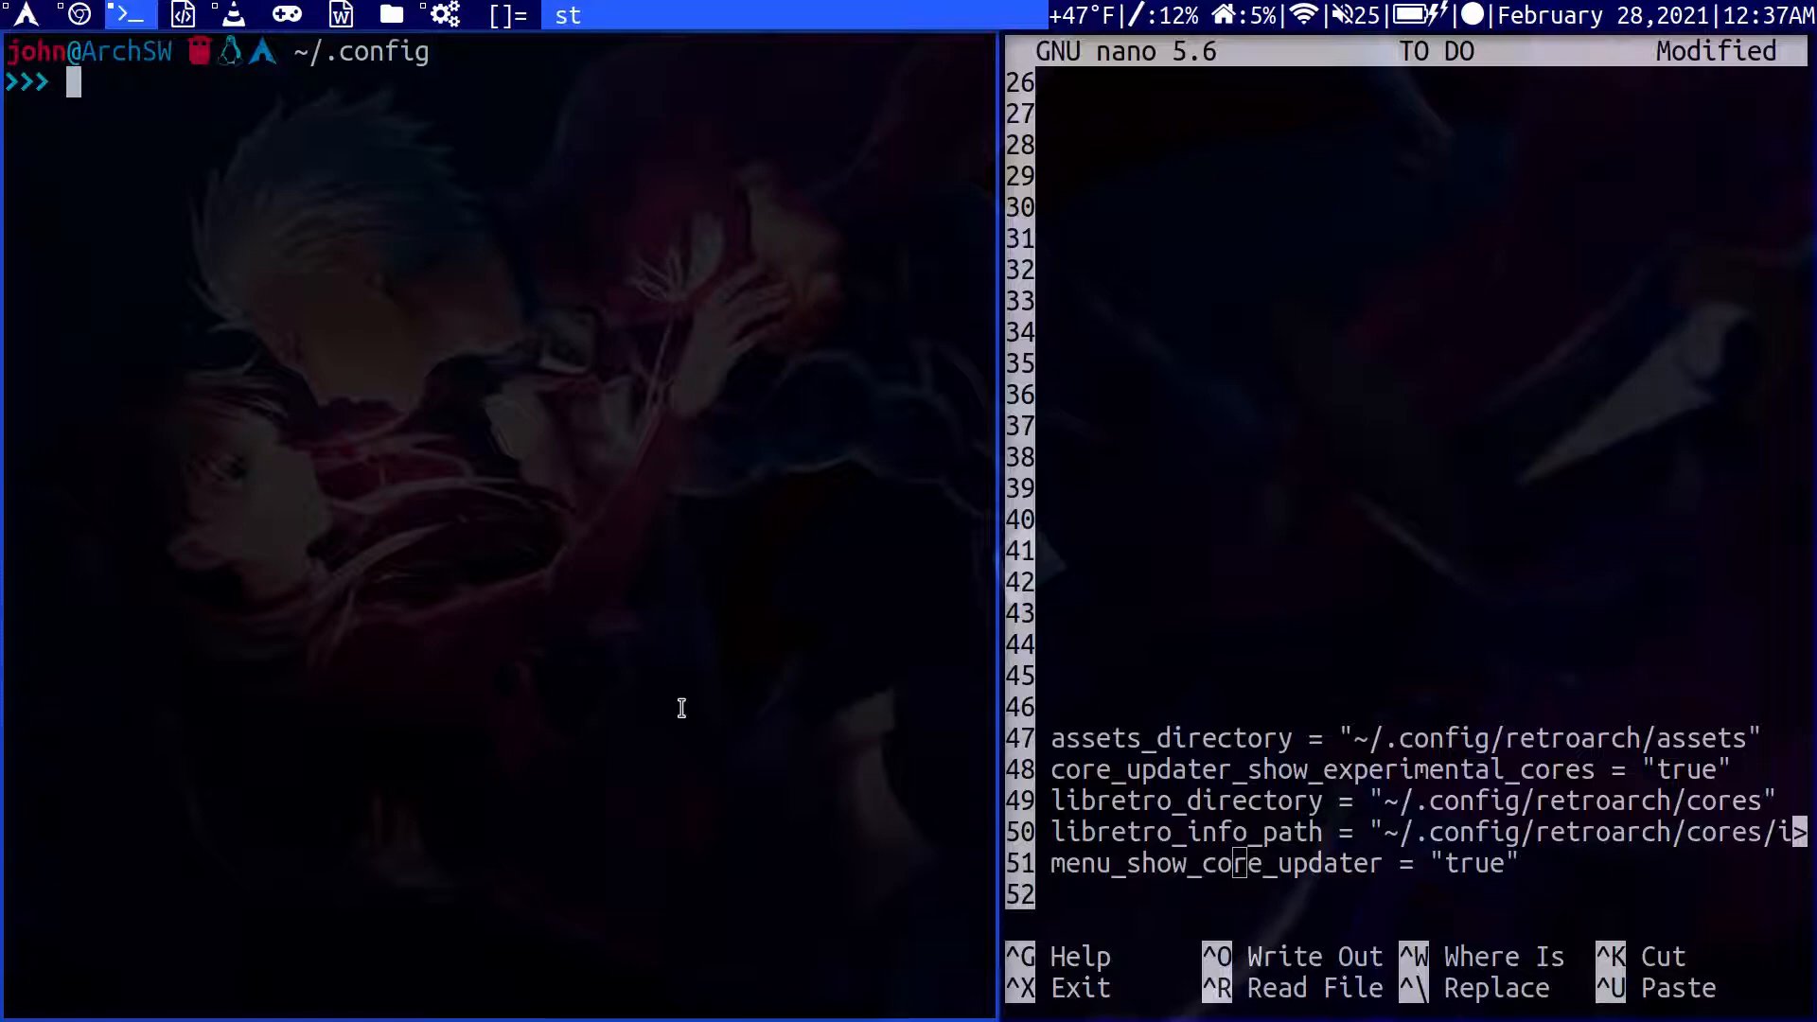
Run 'sudo pacman -S retroarch' and submit the sudo password, retrying after a failure.
type("sudo")
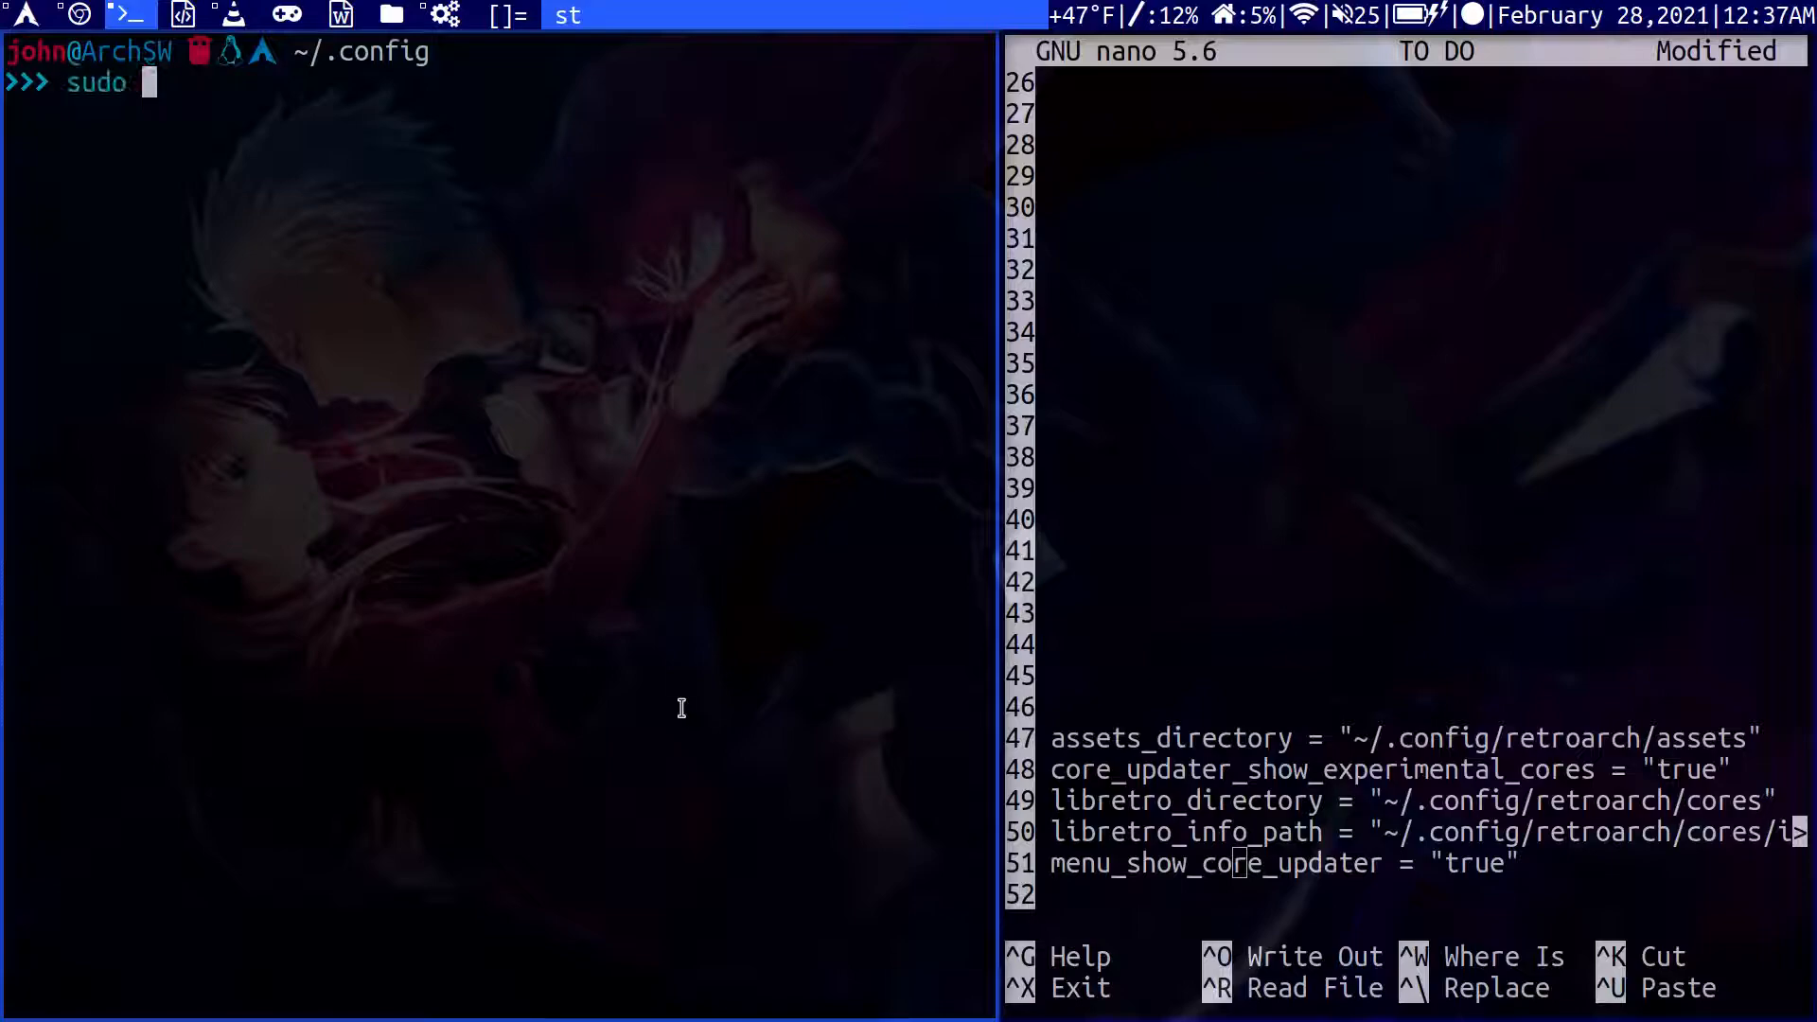
type("pacman -S")
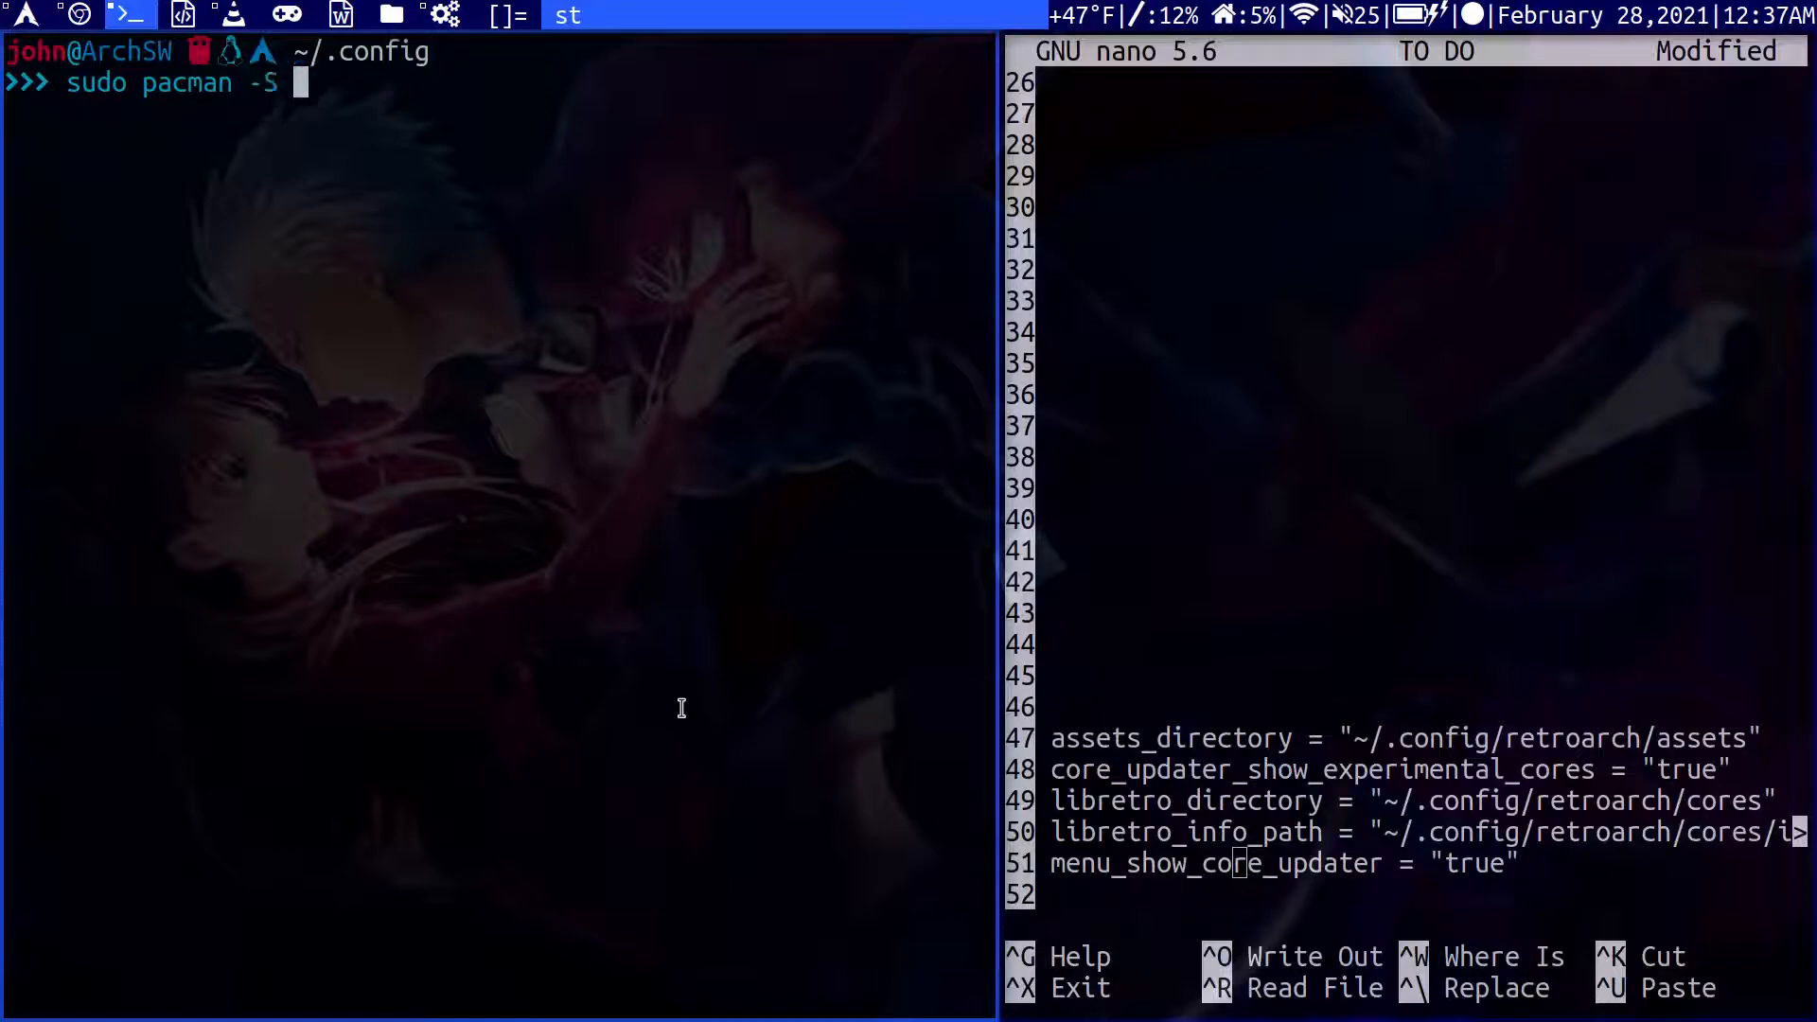
type("retr")
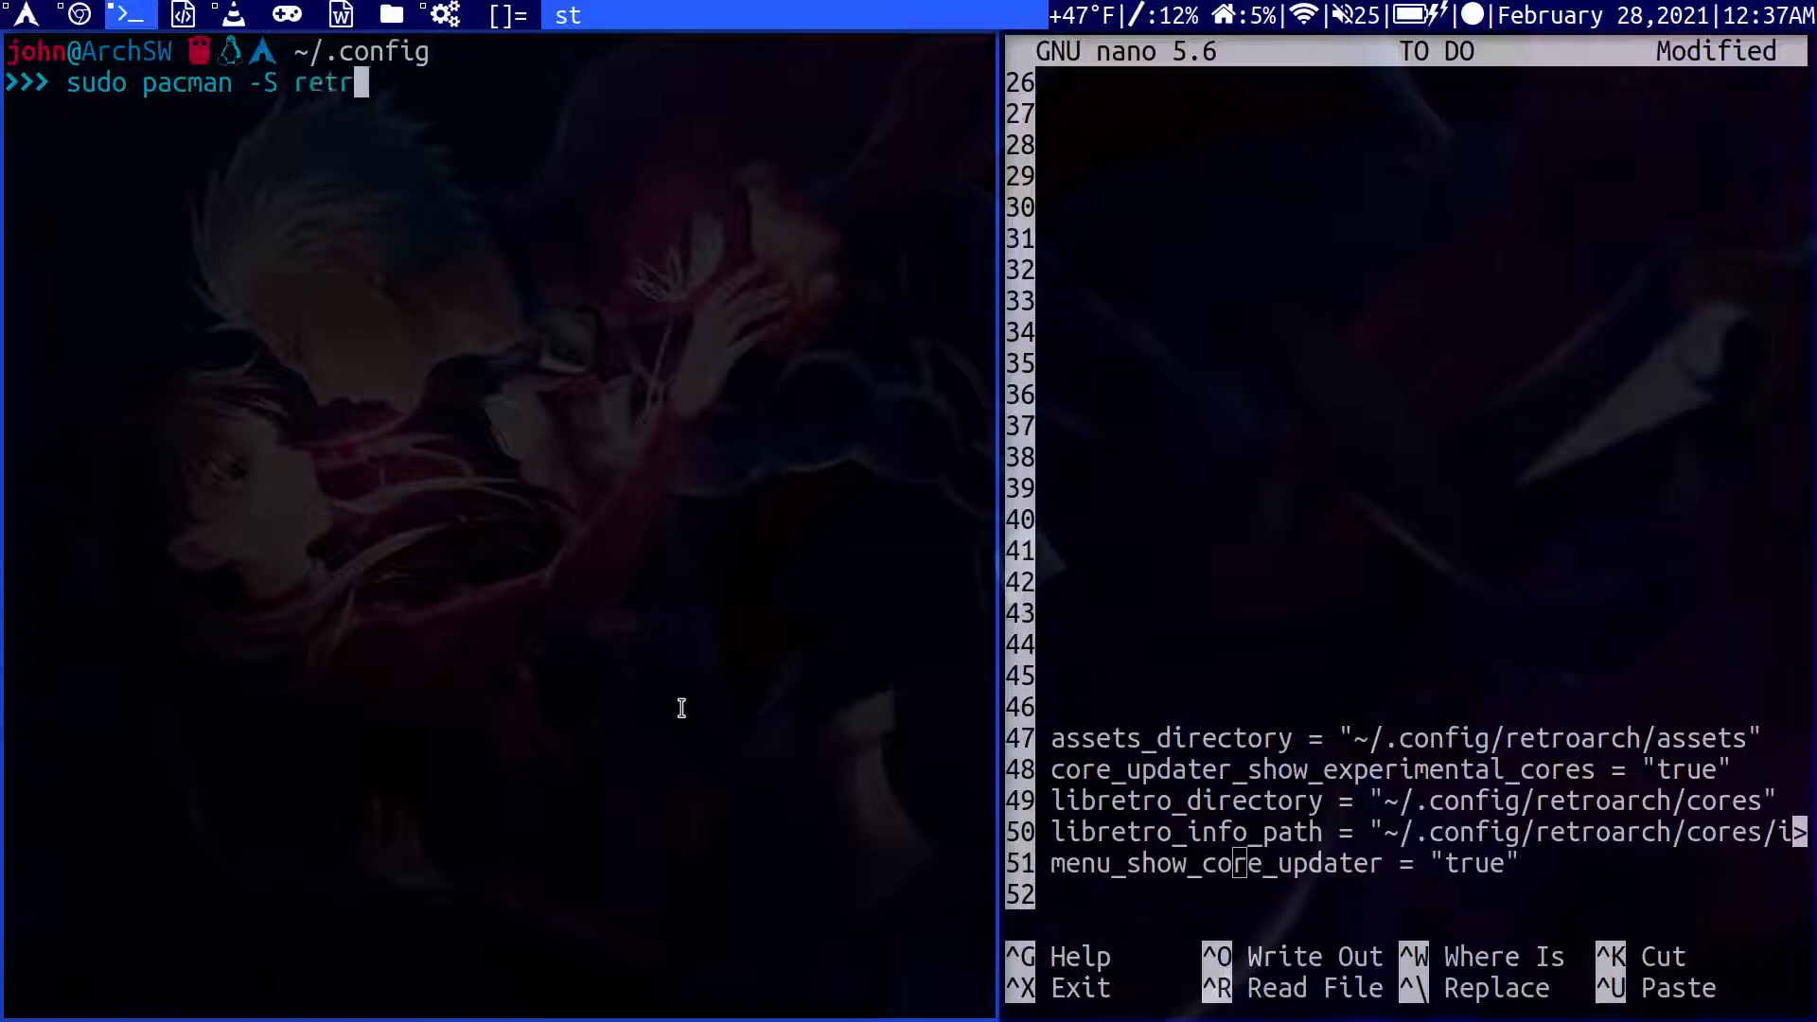
type("oarch")
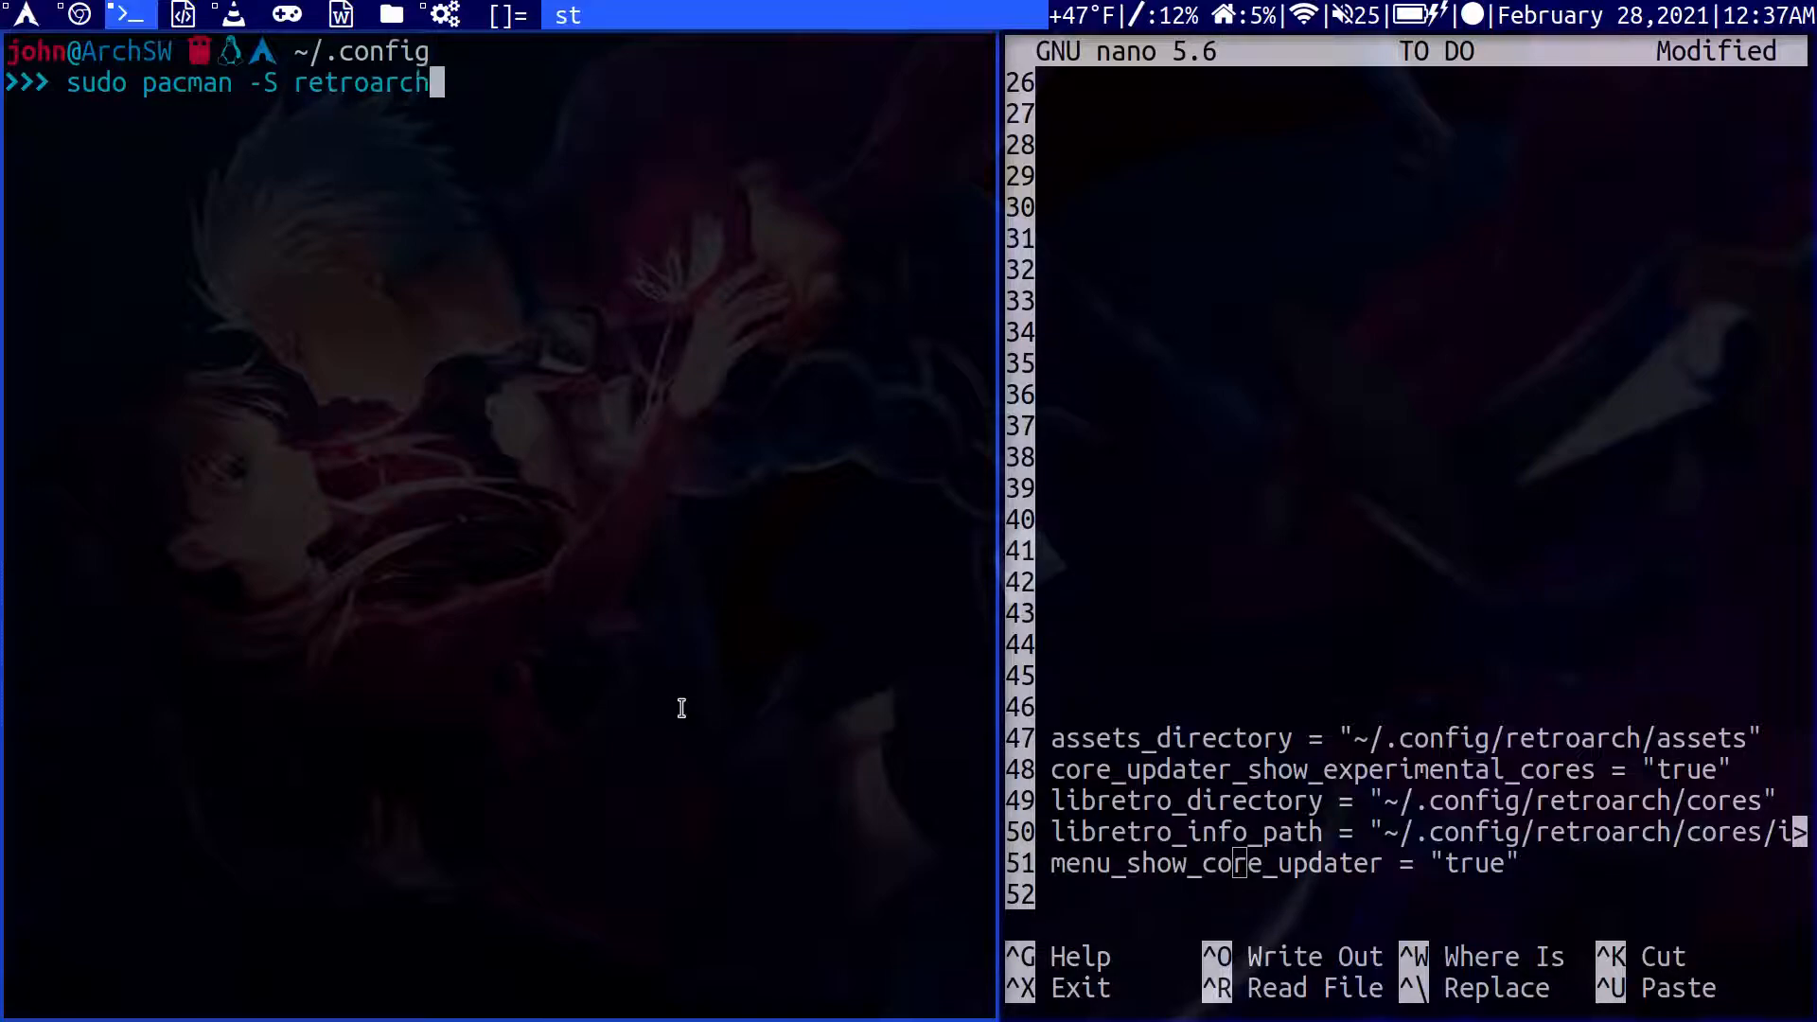
key("Return")
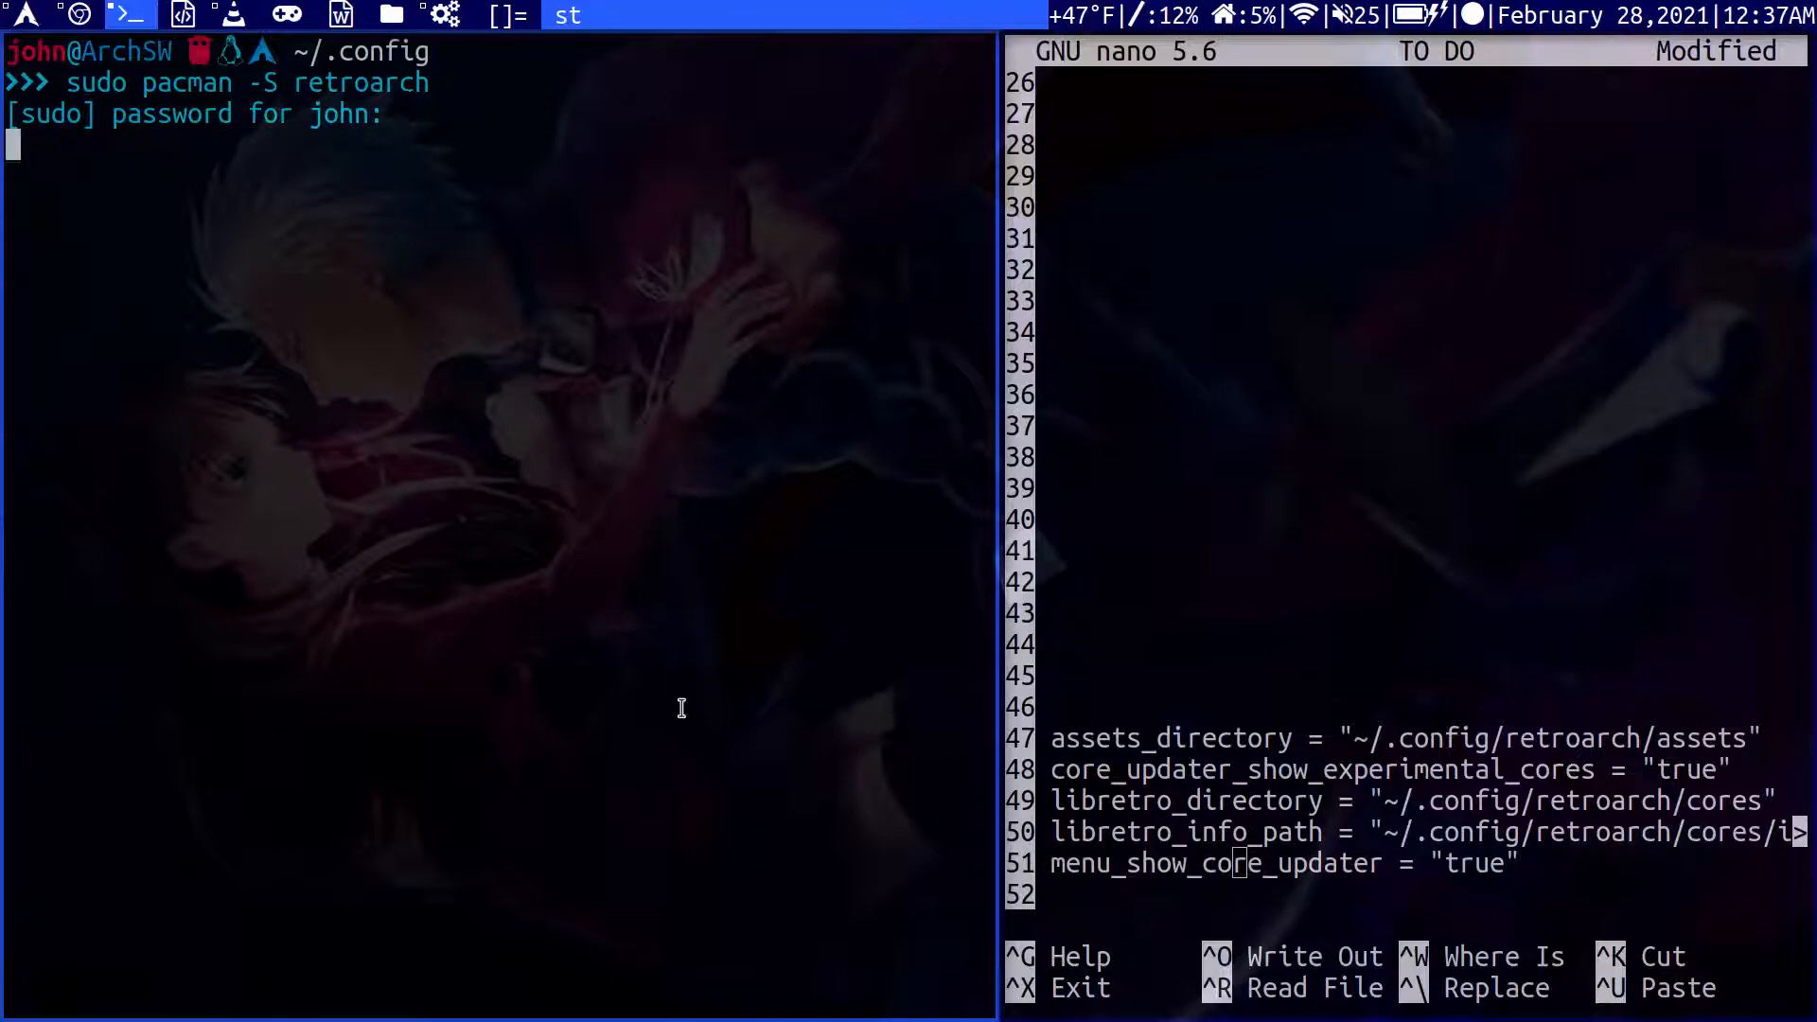
key("Return")
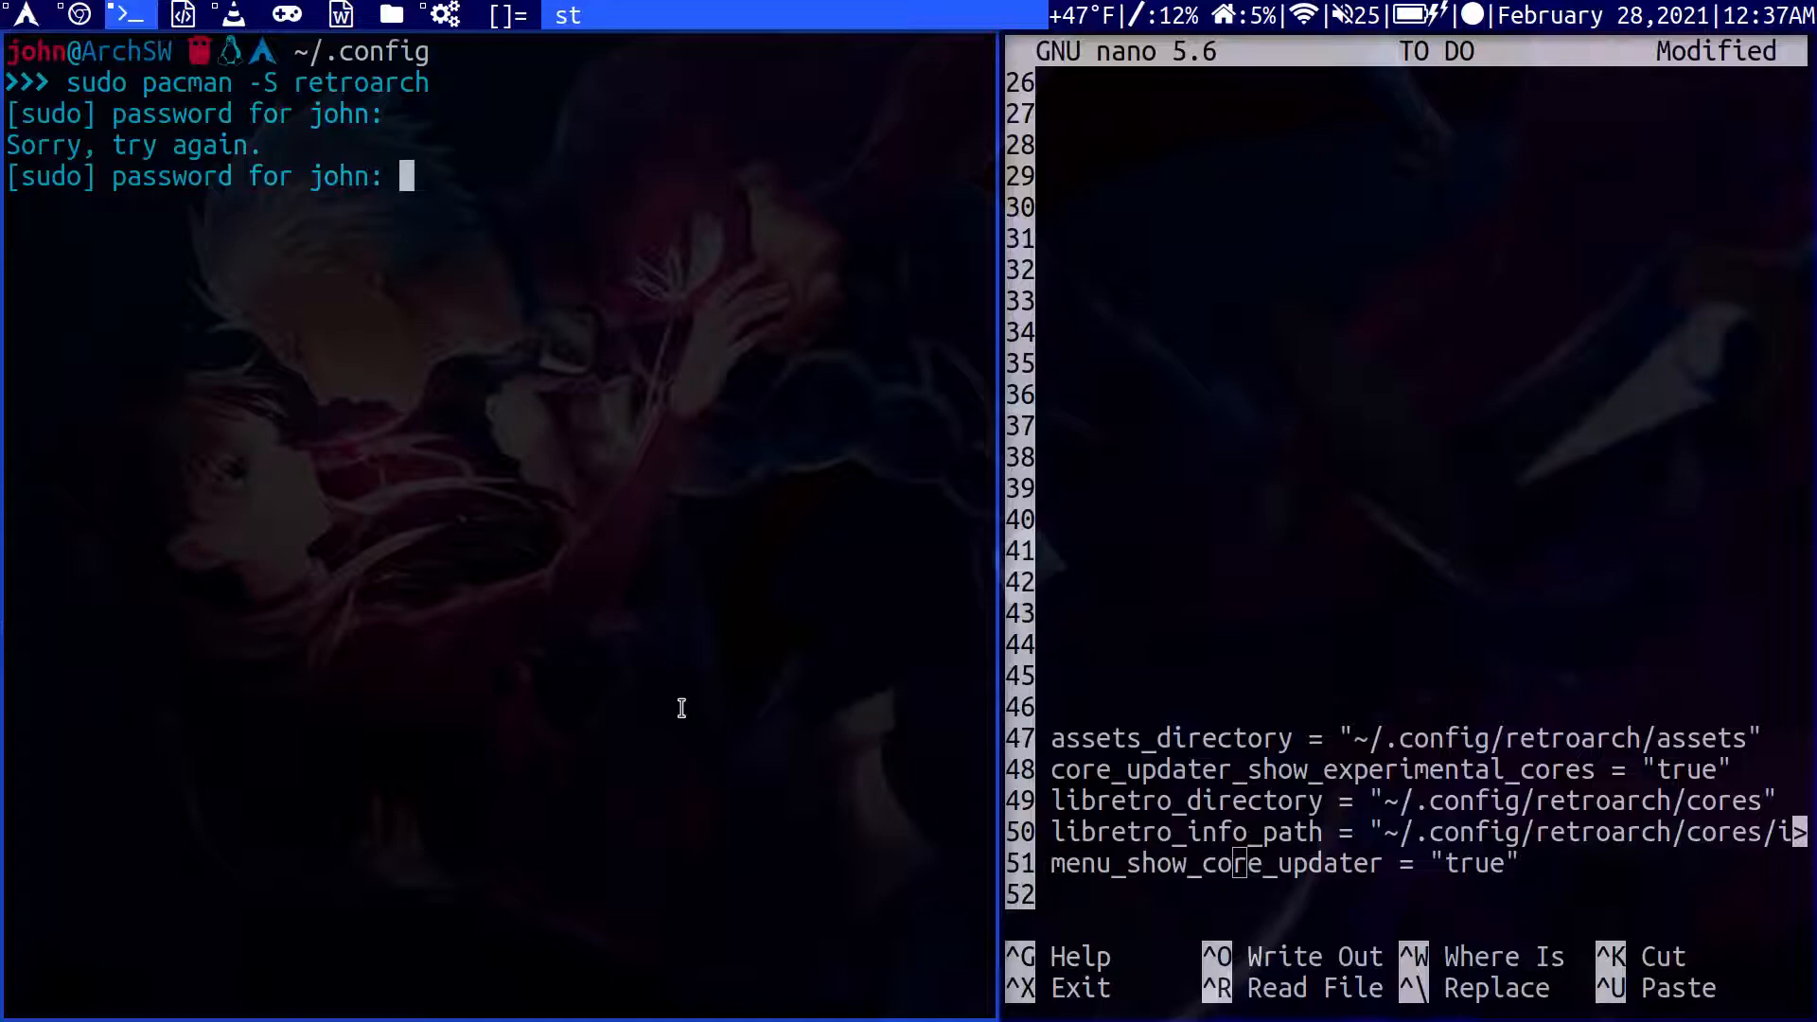
key("Return")
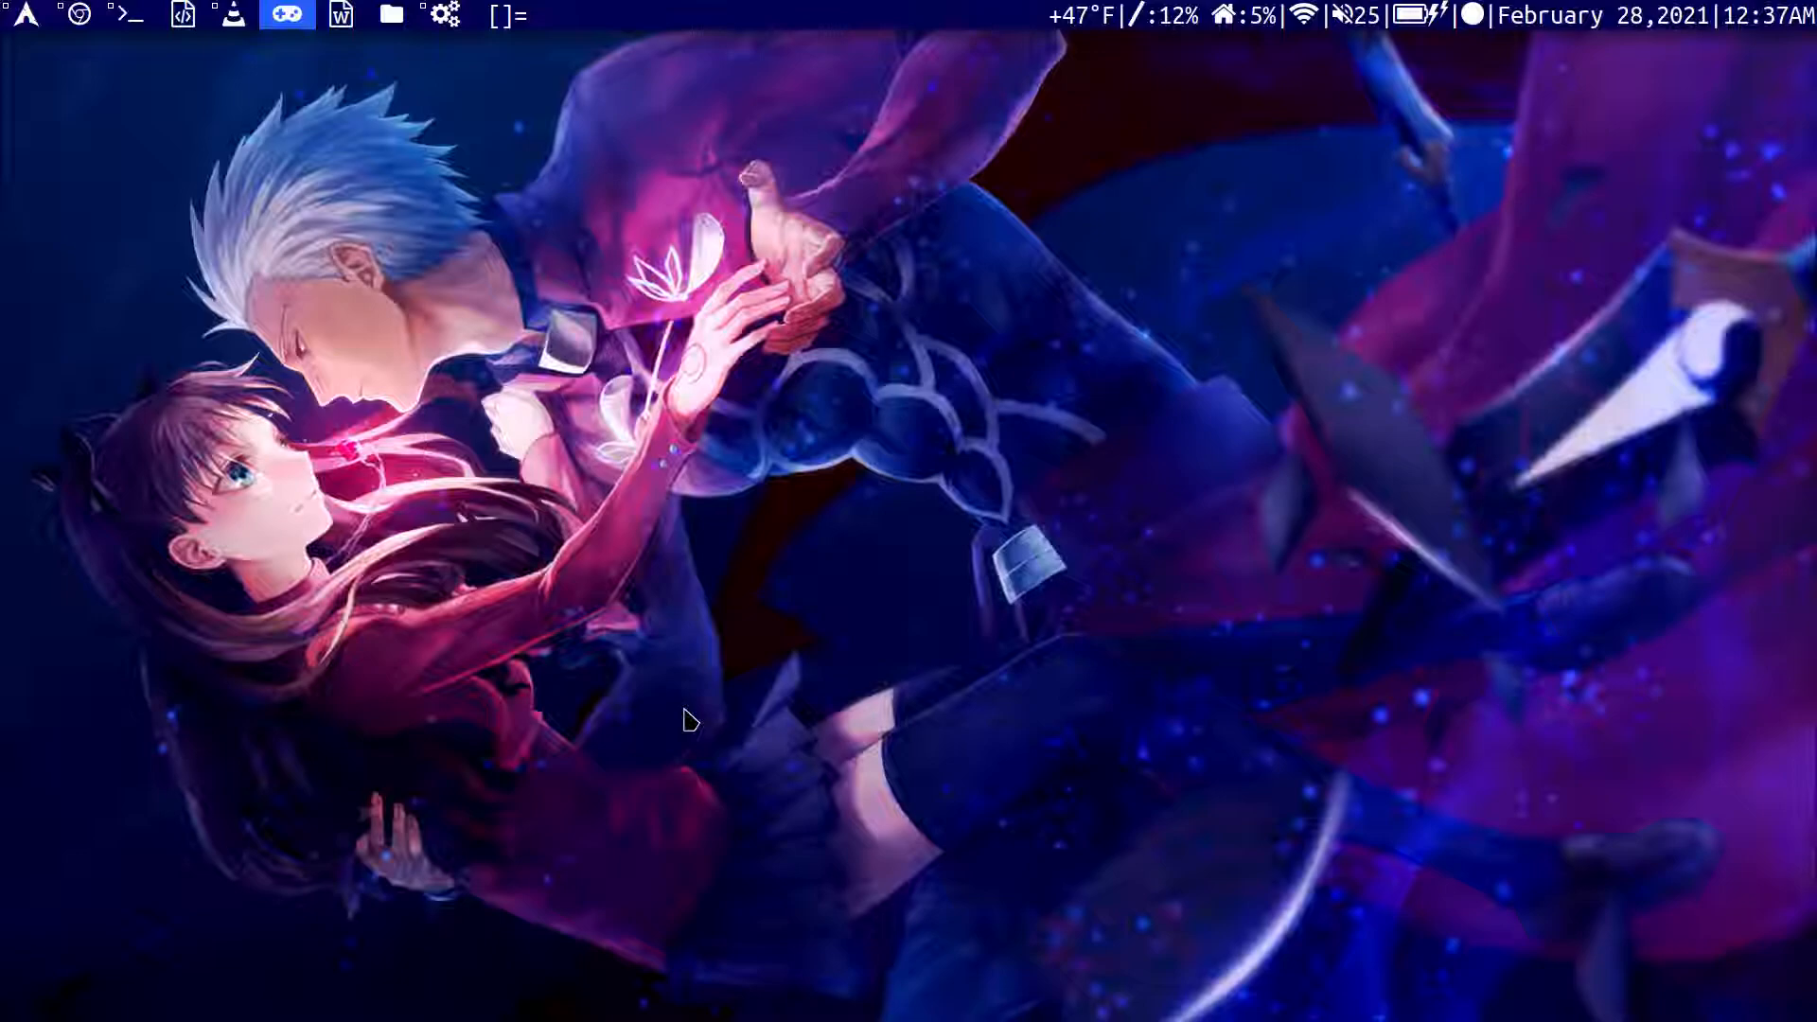
Switch back to the workspace holding the st terminal and the nano TO DO file.
type("retro_directory = \"~/.config/retroarch/cores")
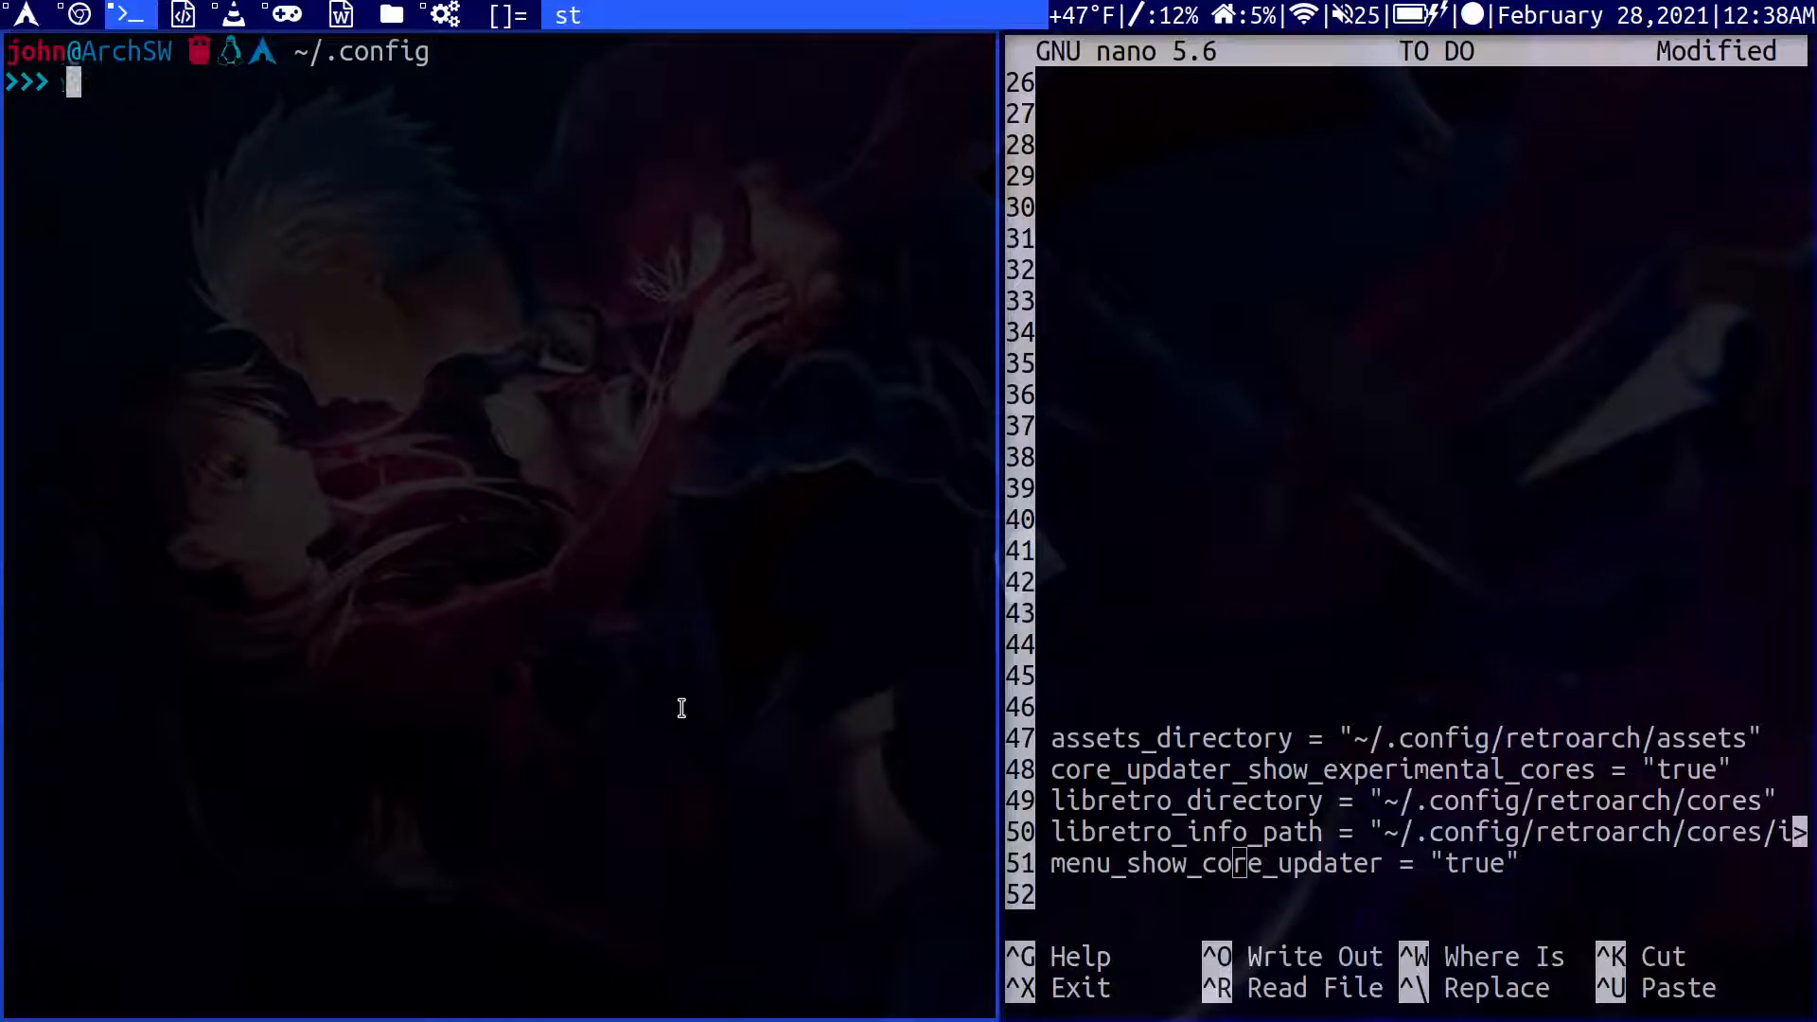
Change into the retroarch folder and open retroarch.cfg in nano.
type("cd")
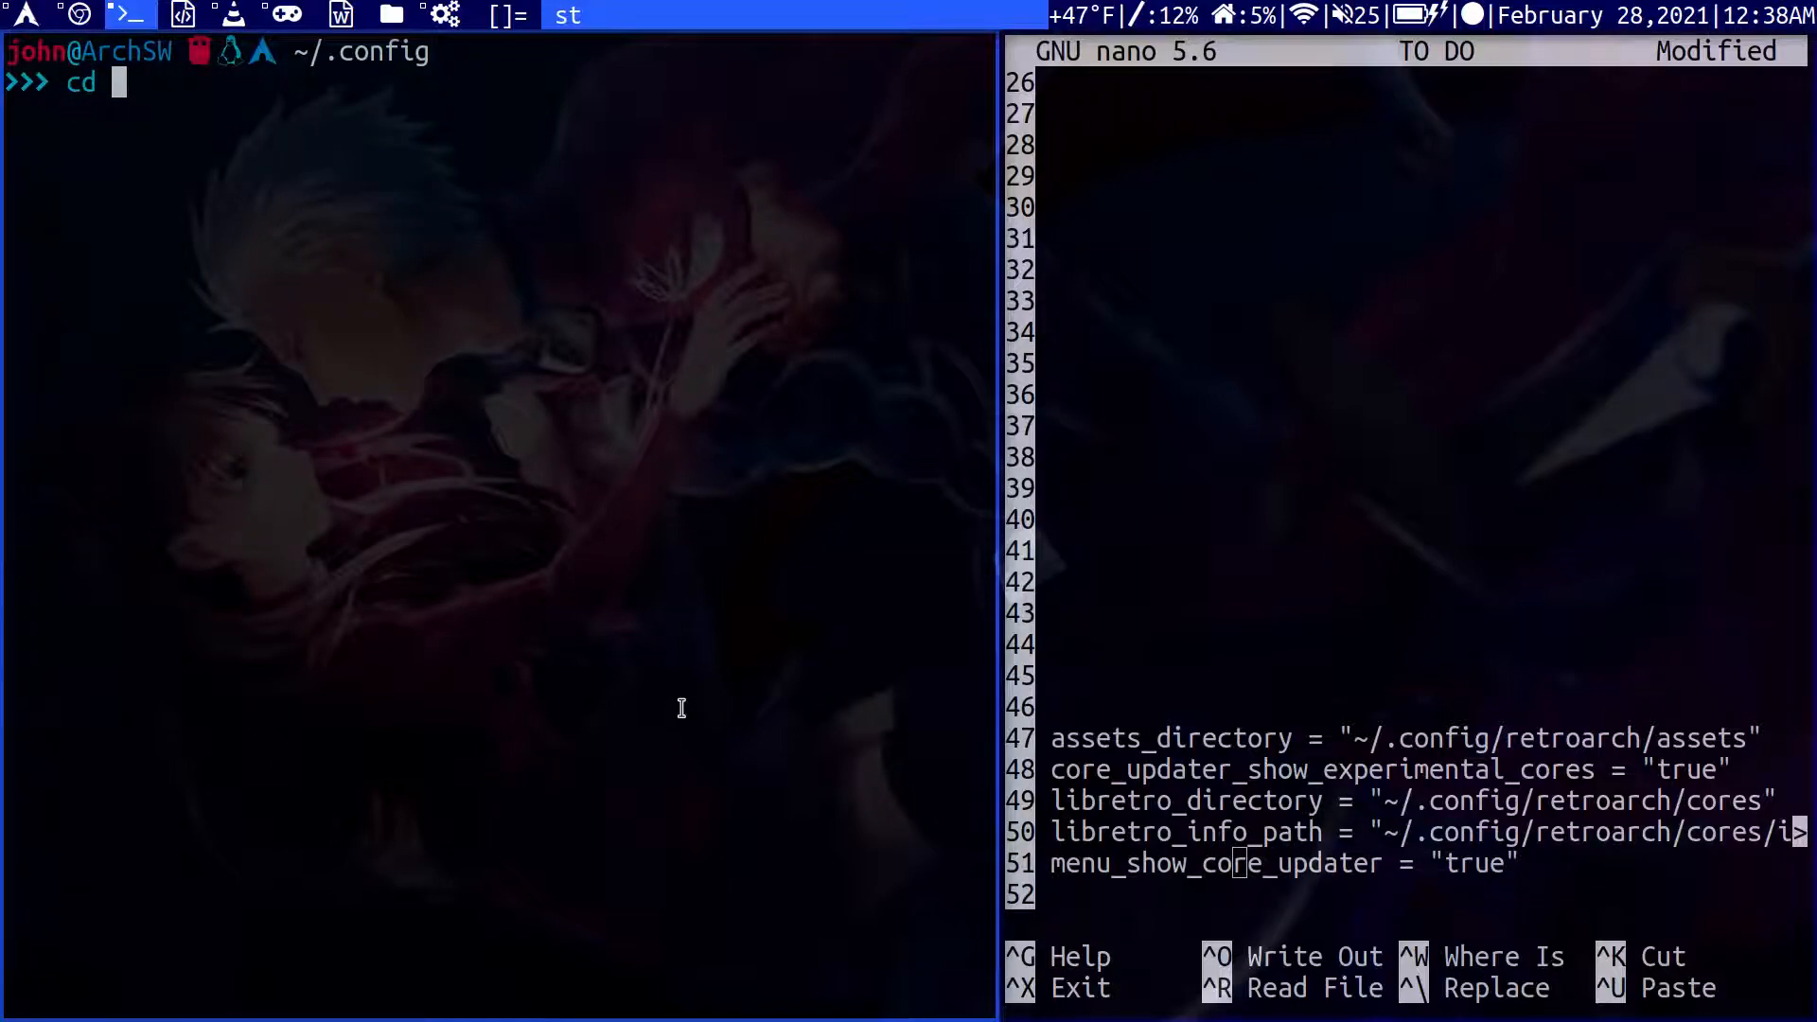
type("retroarch/")
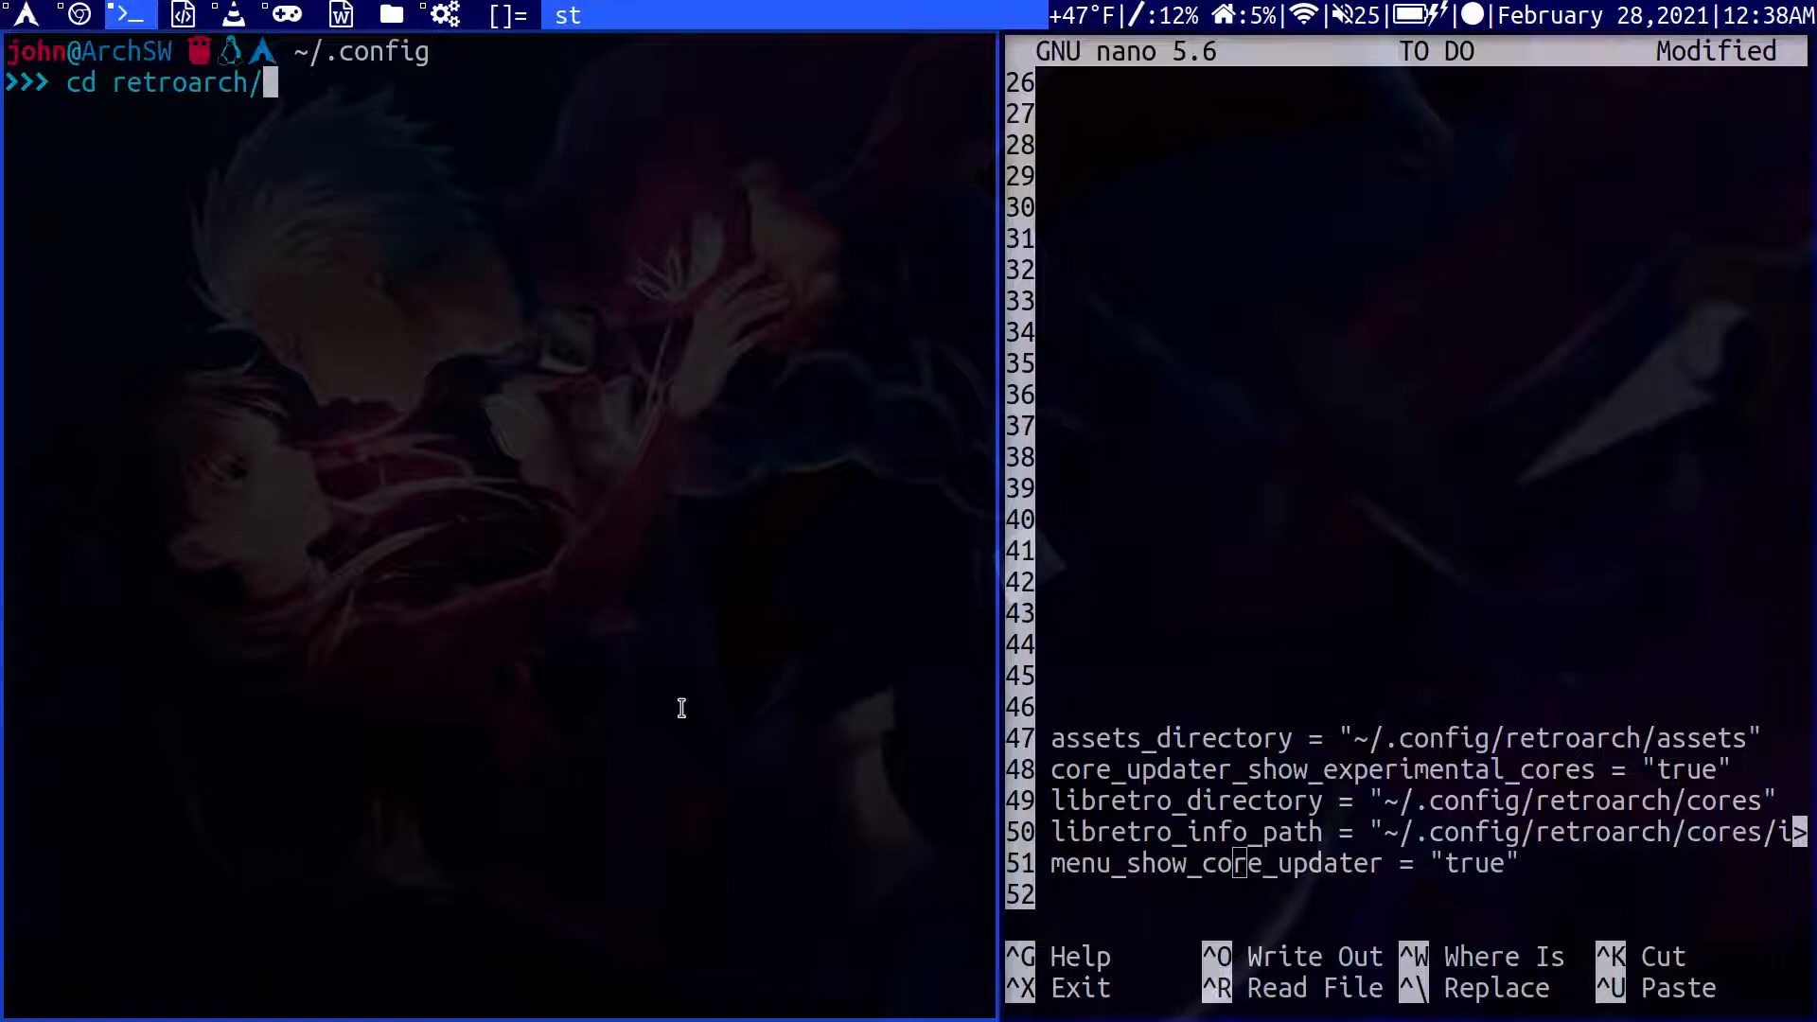
key("Return")
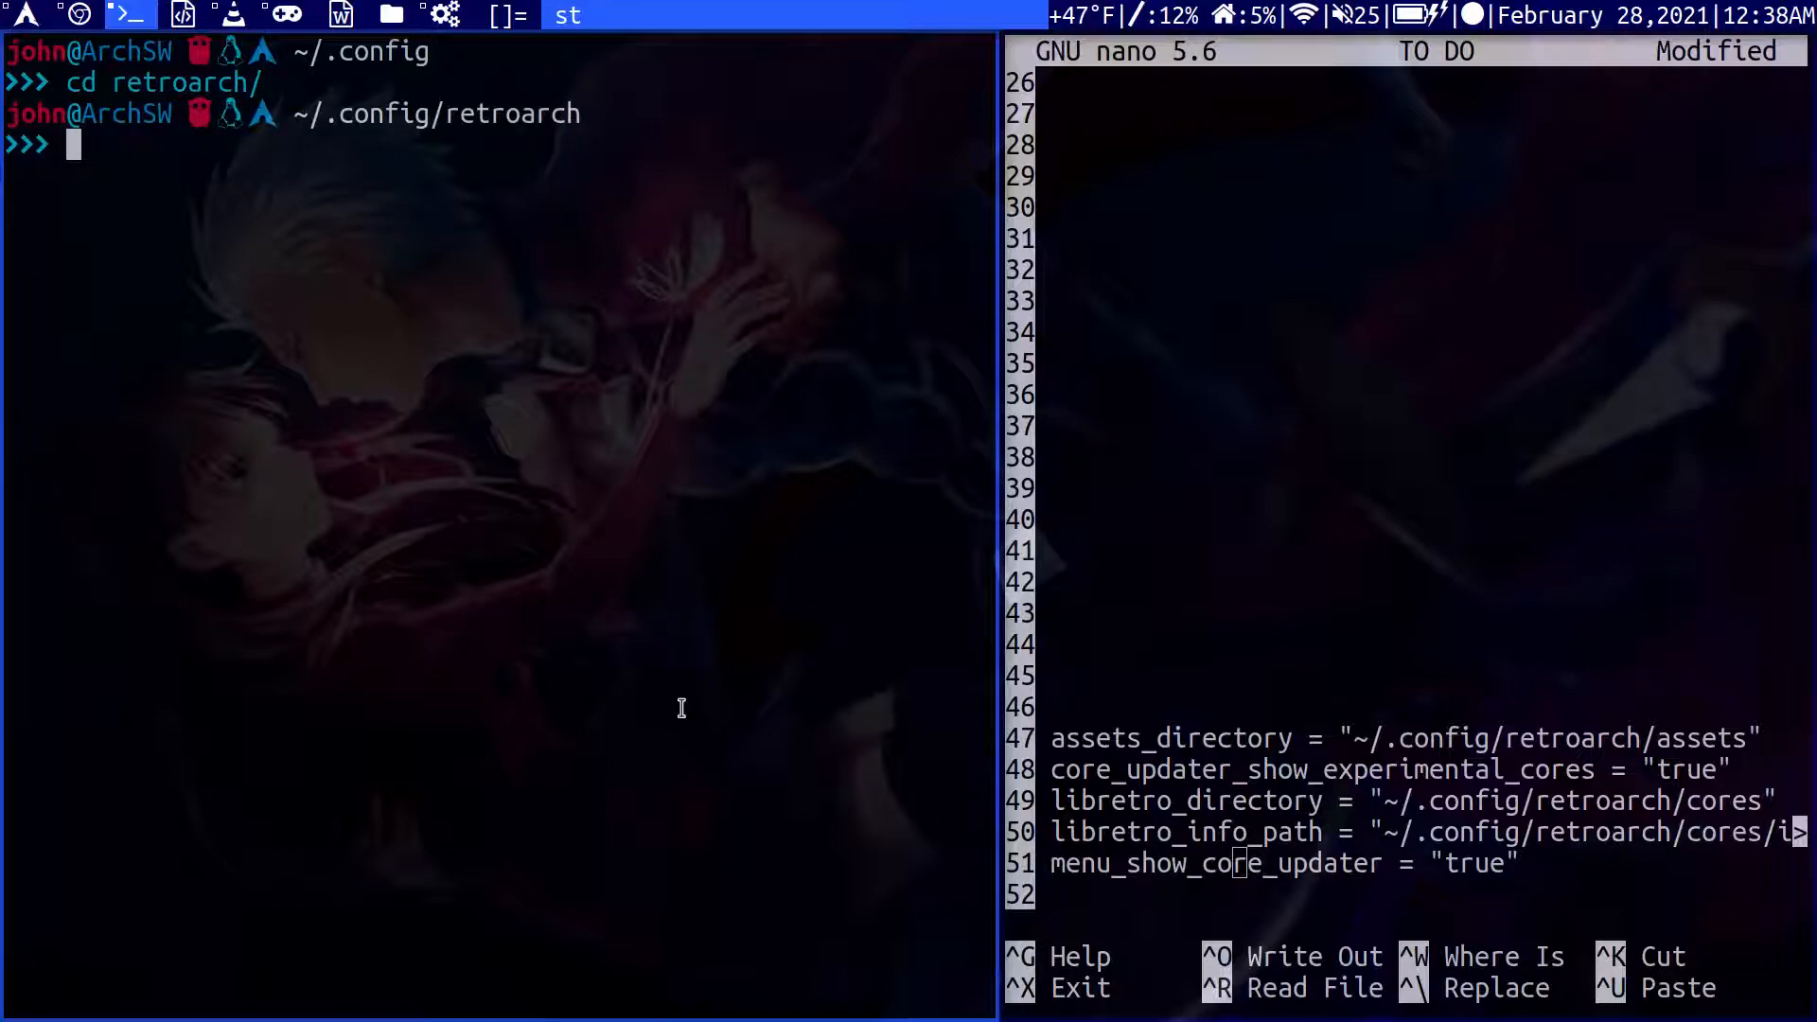
type("nano")
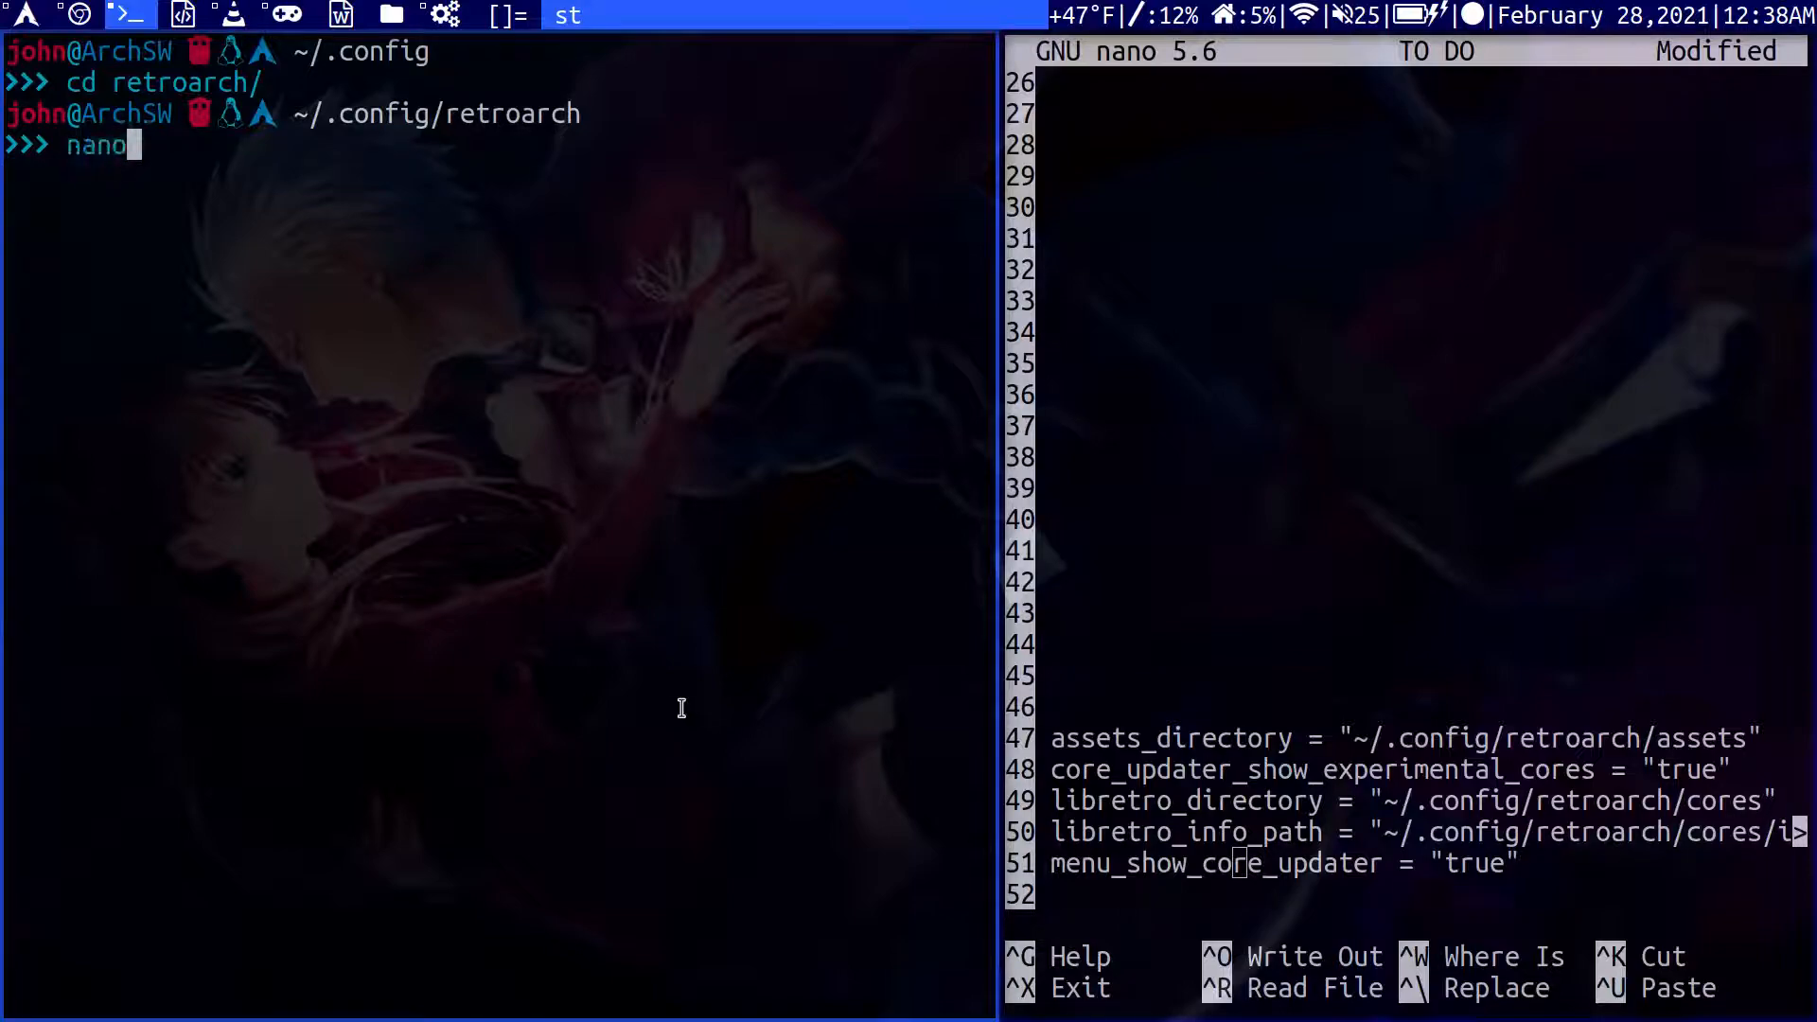
type("retro")
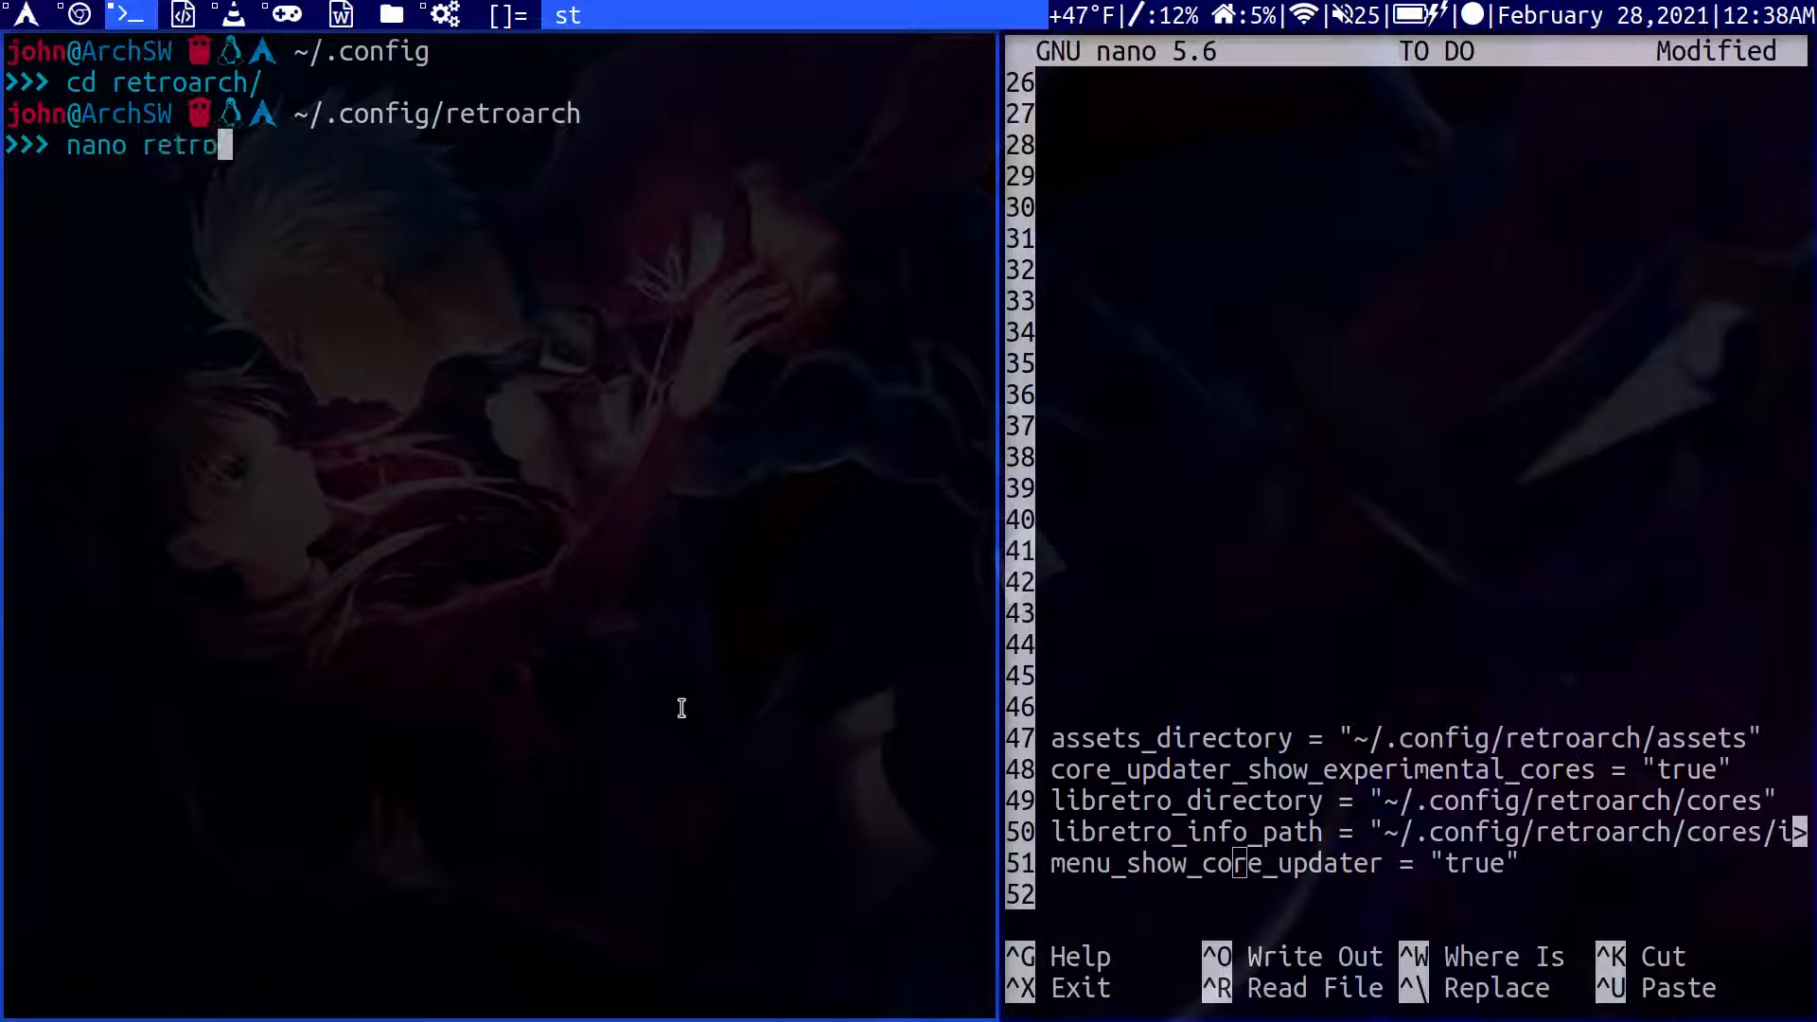
key("Return")
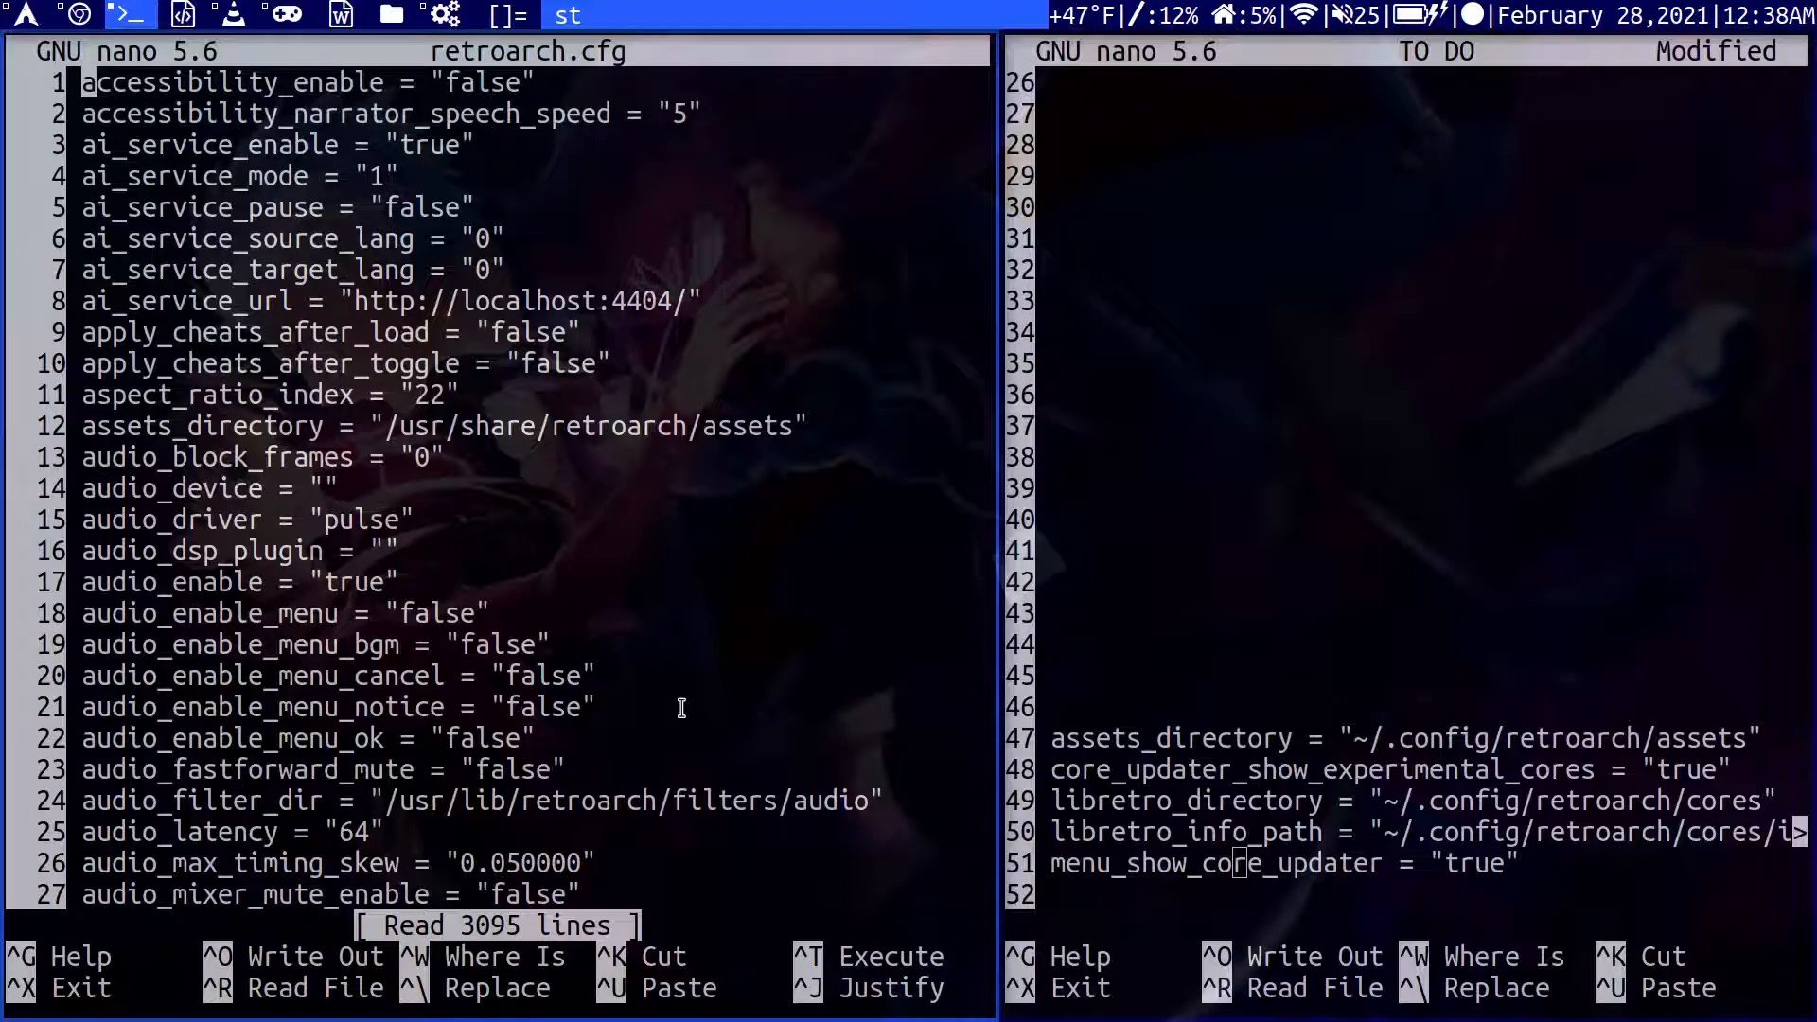
Set assets_directory to '~/.config/retroarch/assets'.
key("ctrl+w")
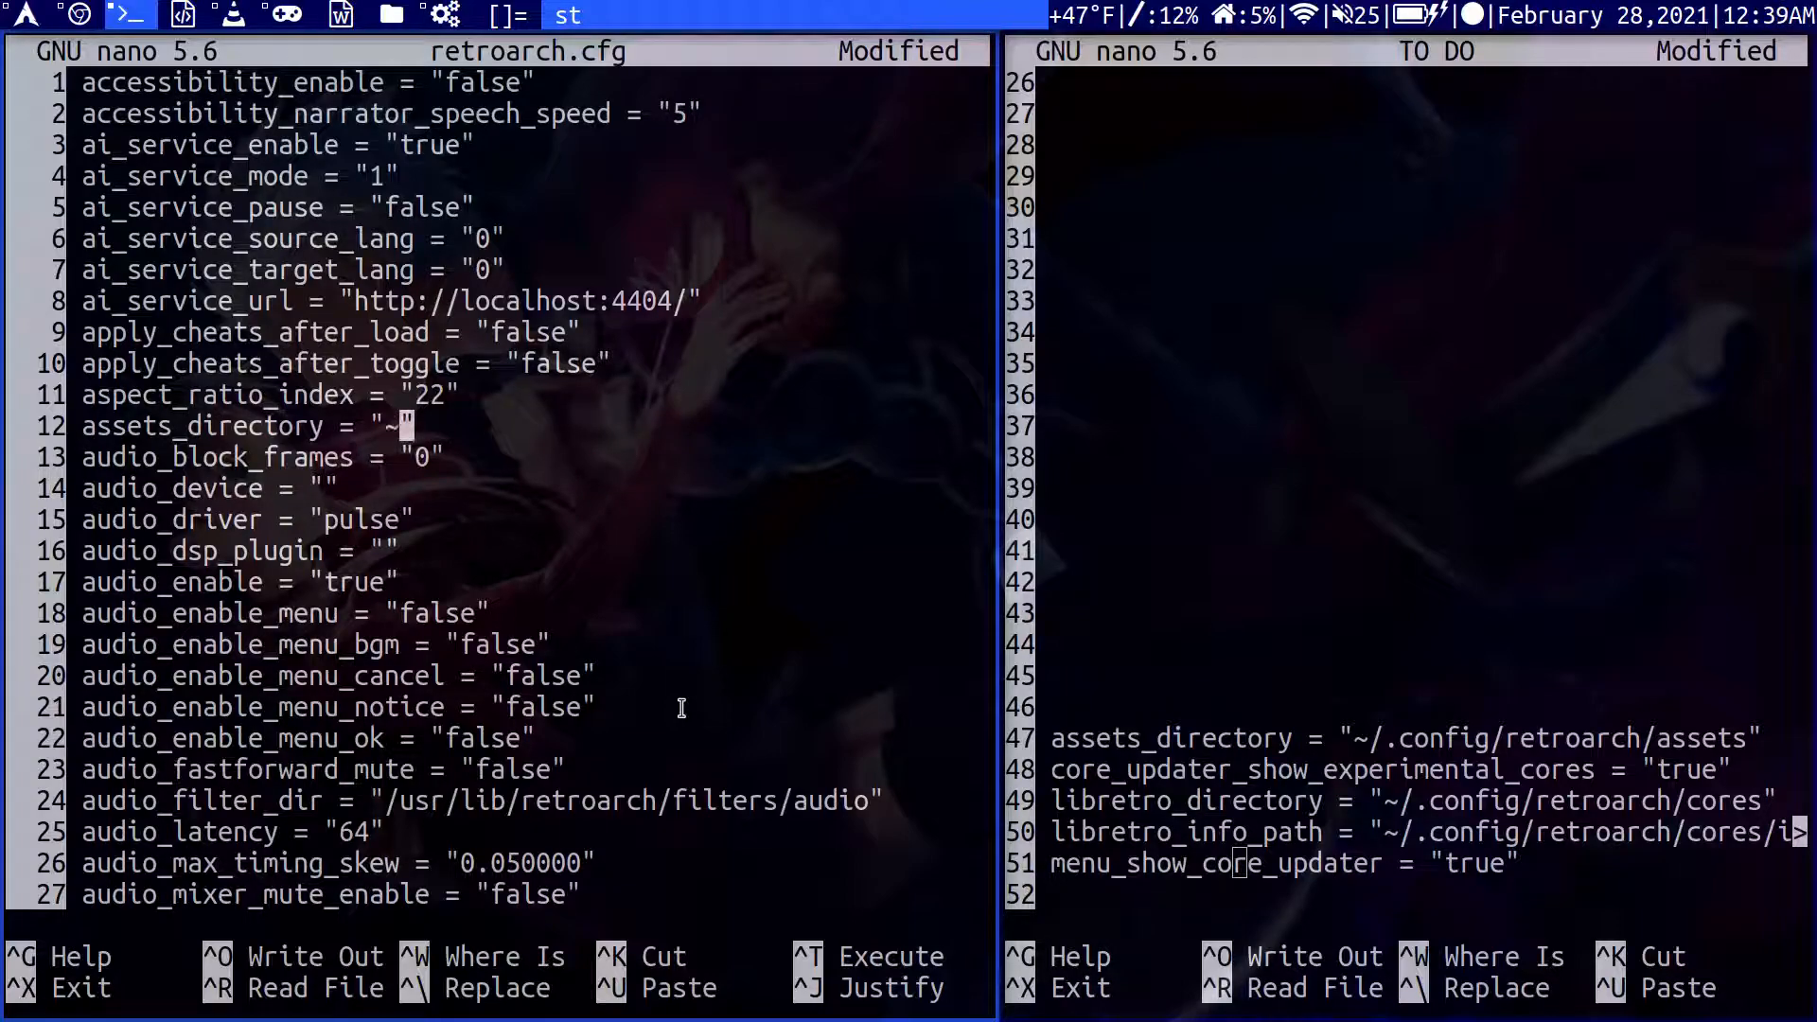
type("/.config")
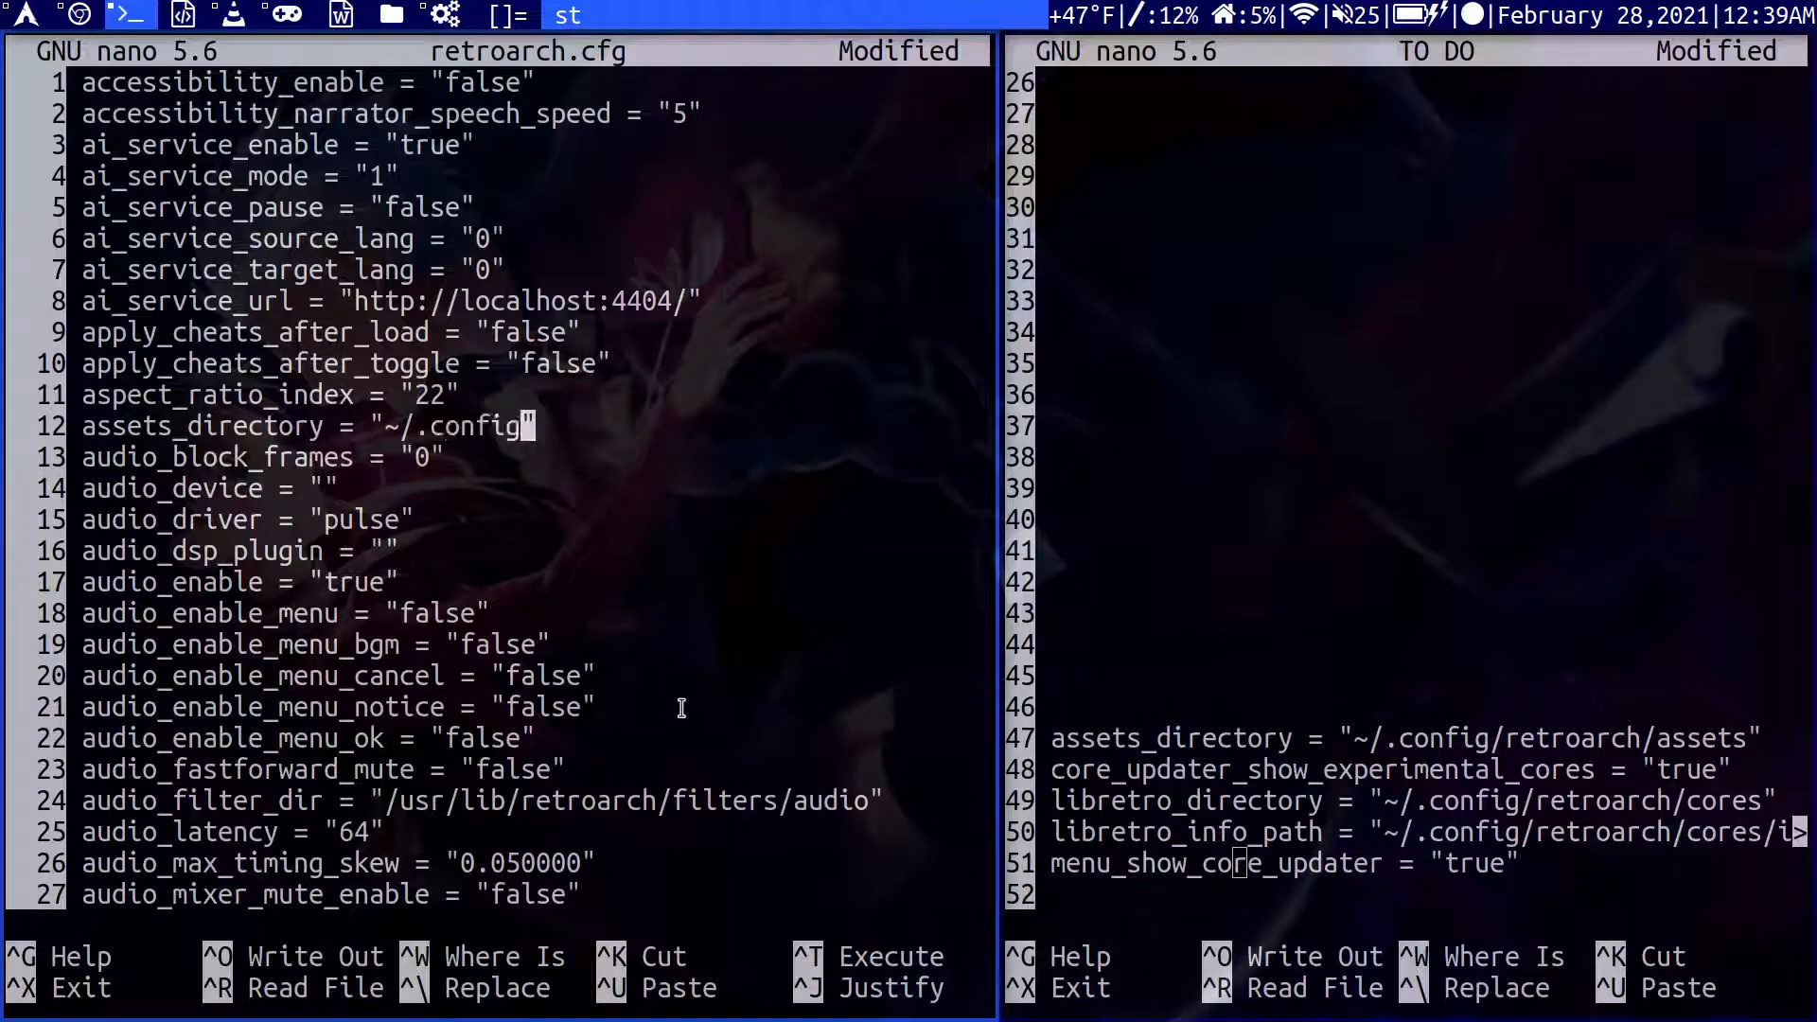
type("/retr")
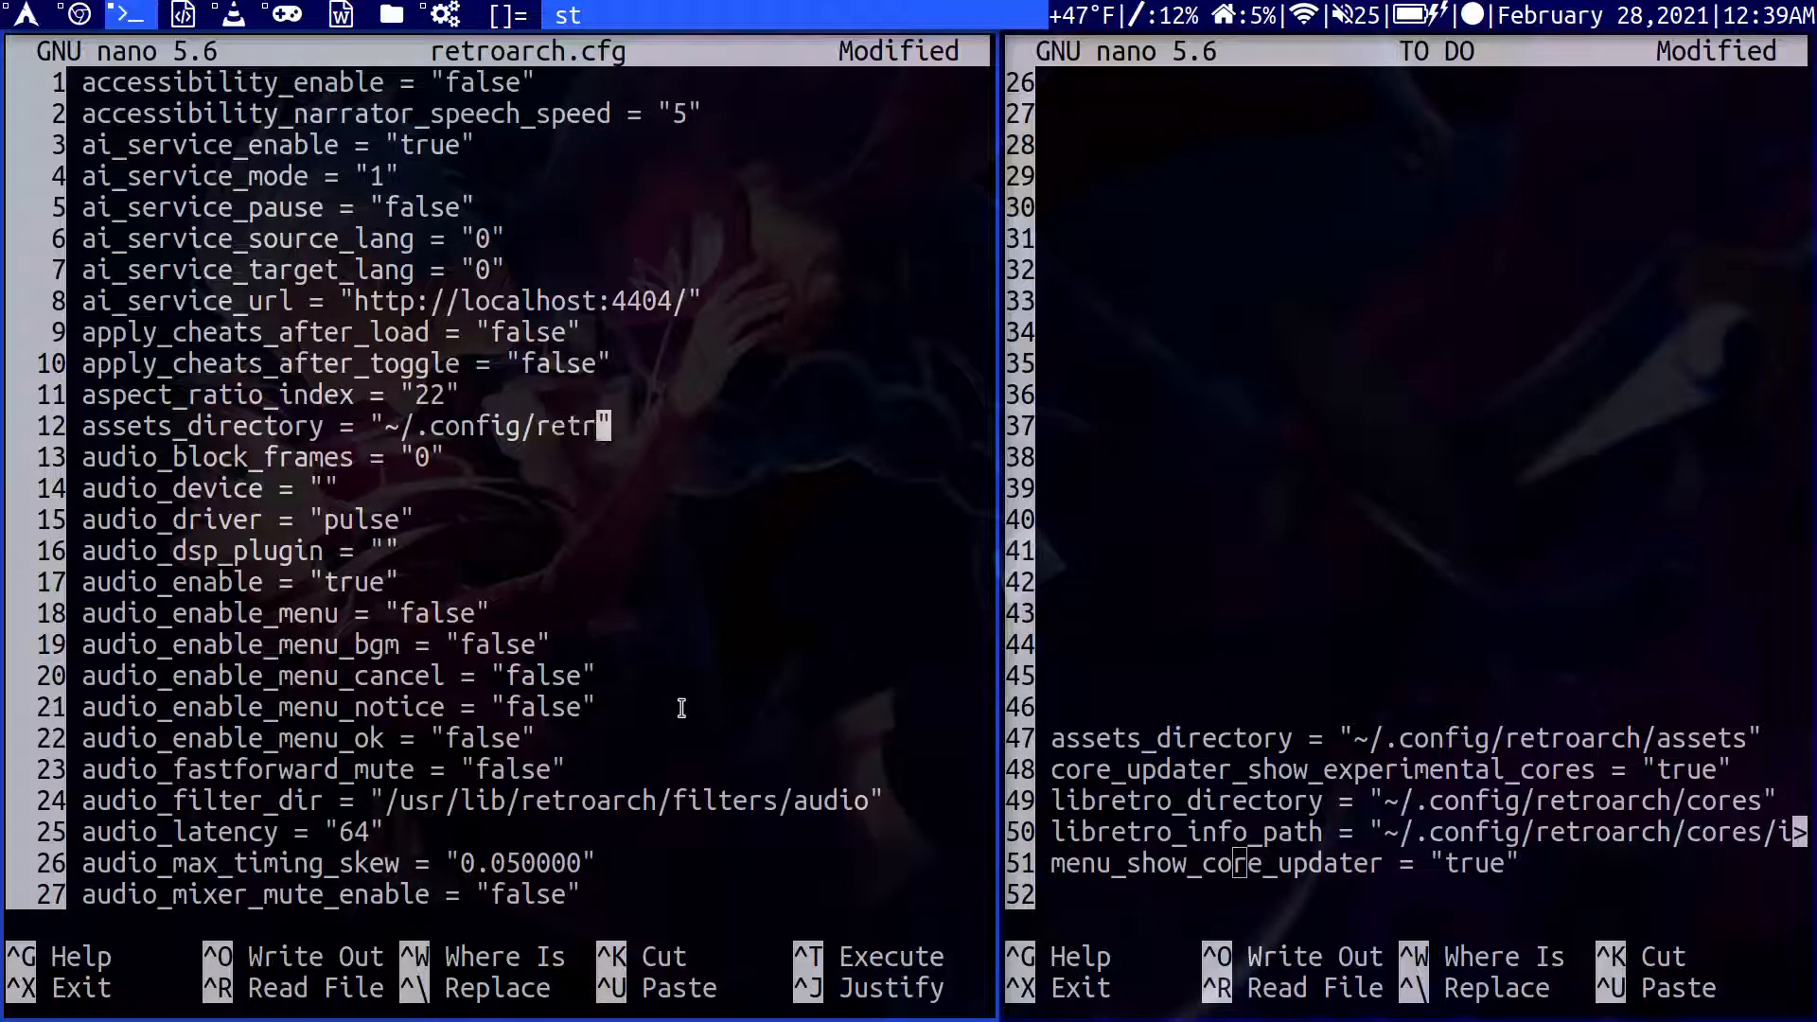
type("oarch/")
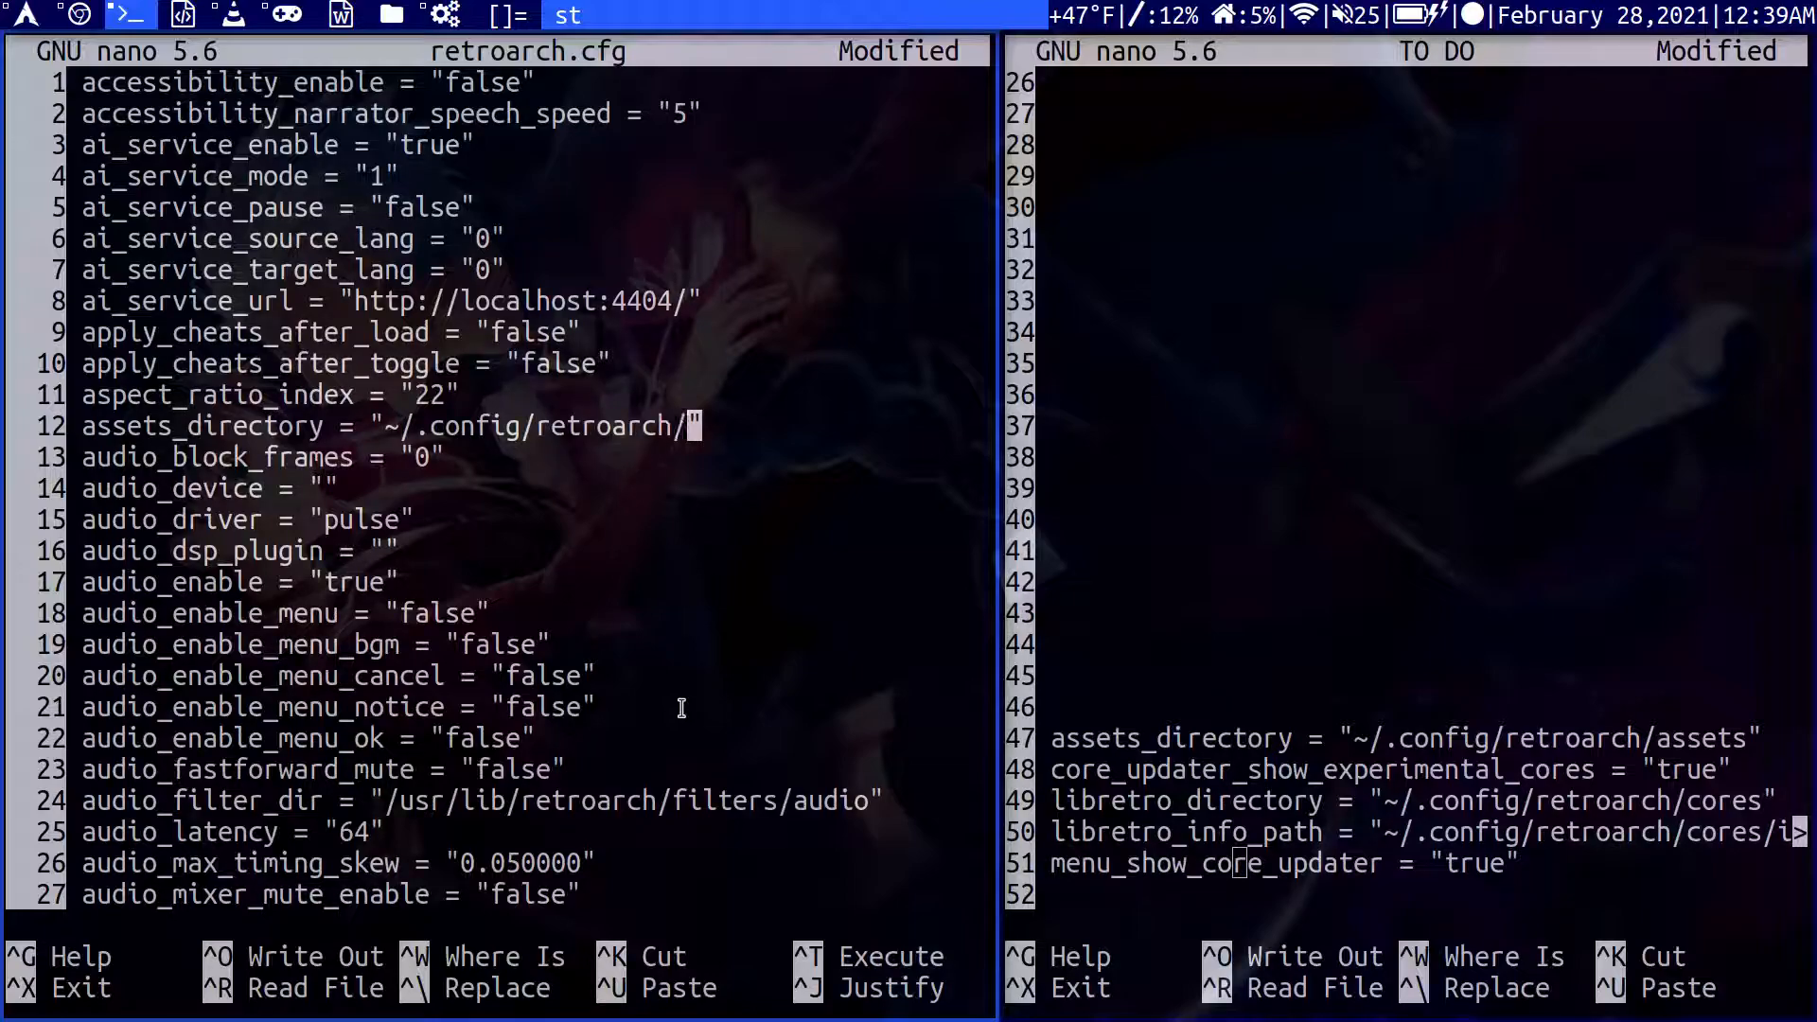
type("asses")
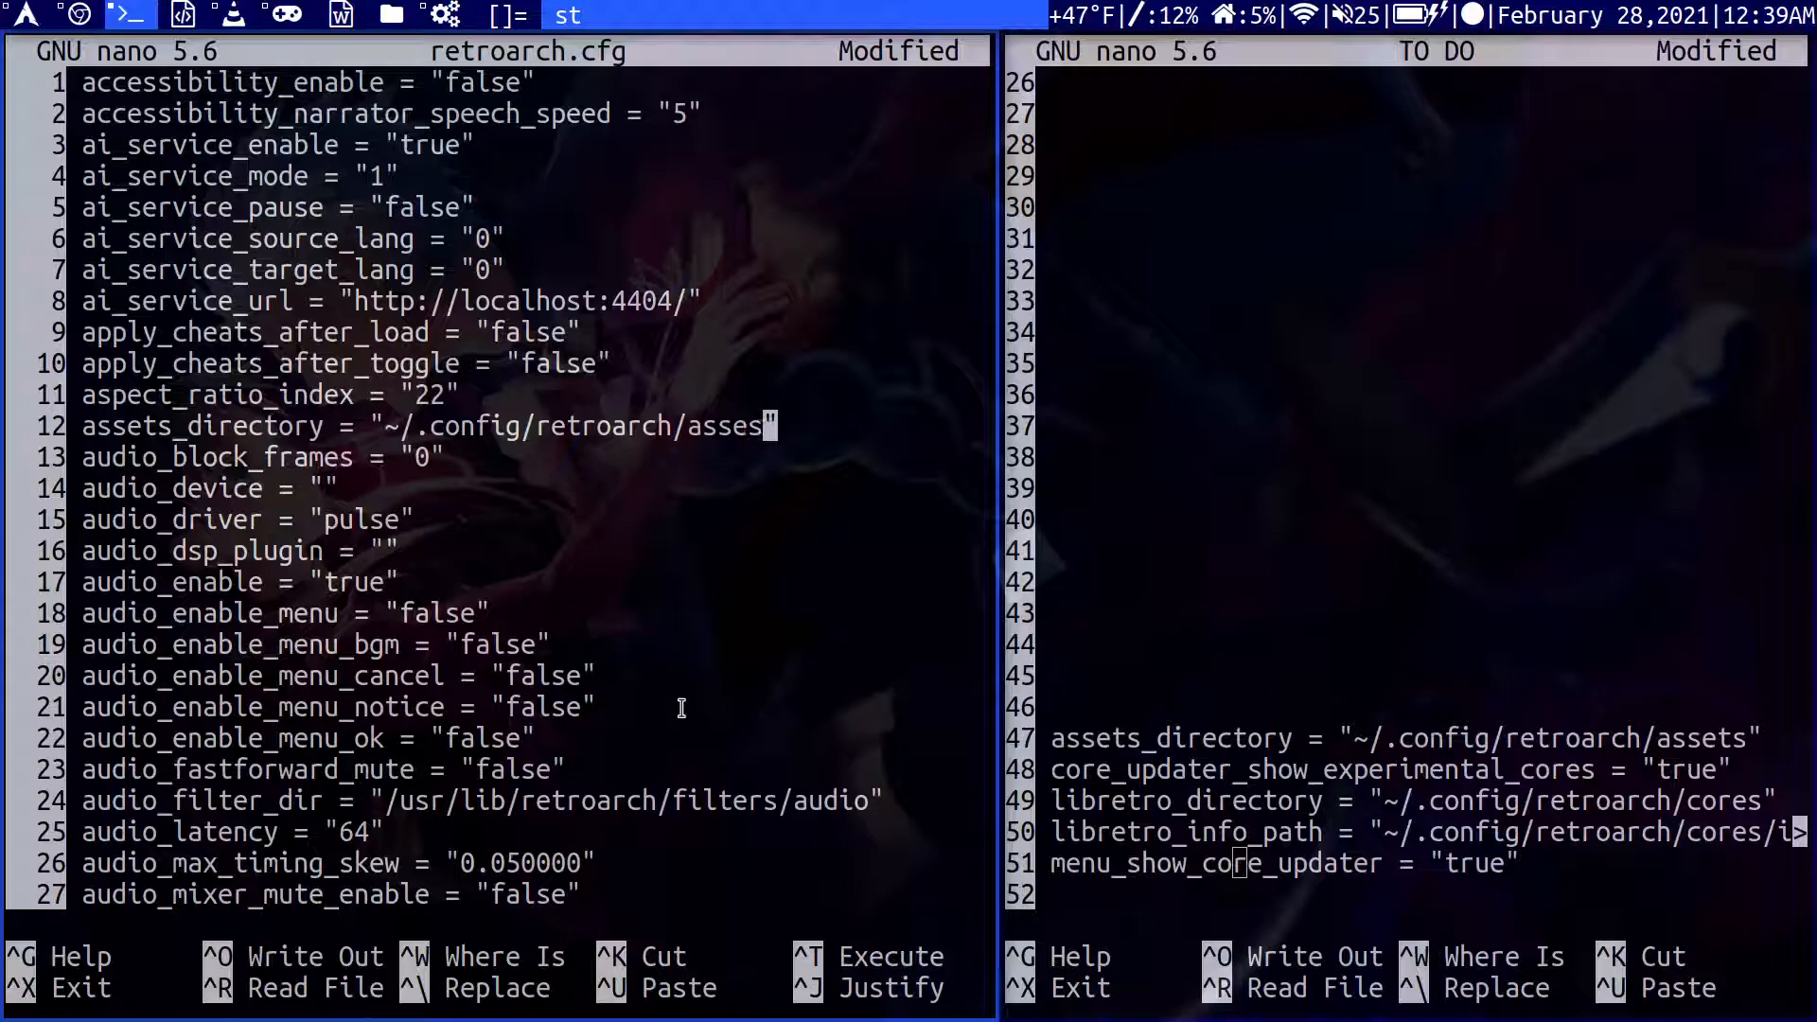
type("s")
type("c")
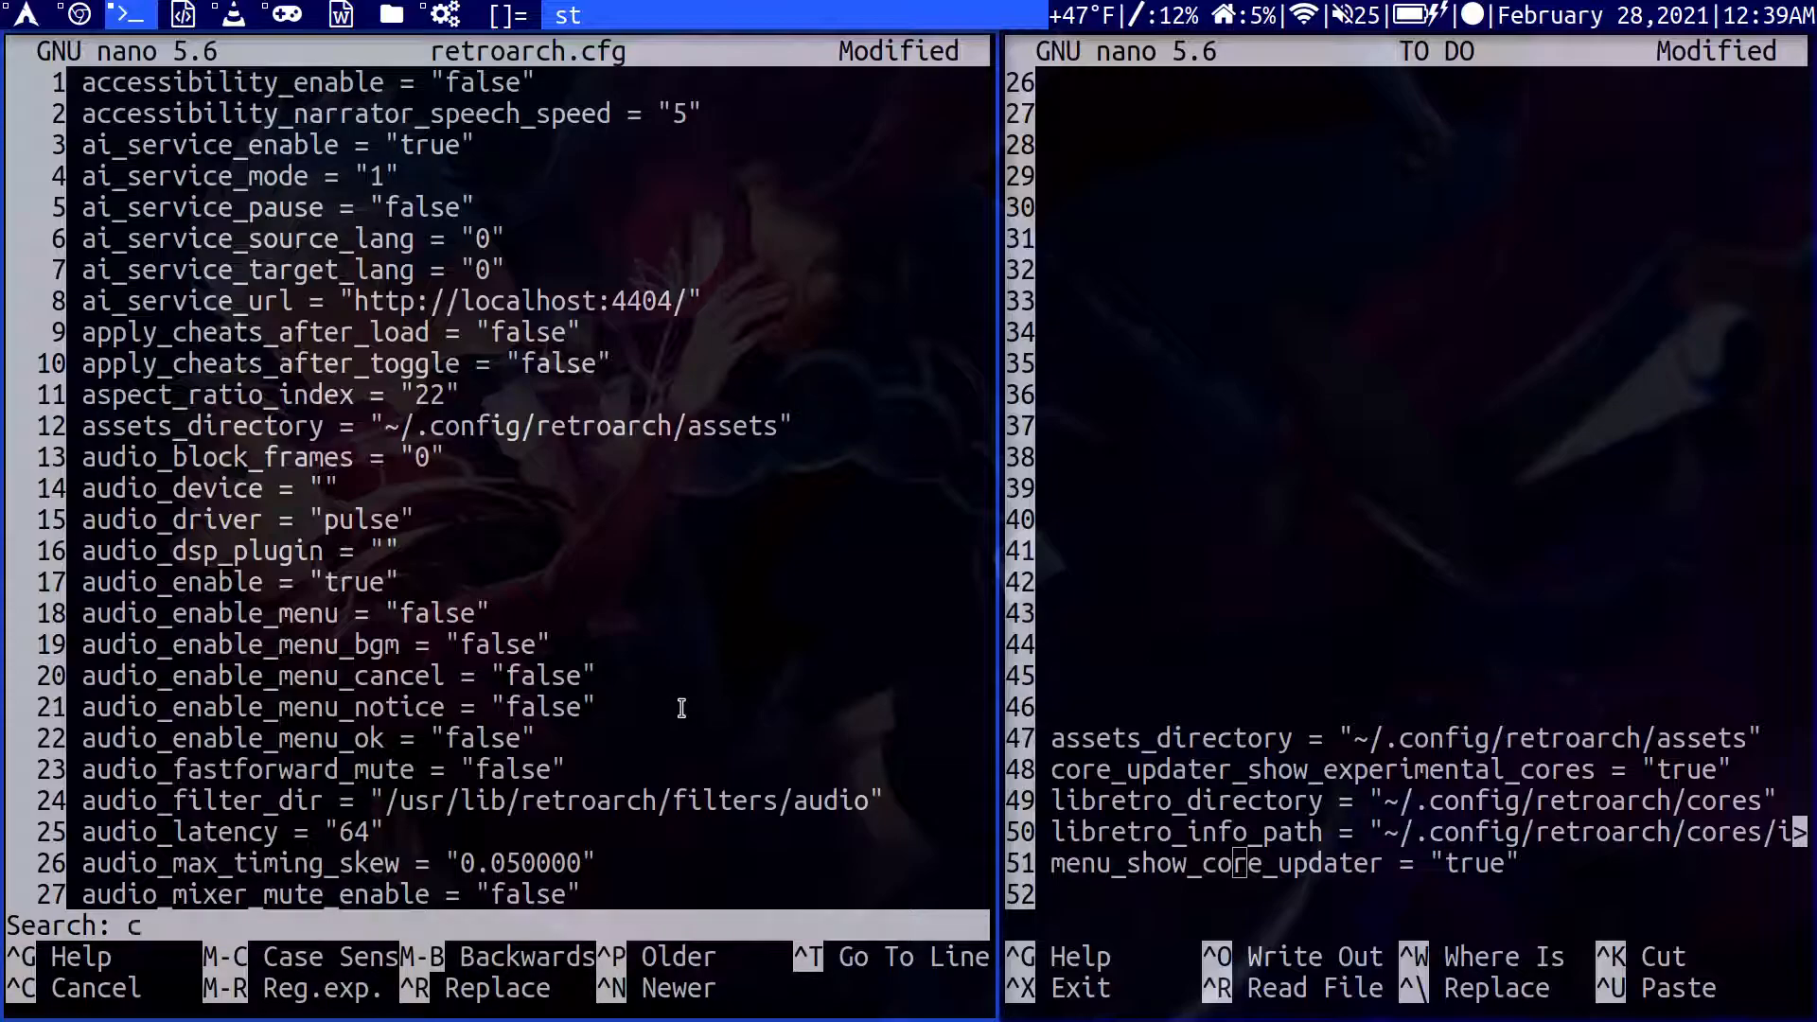
Search for core_updater_show, then for libretro_directory, currently '/usr/lib/libretro'.
type("ore")
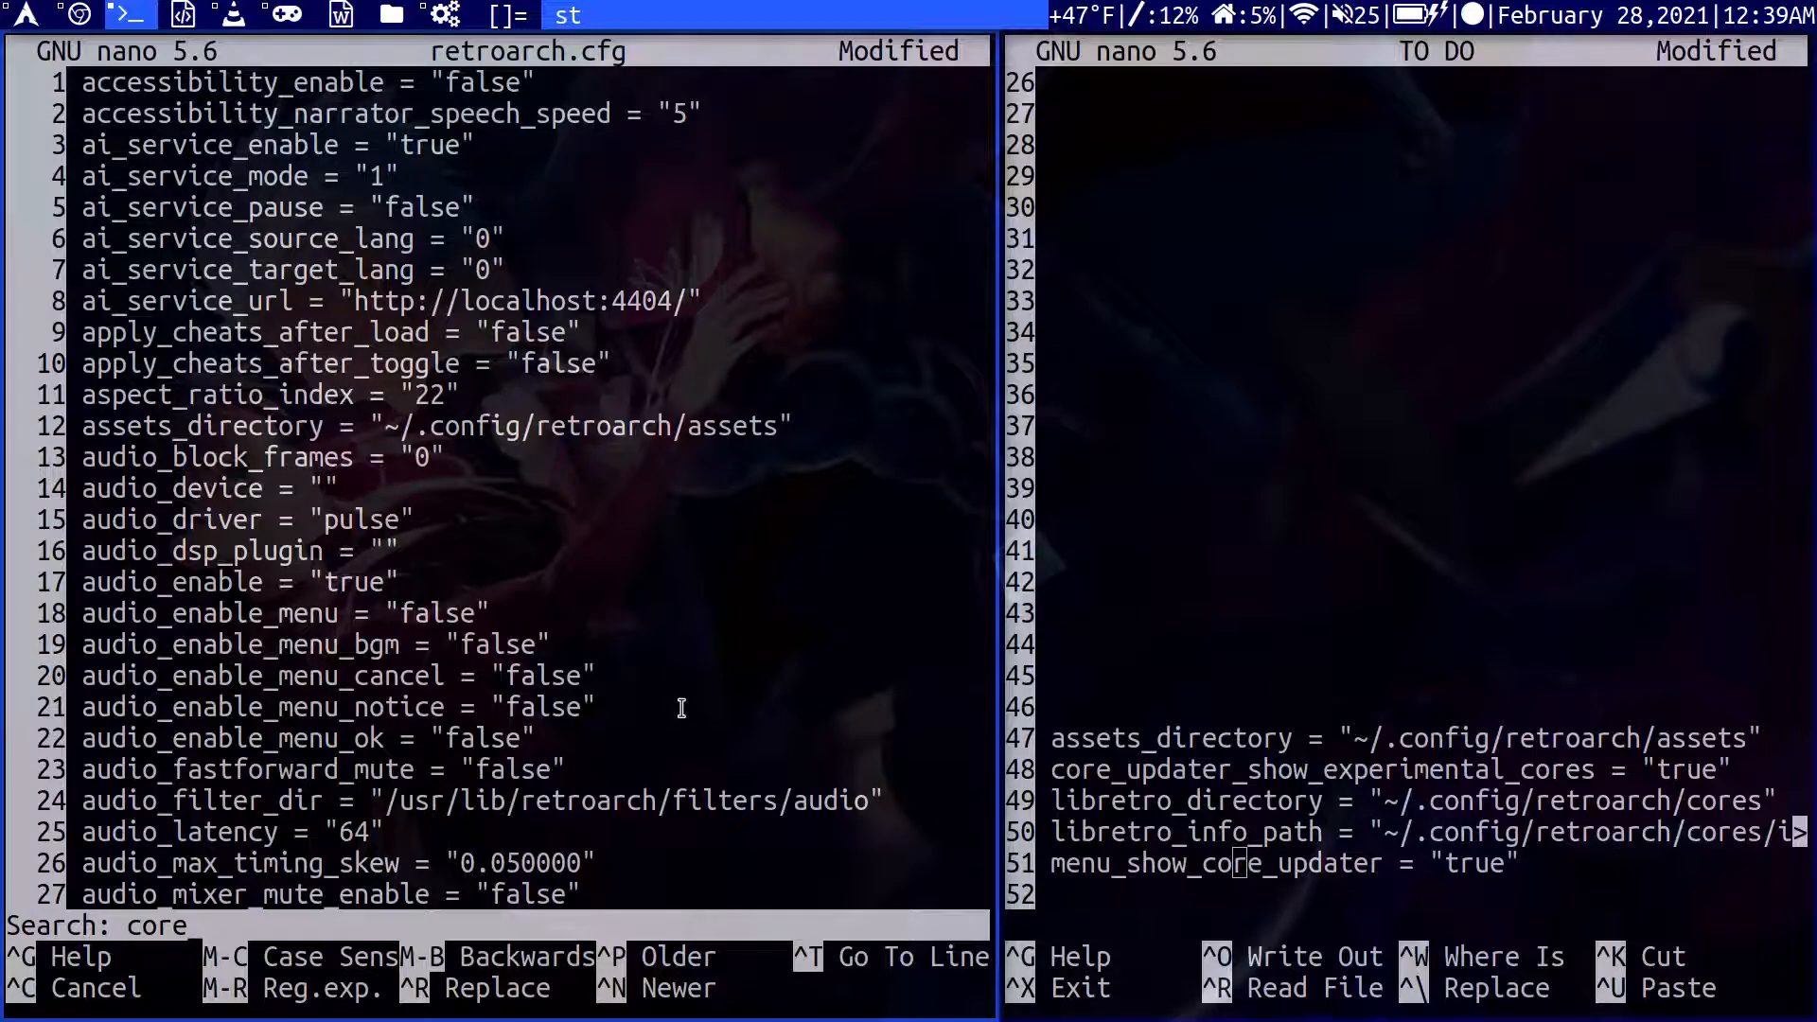
type("updater")
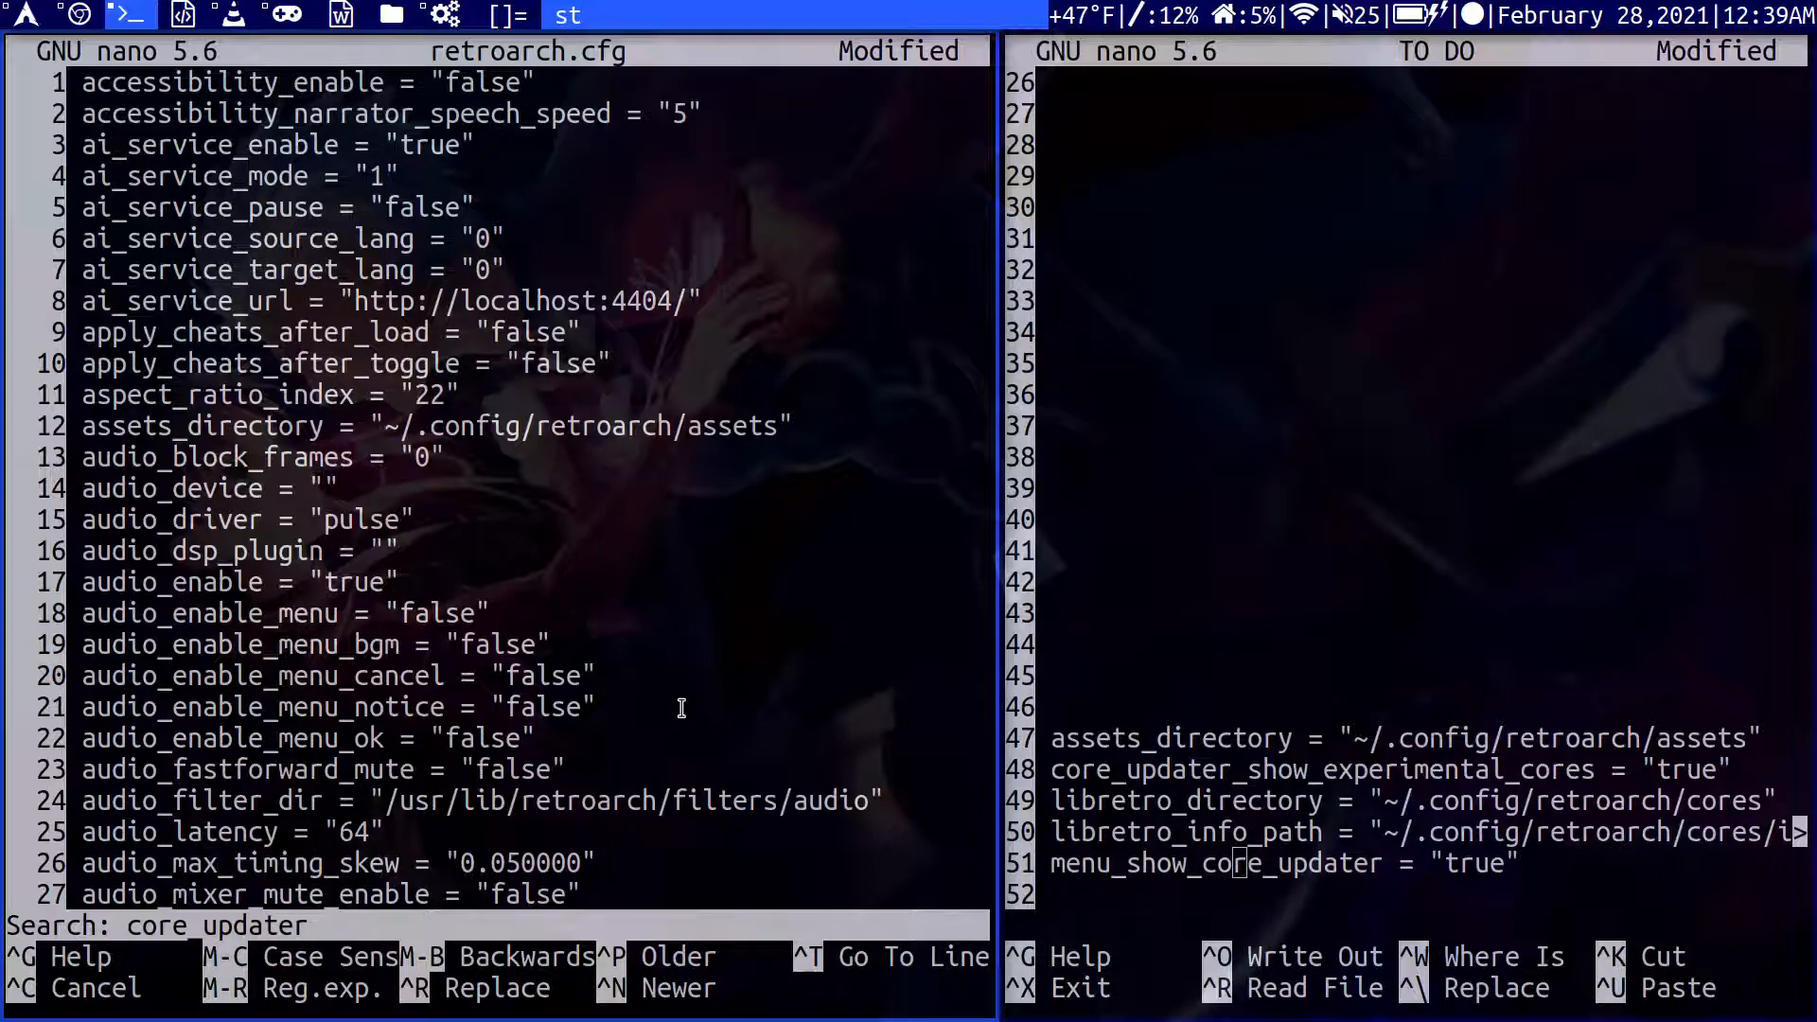
type("_show")
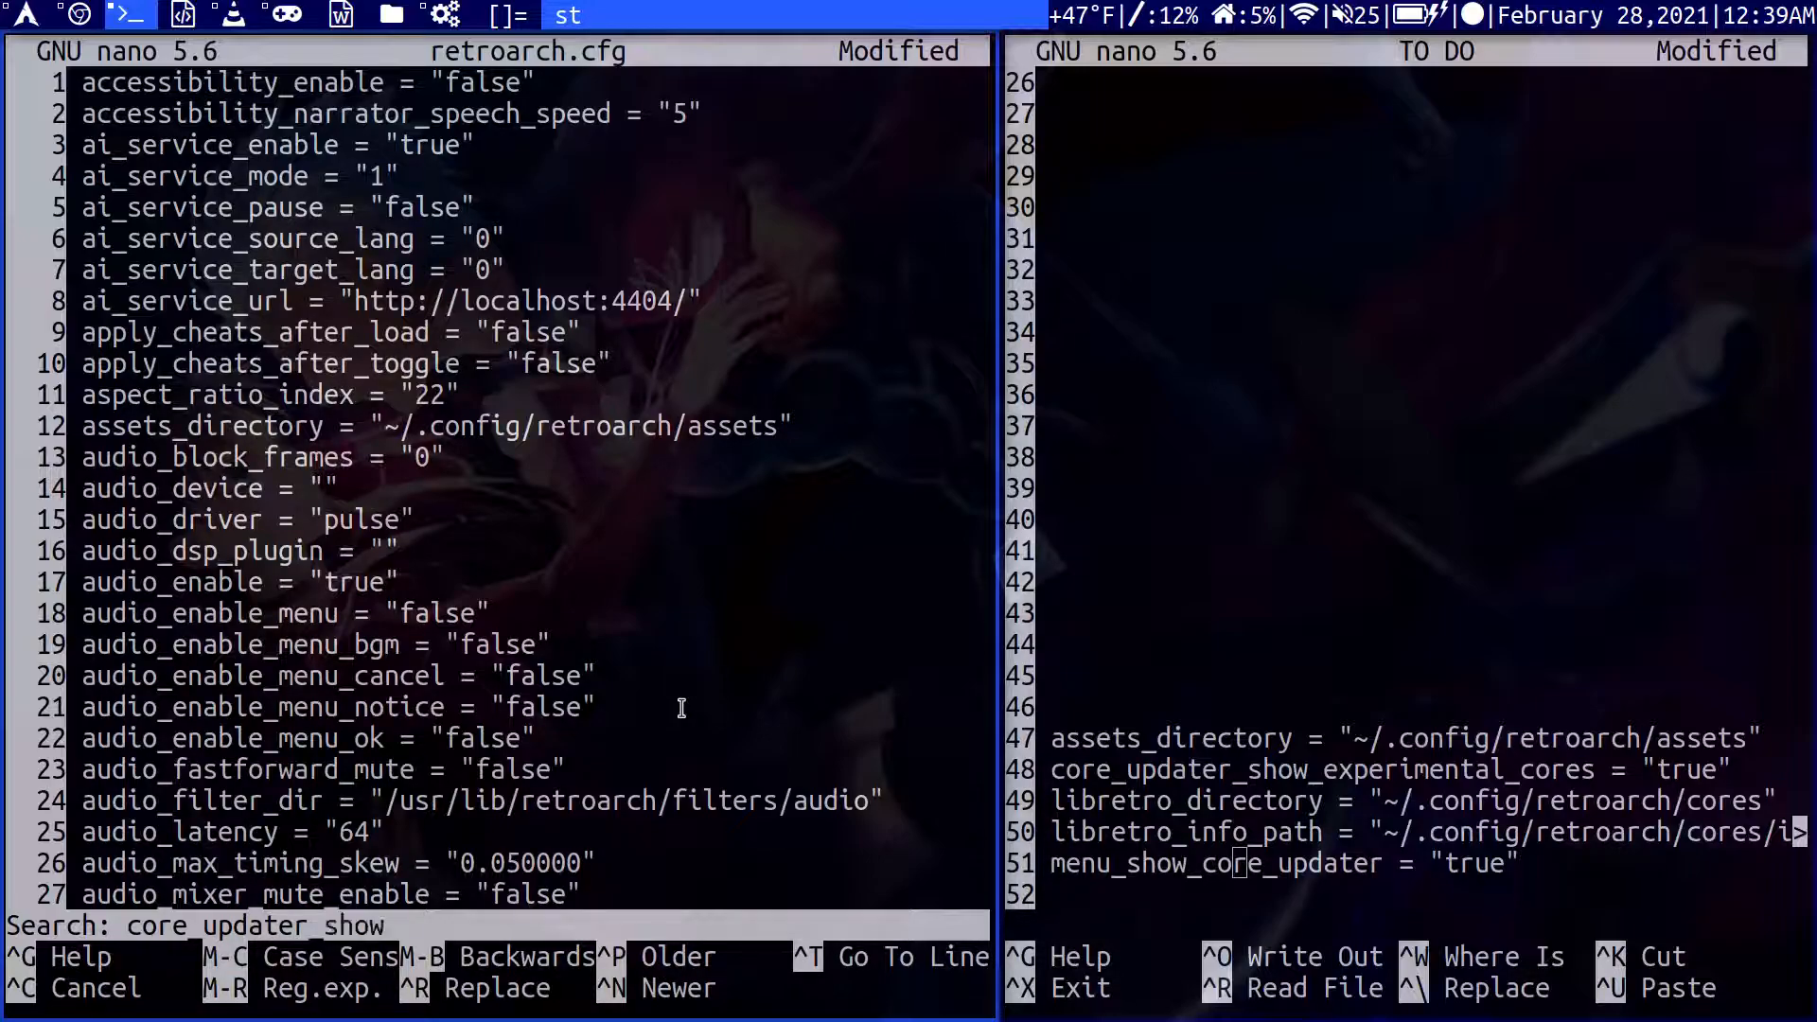
key("Return")
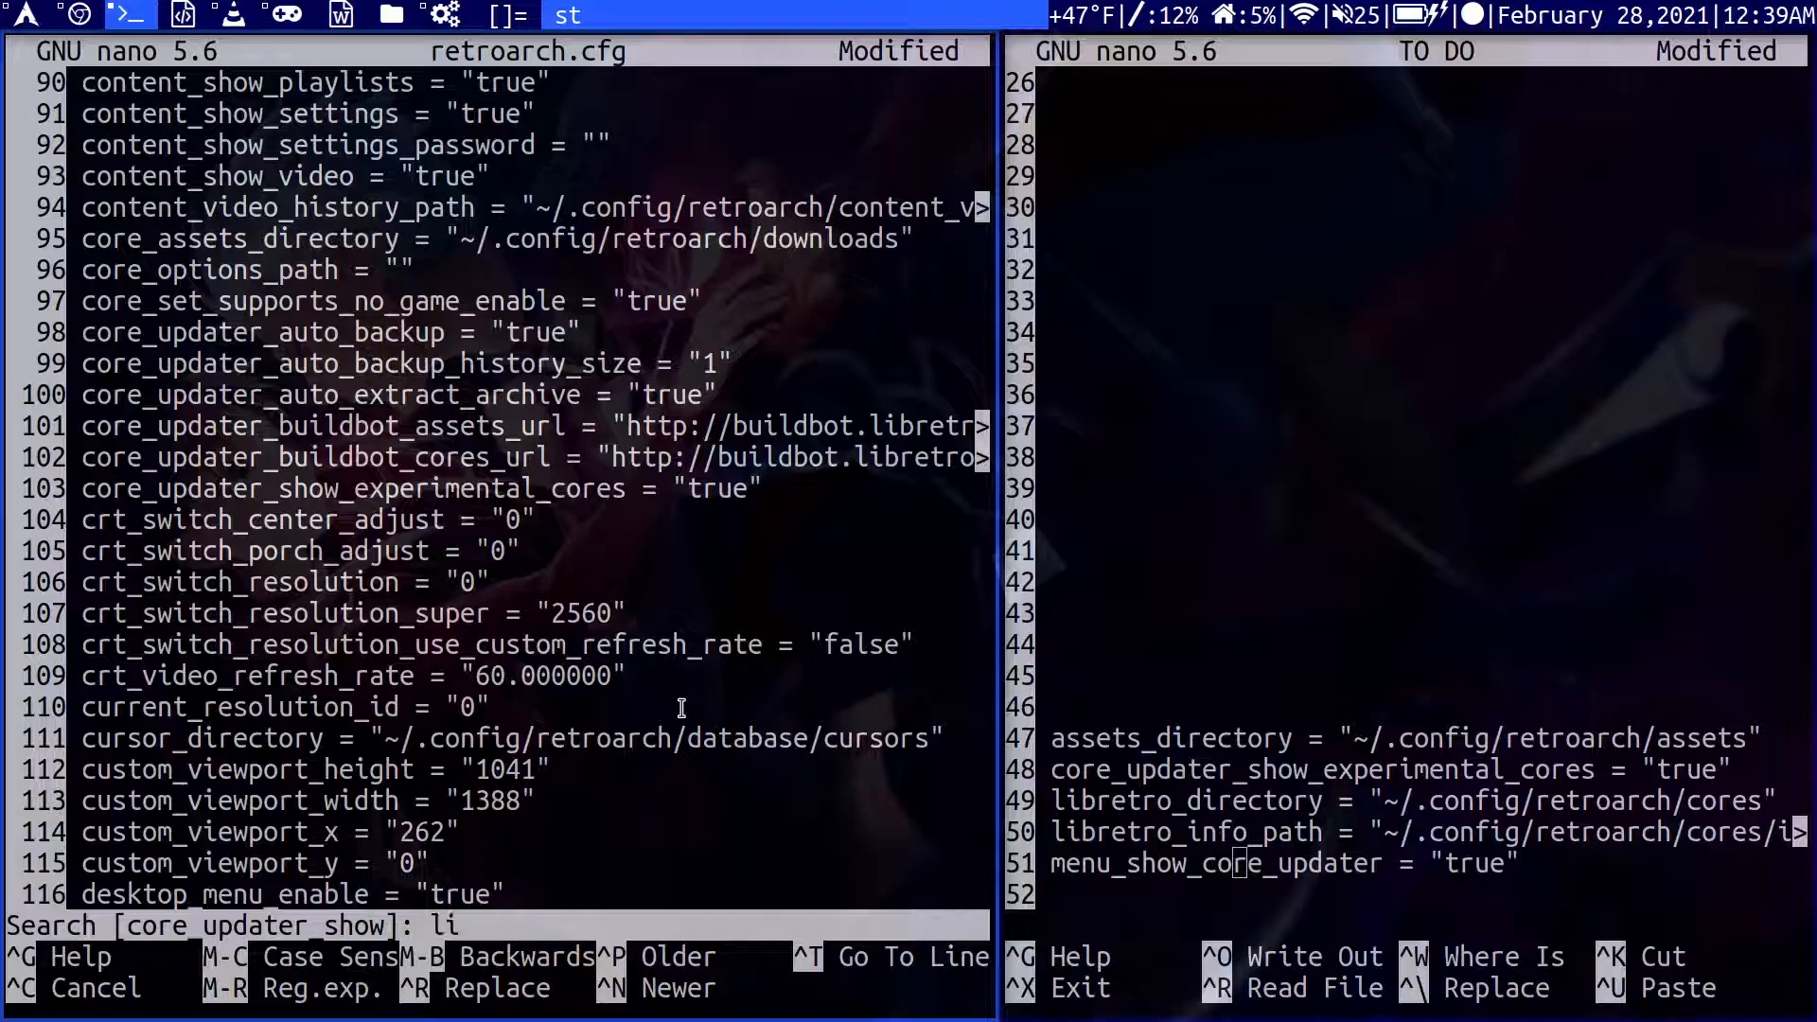
type("bretro")
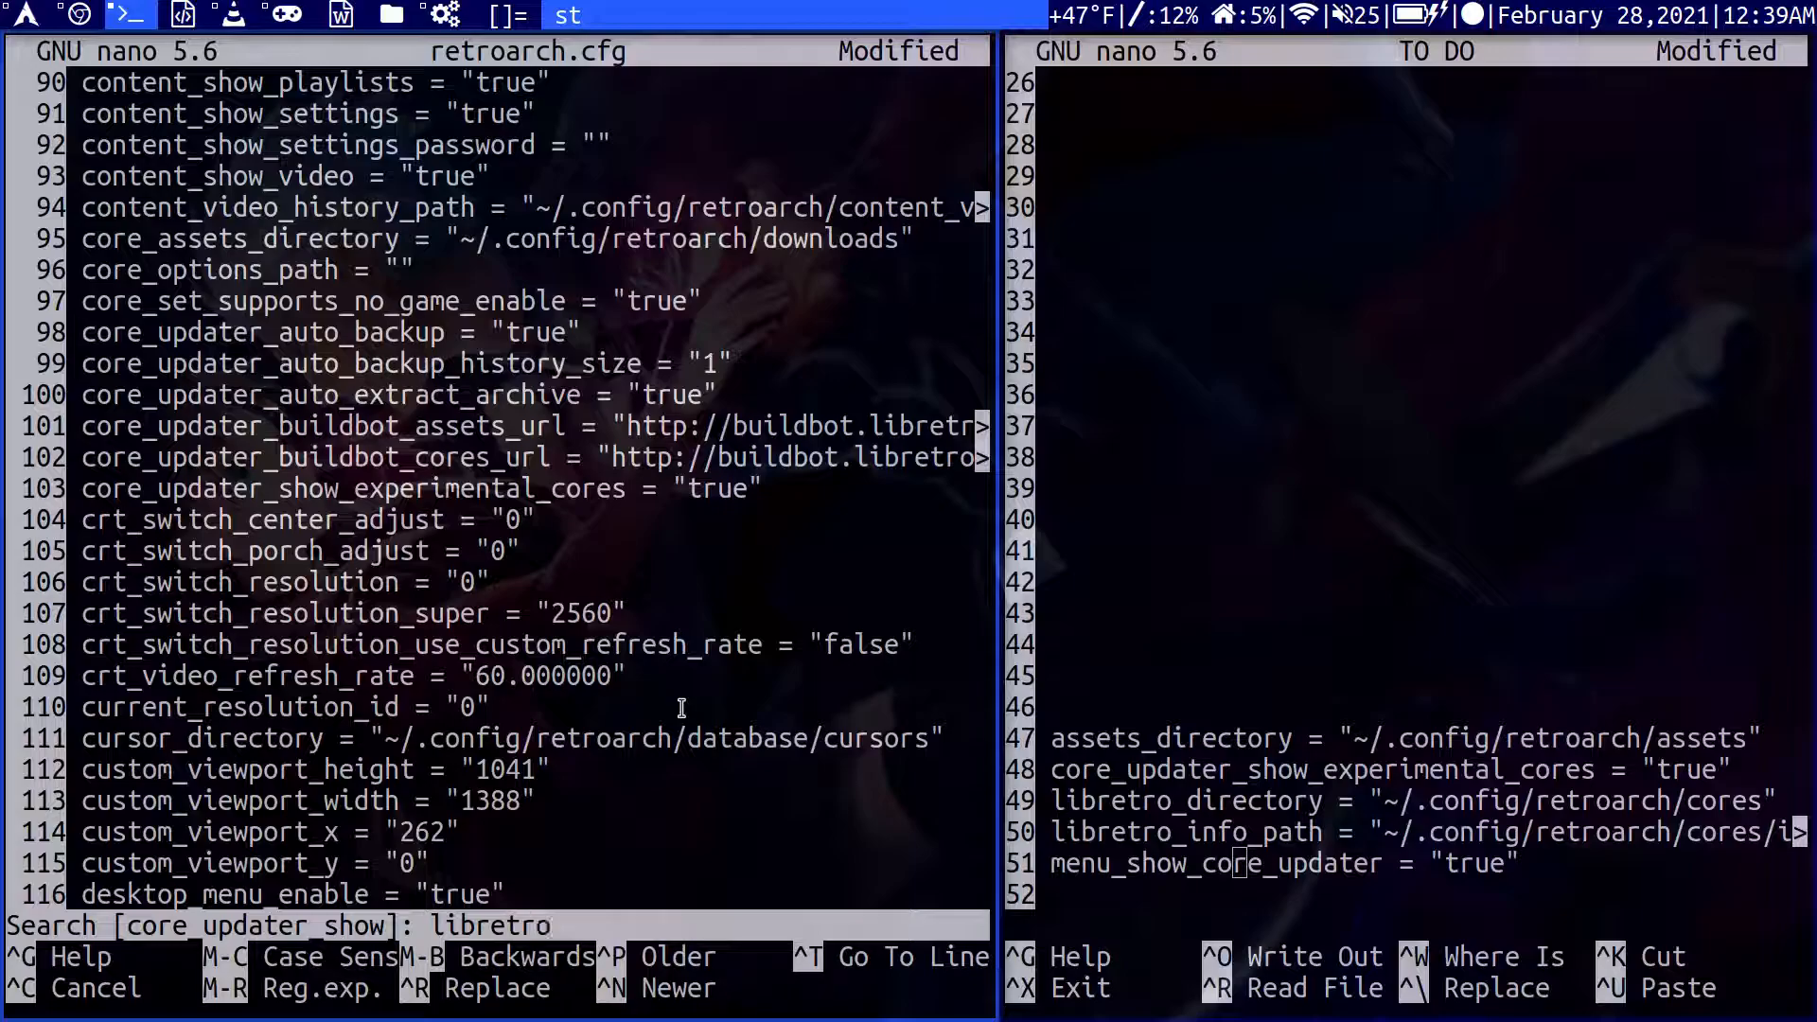
type("d")
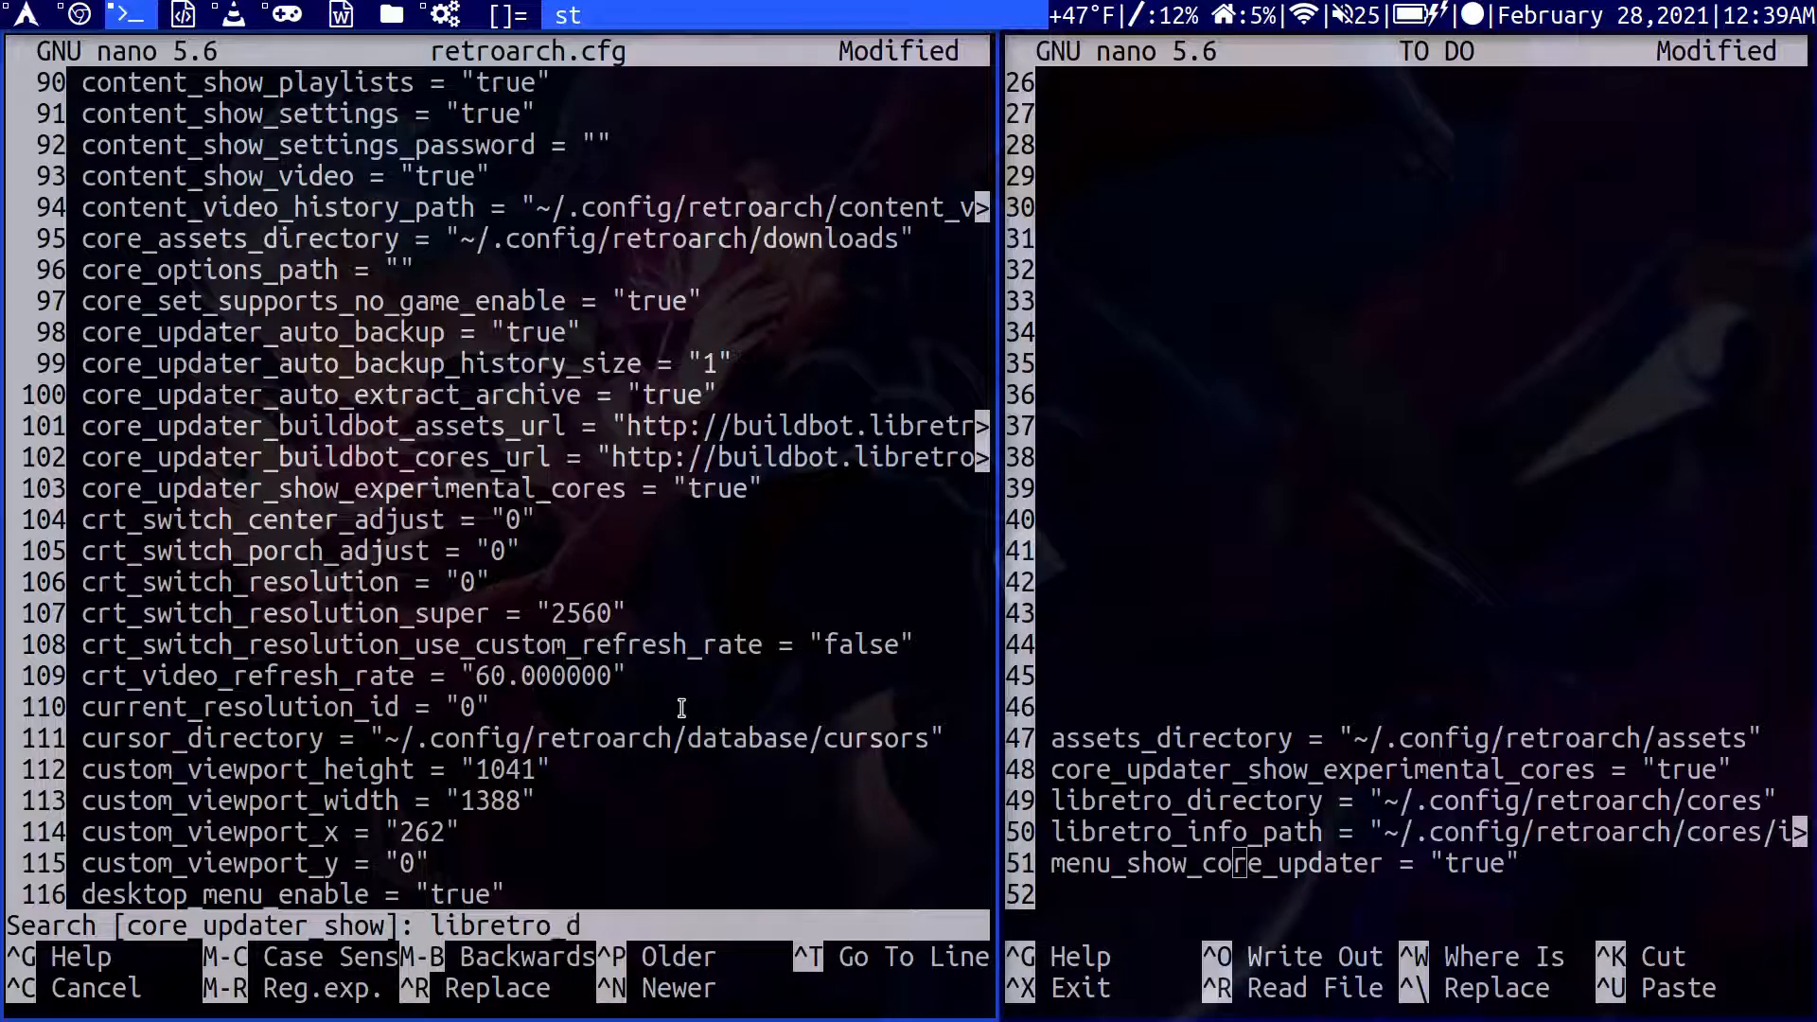
key("Return")
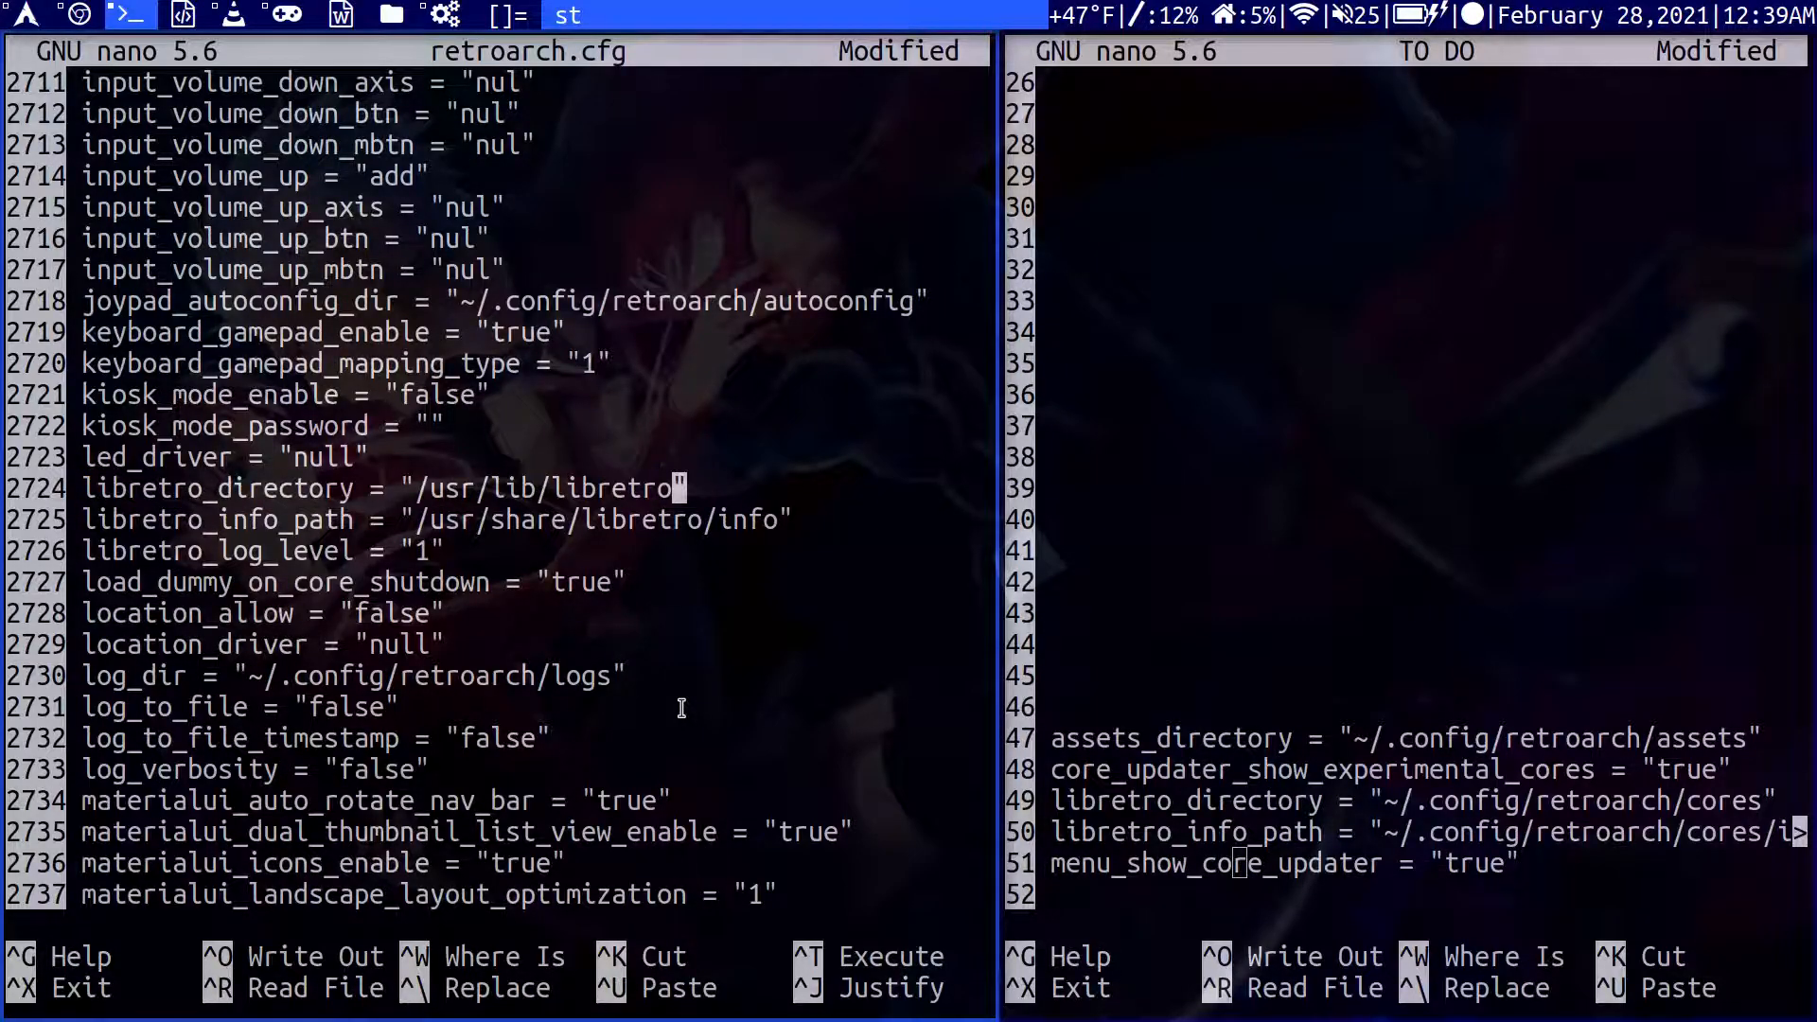
Set libretro_directory to '~/.config/retroarch/cores'.
key("BackSpace")
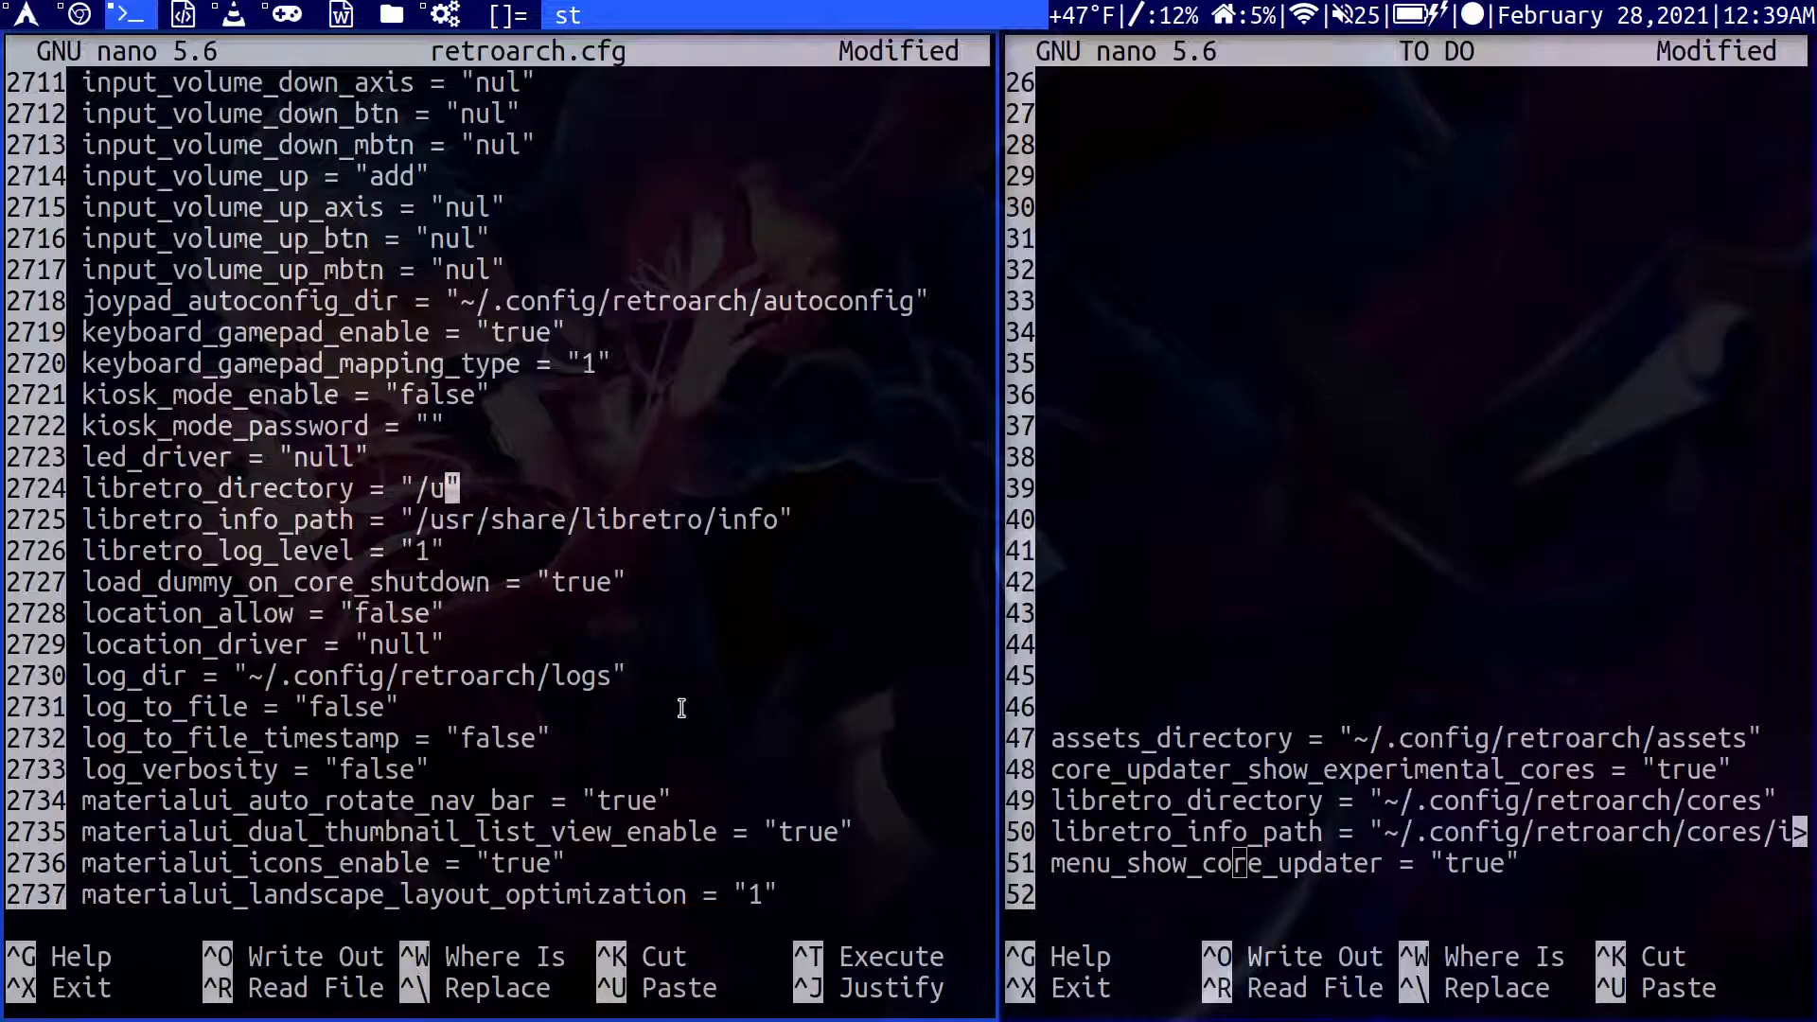
type("~/.\"")
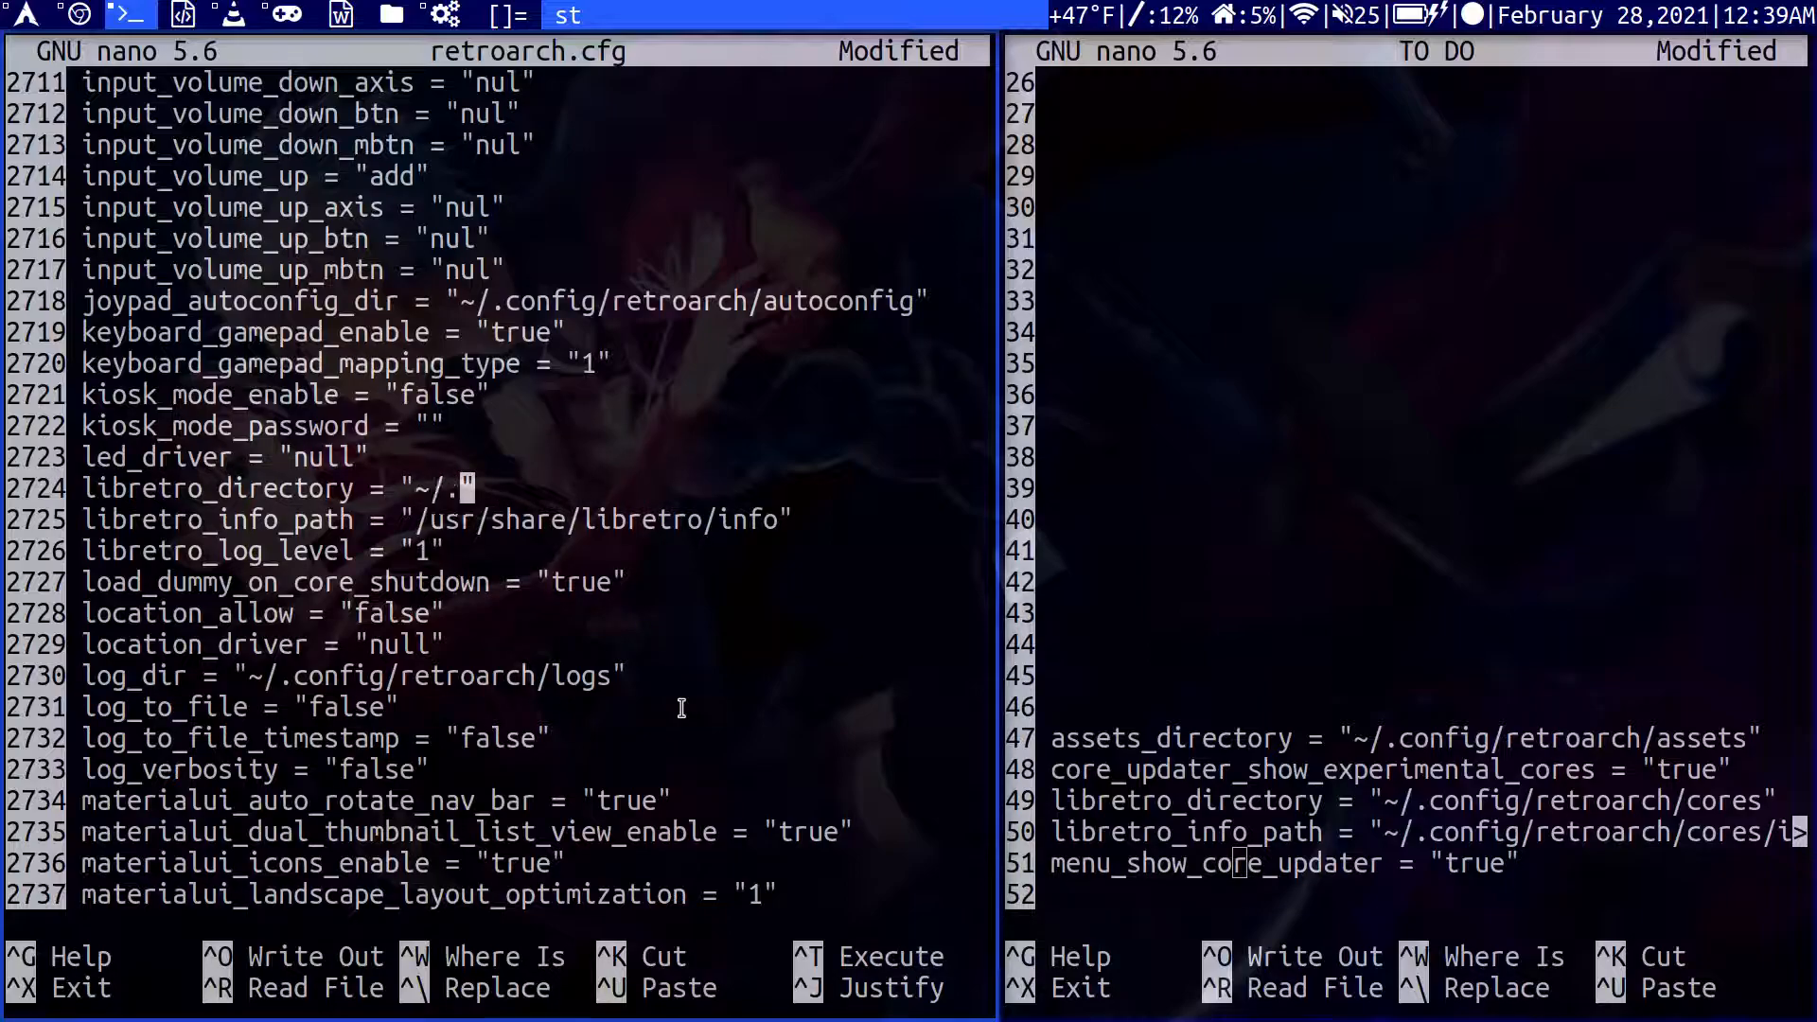
type("config")
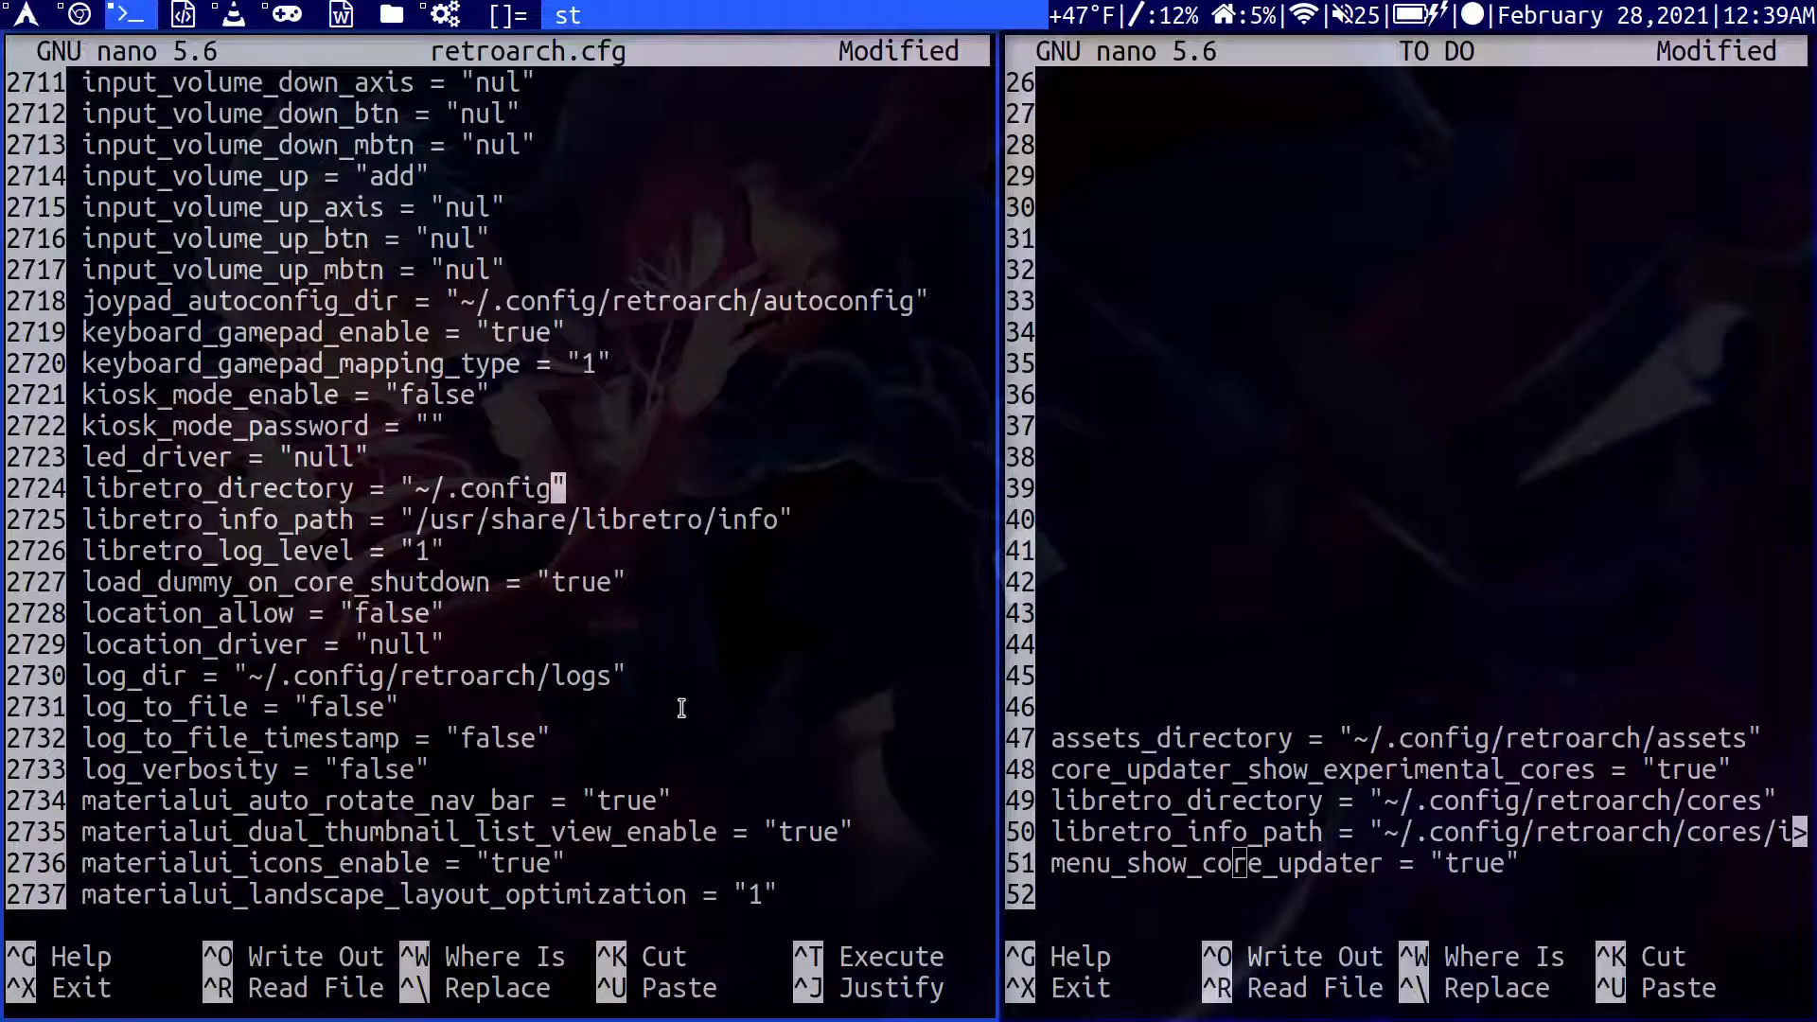
type("/re")
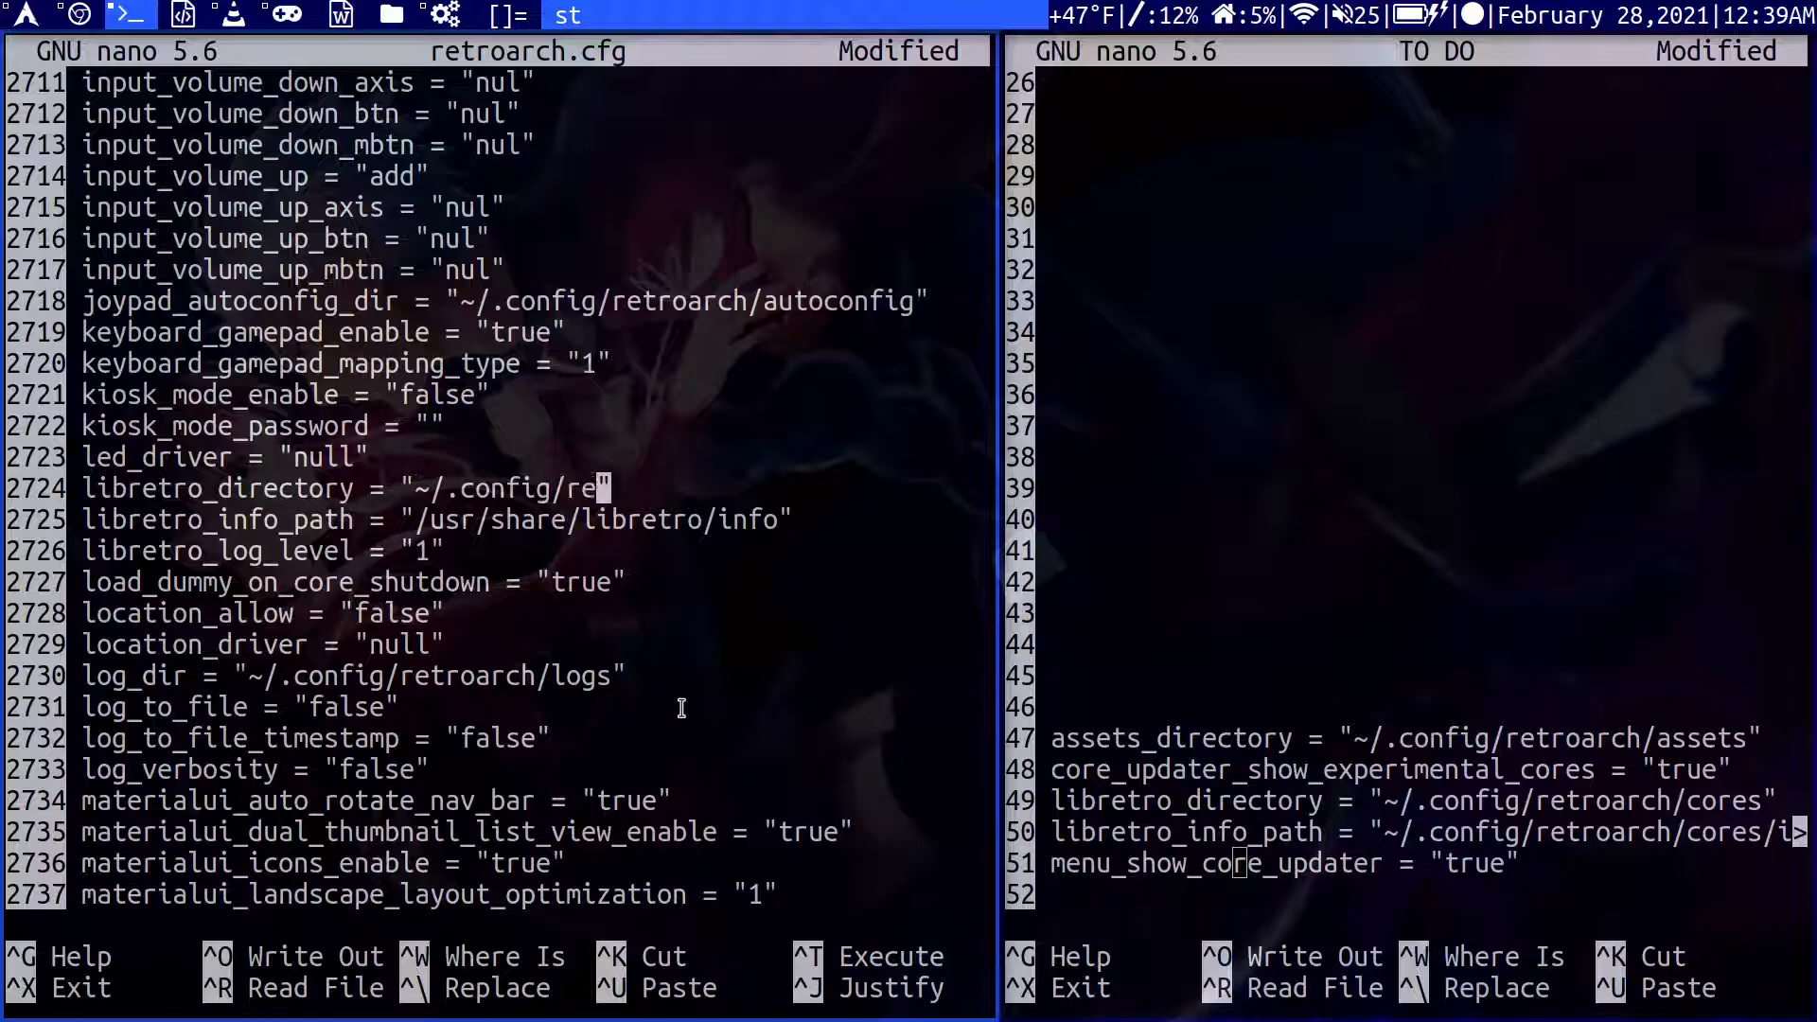
type("troarch")
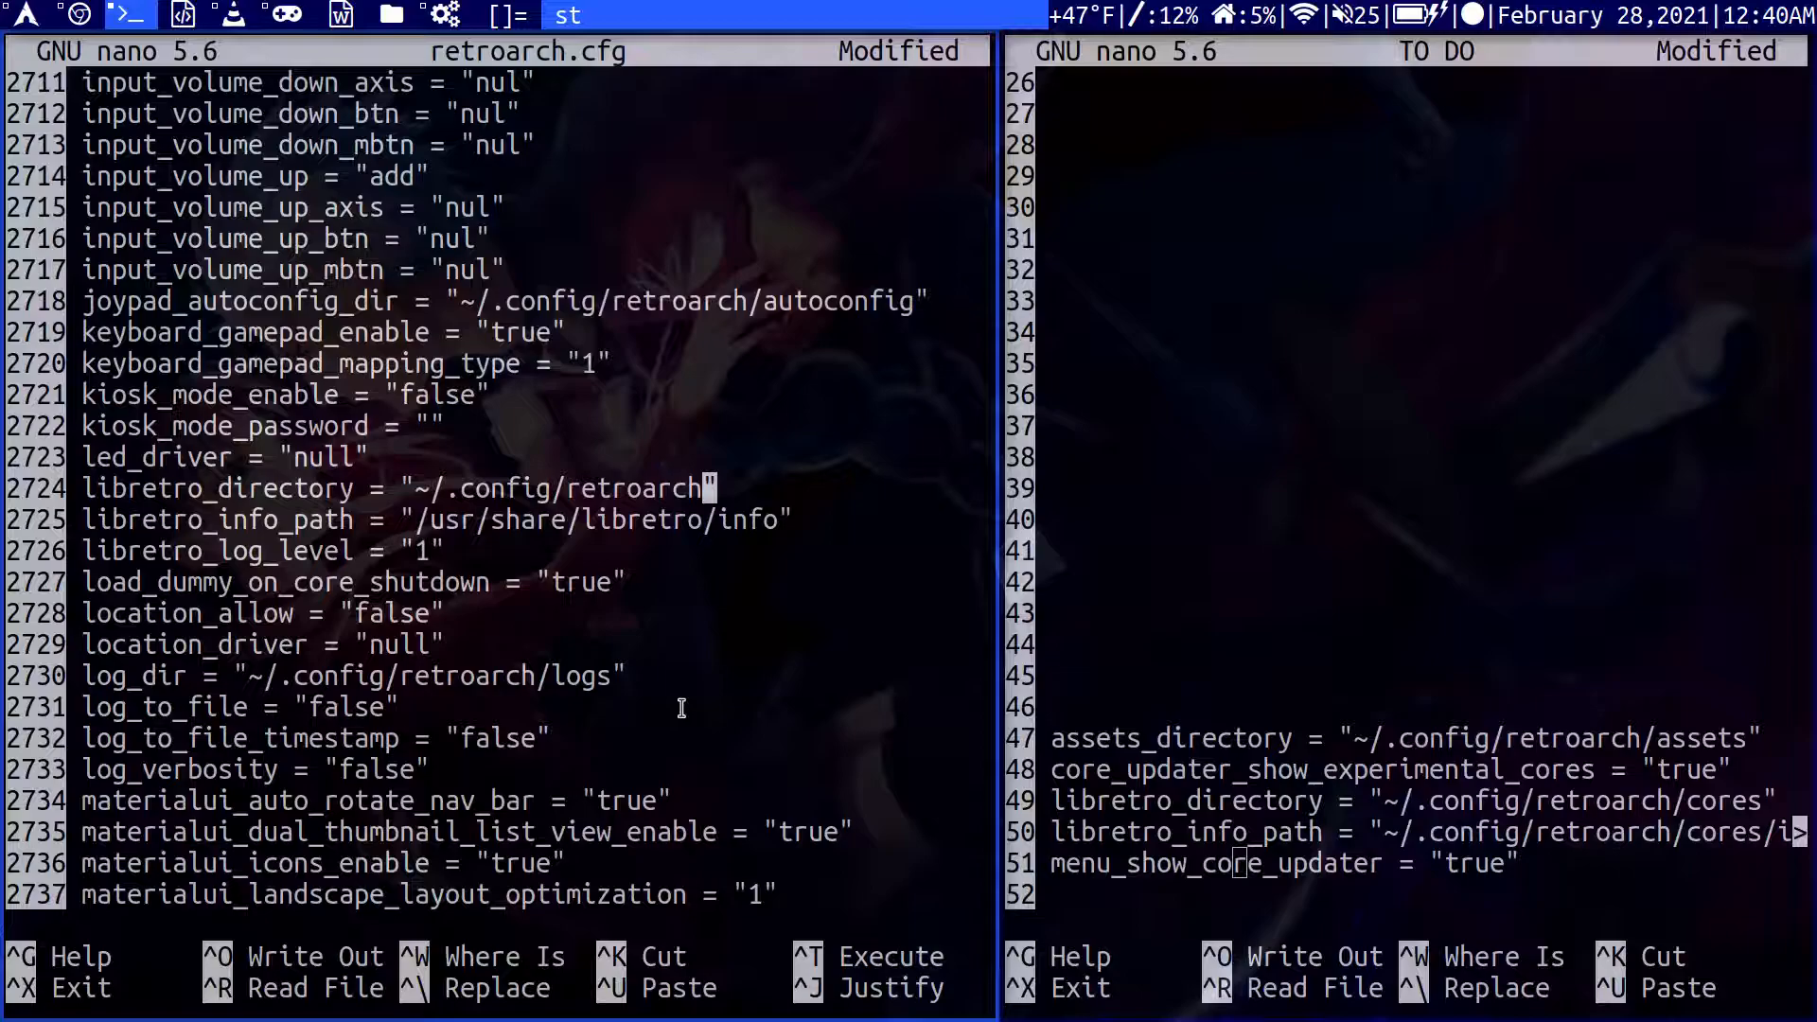
type("/cores")
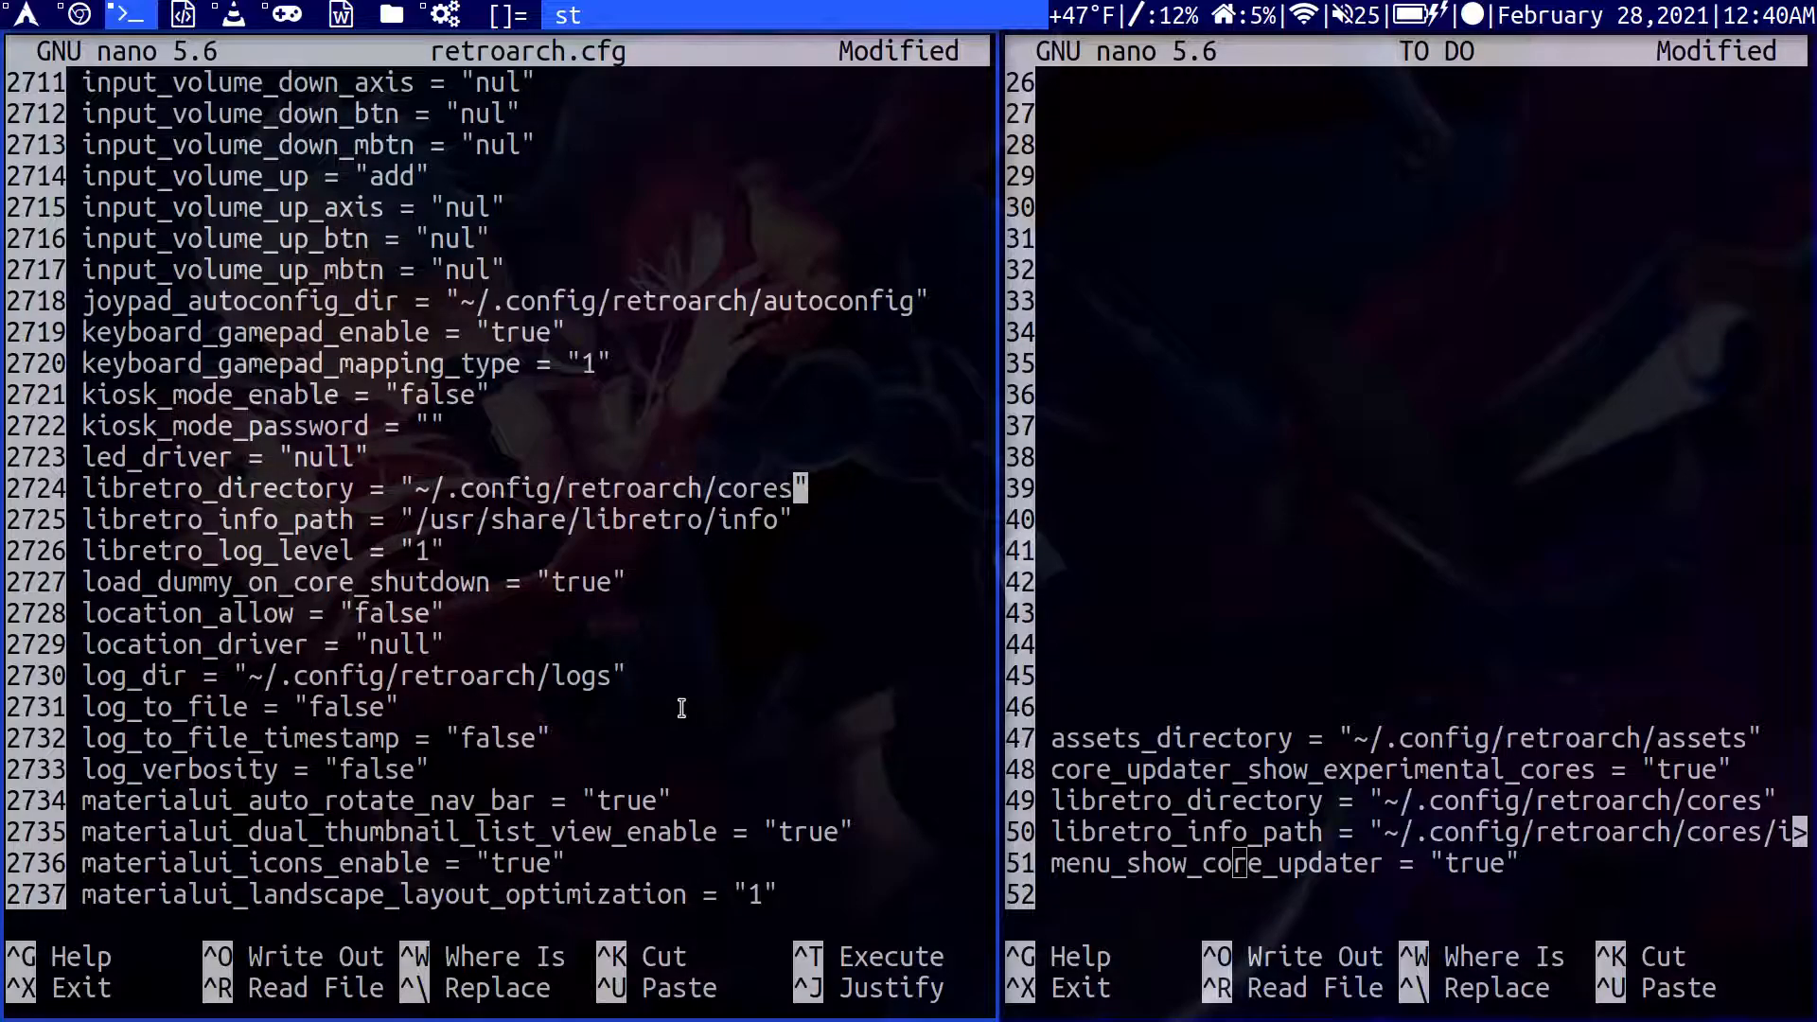
Set libretro_info_path to '~/.config/retroarch/cores/info'.
key("Down")
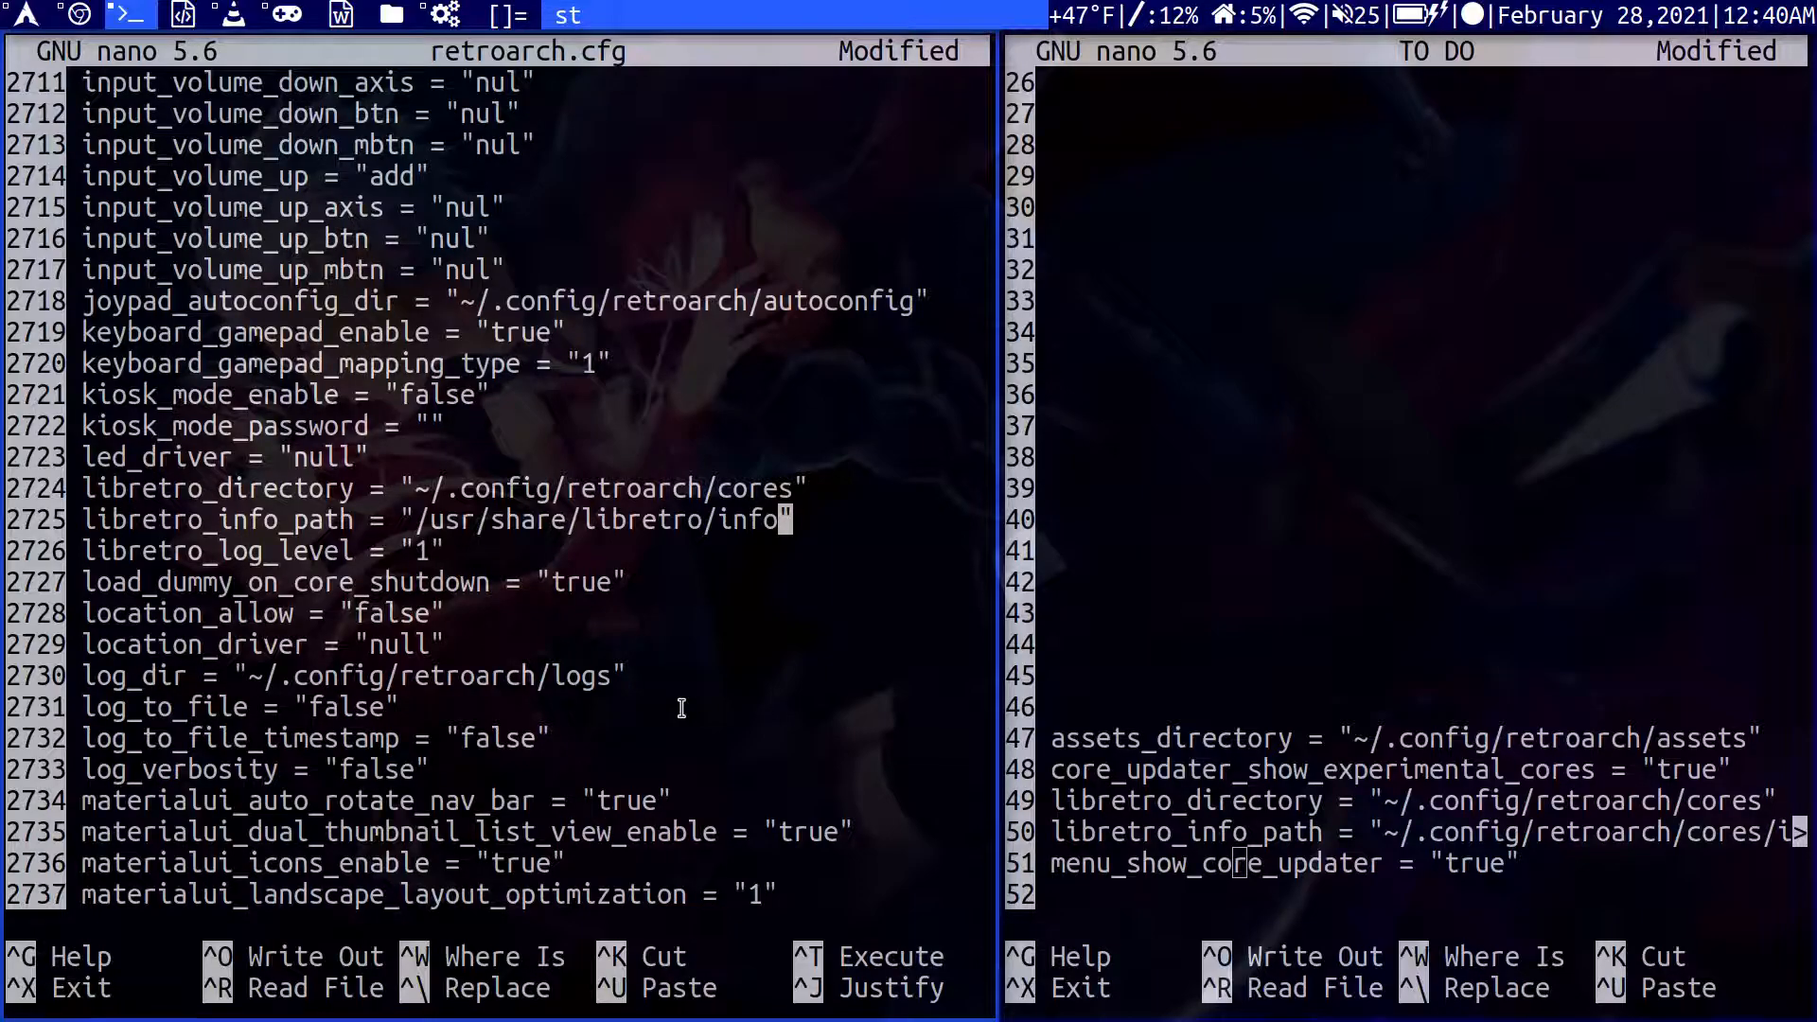
key("BackSpace")
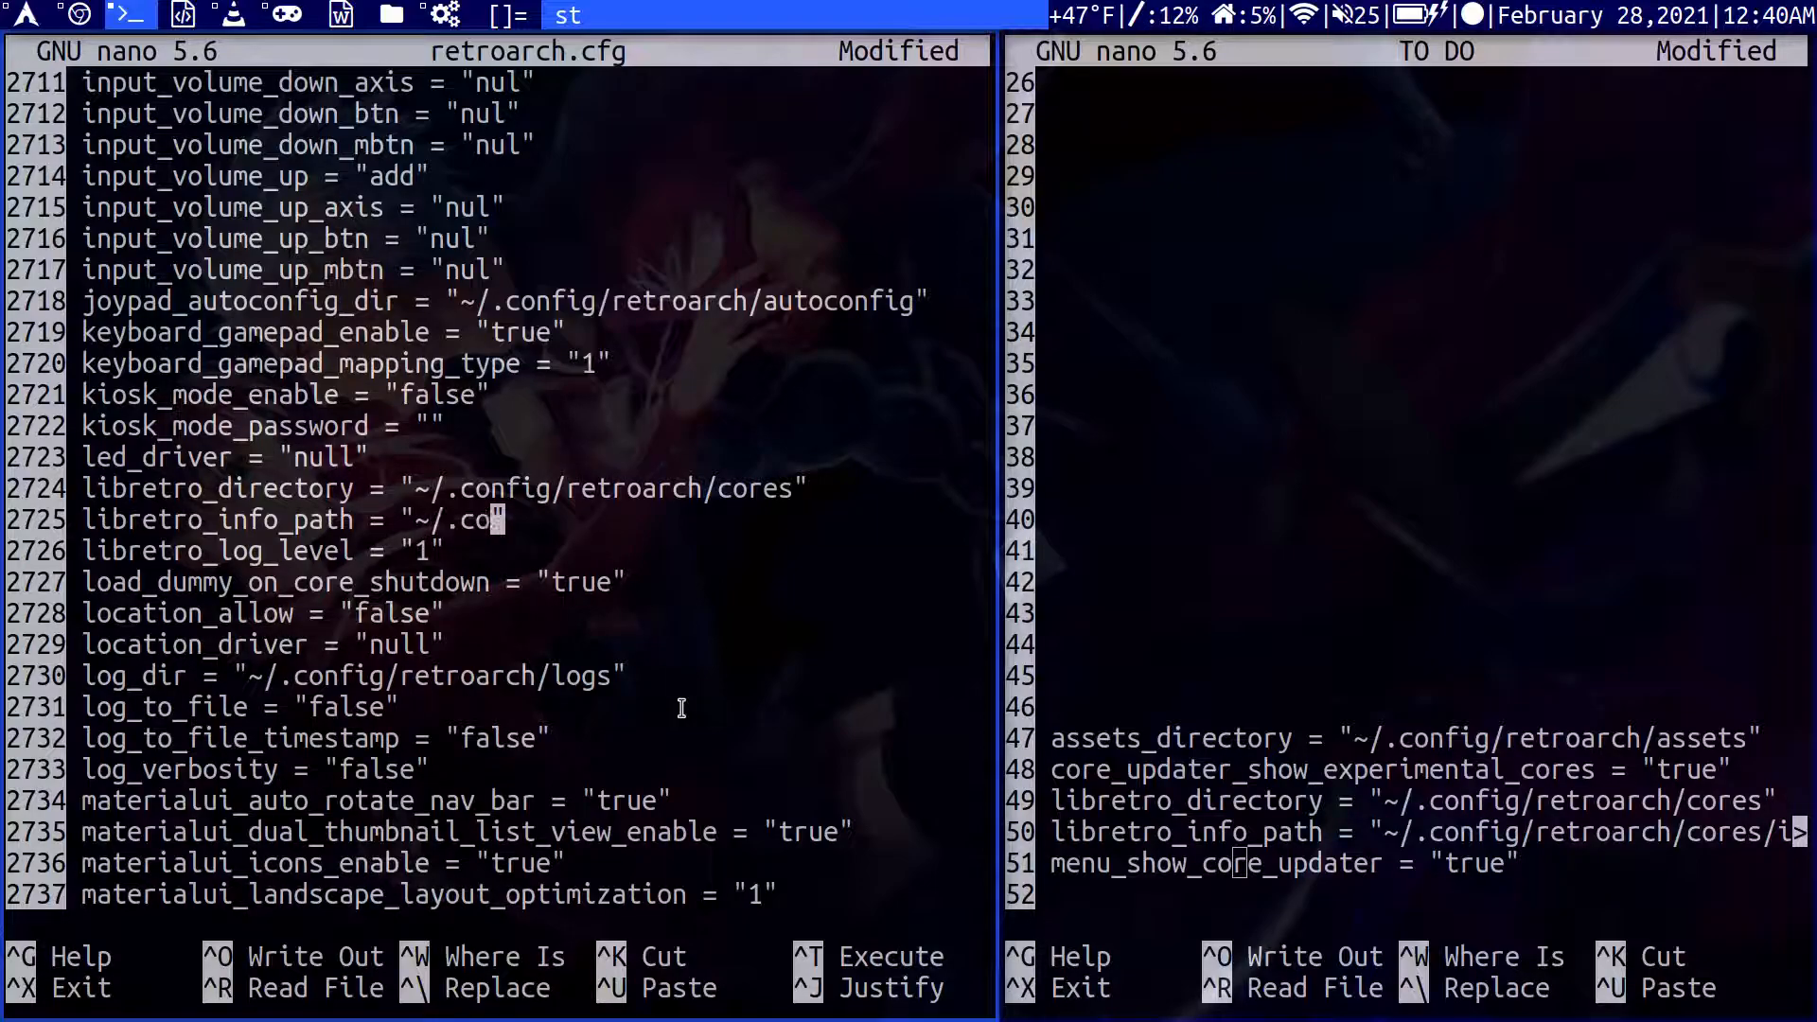
type("nfig/retroarch")
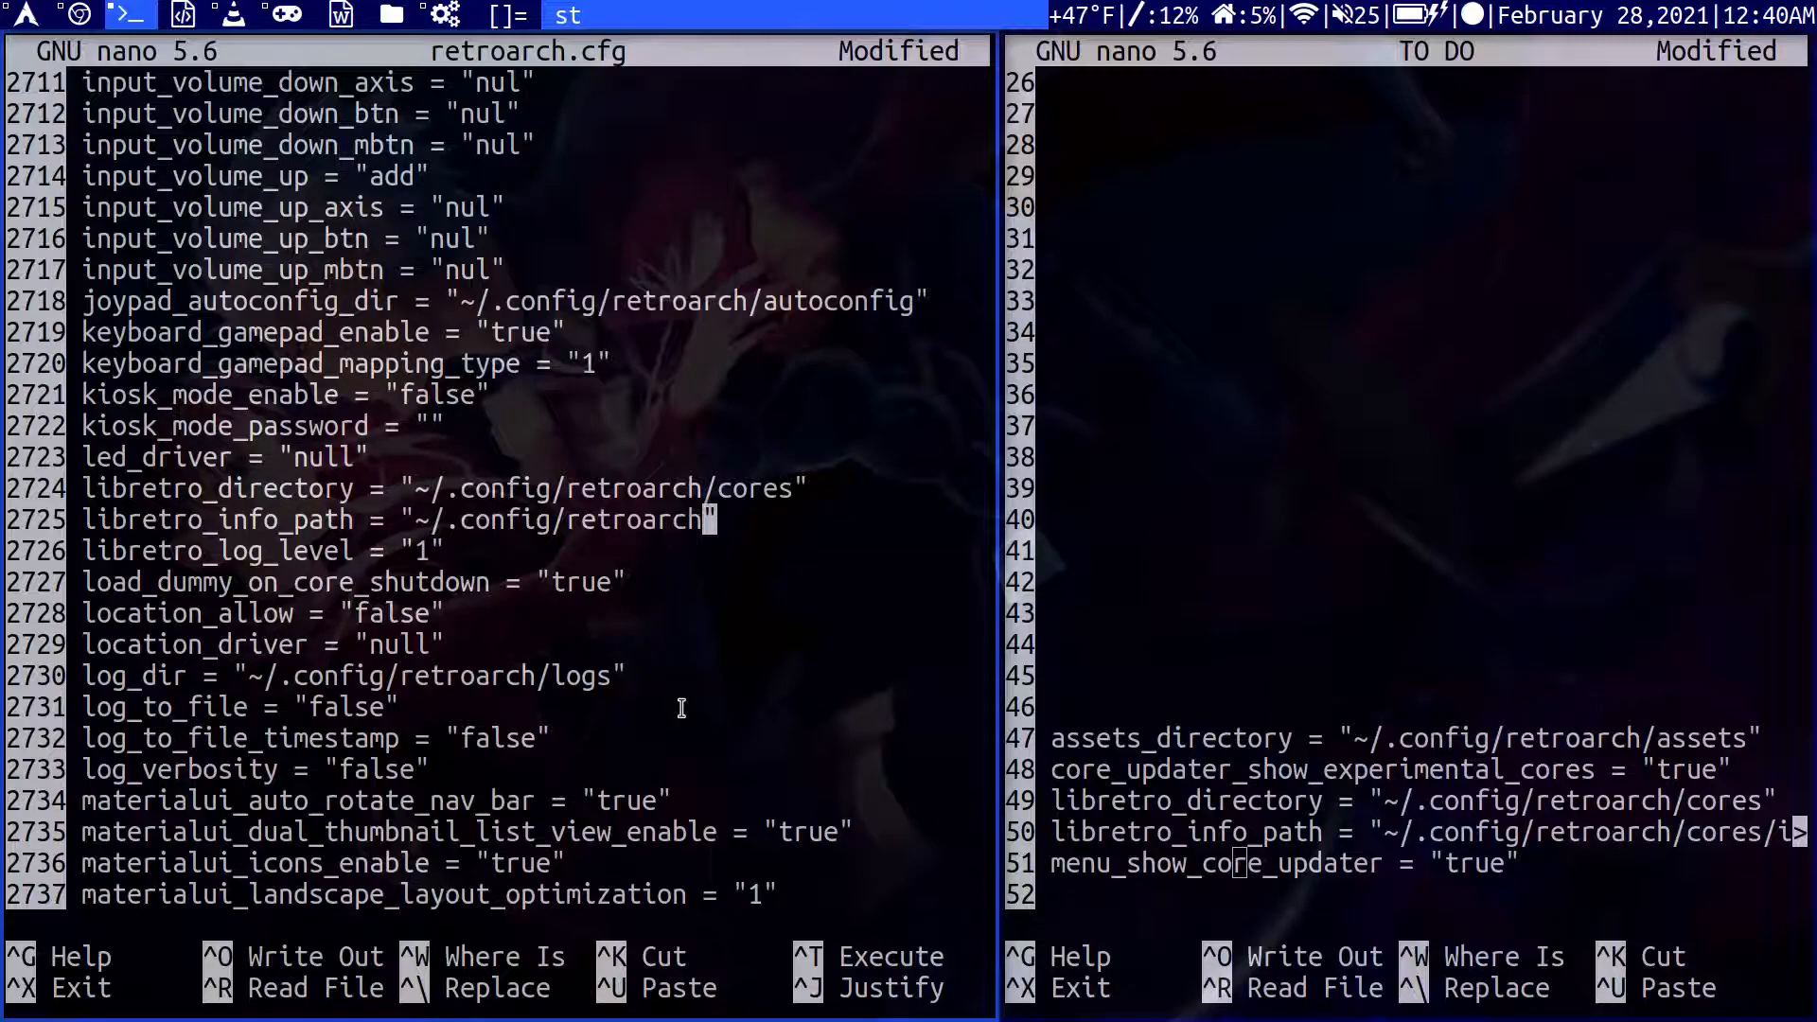
type("/cores")
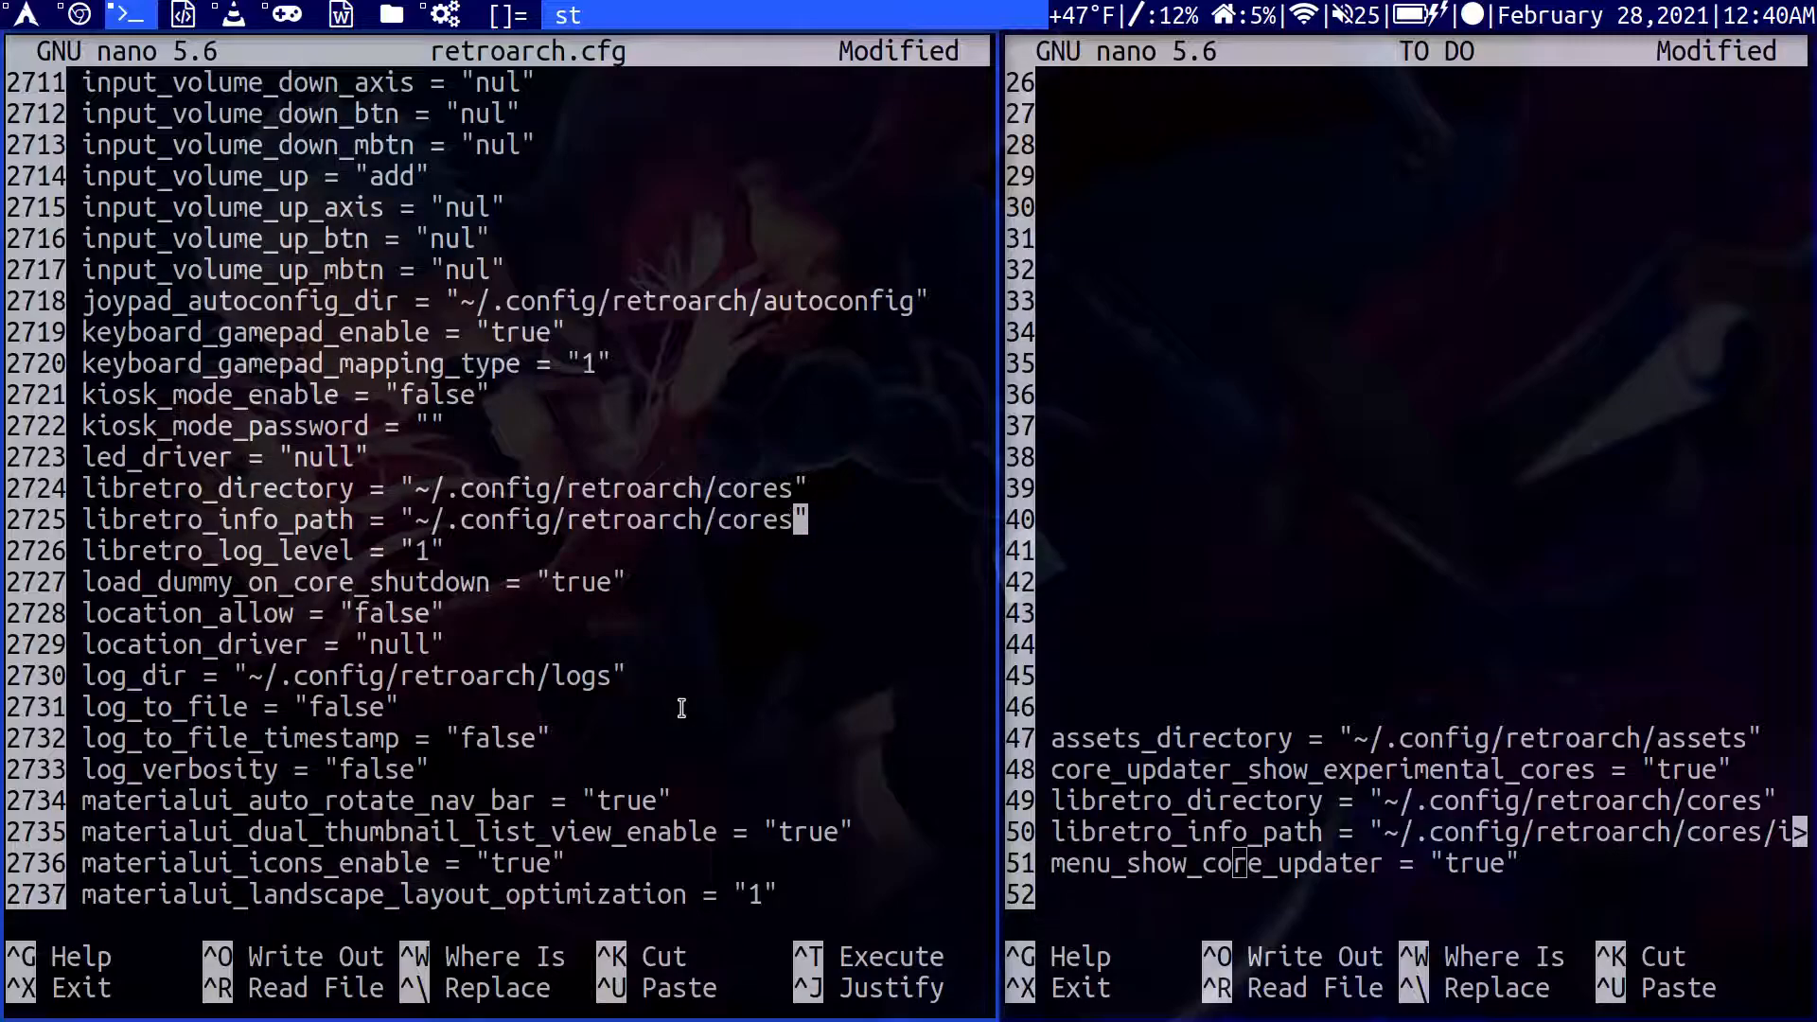
type("/info")
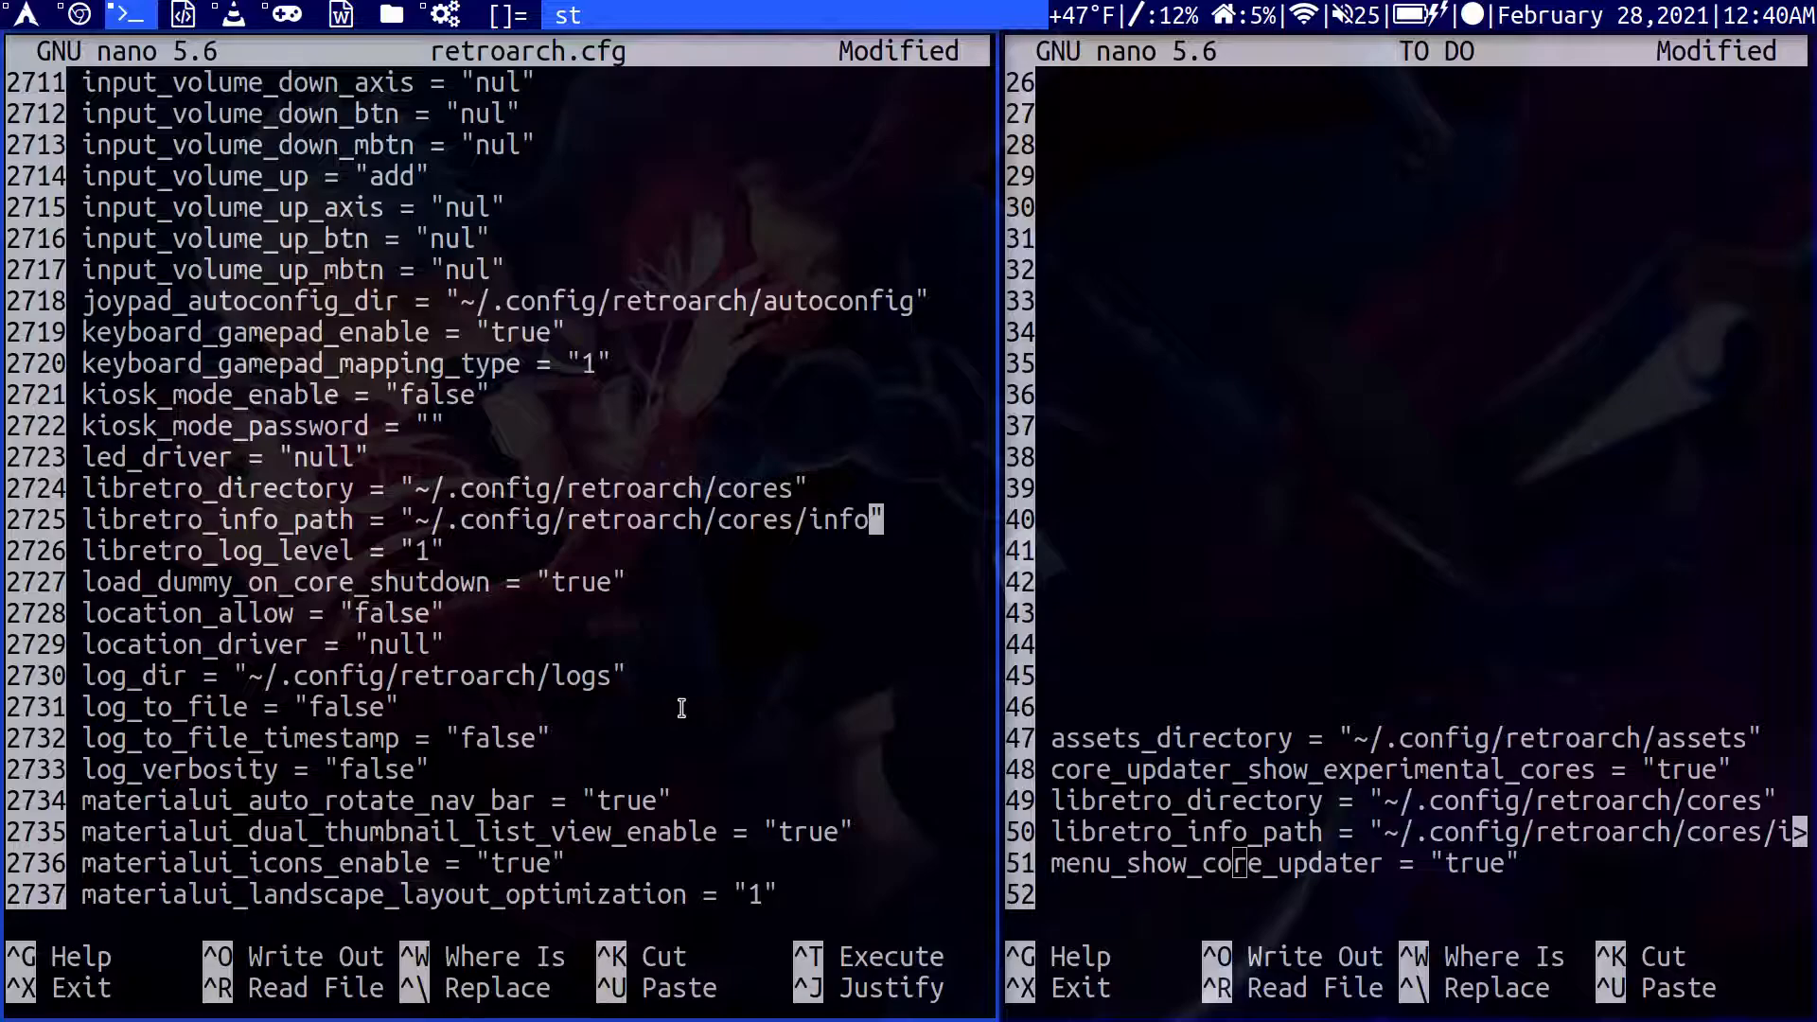
key("ctrl+w")
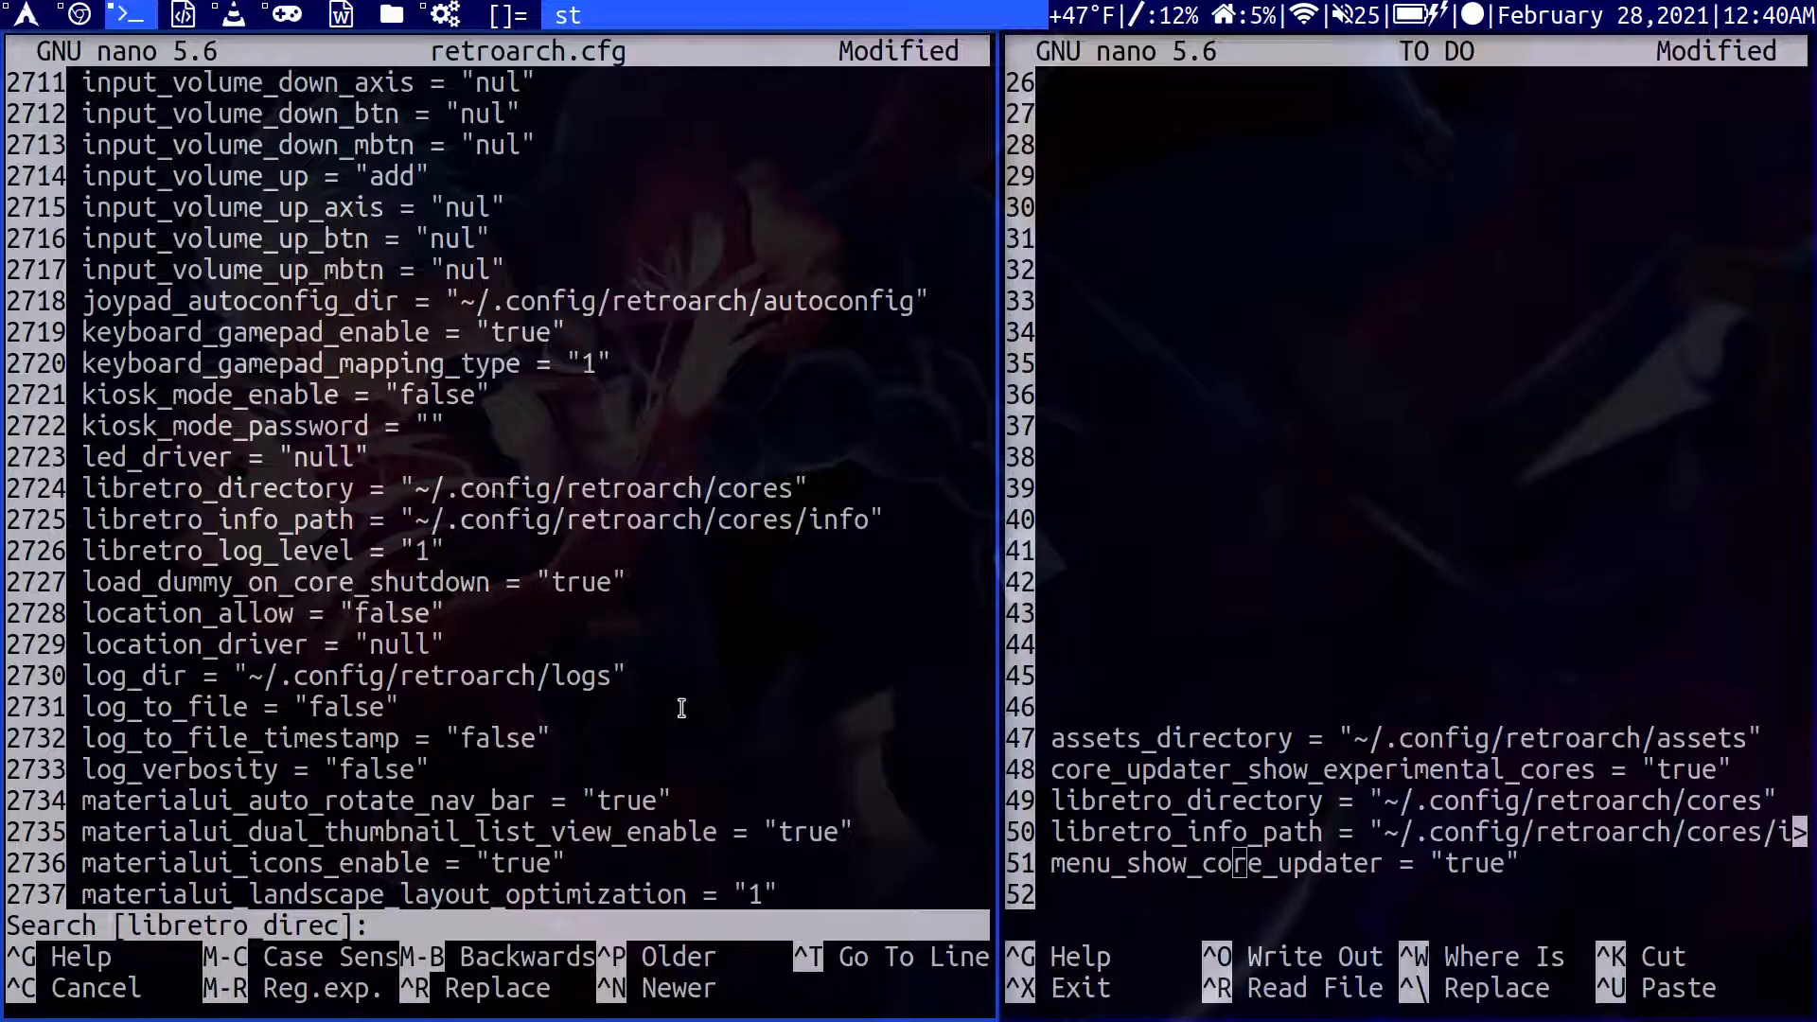
Locate menu_show_core_updater and confirm it reads 'true'.
type("menu")
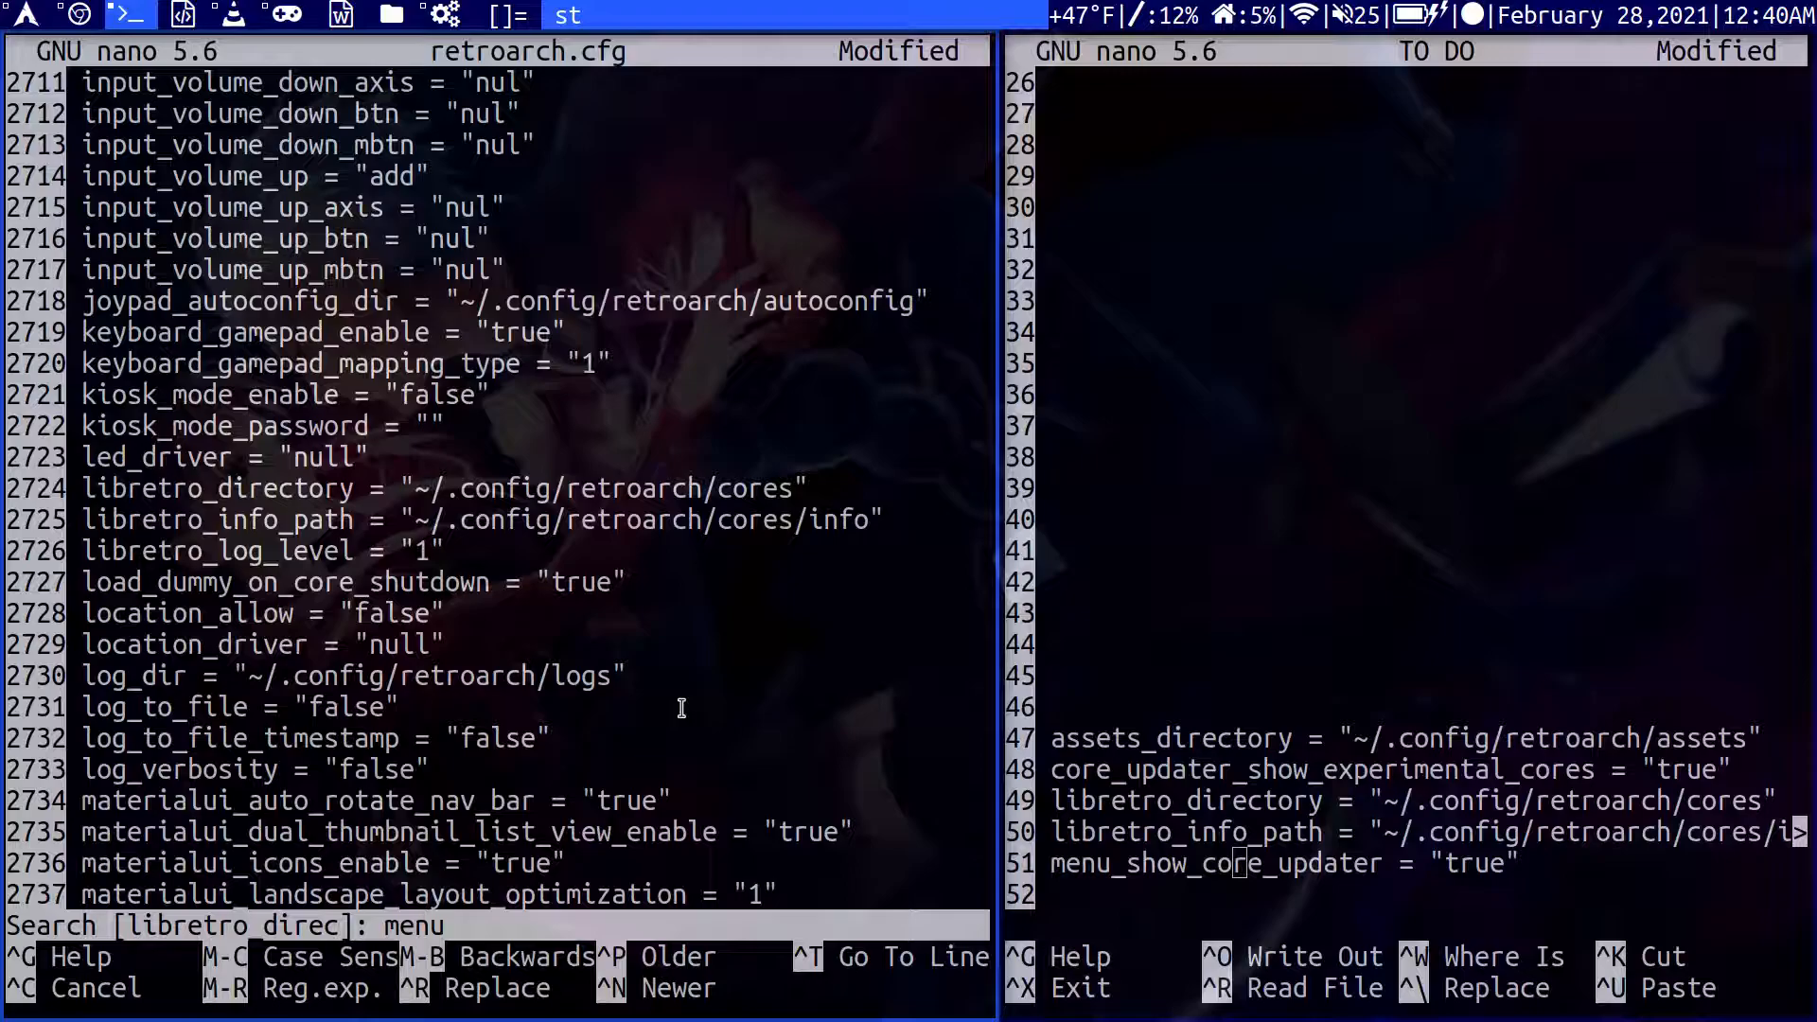
type("show")
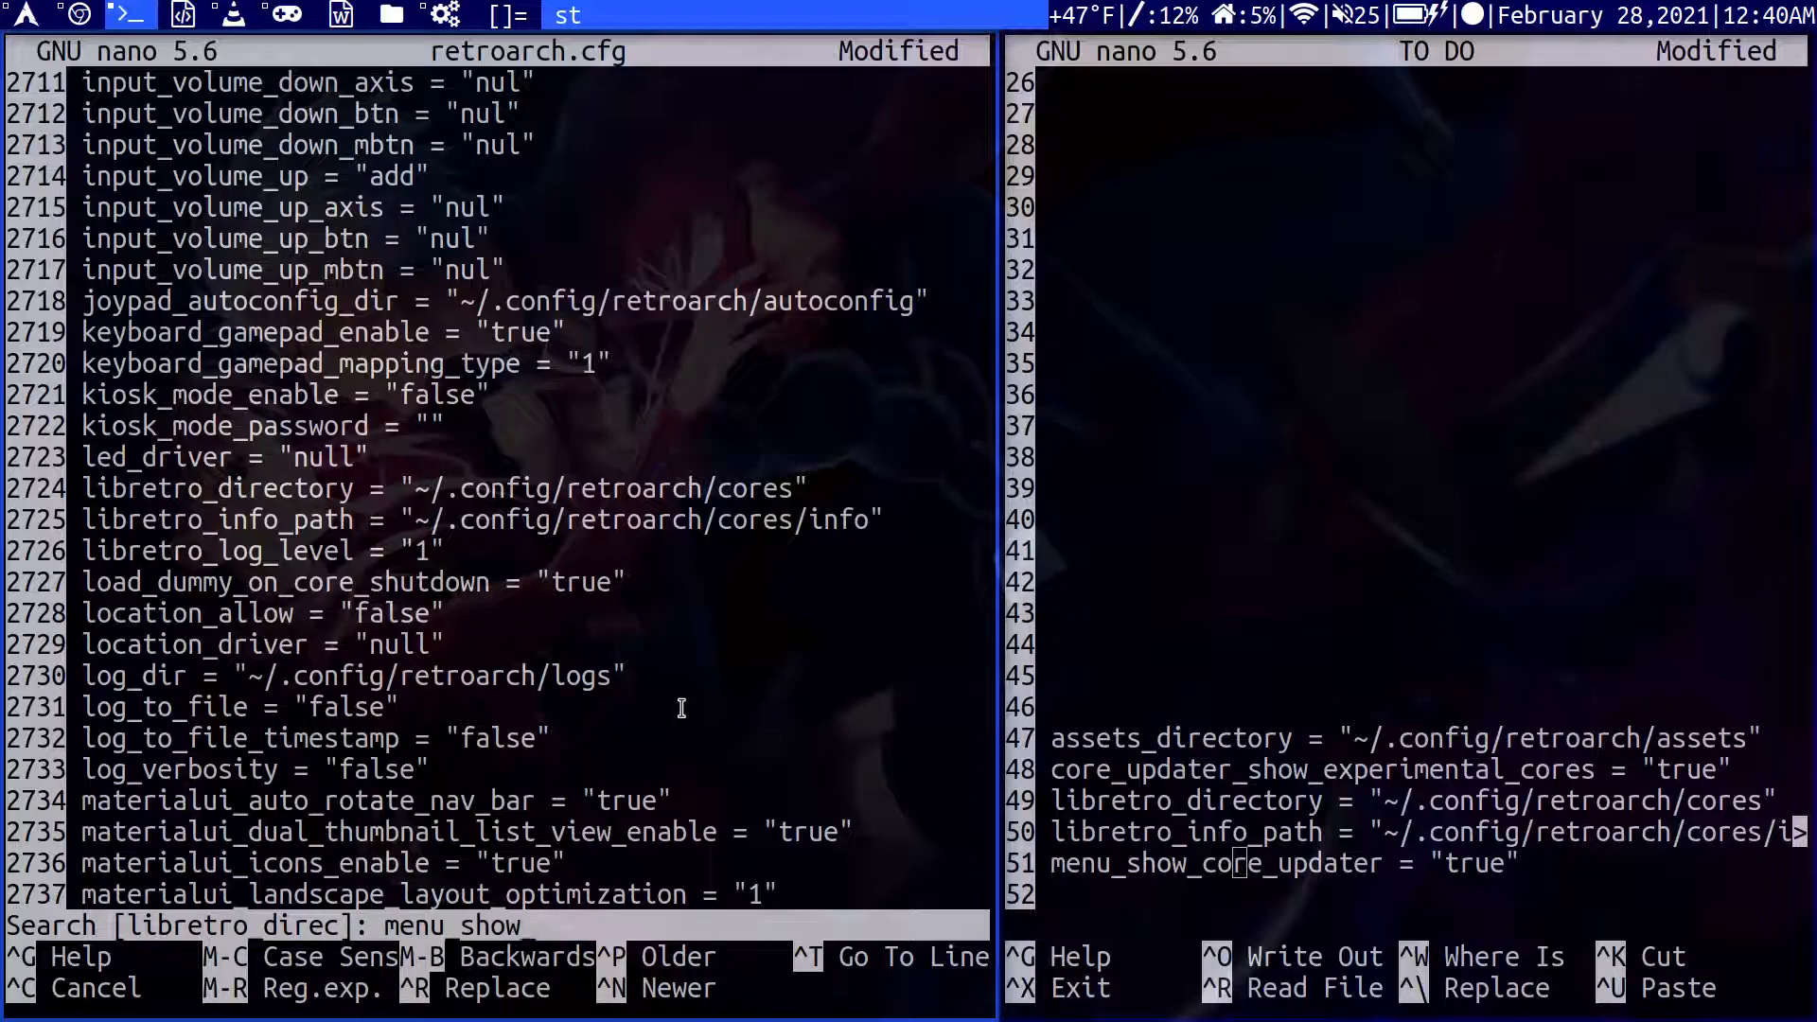
key("Return")
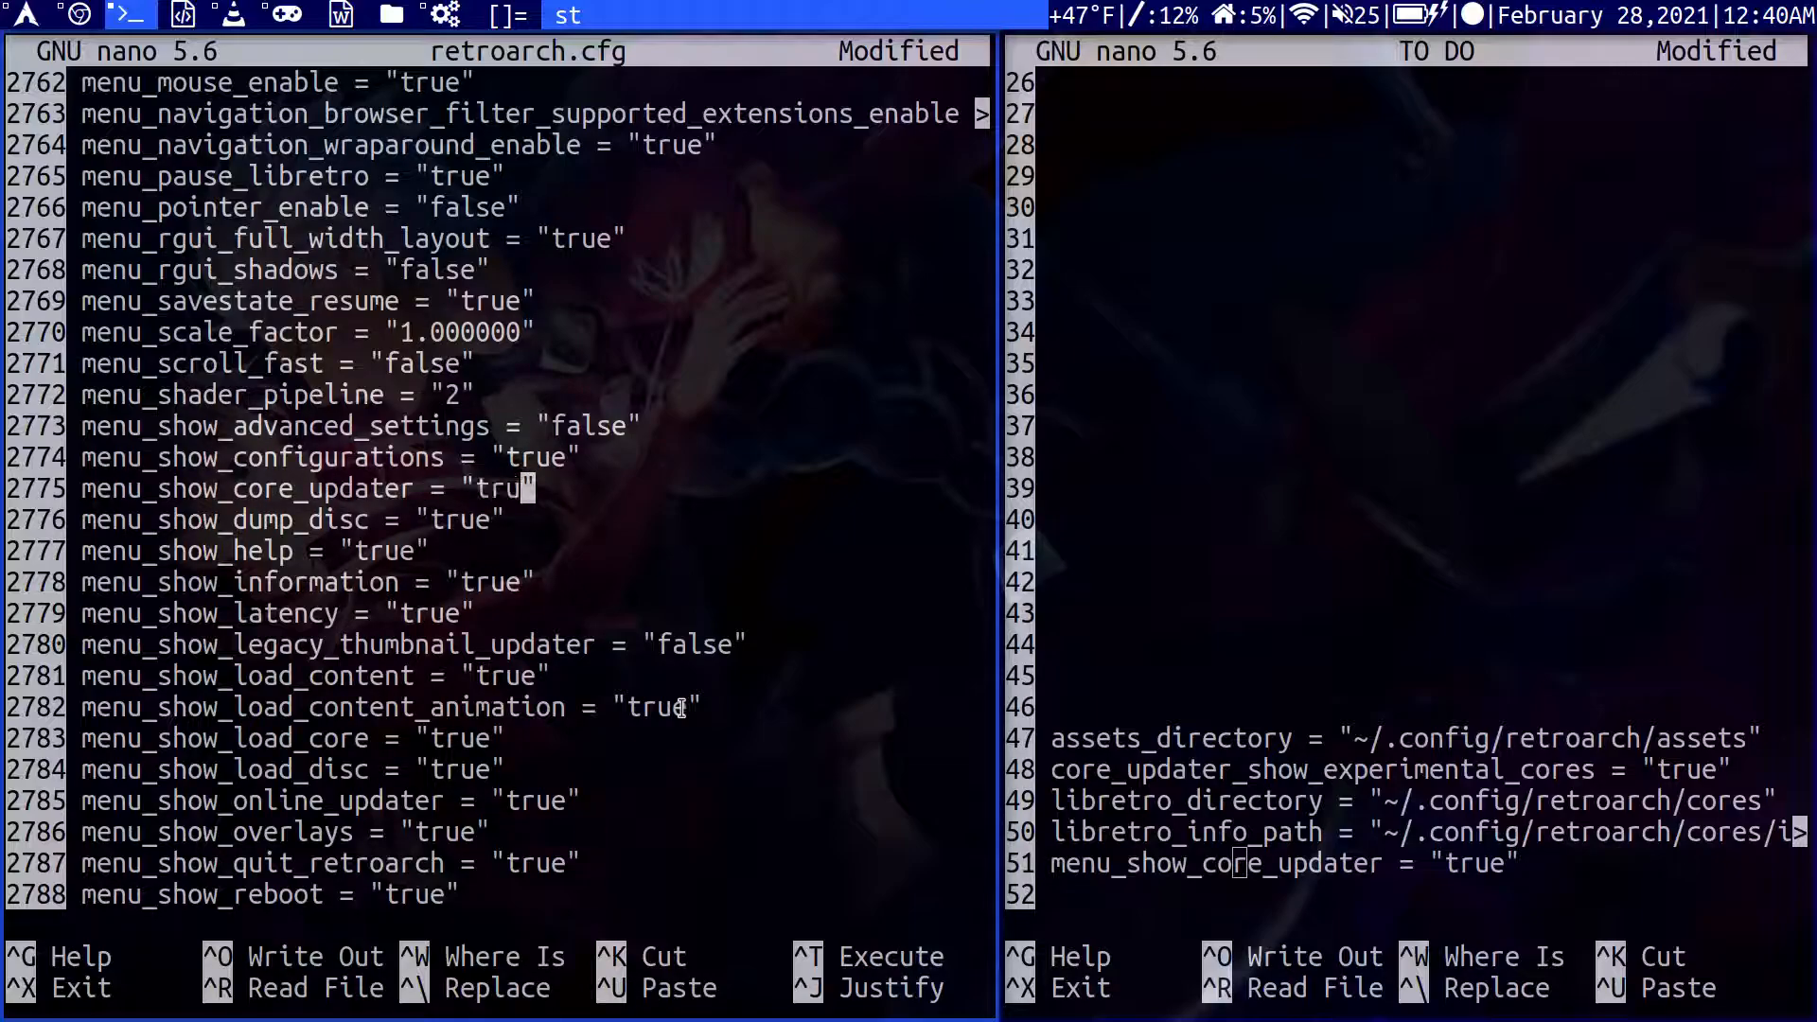
Check the assets_directory setting, then save retroarch.cfg and exit nano.
type("e")
type("a")
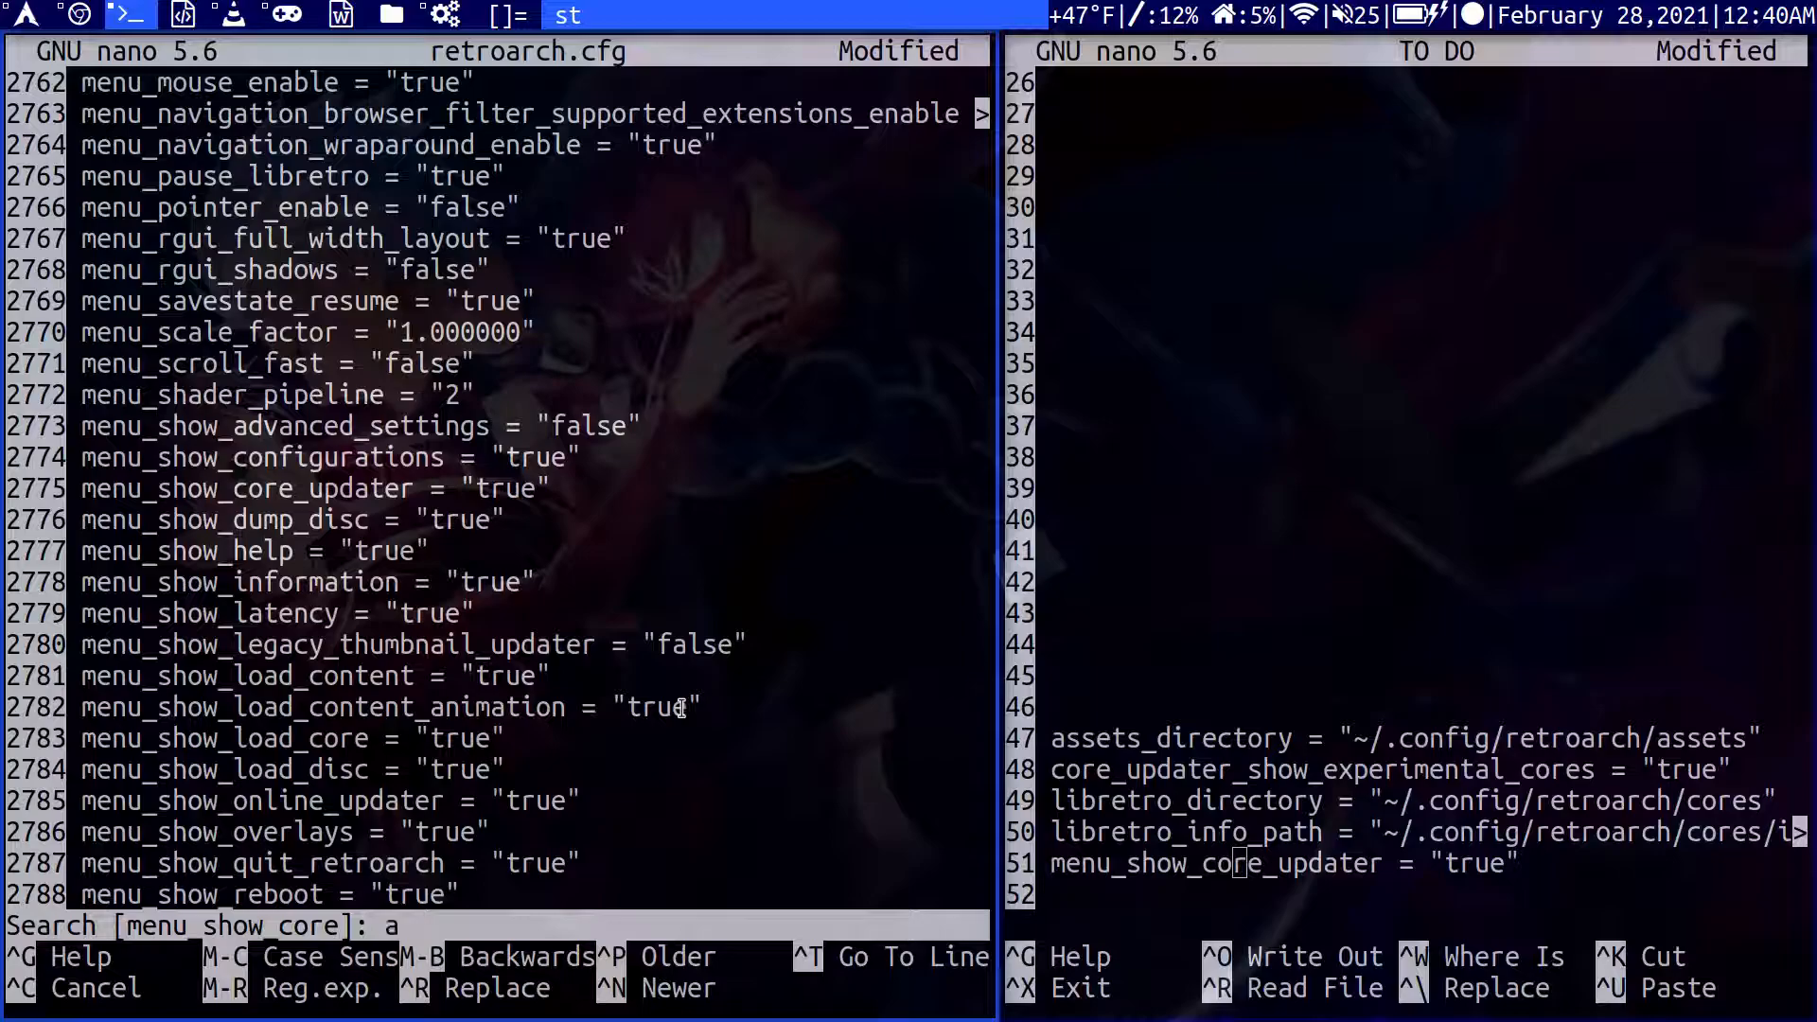
type("sses")
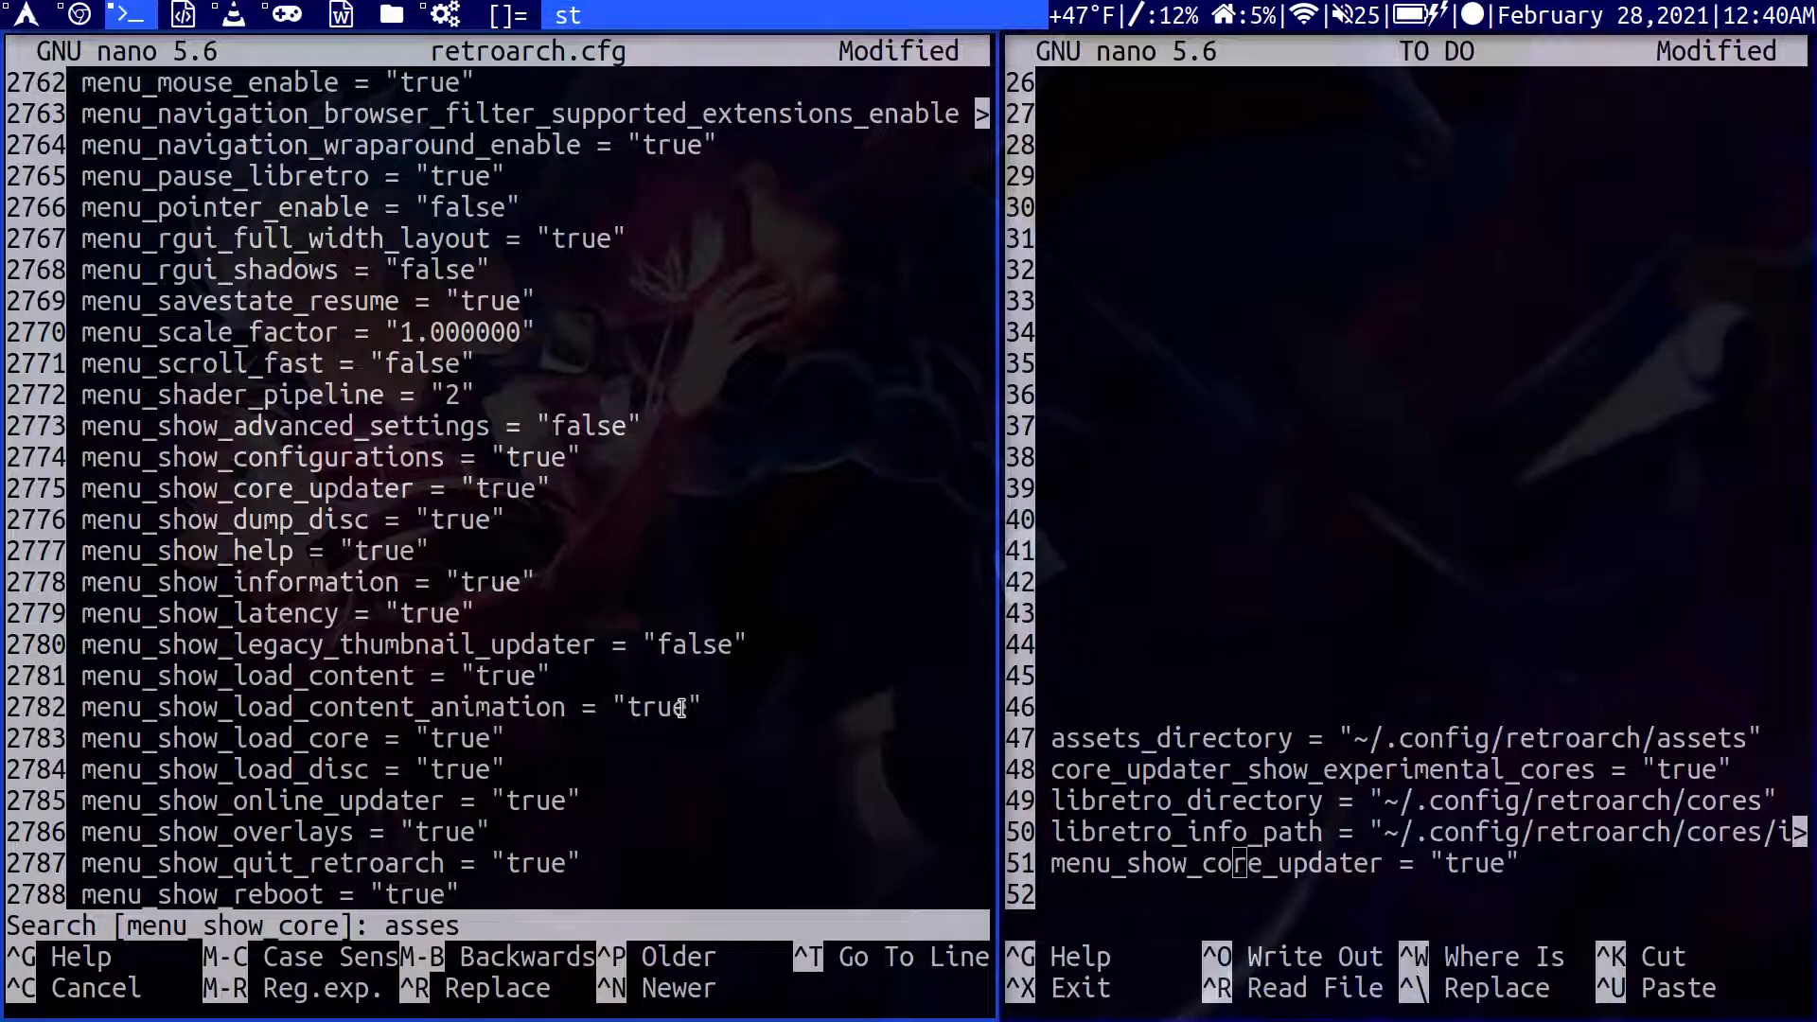
key("Backspace")
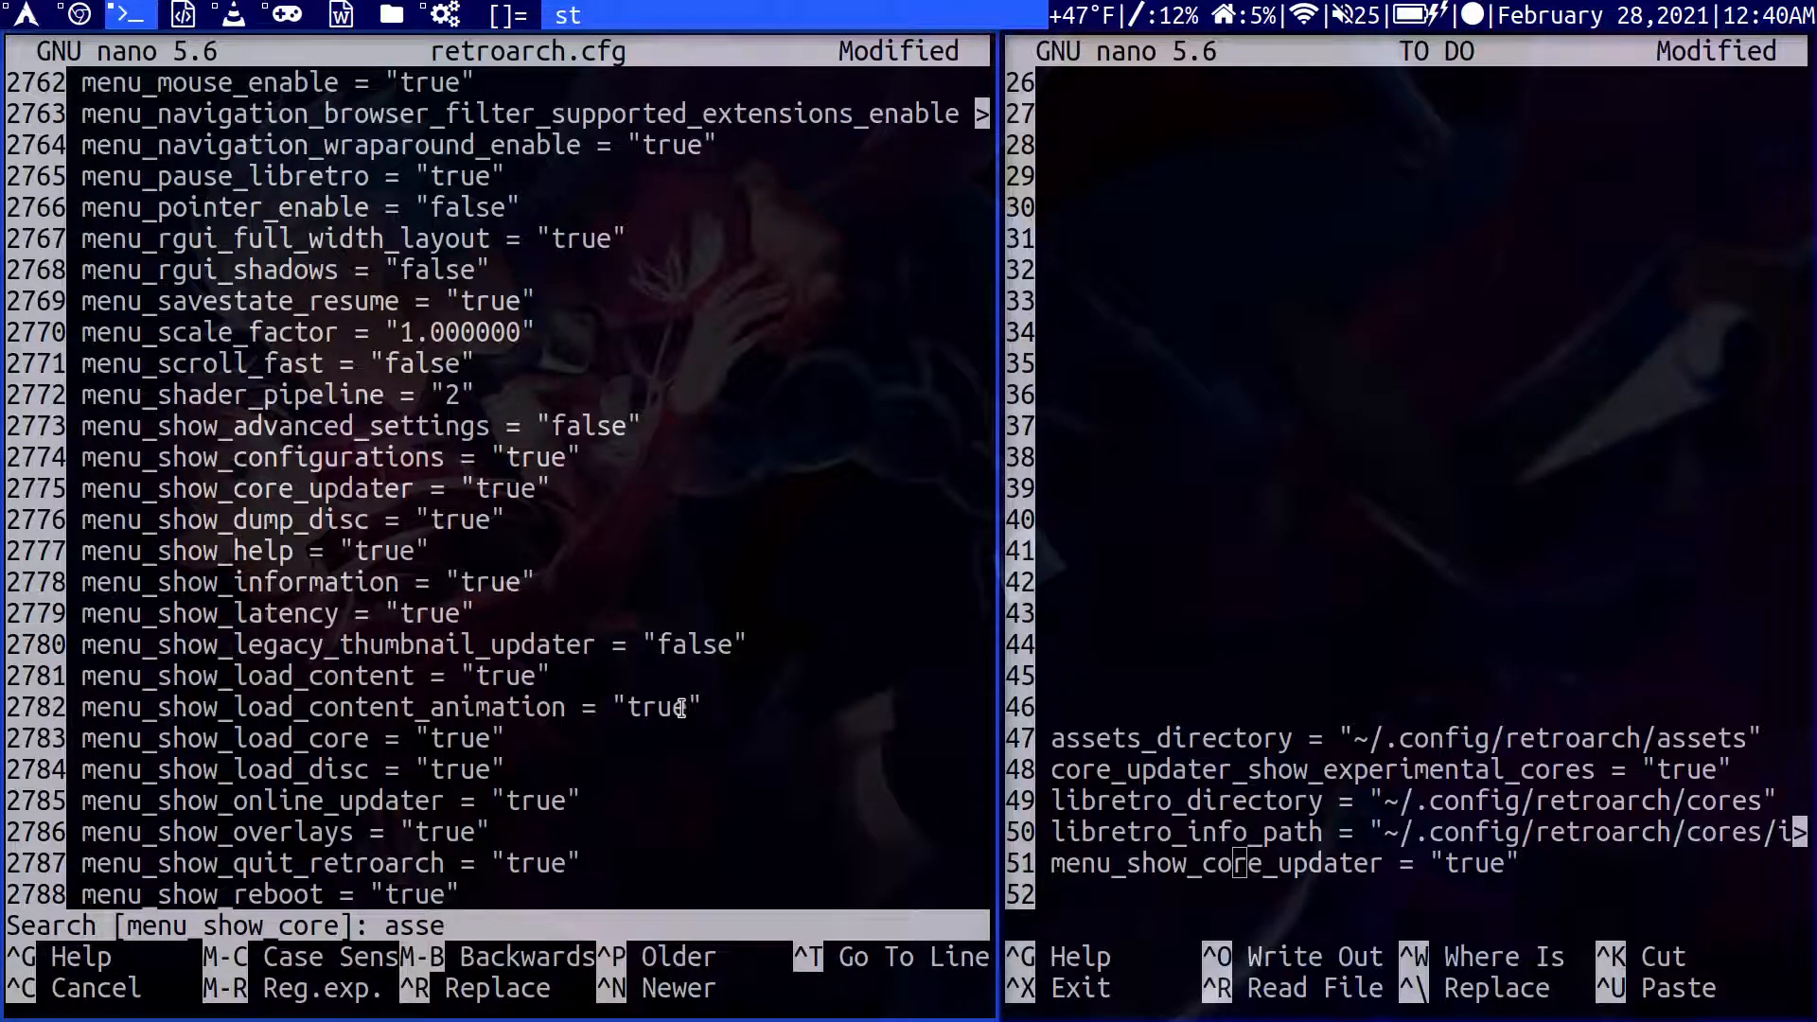
type("ts")
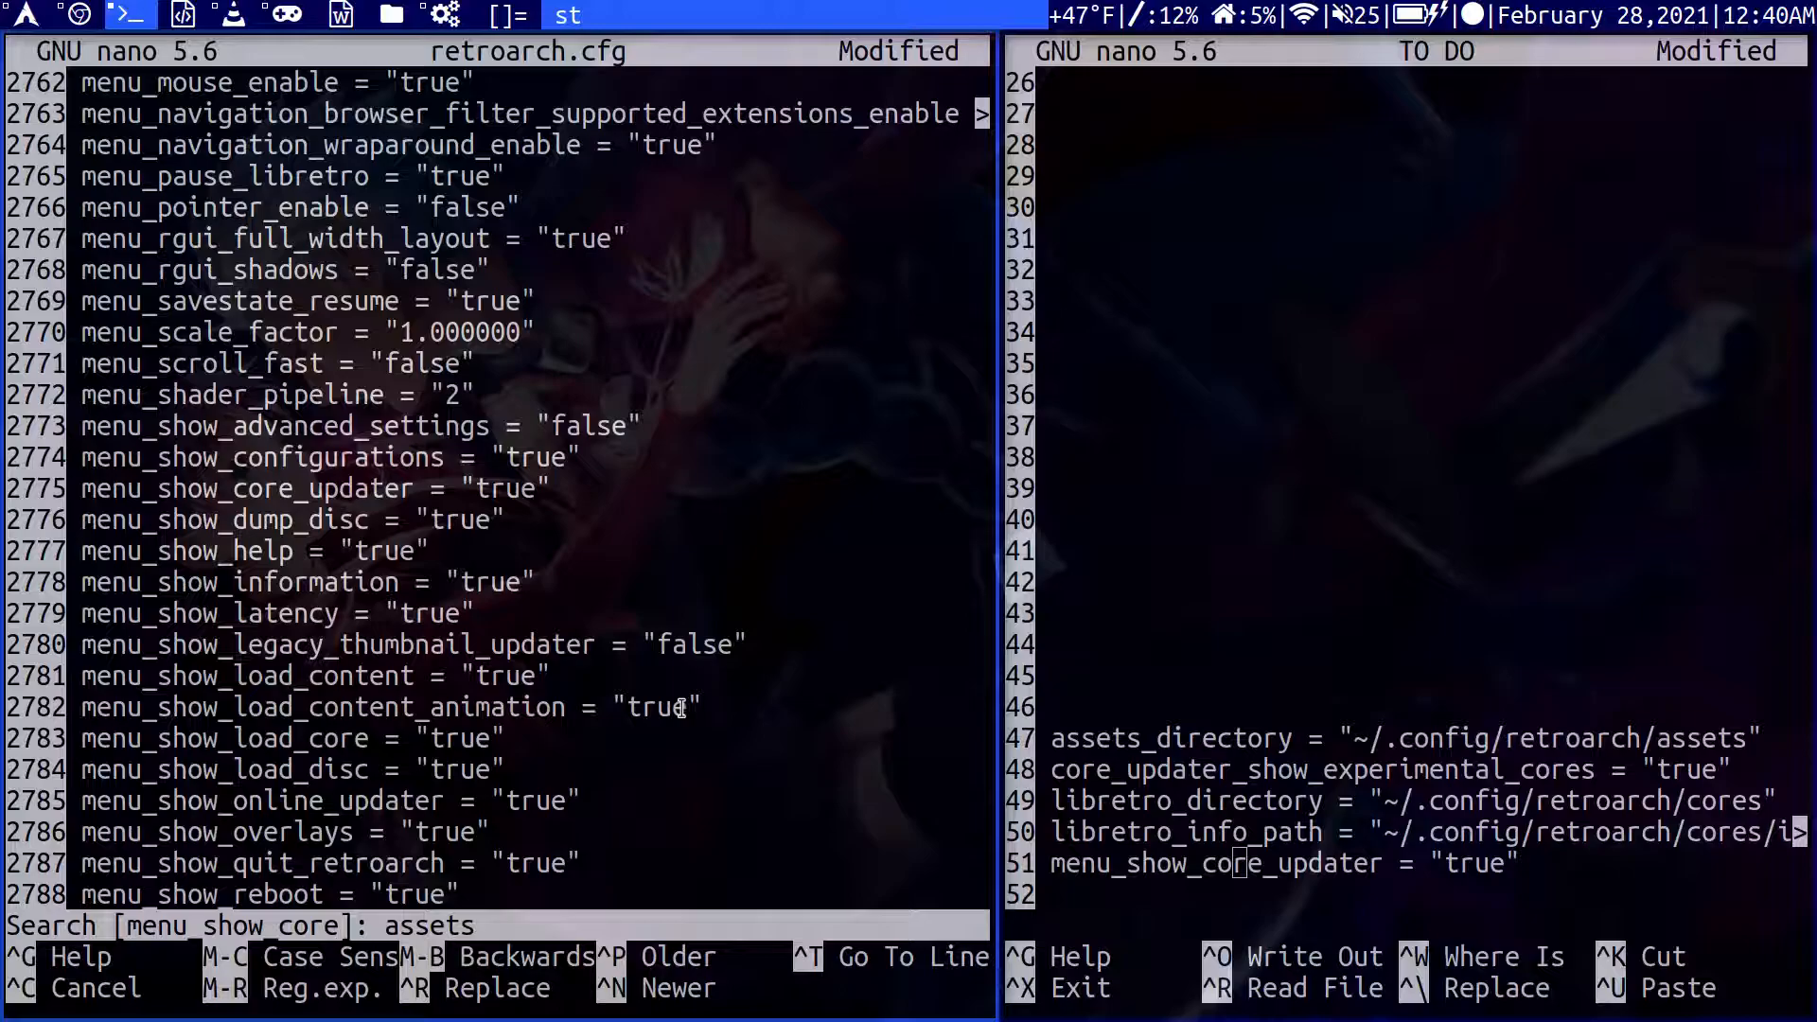
key("Return")
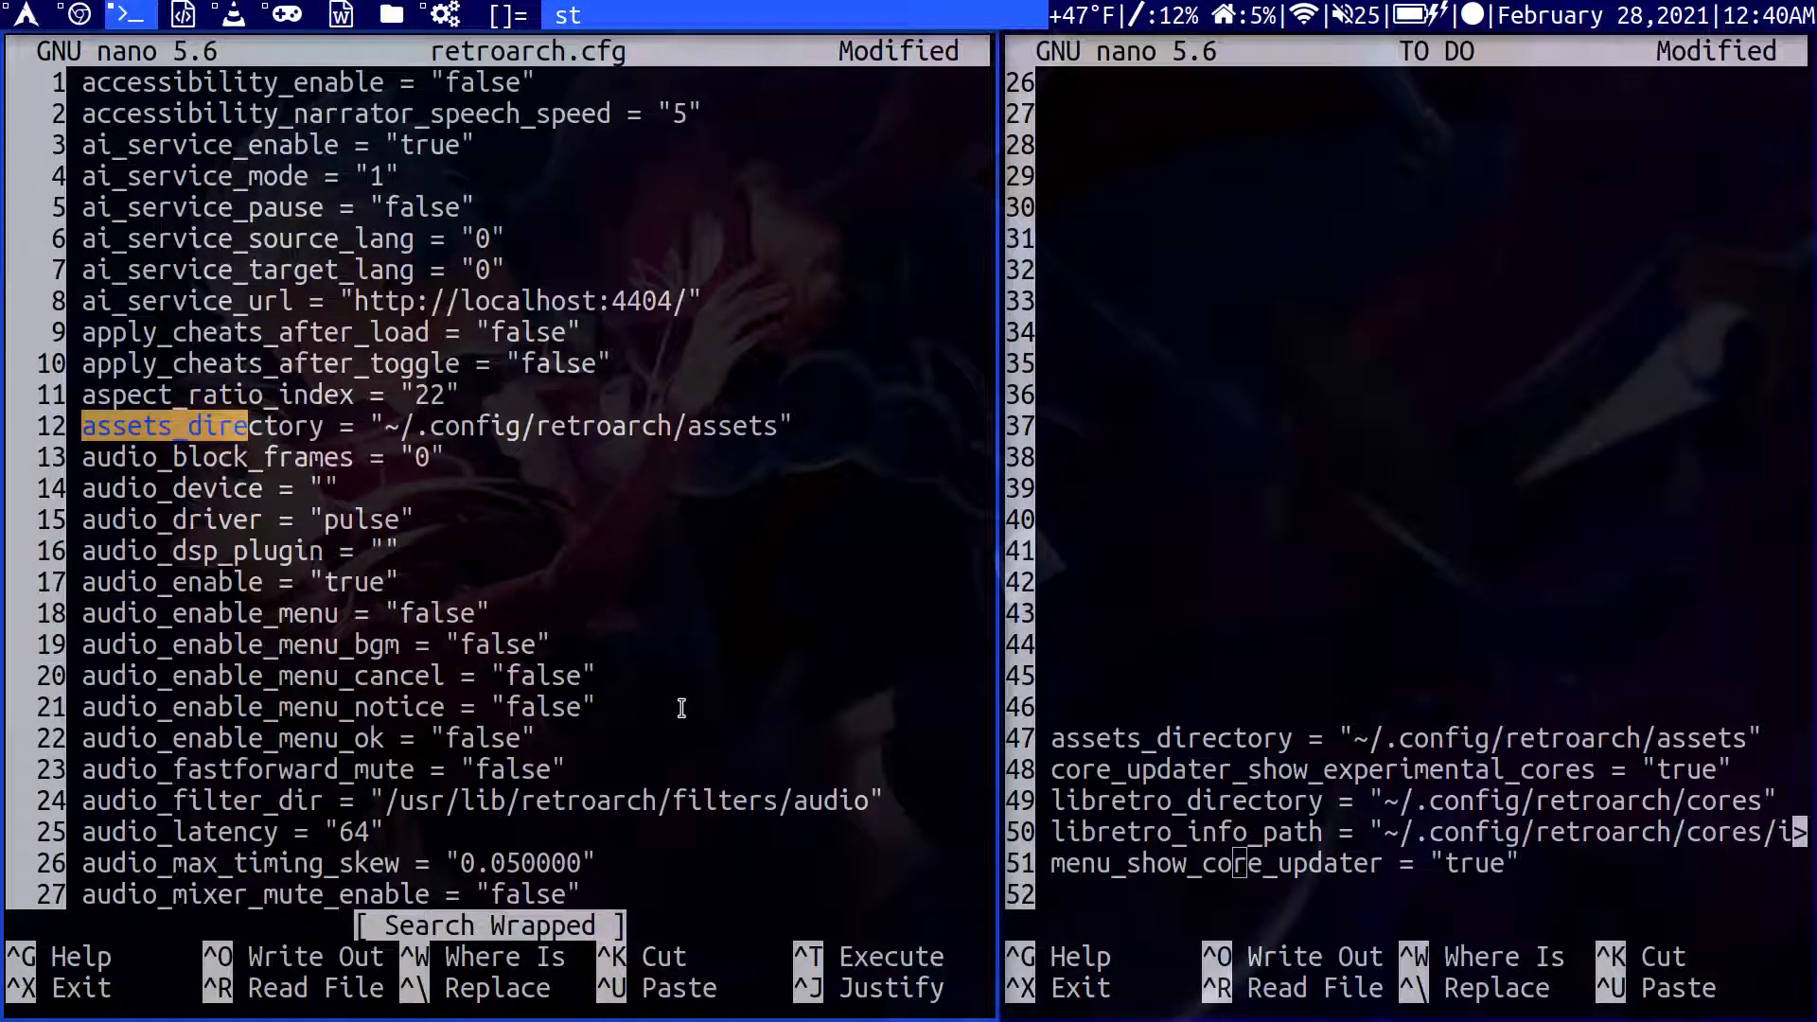
key("ctrl+x")
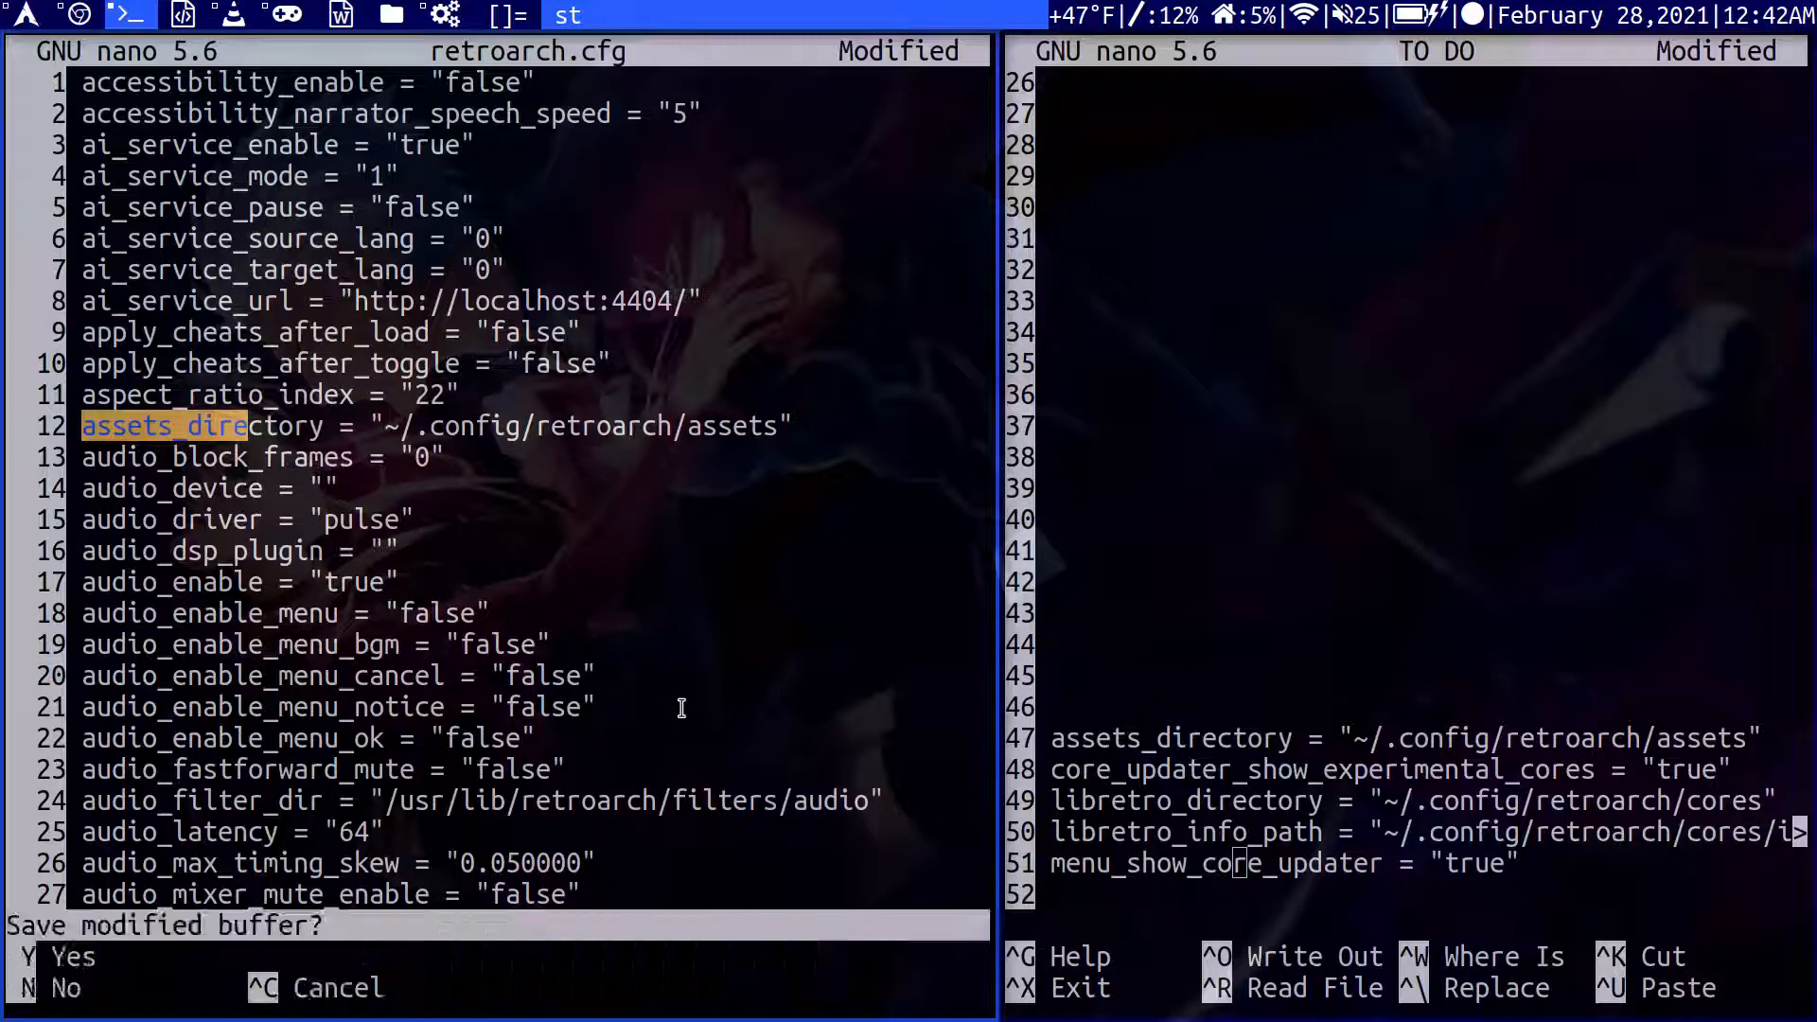
key("y")
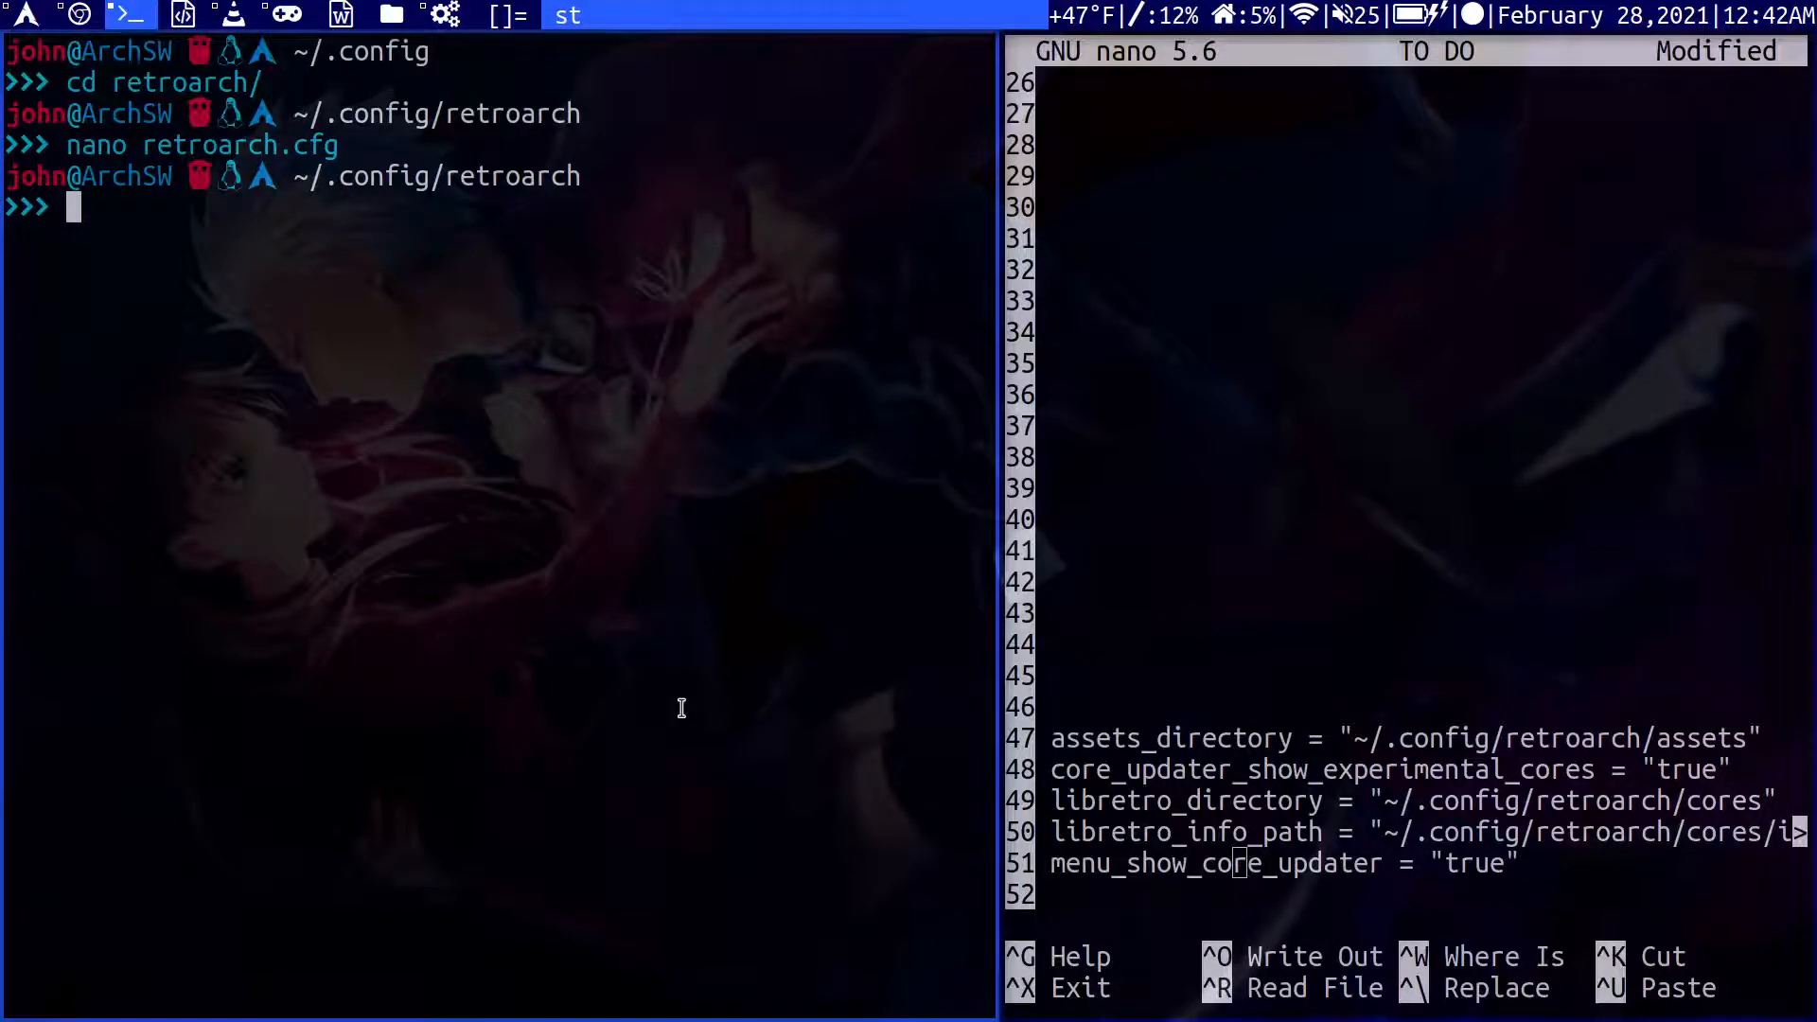
Rename retroarch.cfg to retroarch.cfg2 with mv.
type("mv")
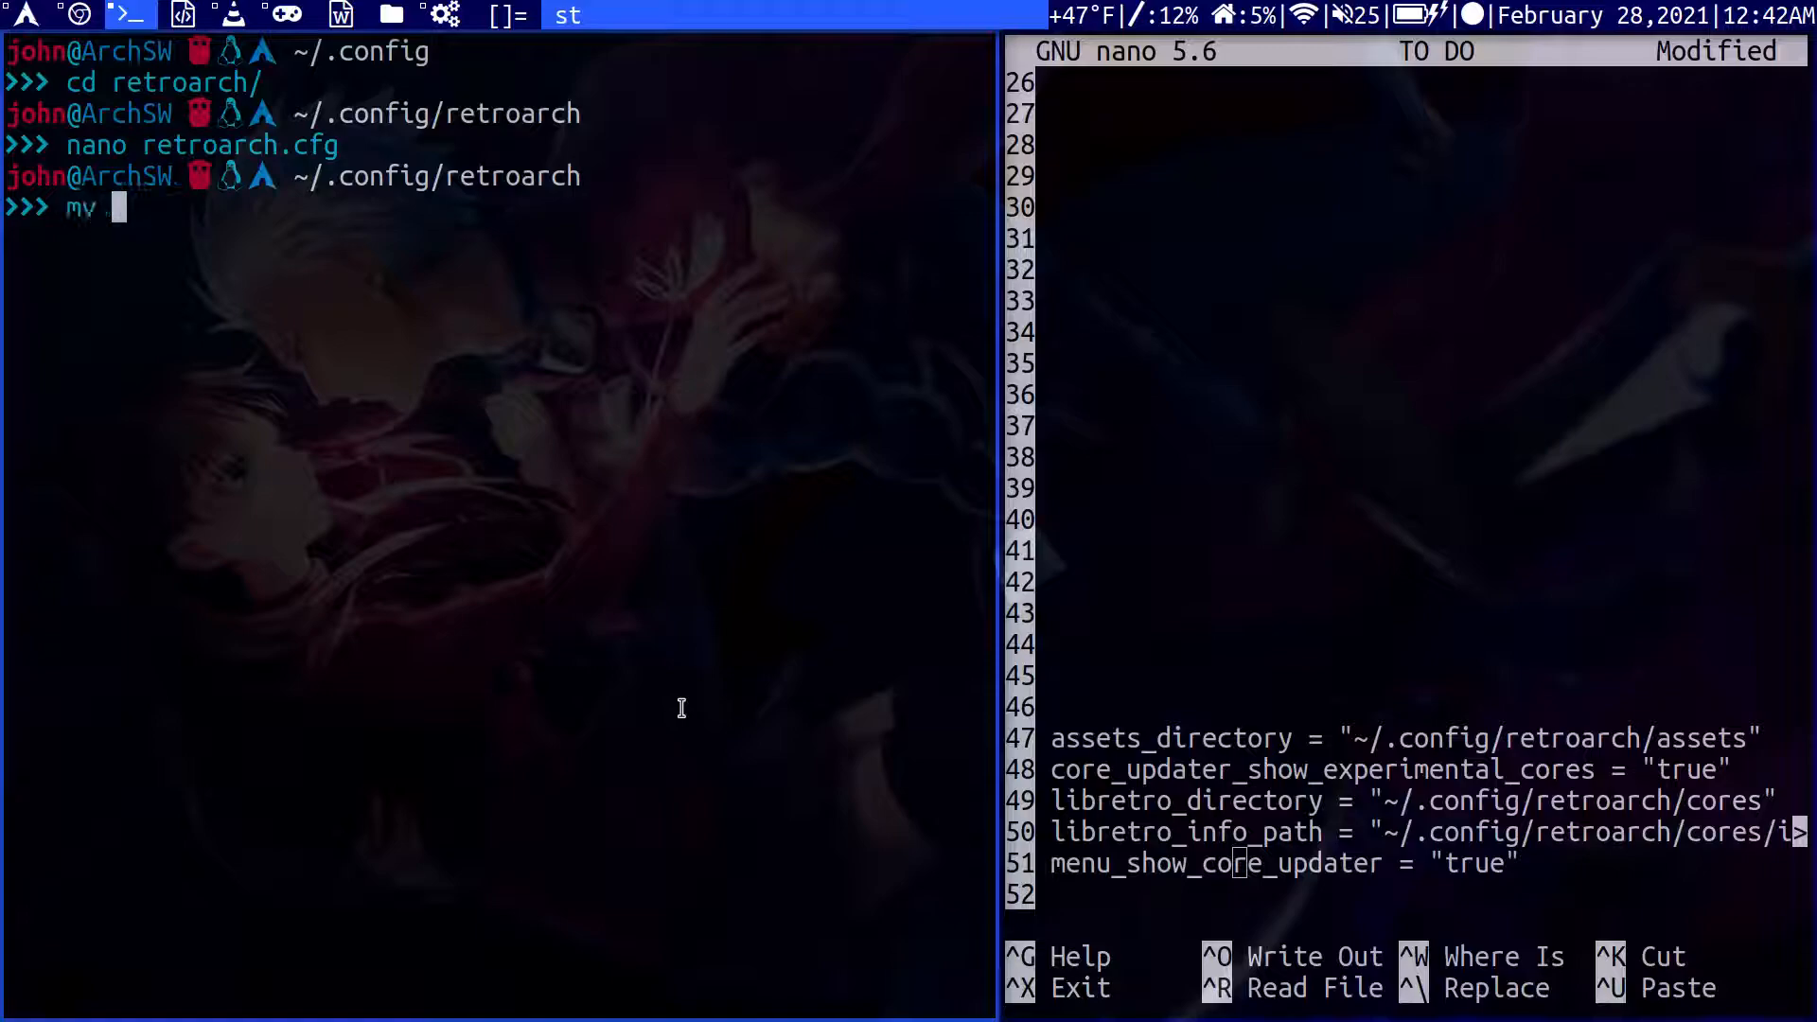
type("retro")
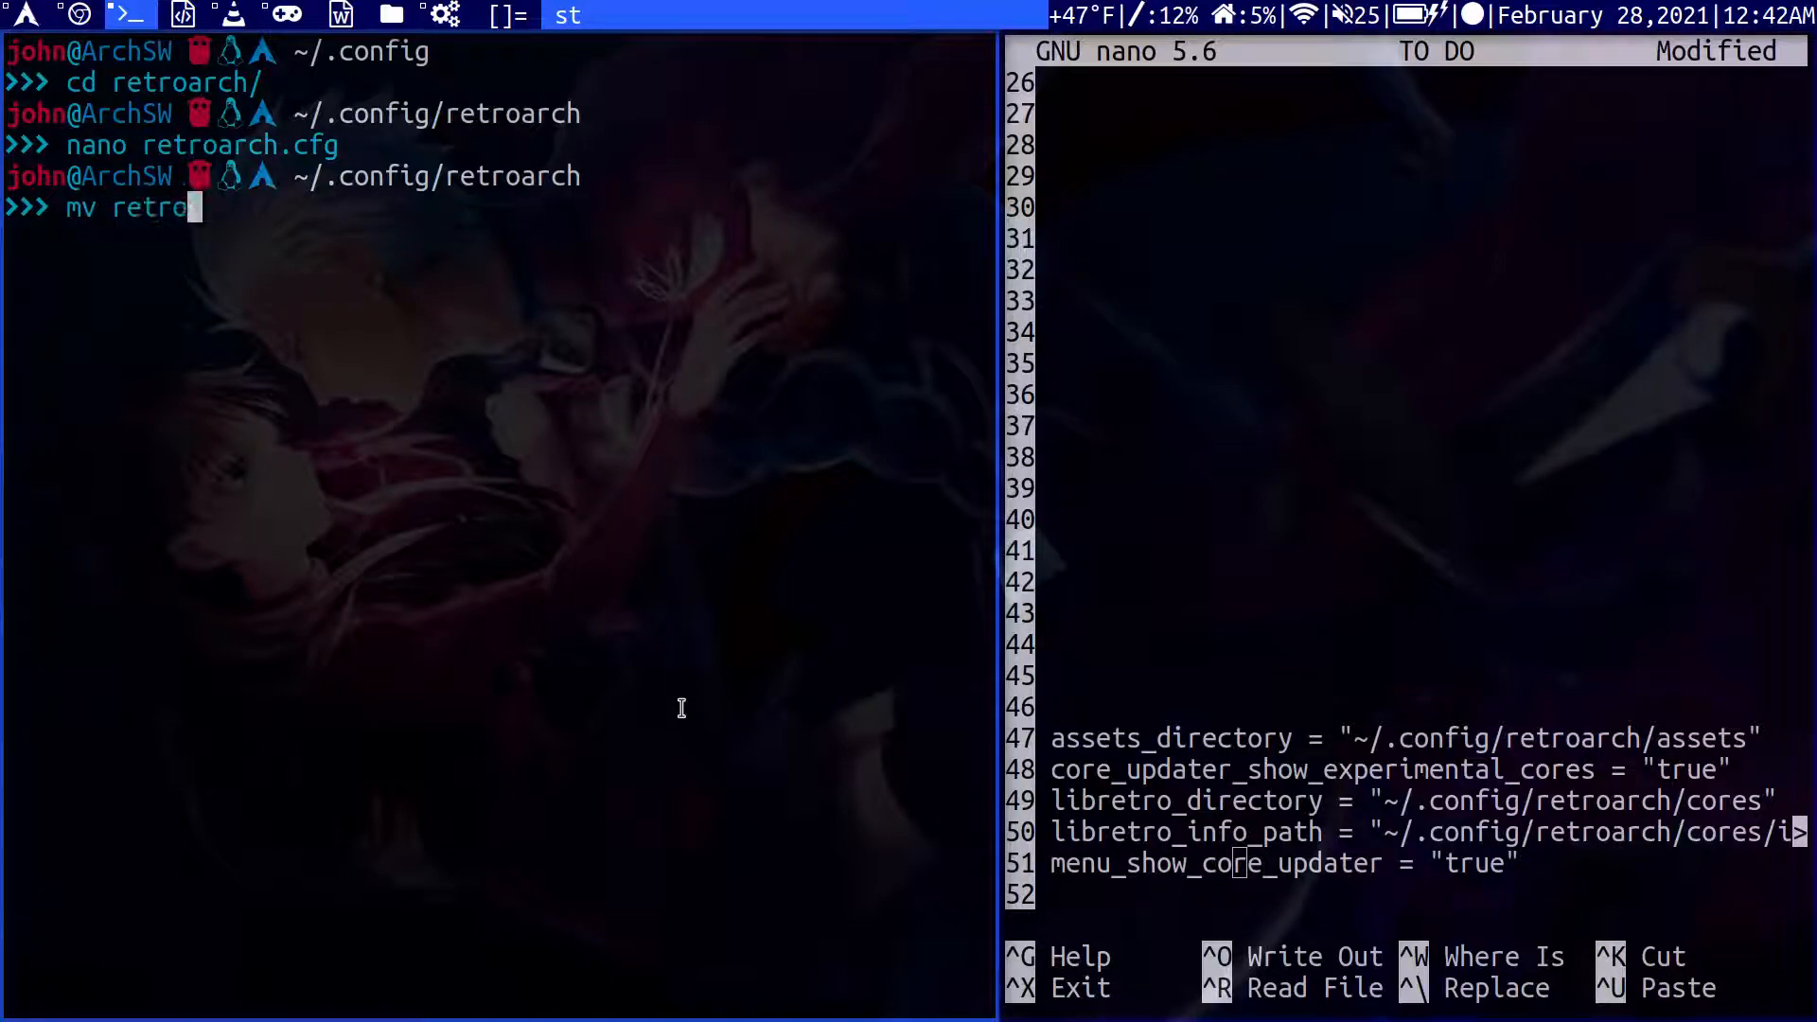
type("arch.cfg")
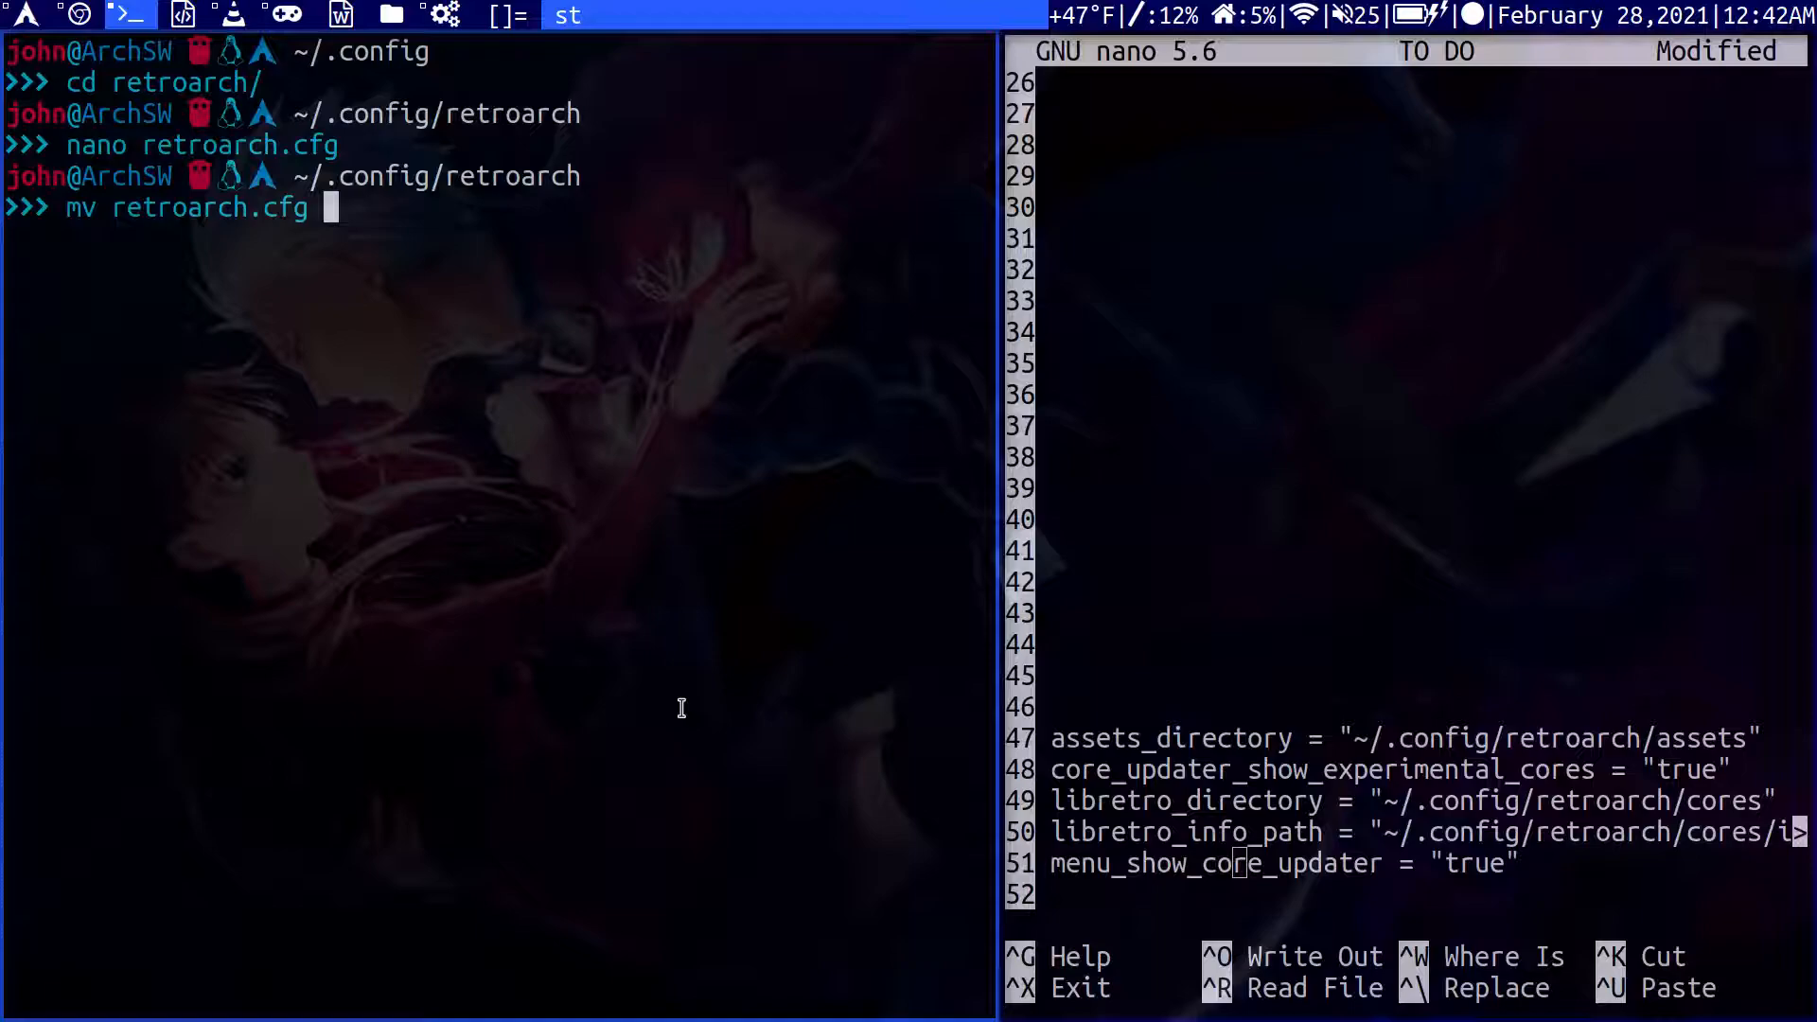
type("retro")
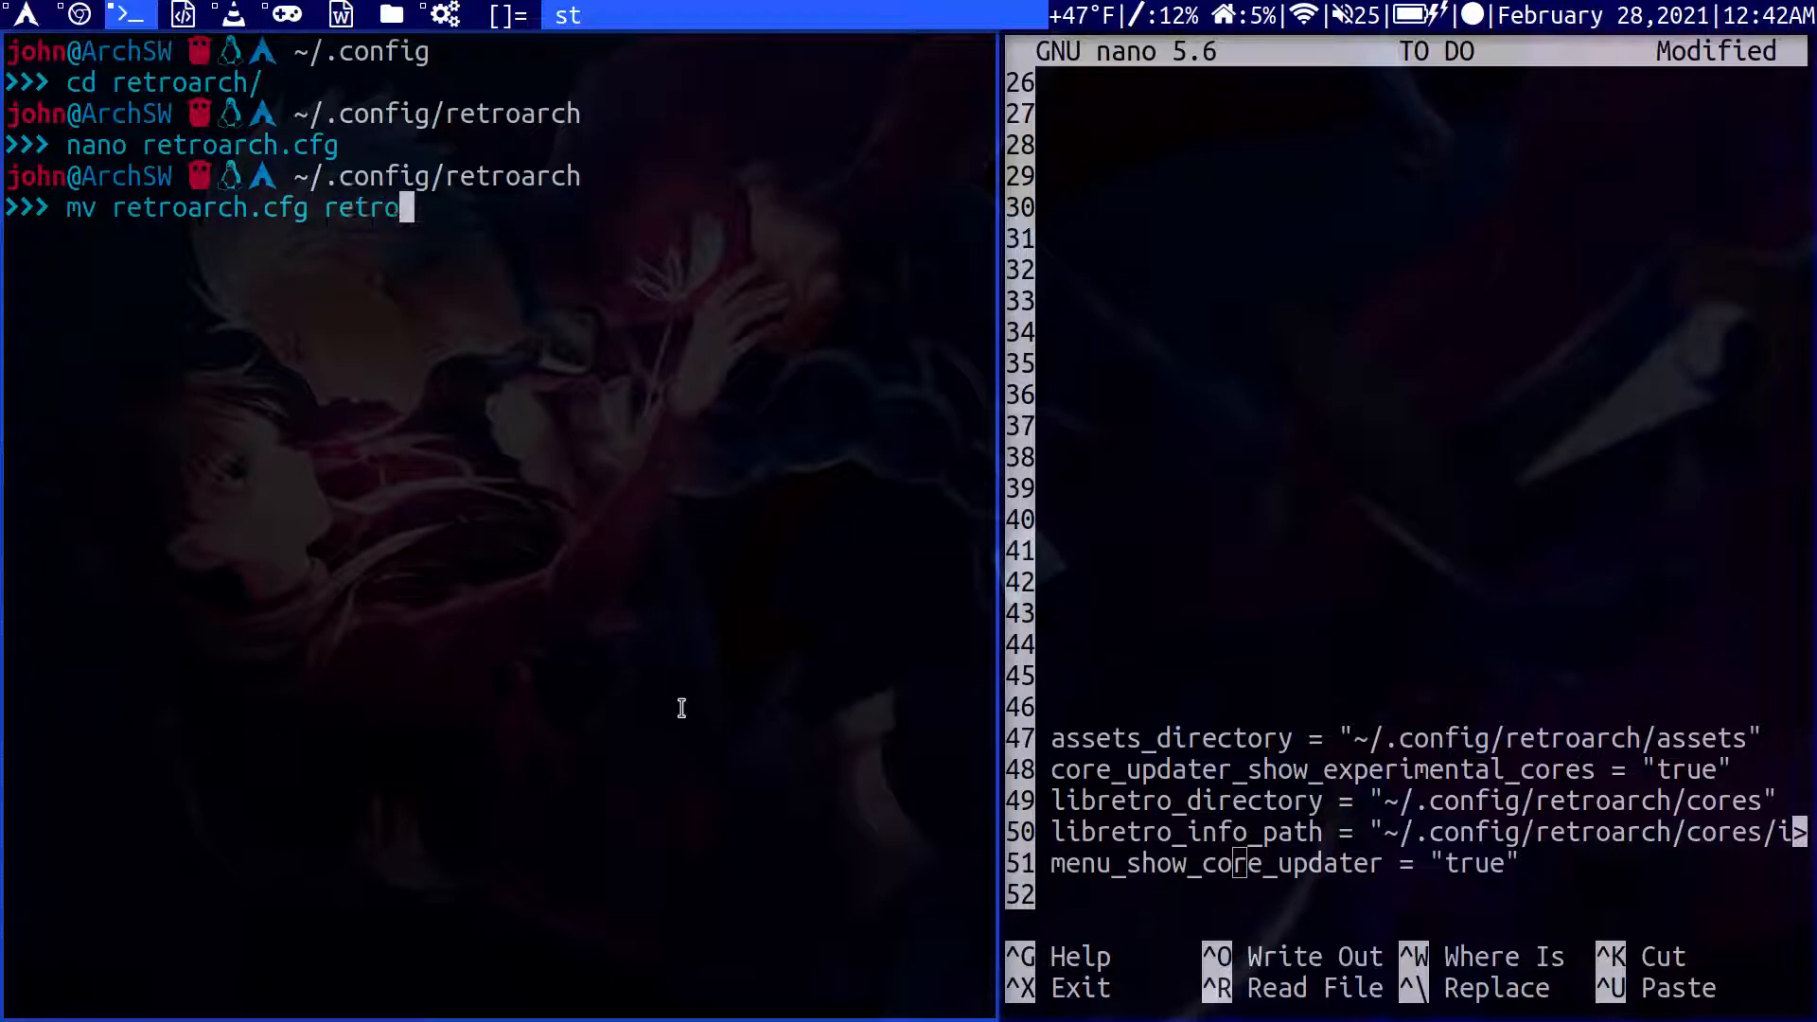
type("arch.cfg")
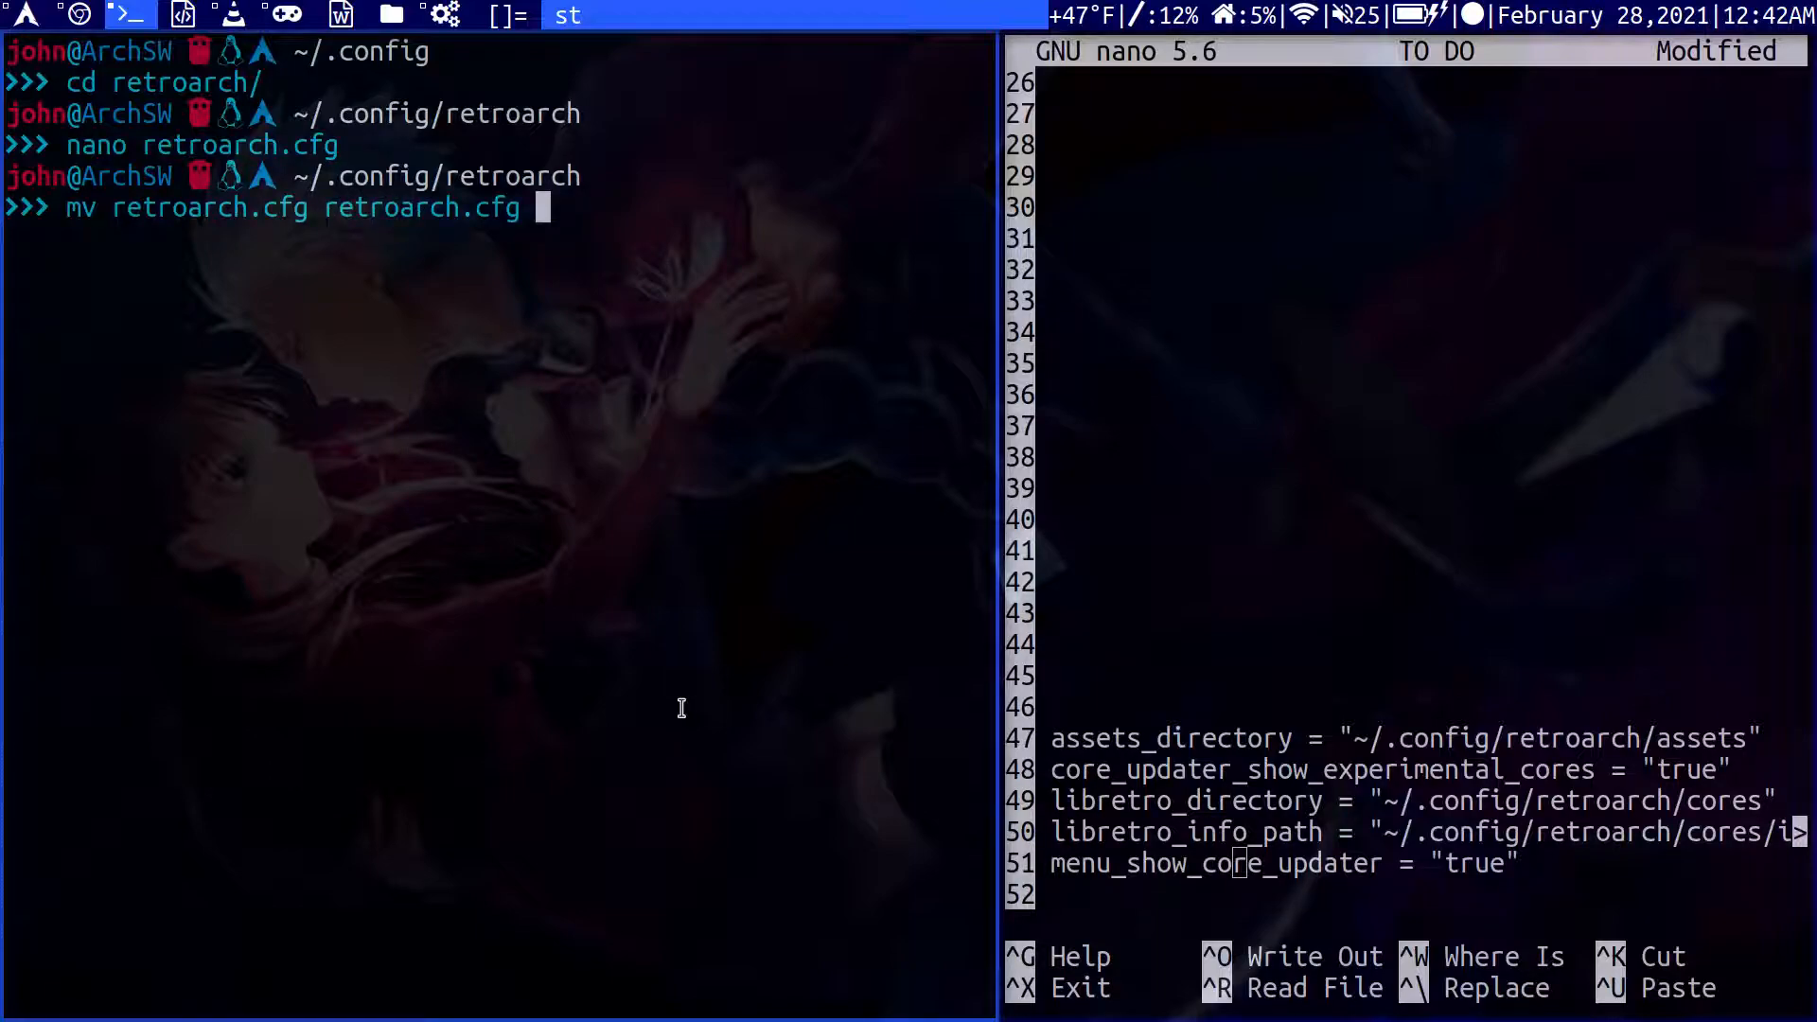
type("2")
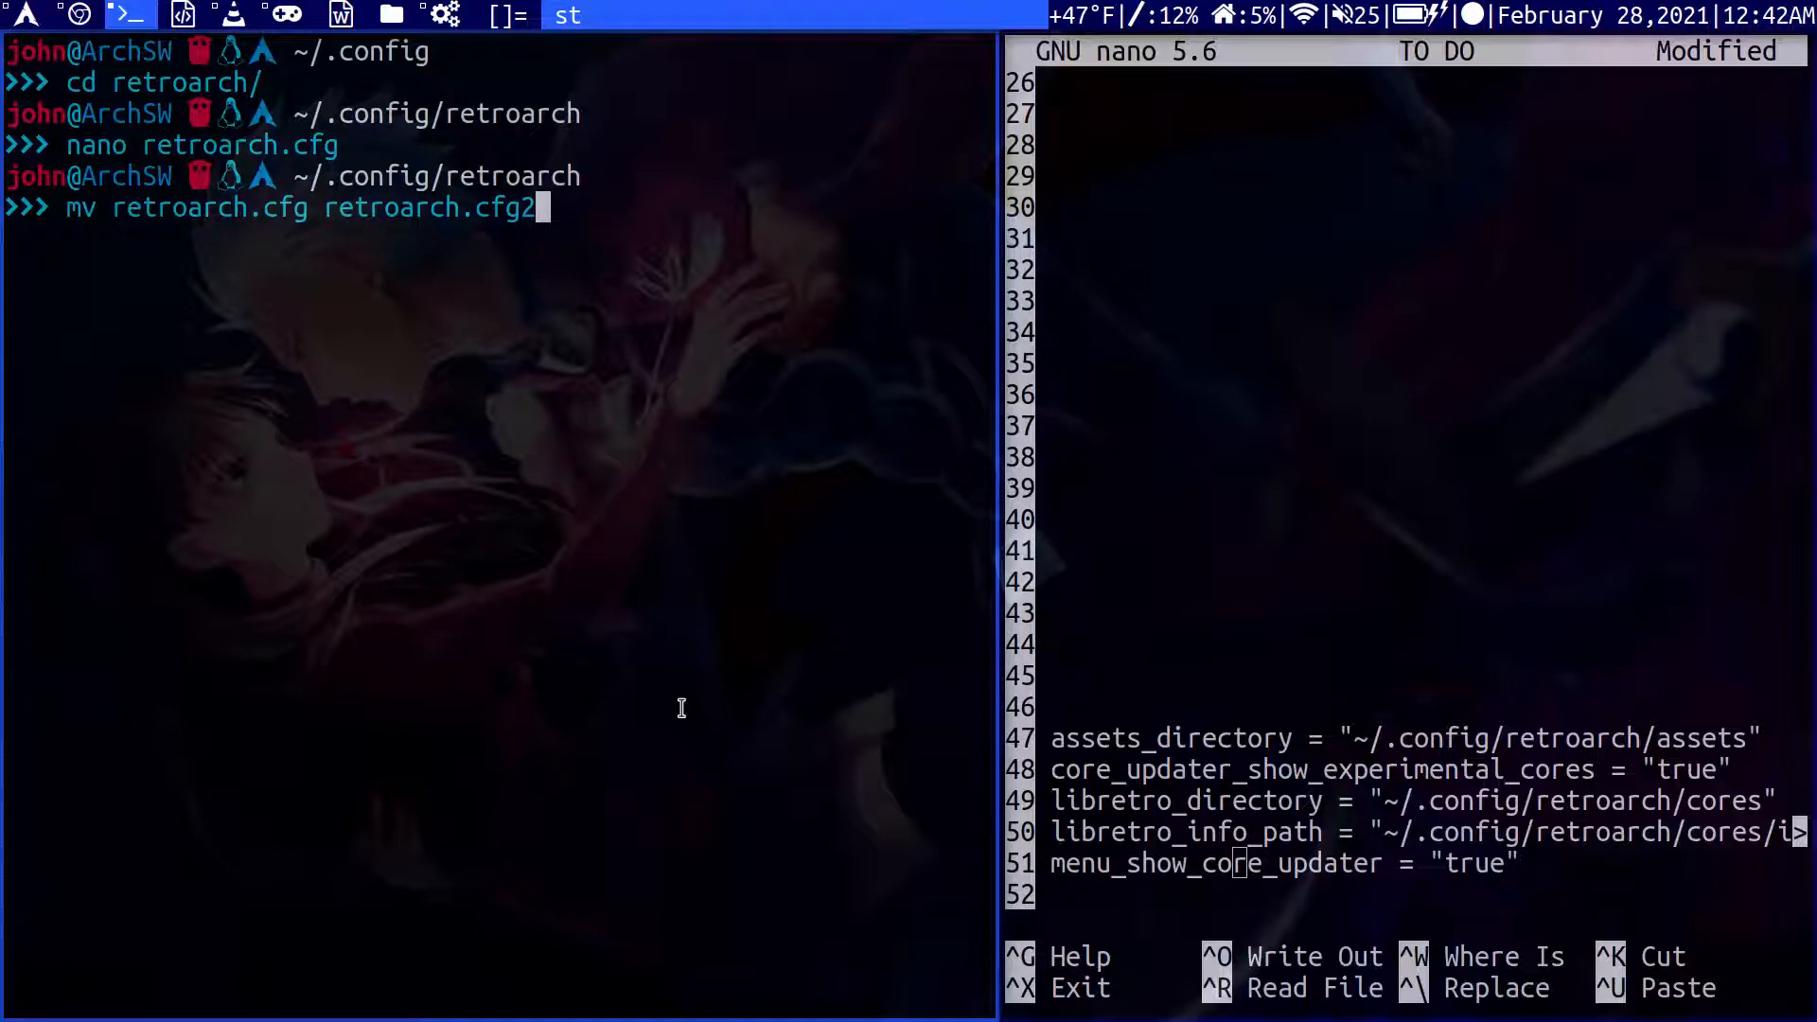
key("Return")
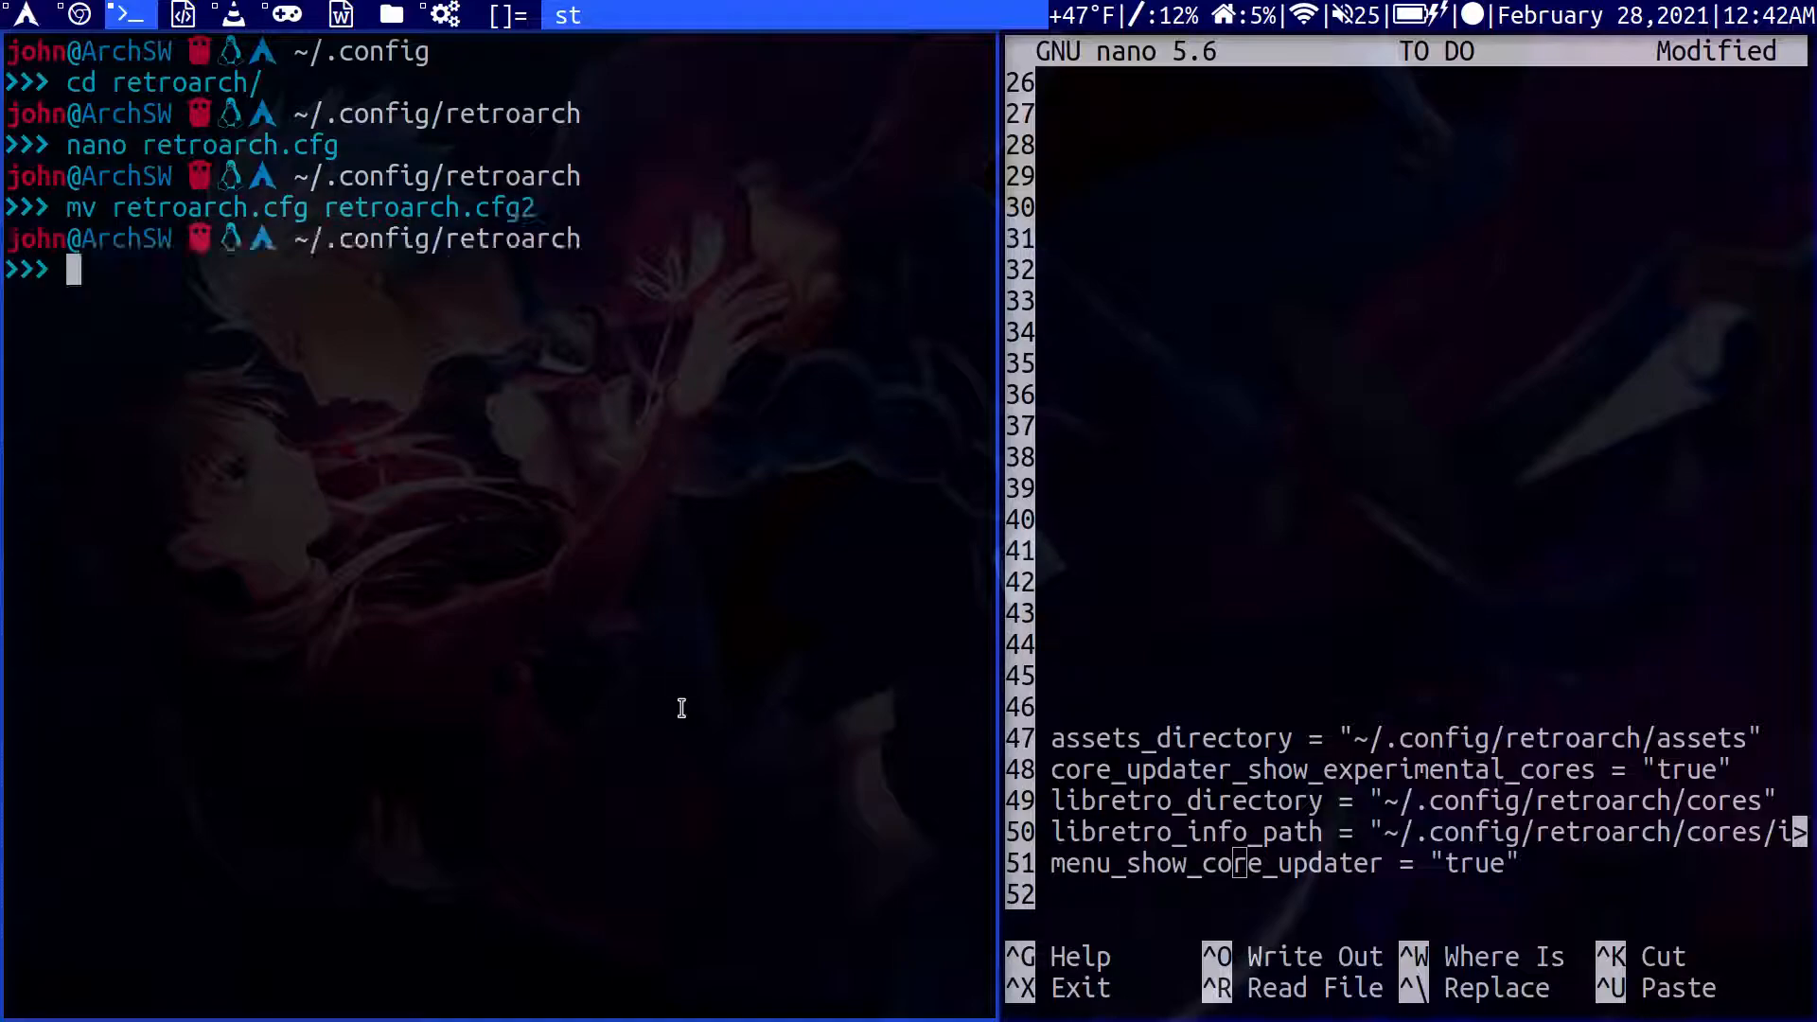
Rename retroarch.cfg2 back to retroarch.cfg and reopen it in nano.
left_click(285, 15)
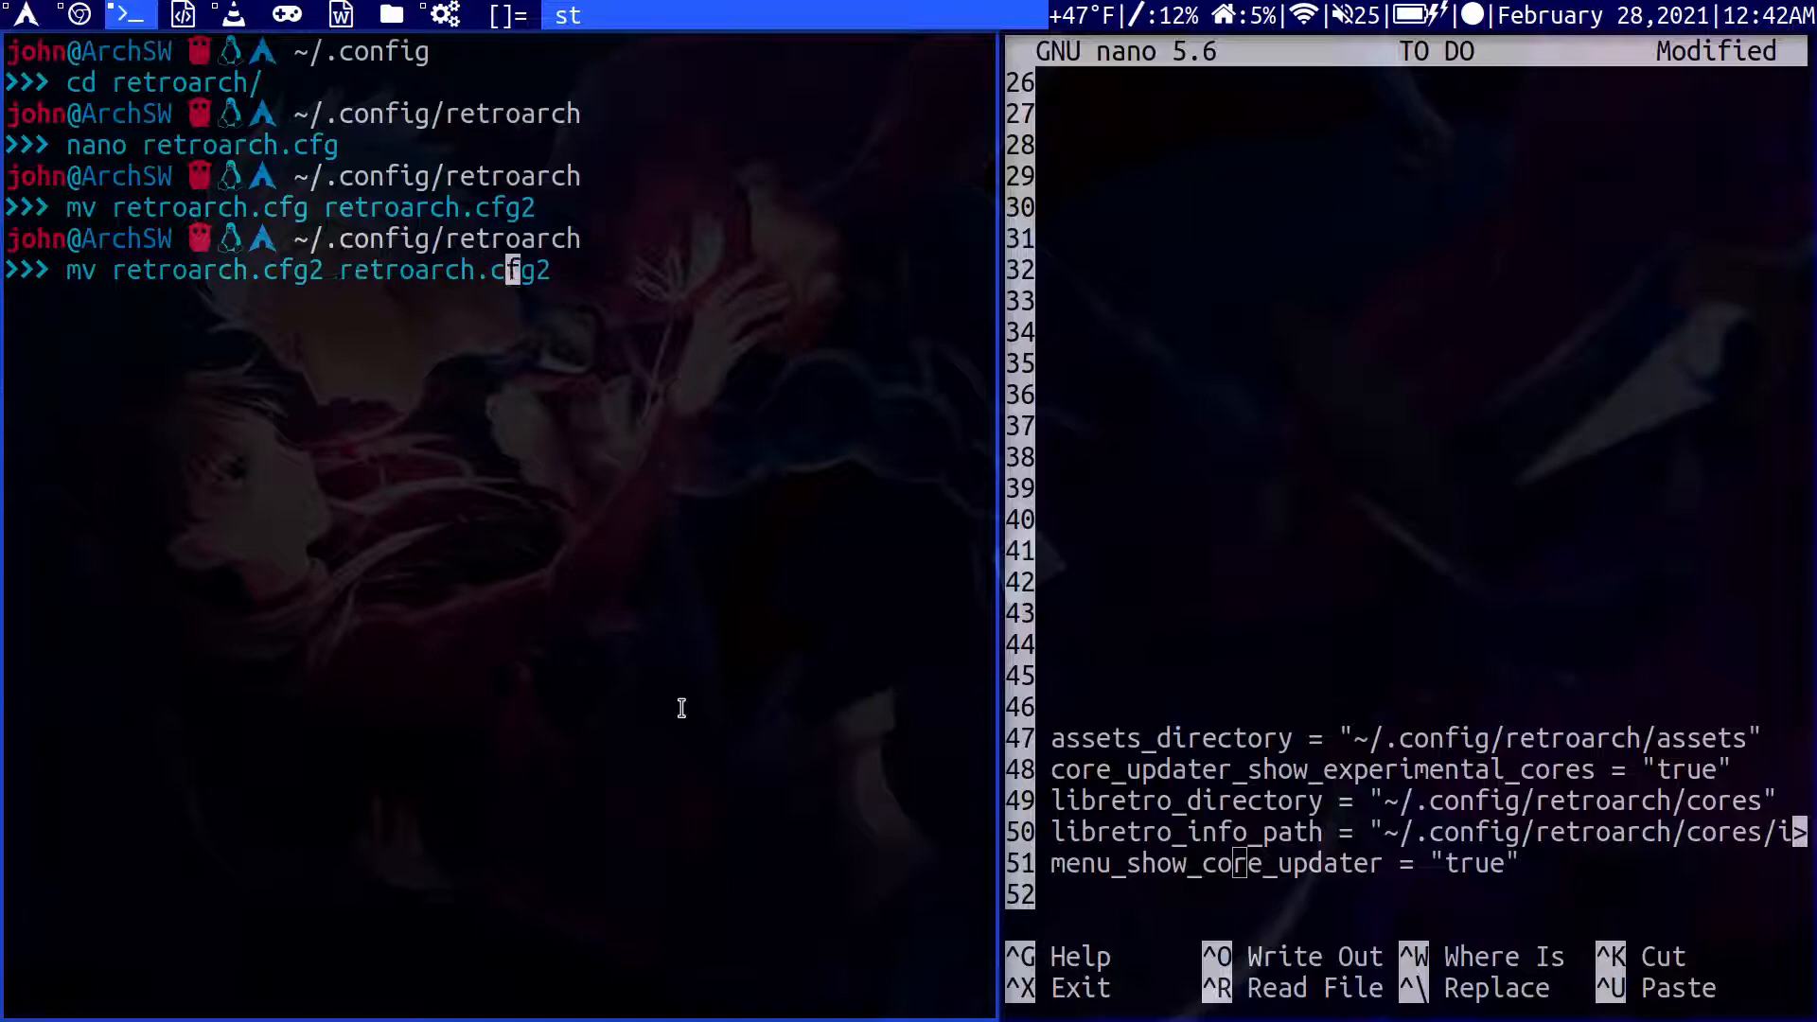
key("BackSpace")
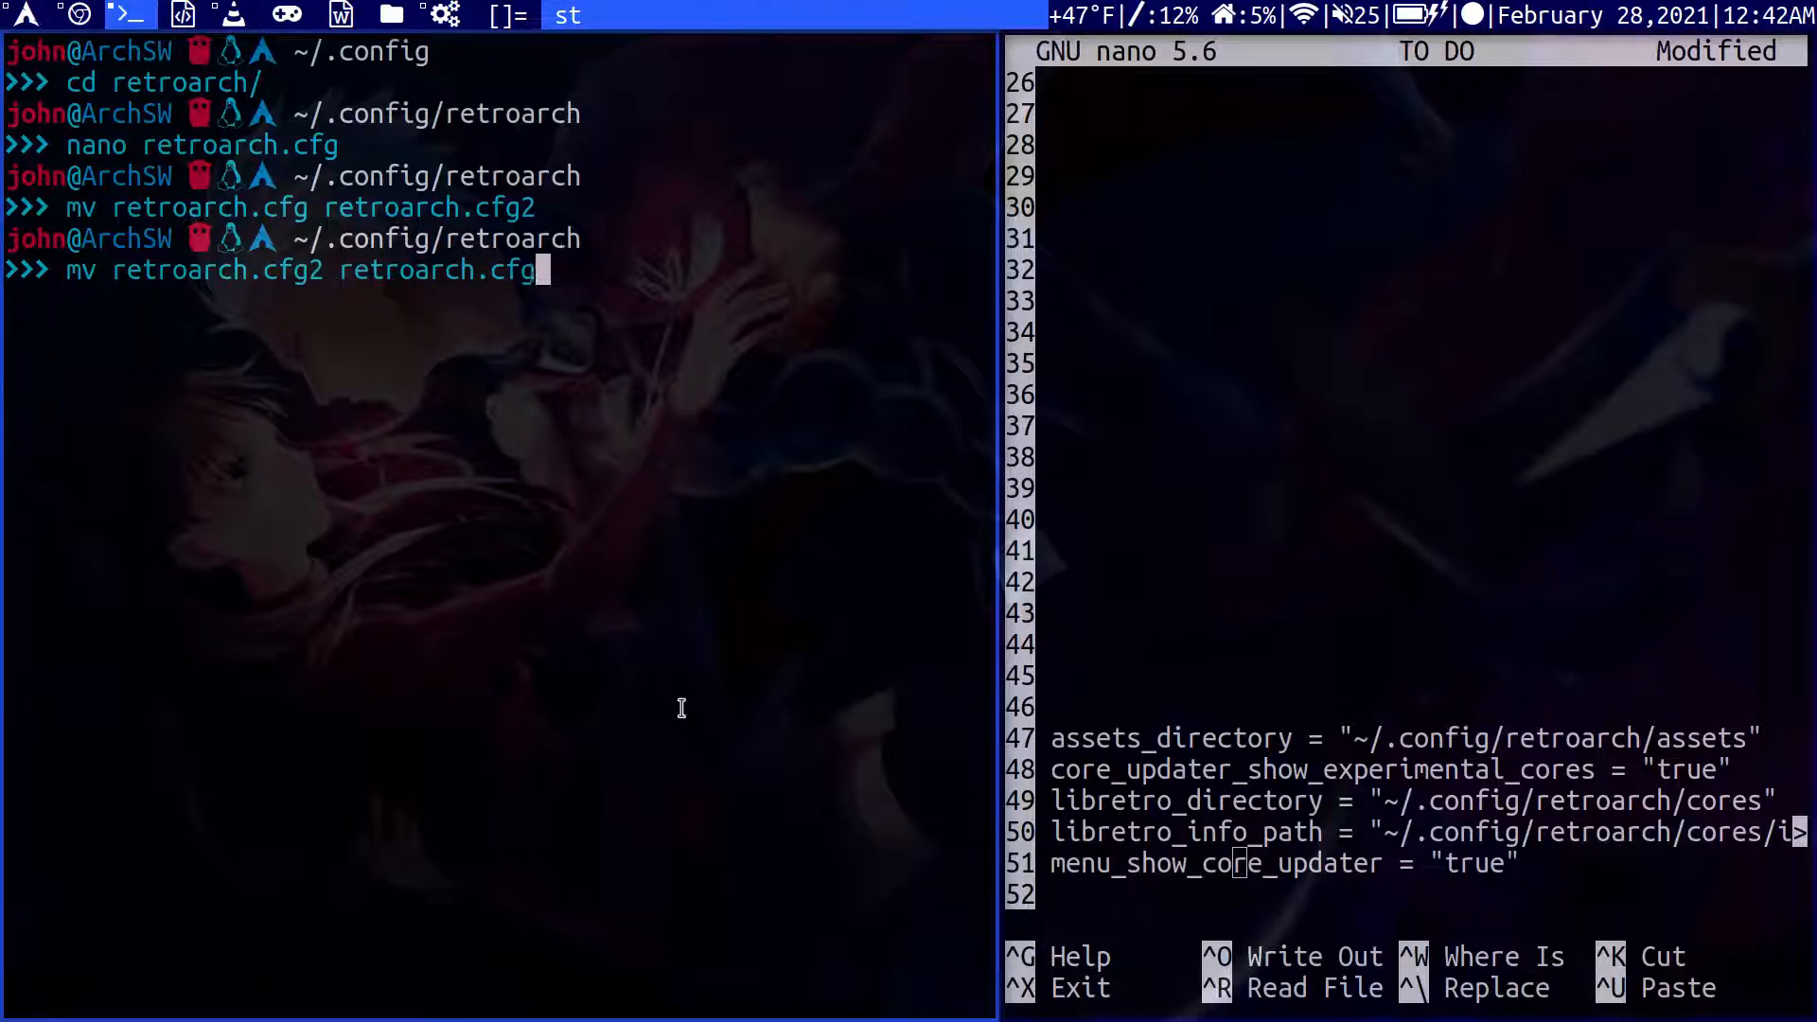
key("Return")
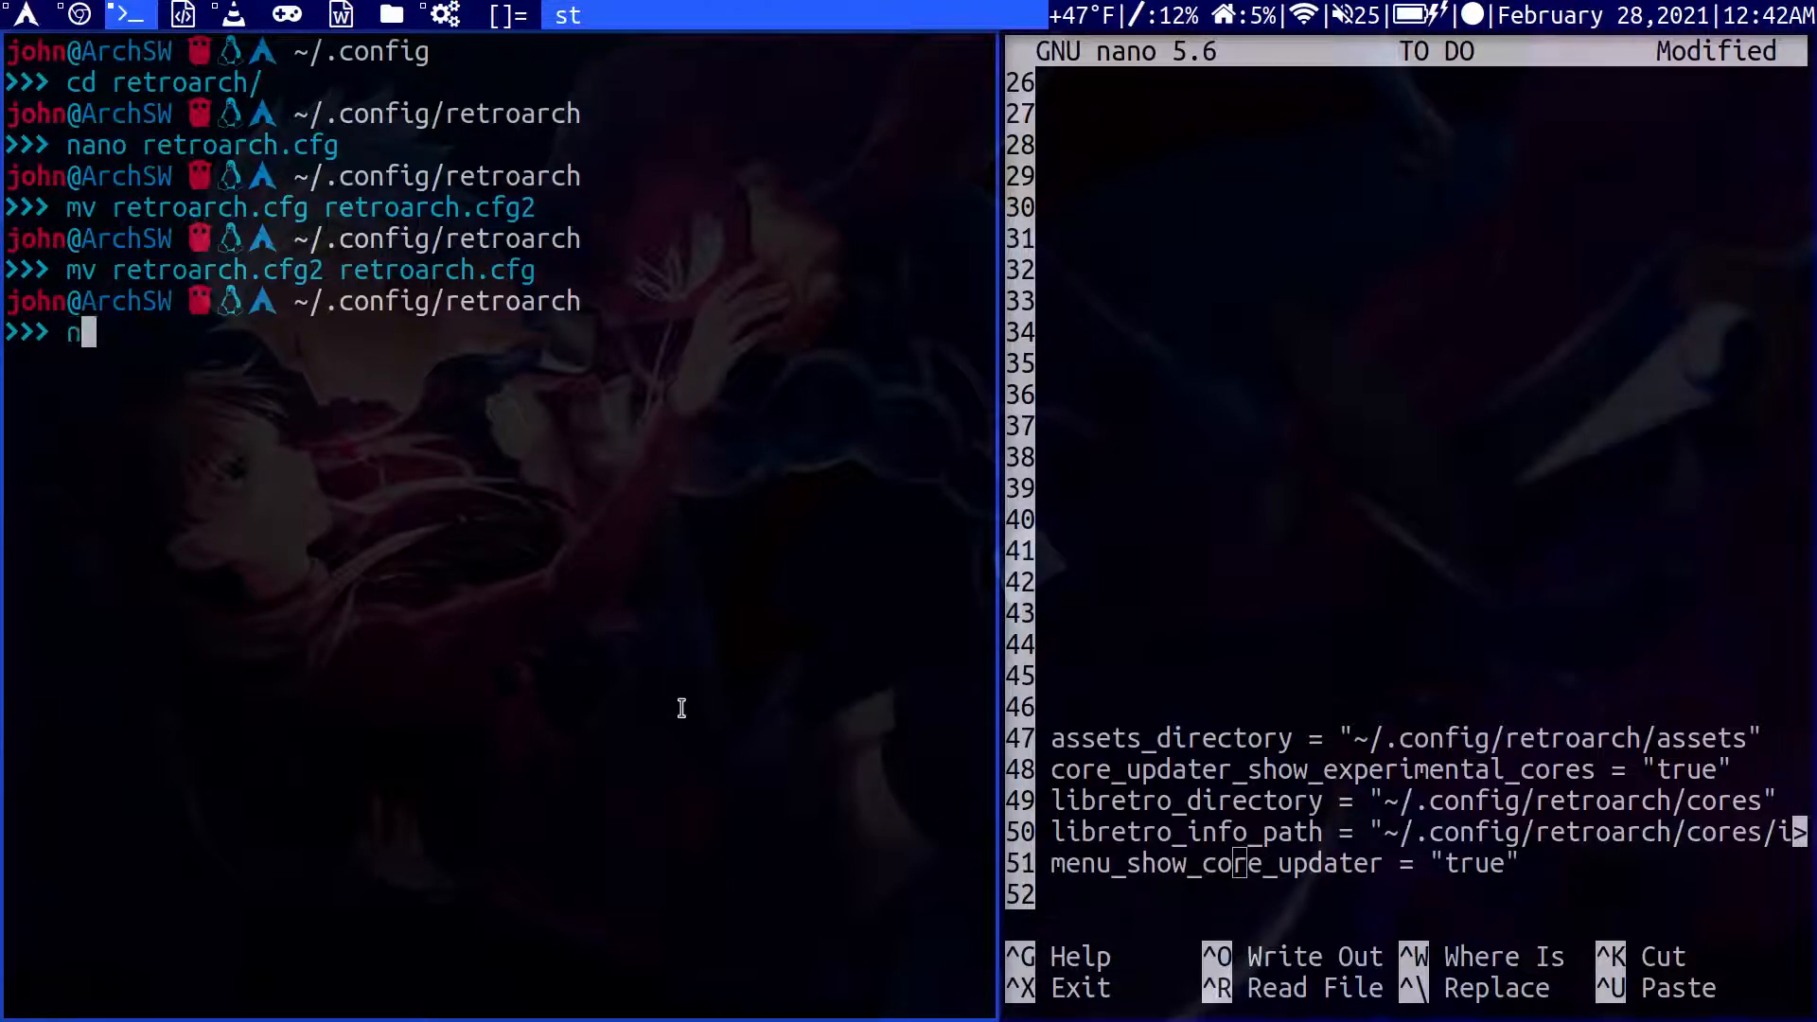
type("ano retro")
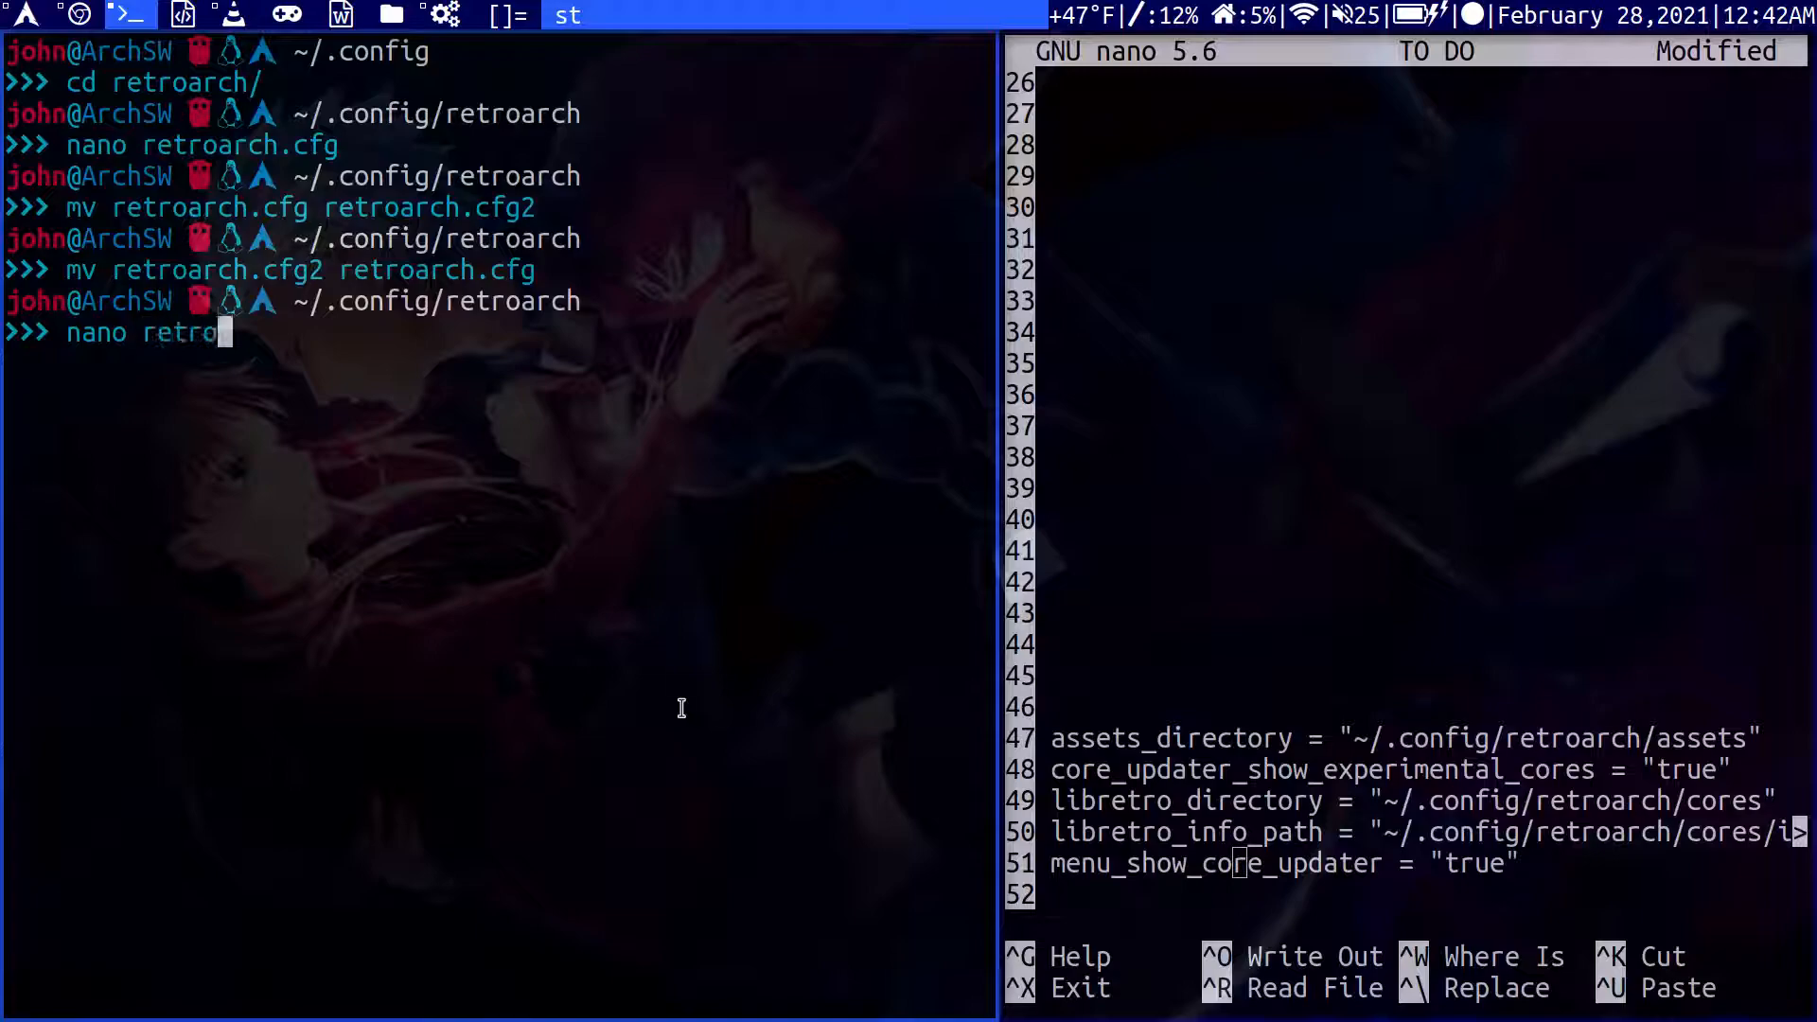
key("Return")
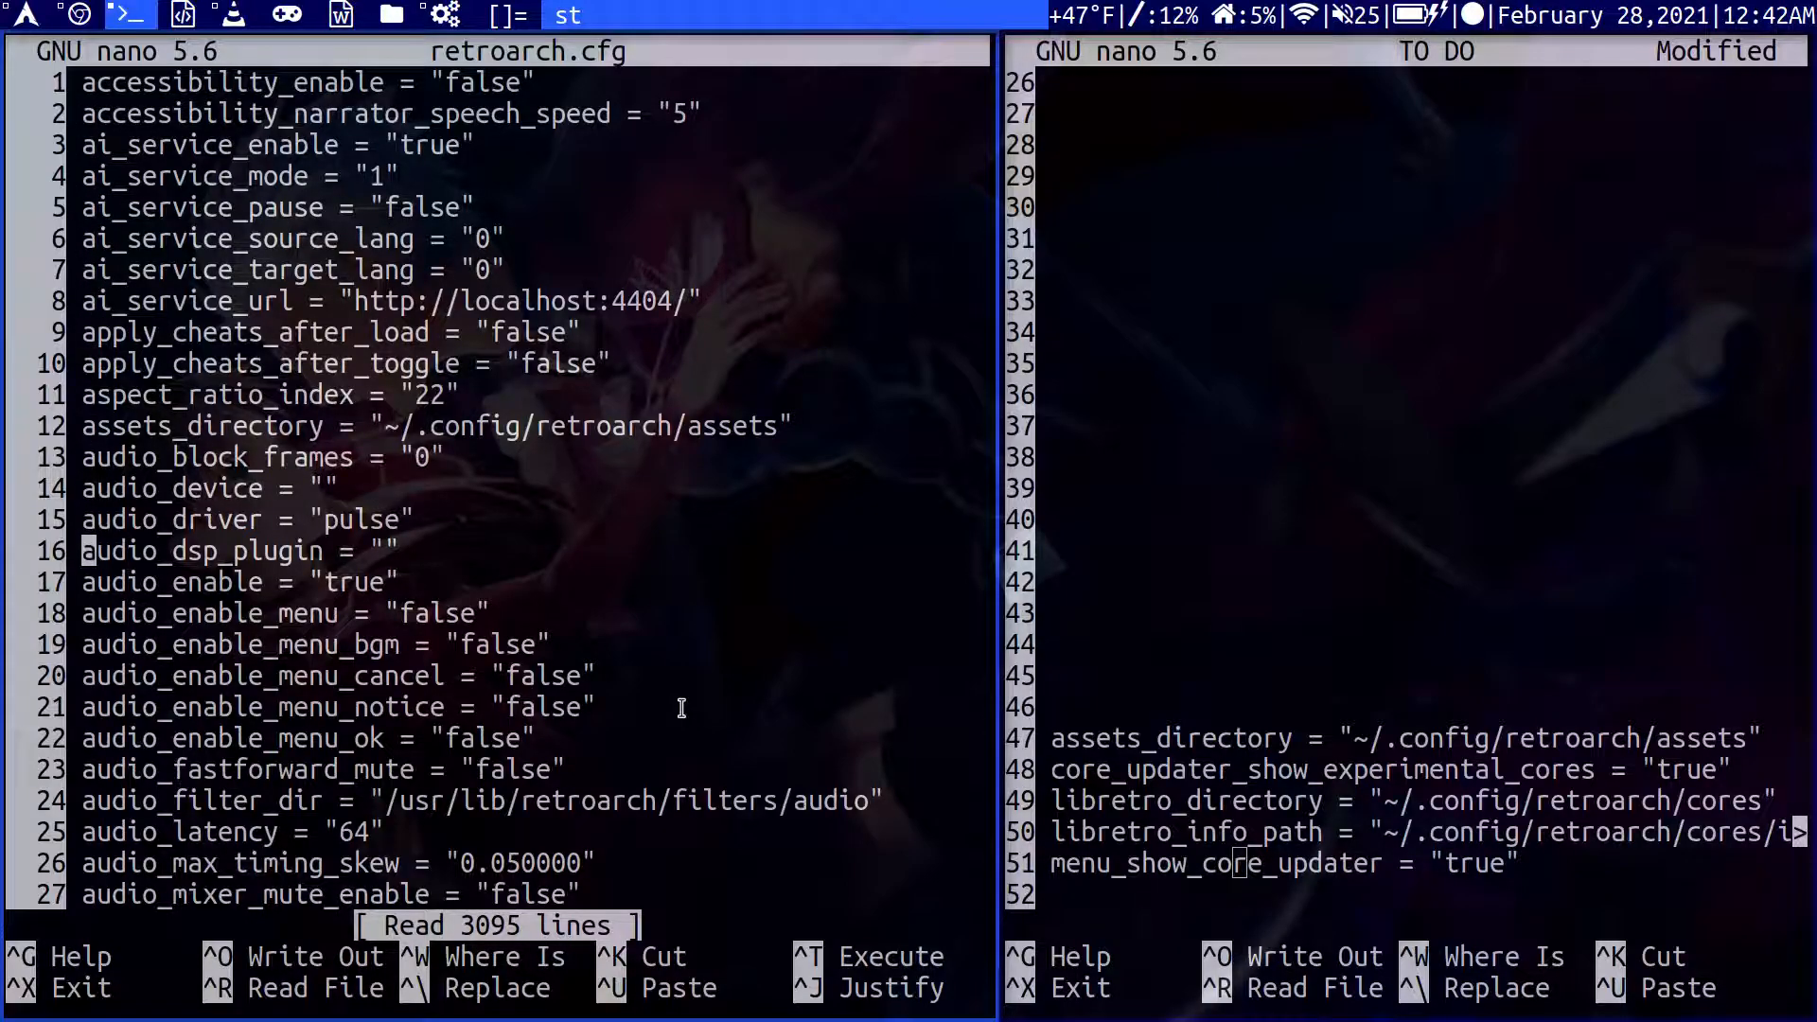
Search for menu_show_core_updater, confirm it is 'true', then exit nano.
scroll("down", 3)
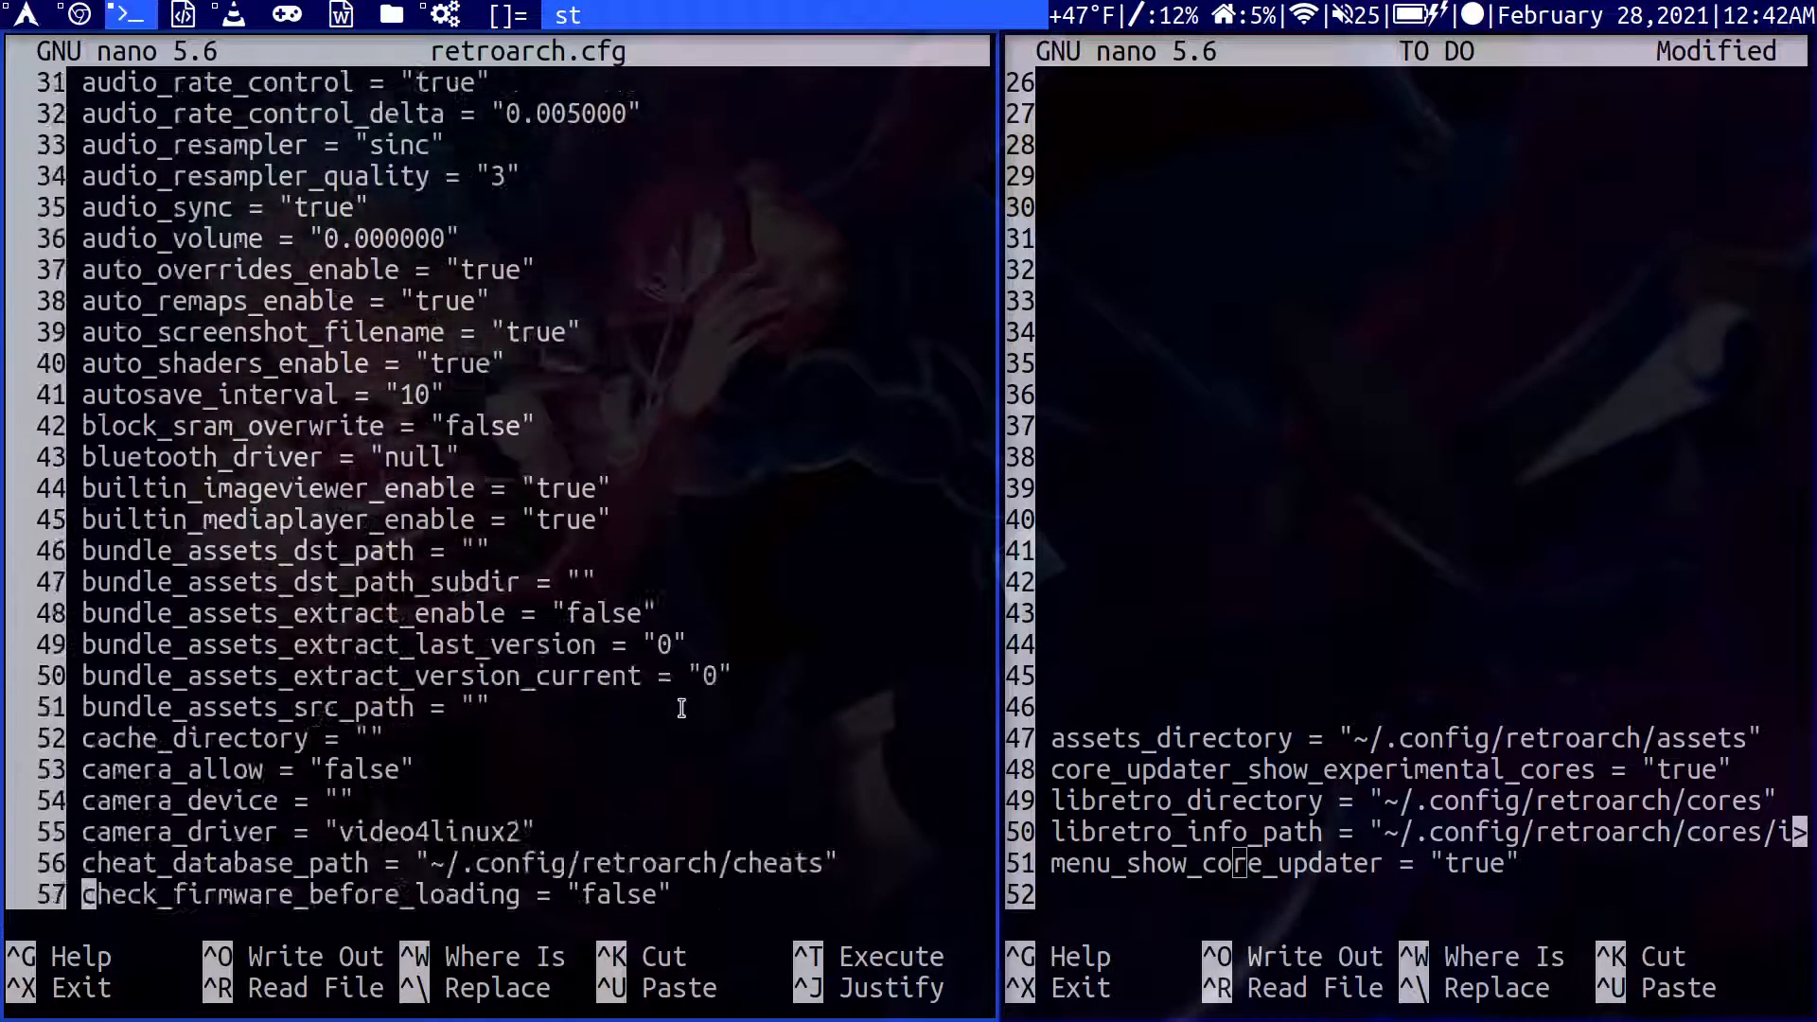
key("ctrl+w")
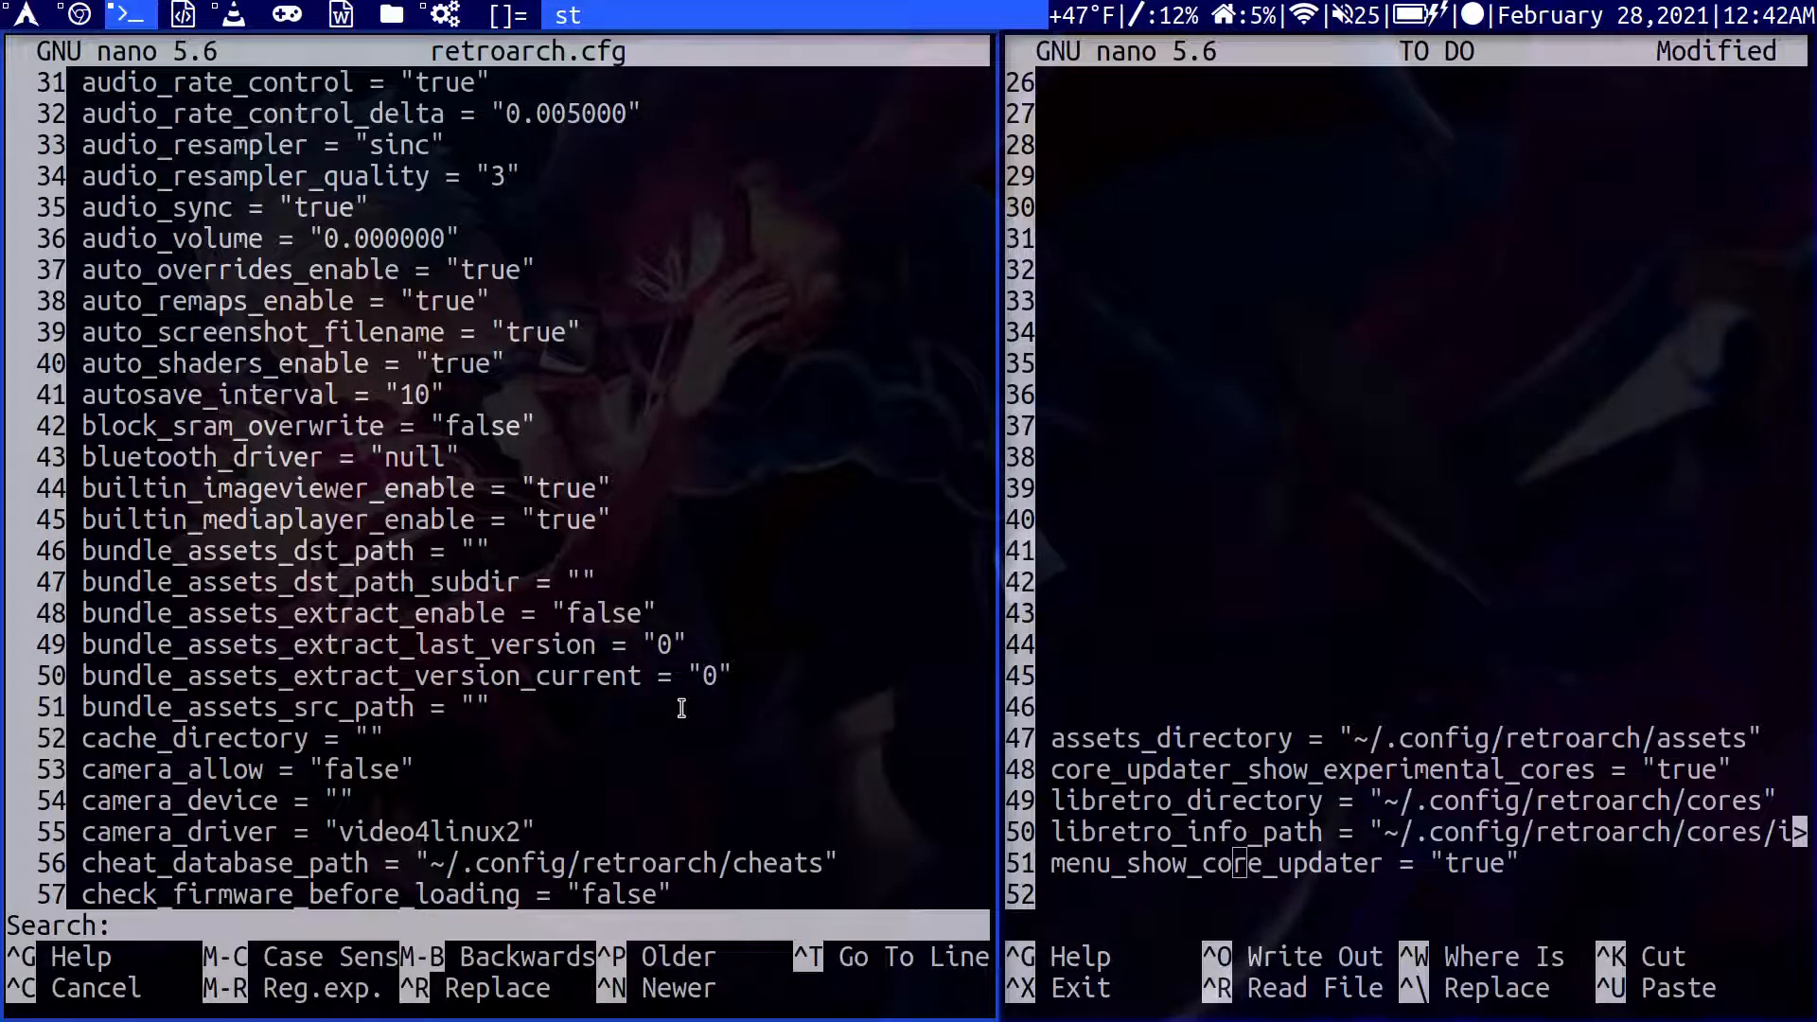
type("menu")
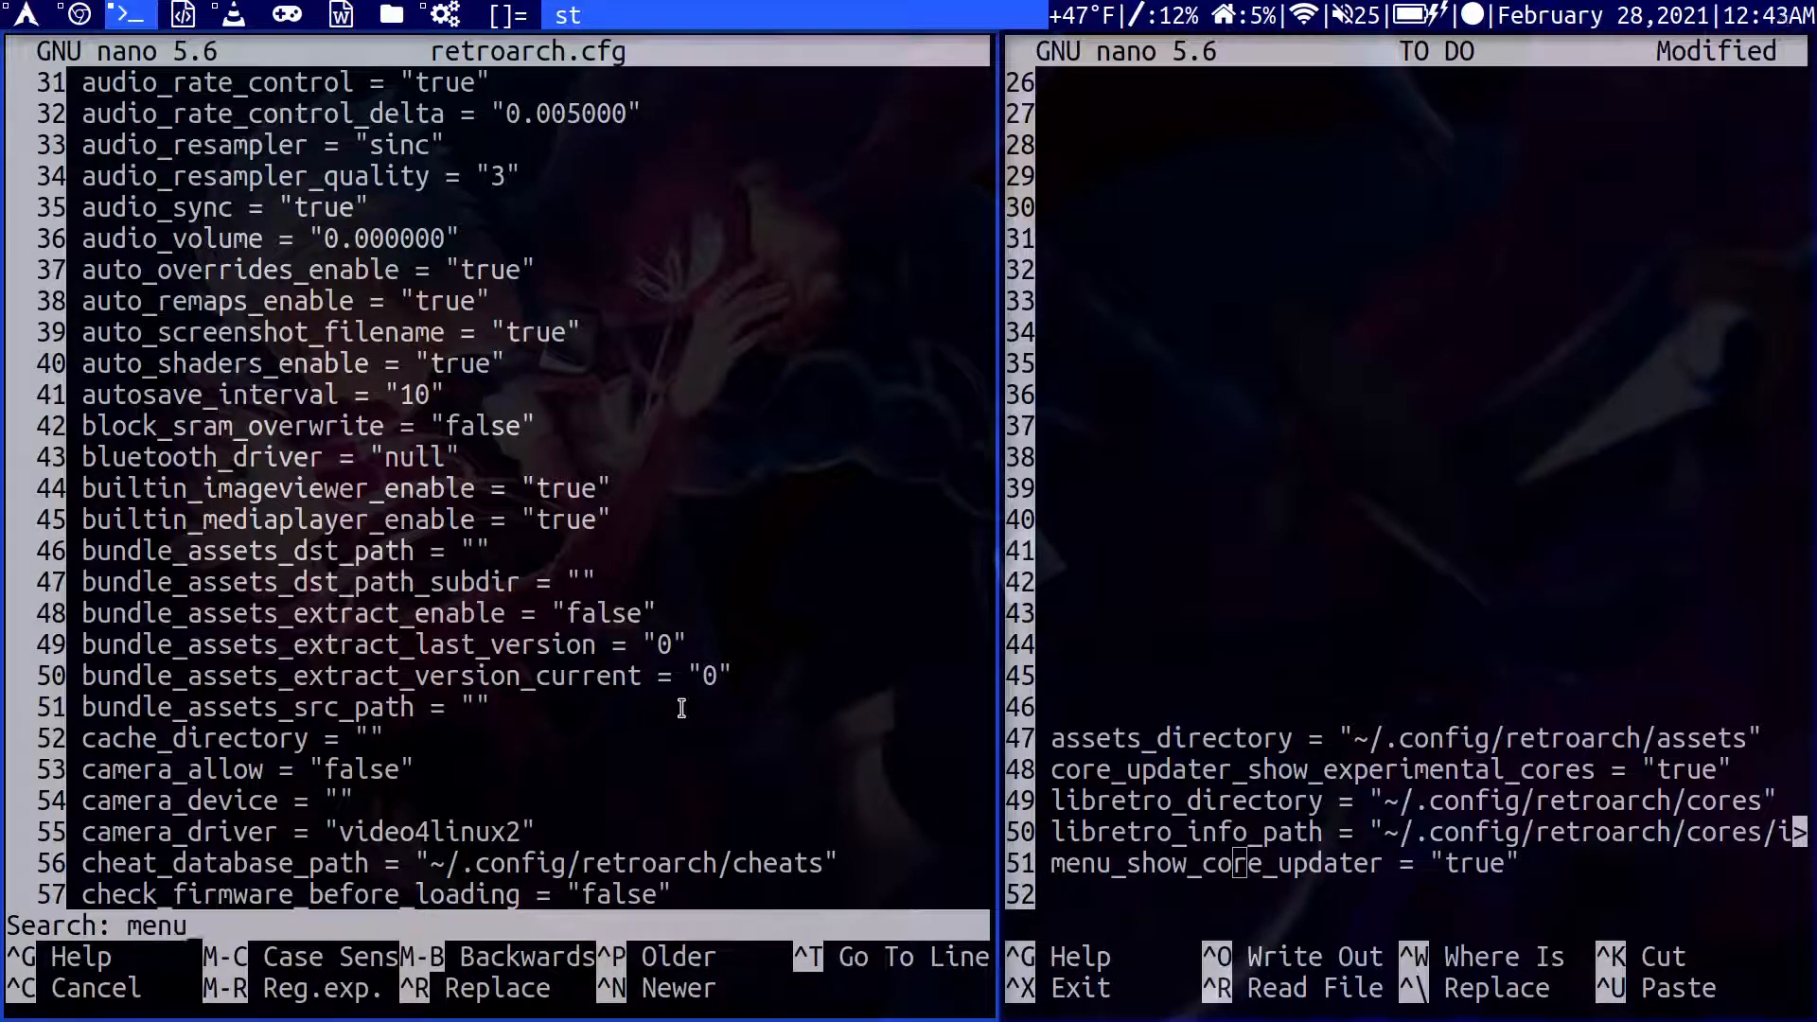
type("_core_upd")
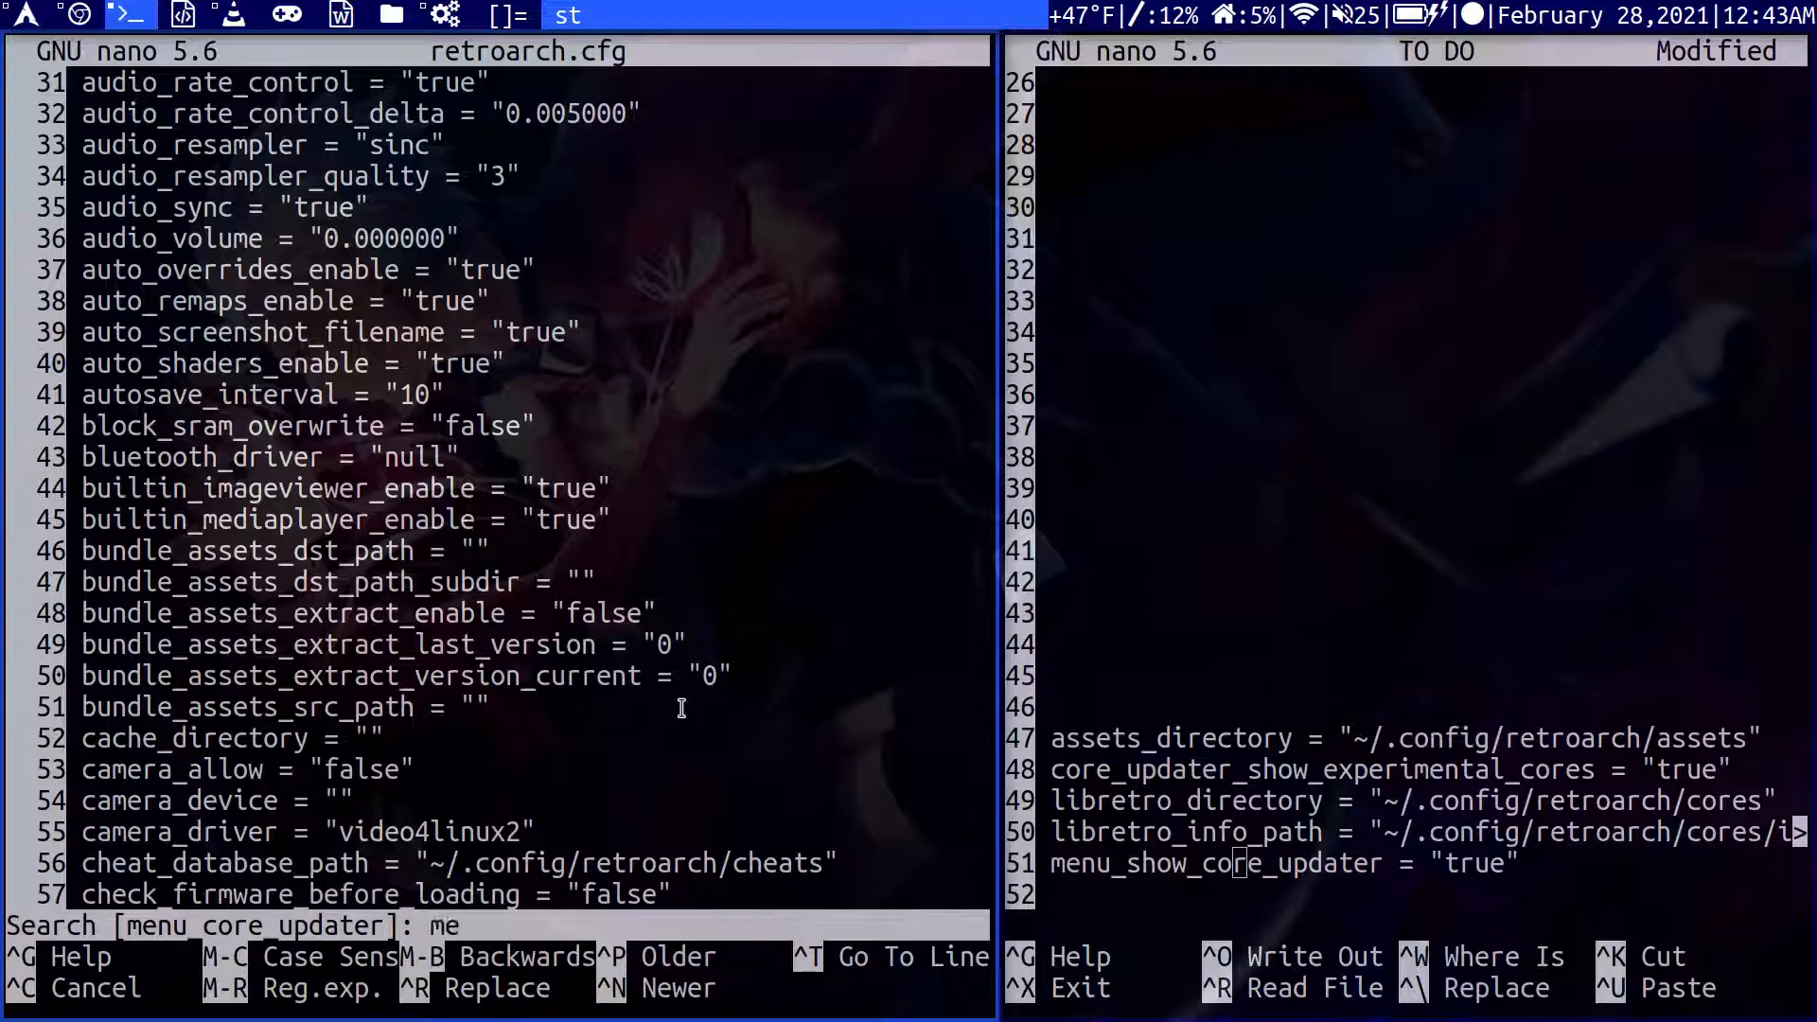
type("nu_show_core")
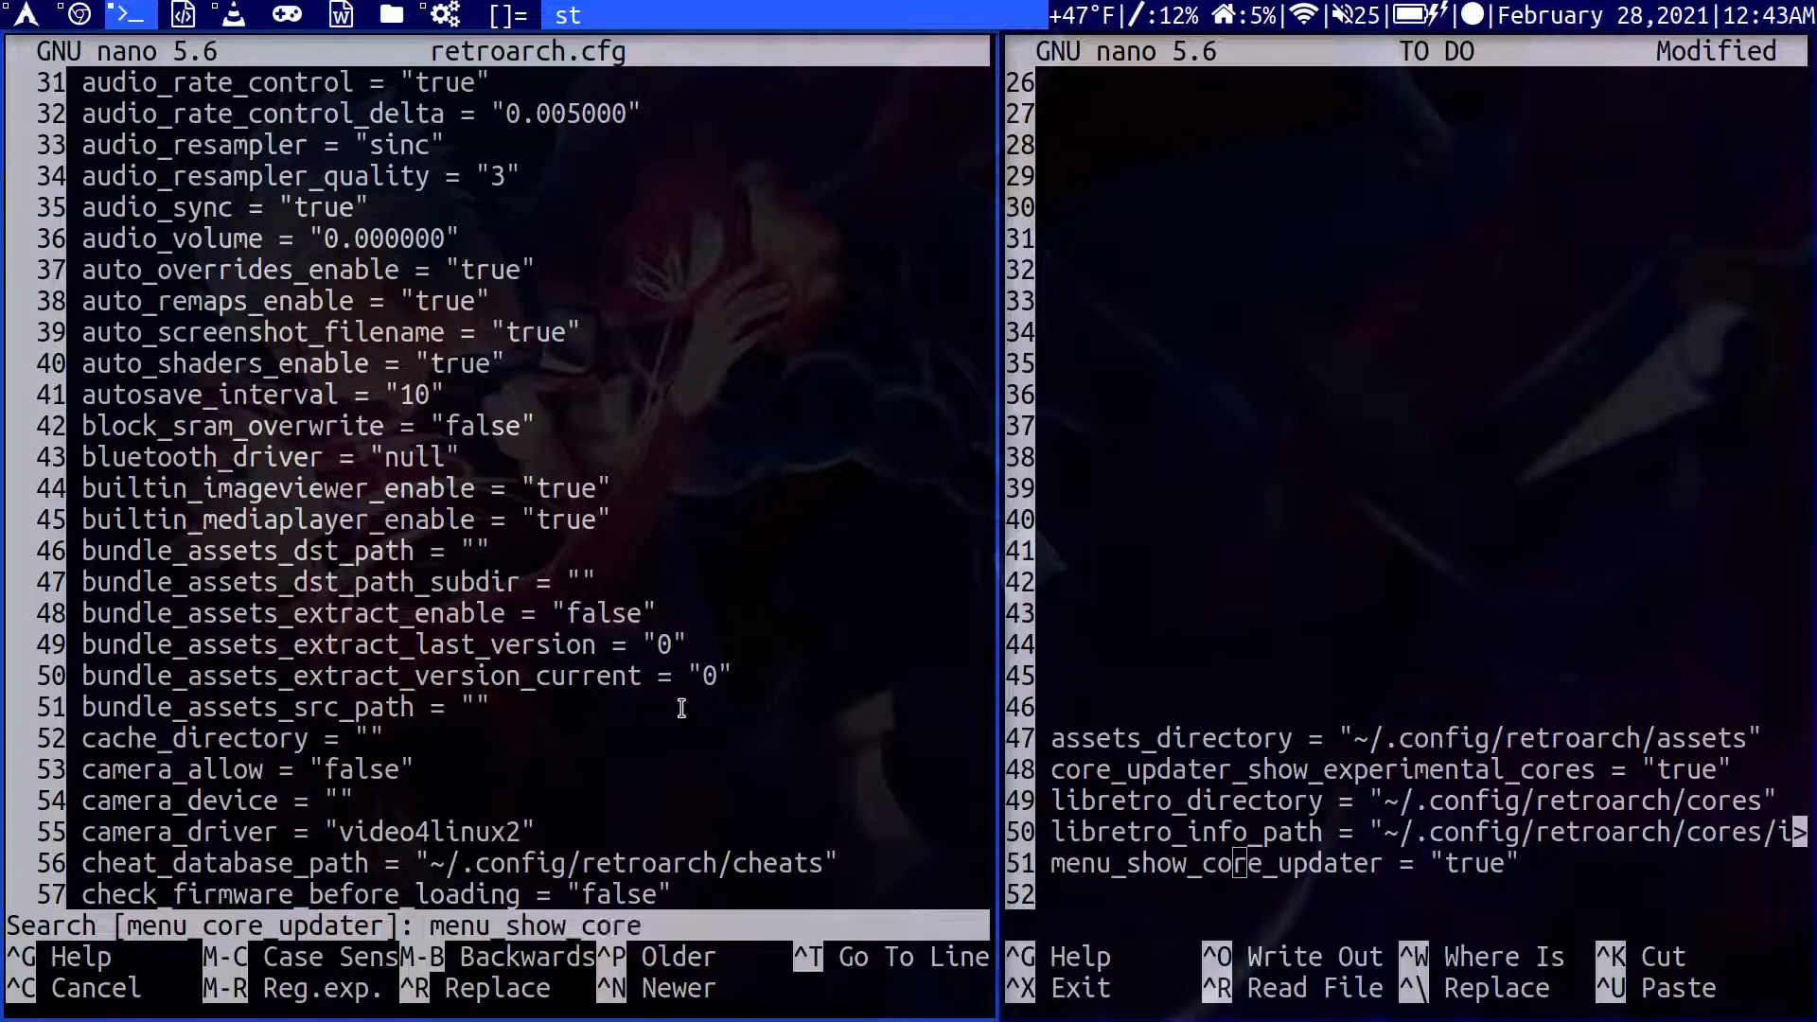
type("up")
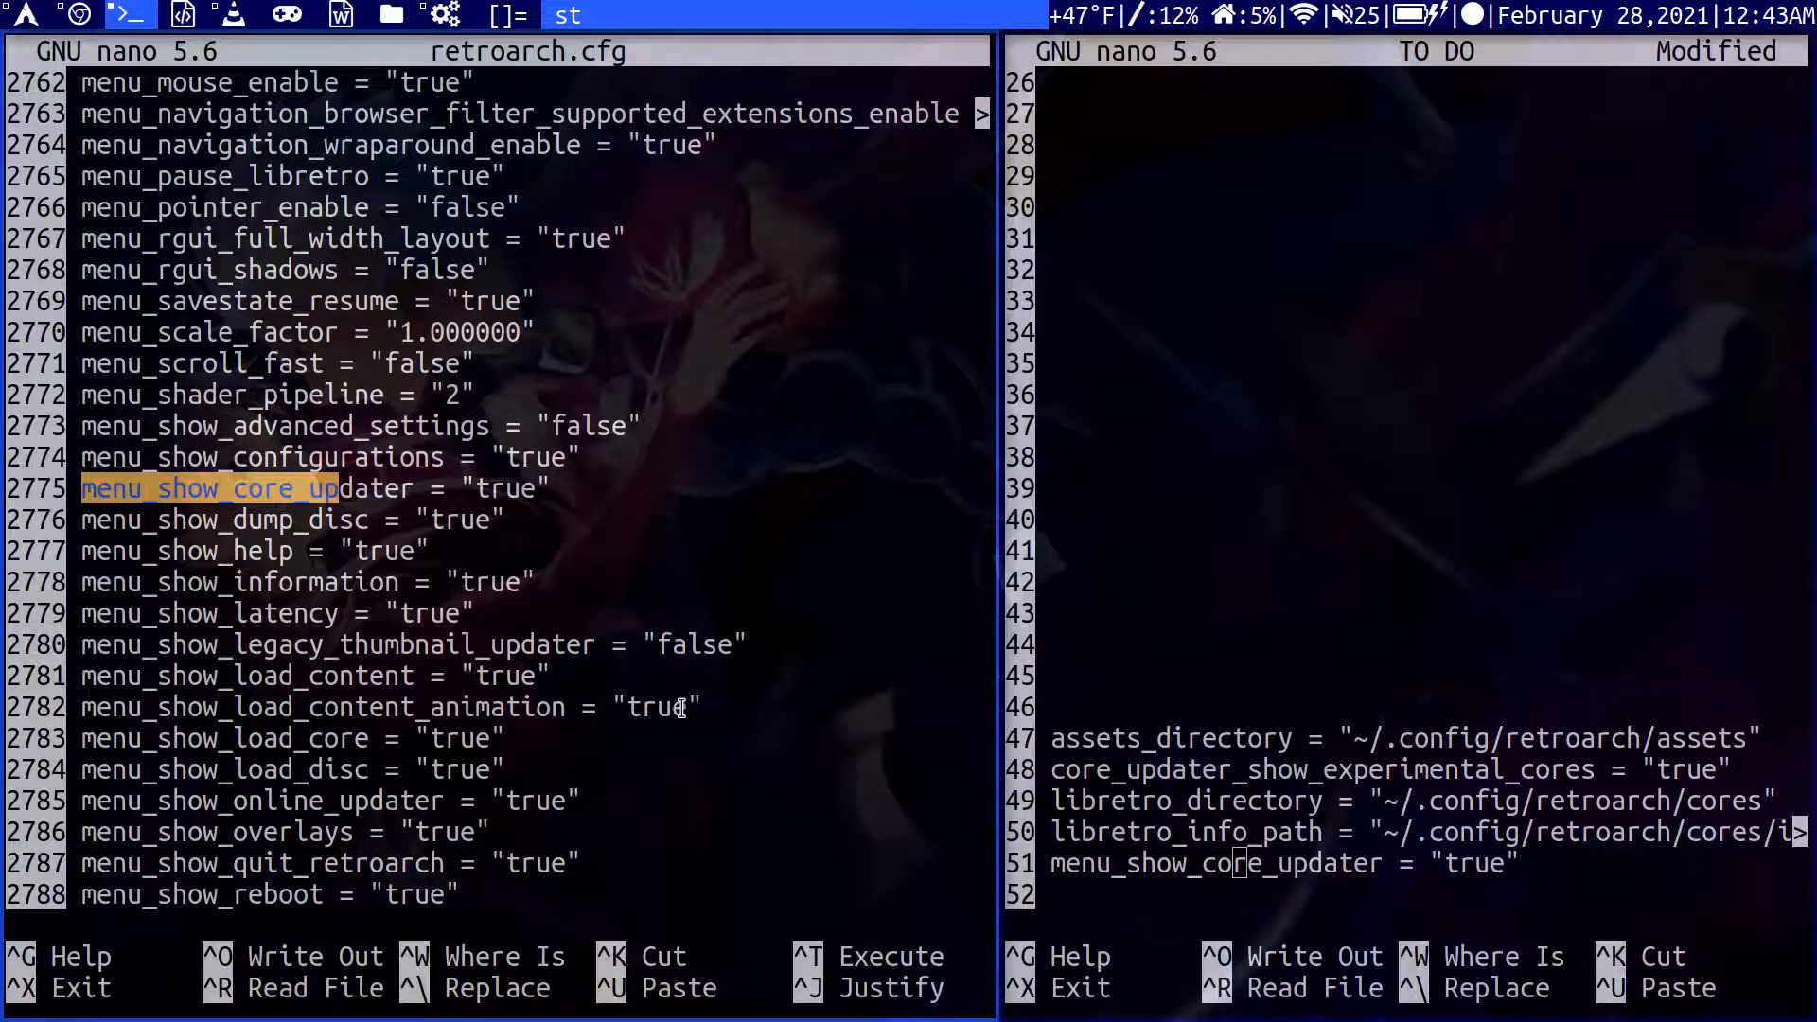
key("ctrl+x")
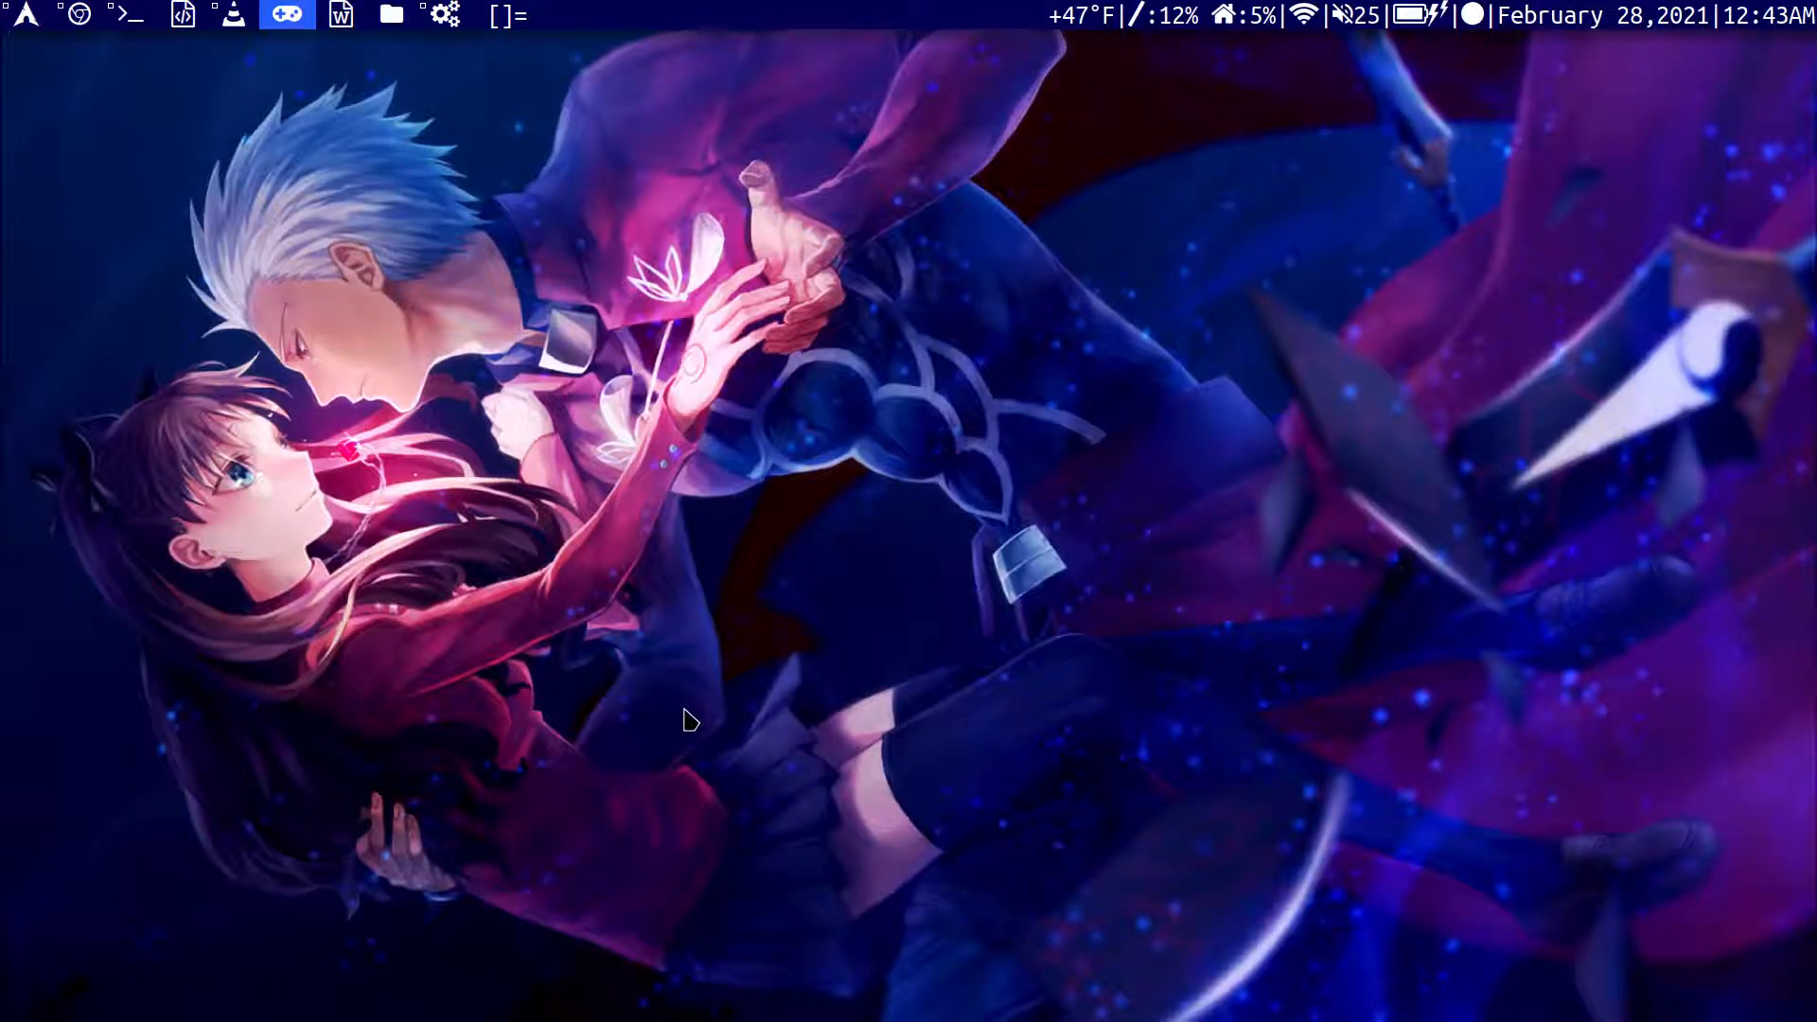
Launch RetroArch and review Drivers: video gl, audio pulse, menu ozone.
type("retro")
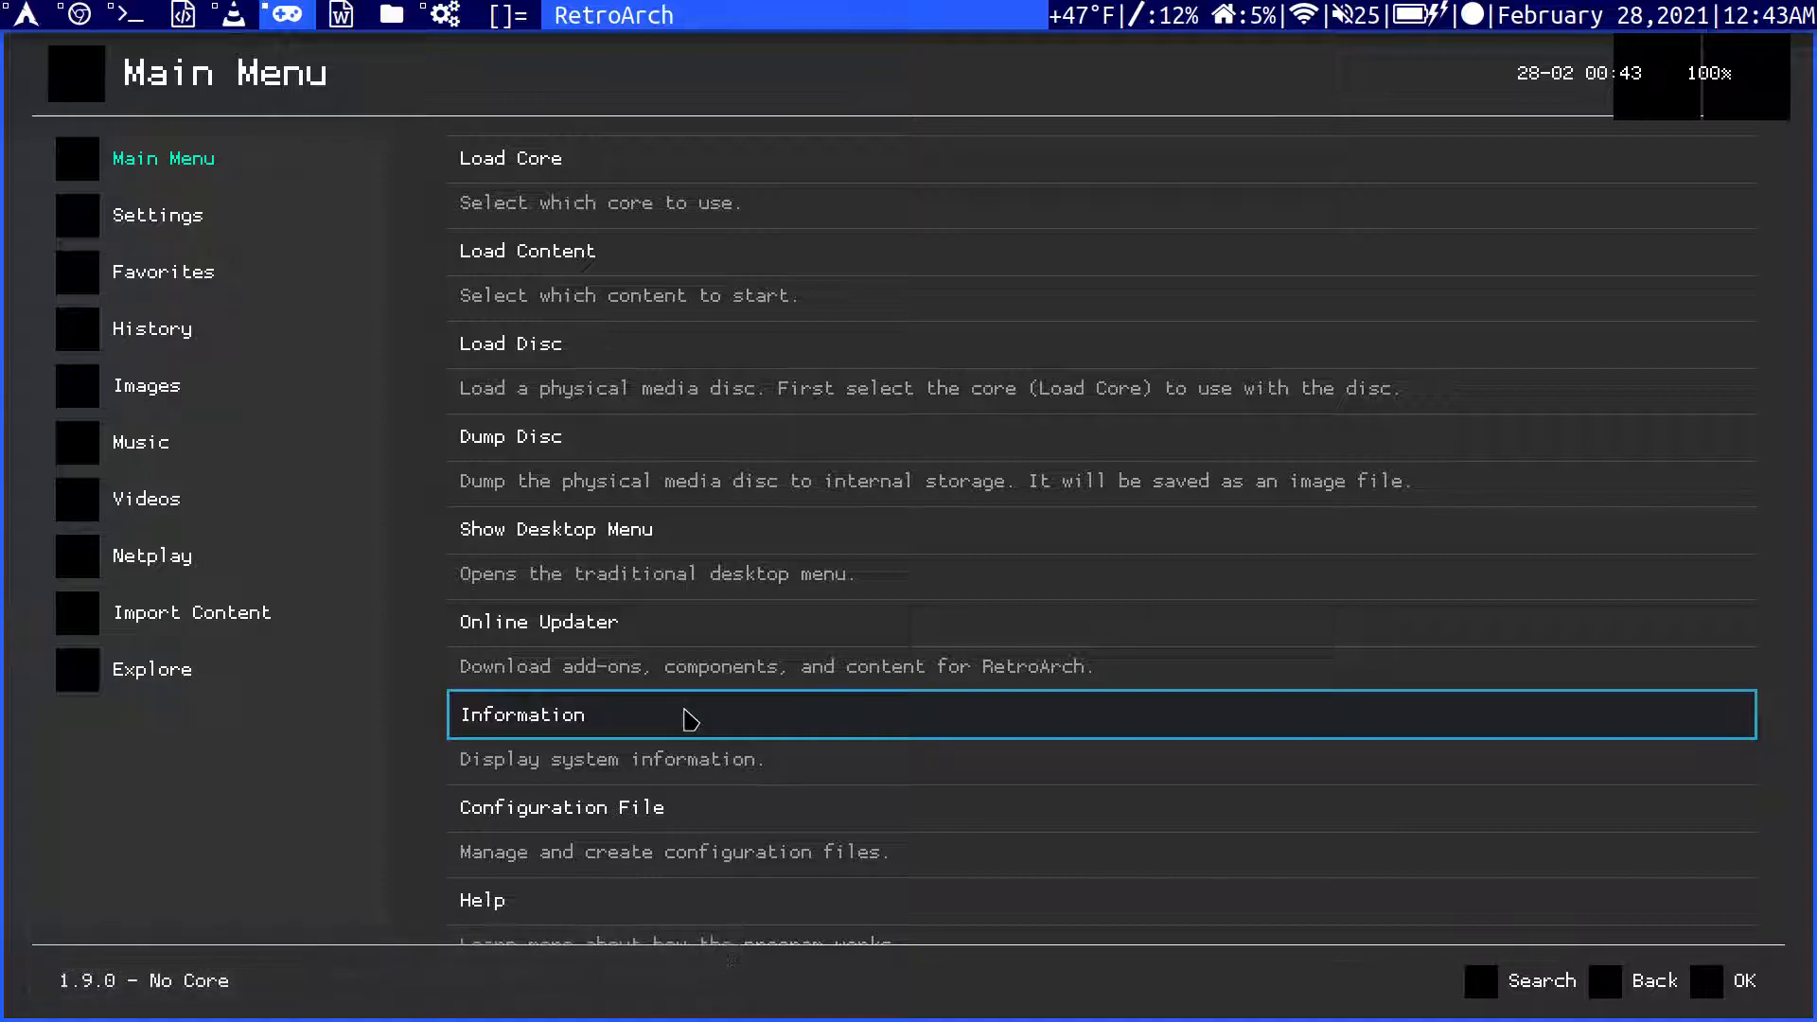
scroll("down", 3)
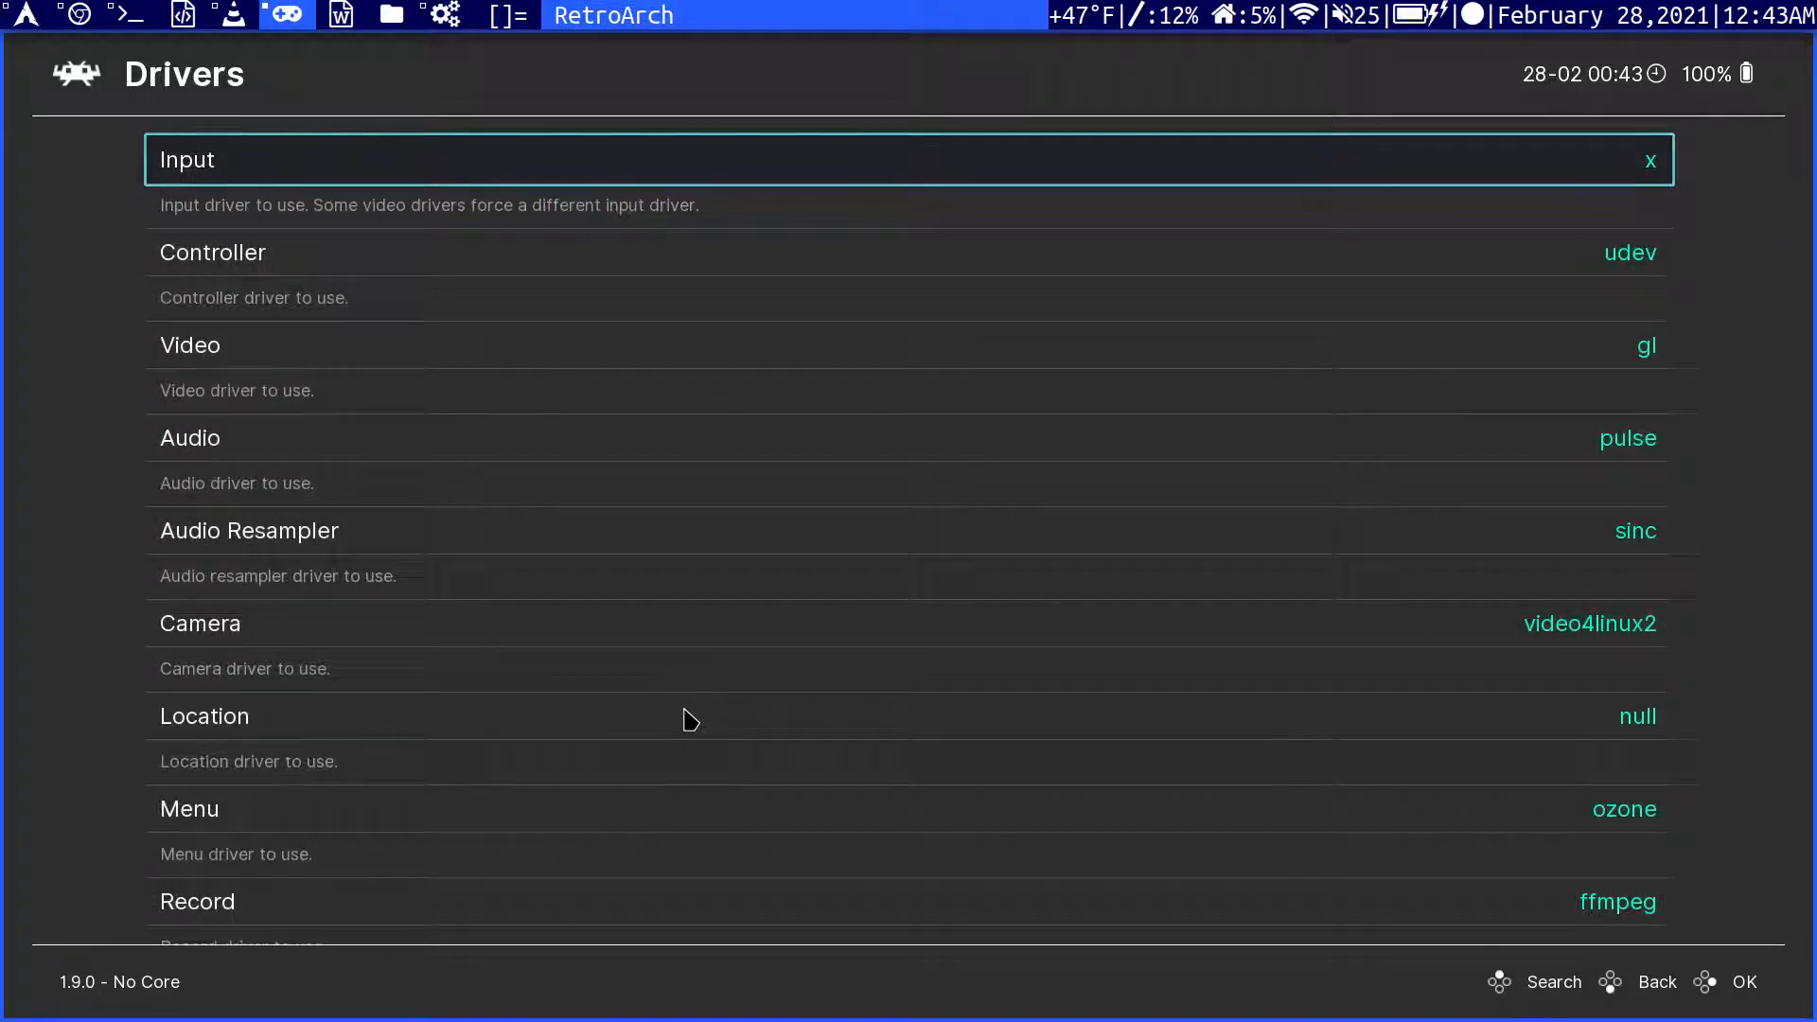
key("Down")
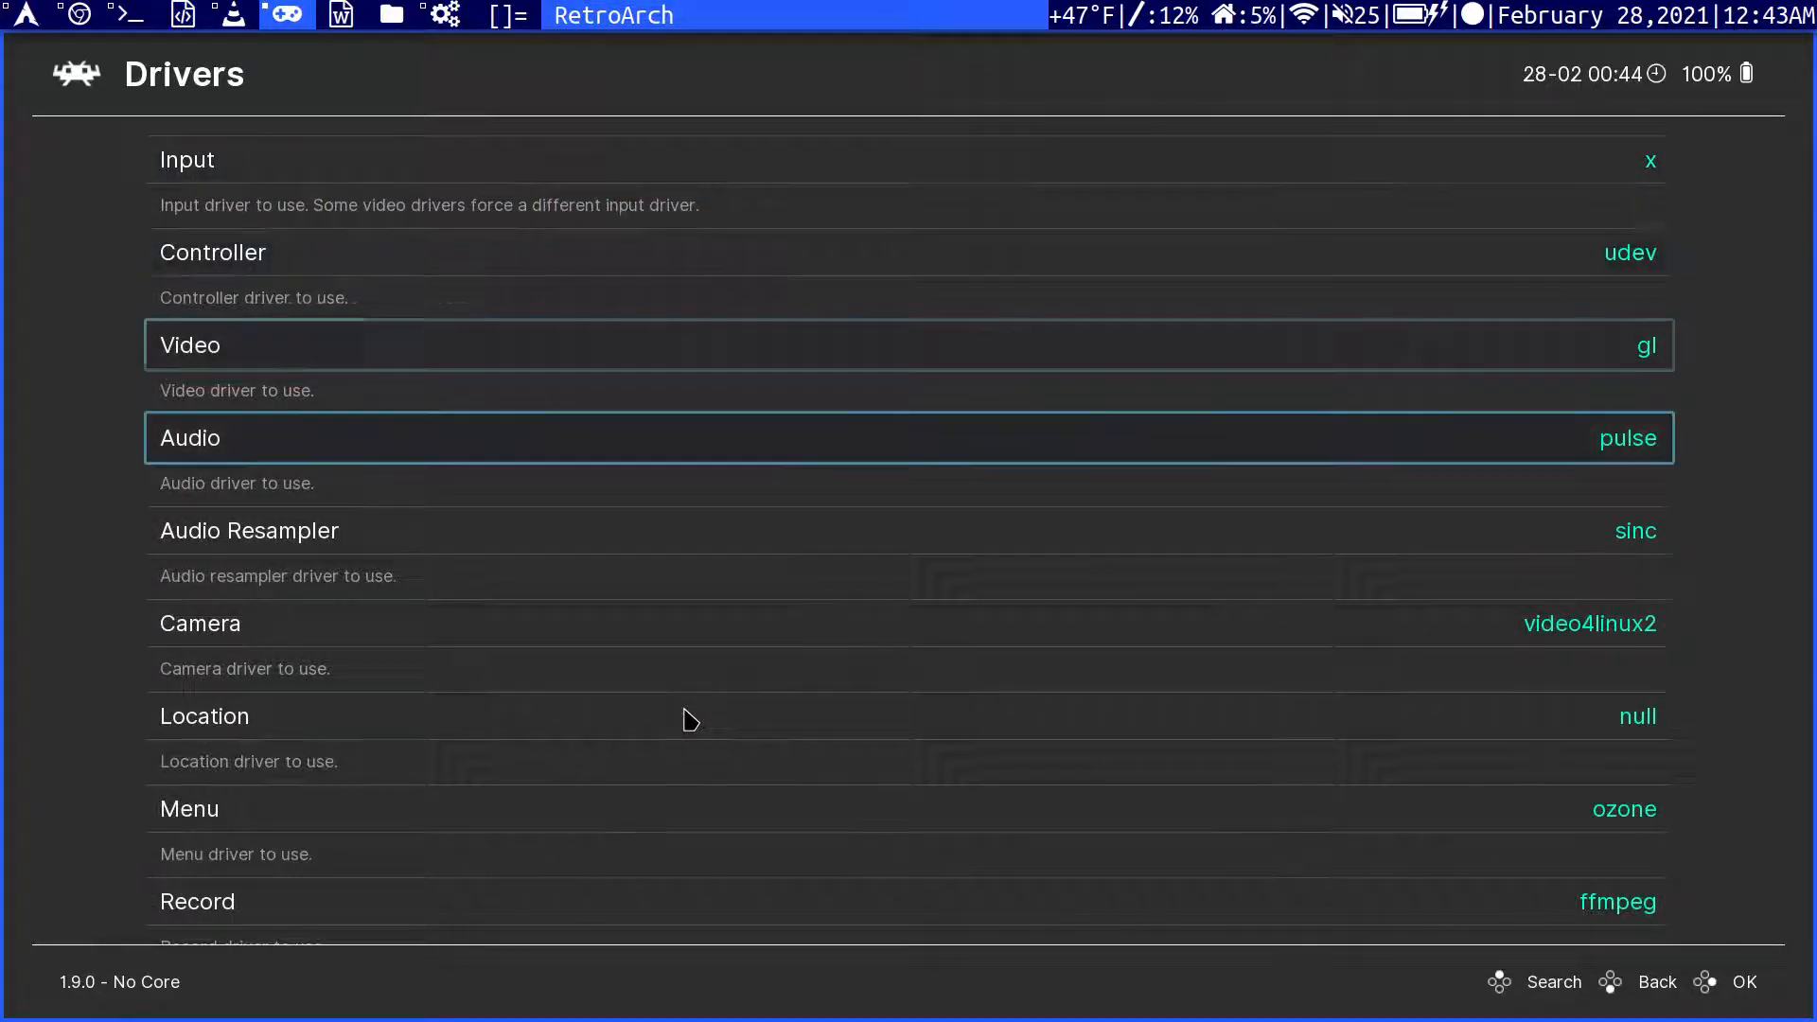
scroll("down", 3)
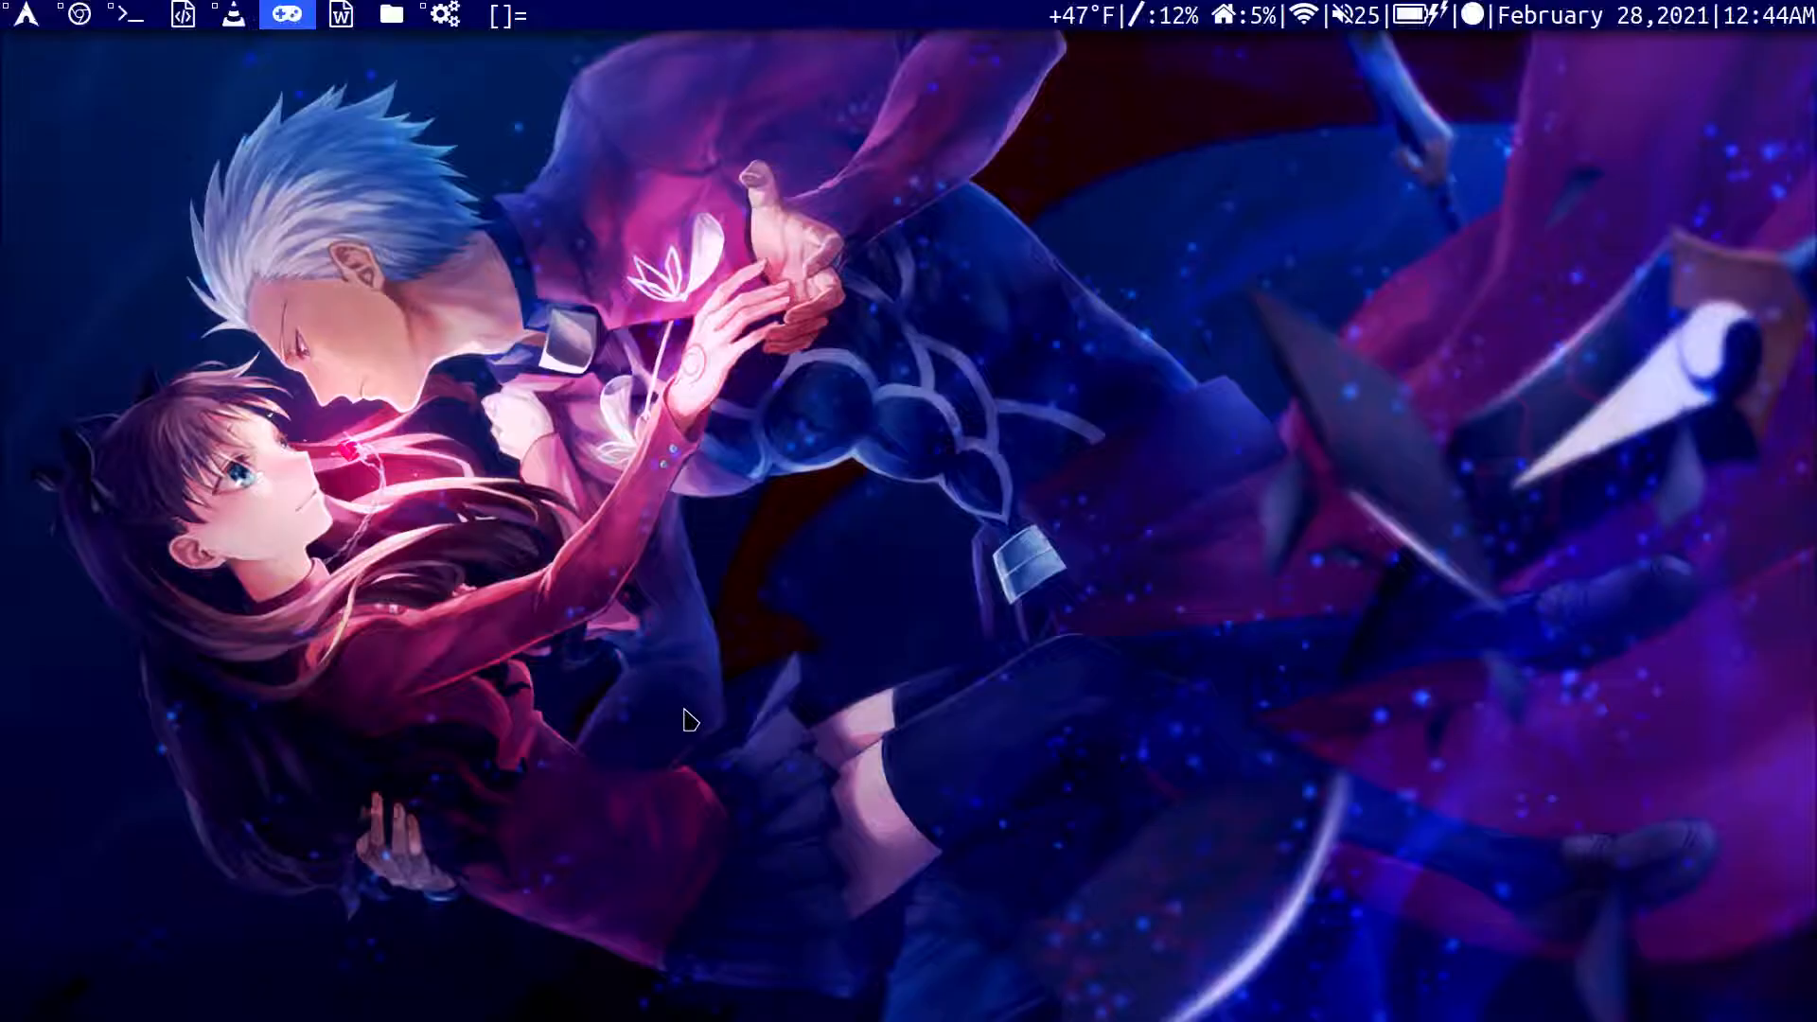
Relaunch RetroArch and open Online Updater > Core Downloader.
left_click(285, 15)
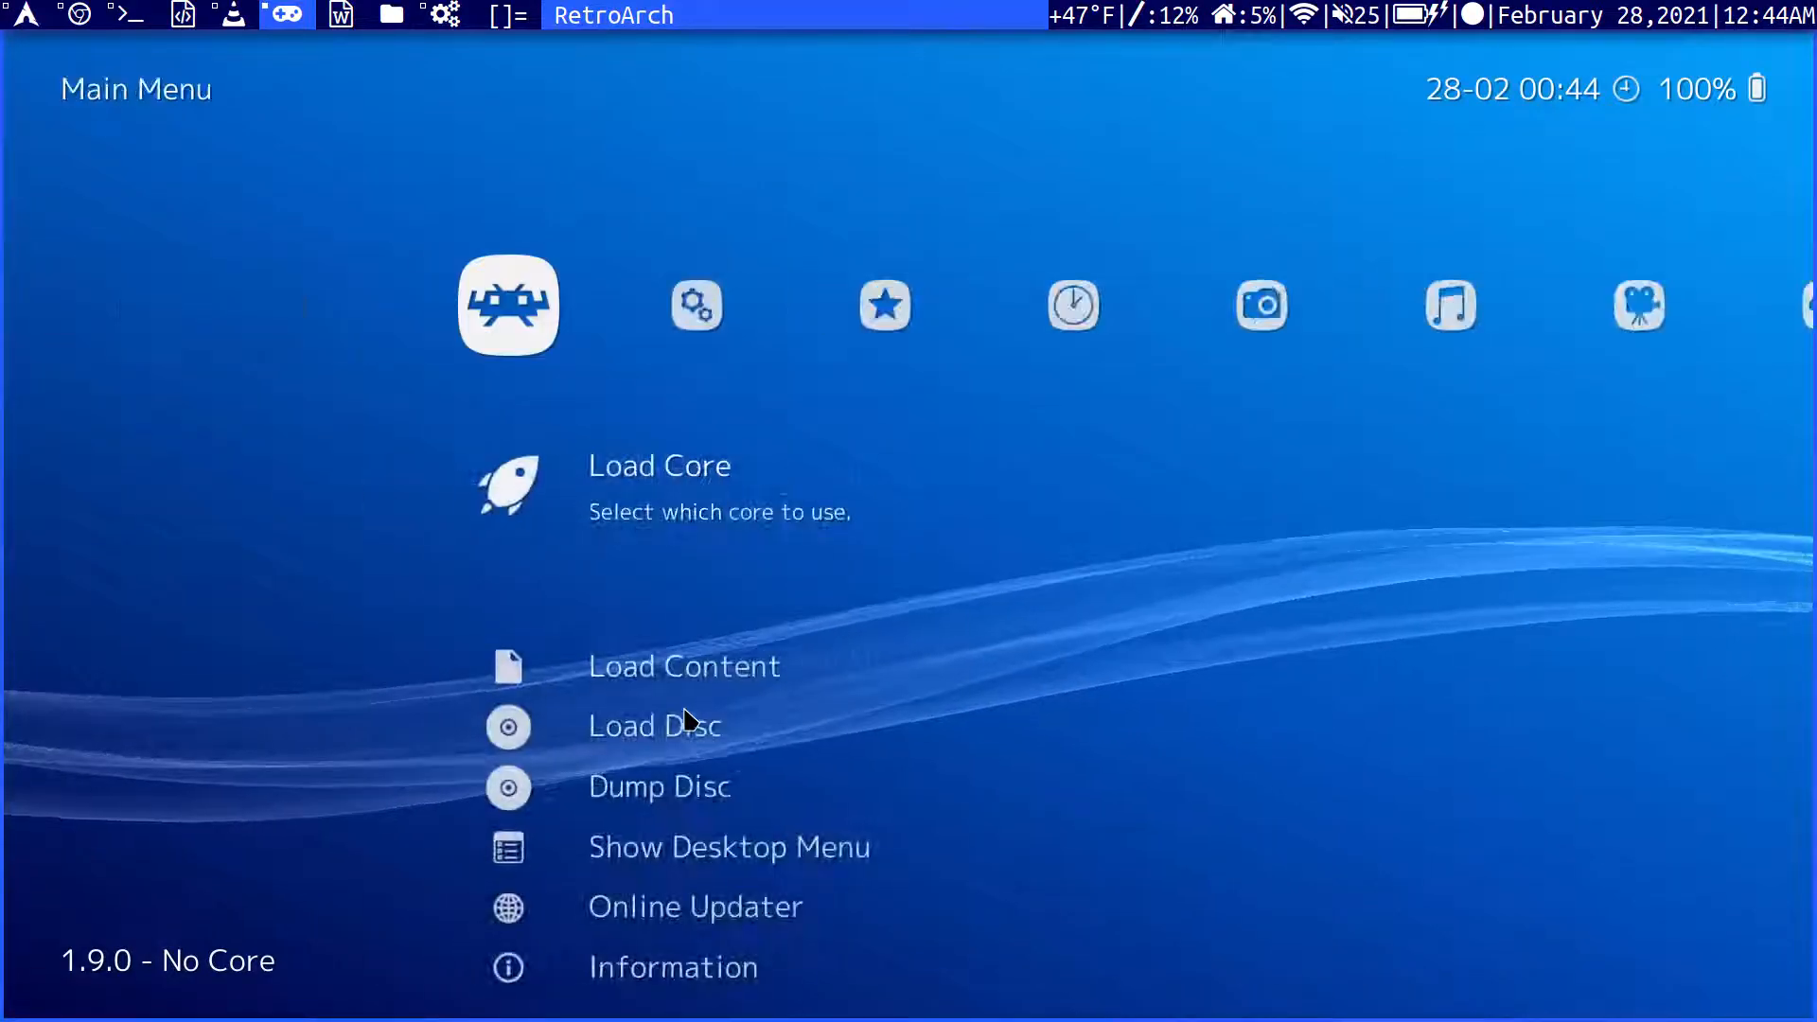
scroll("down", 3)
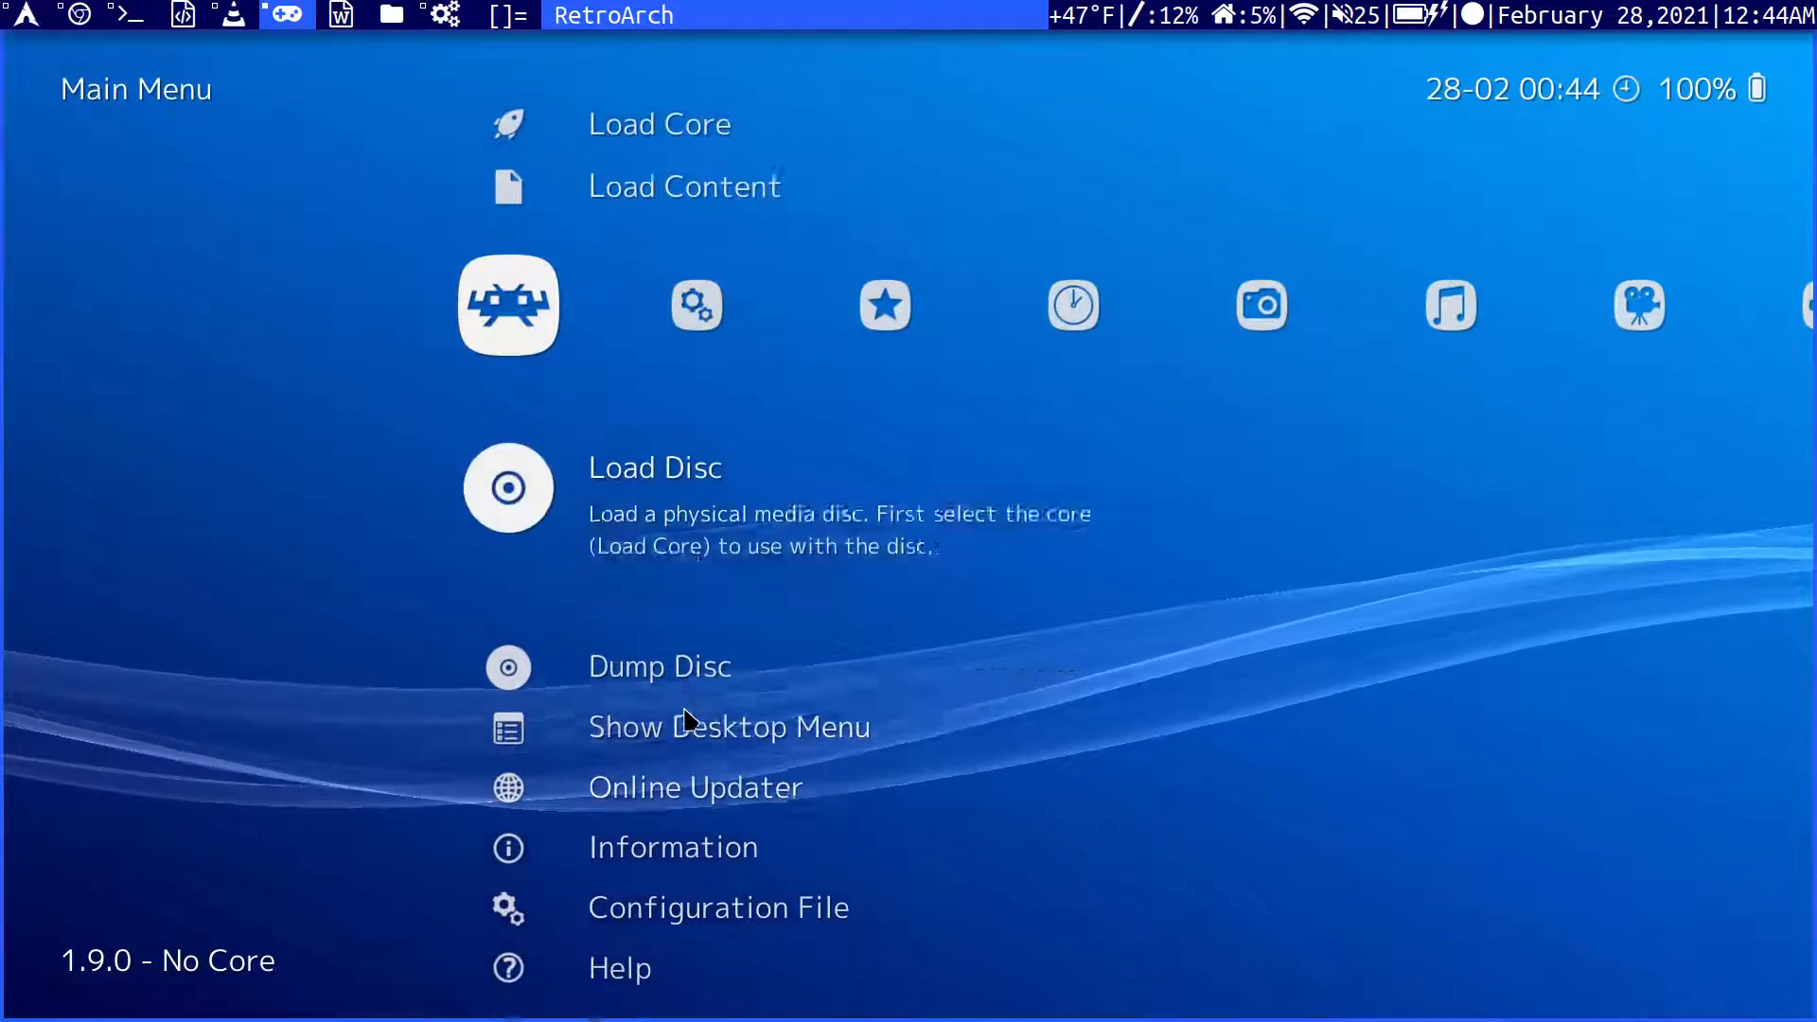
left_click(693, 786)
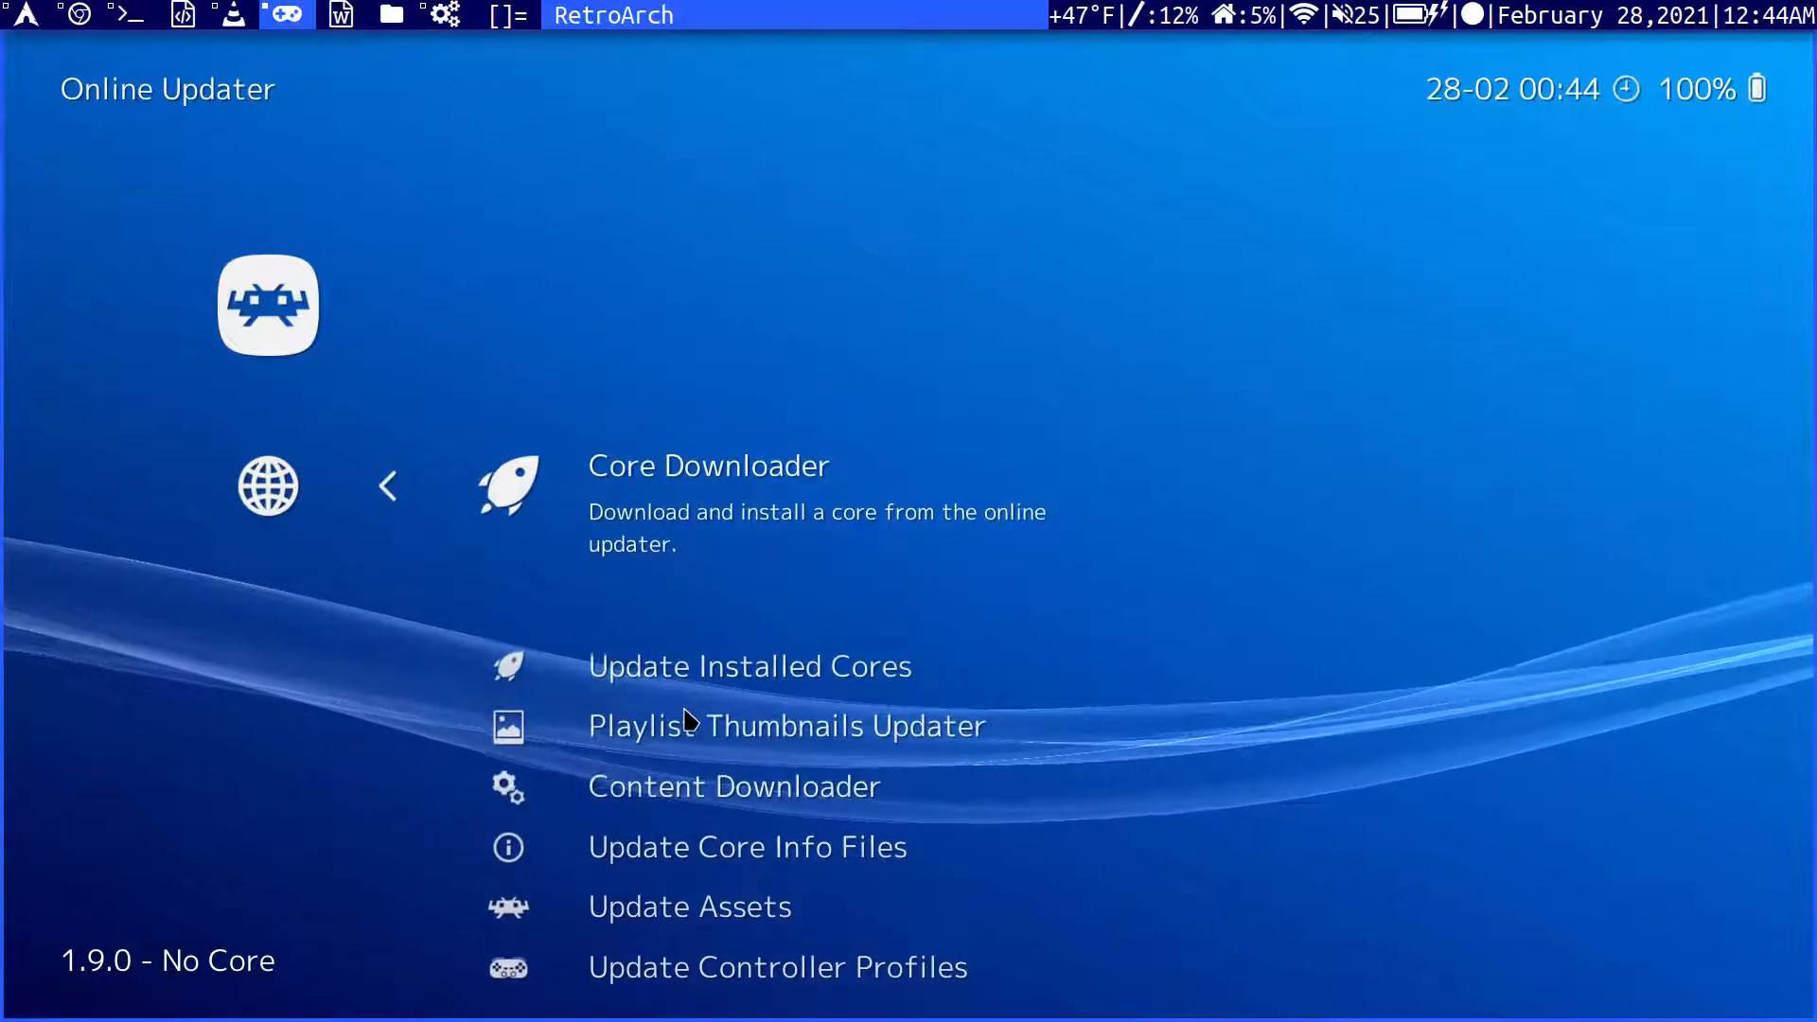
left_click(708, 466)
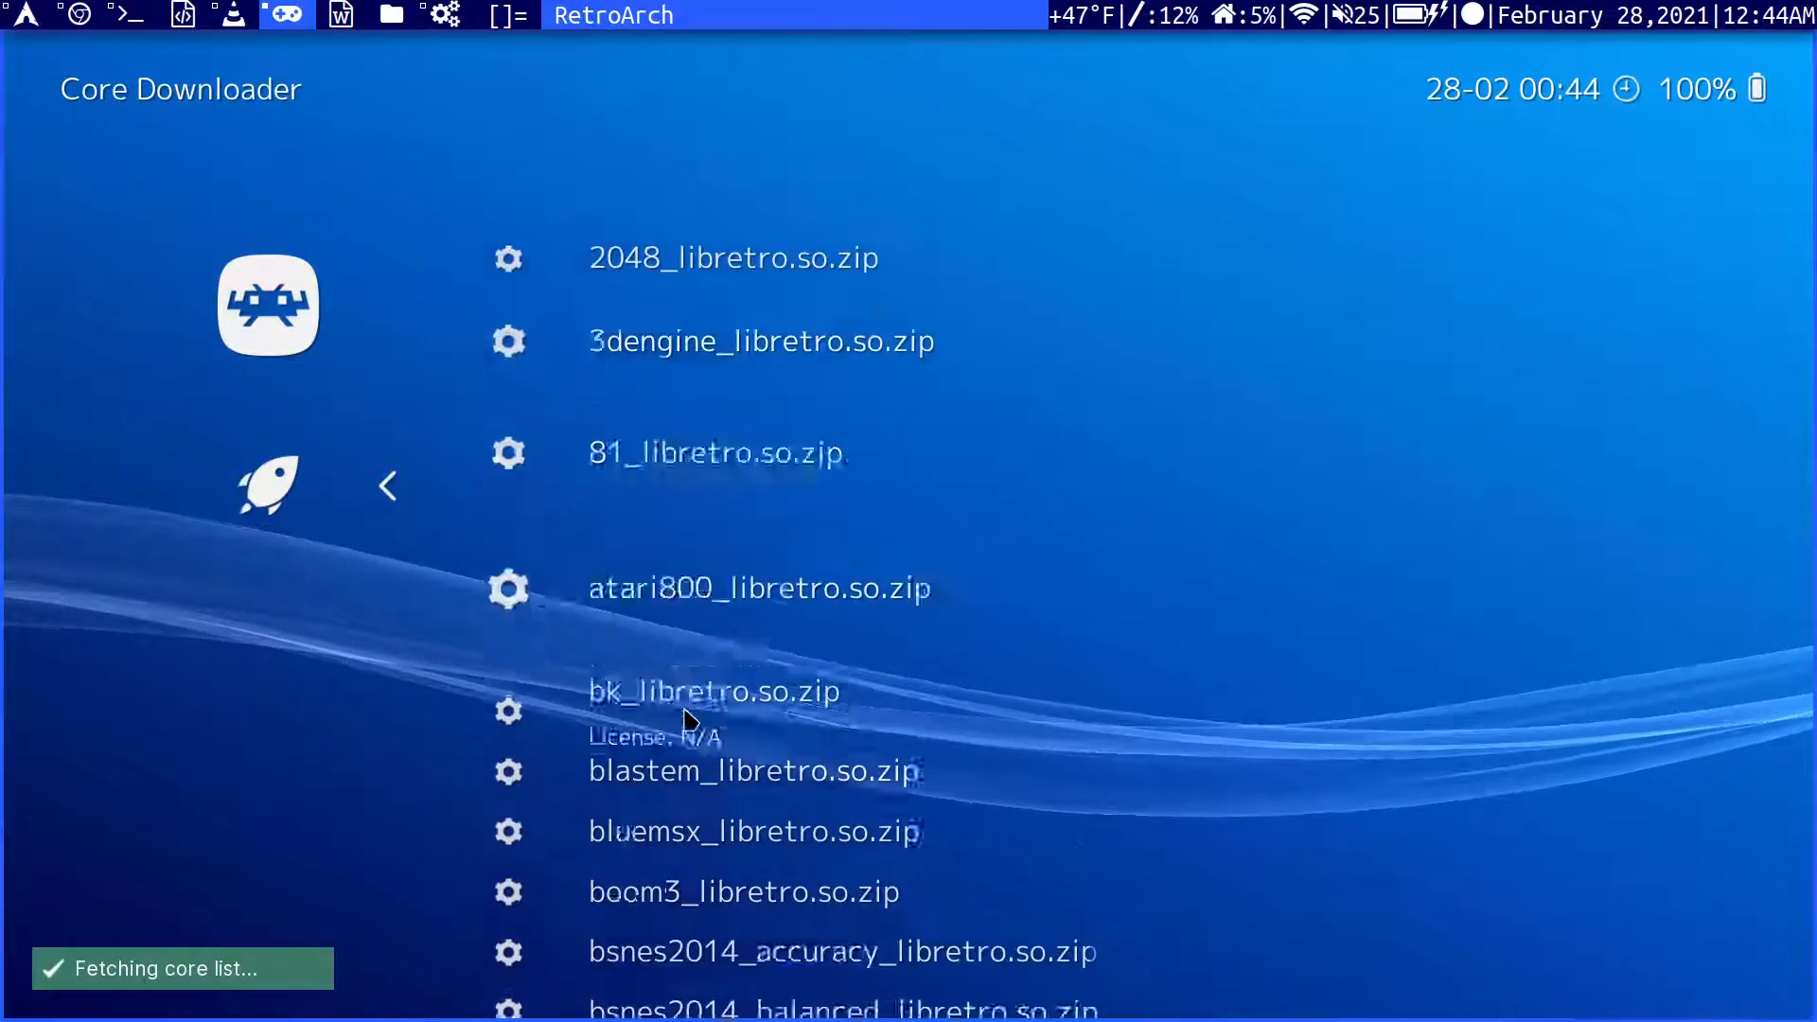
Download pcsx_rearmed_libretro.so.zip from the core list and go back to the Main Menu.
scroll("down", 3)
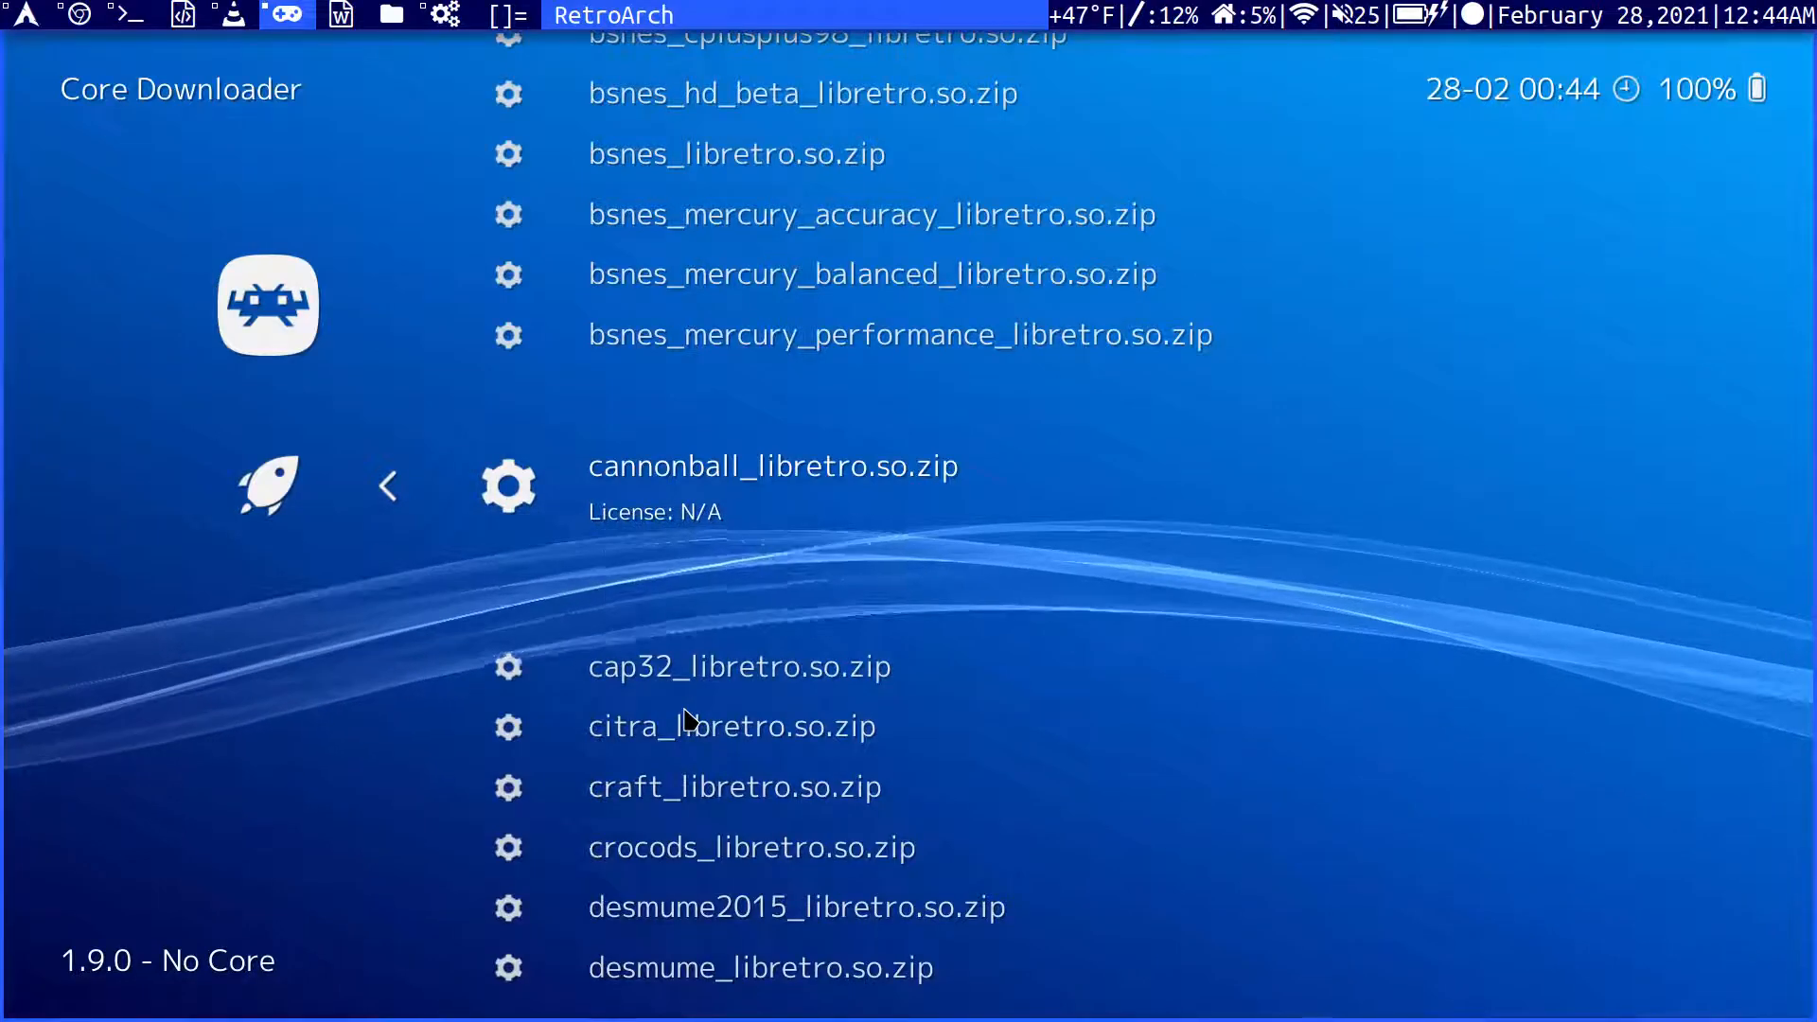
scroll("down", 3)
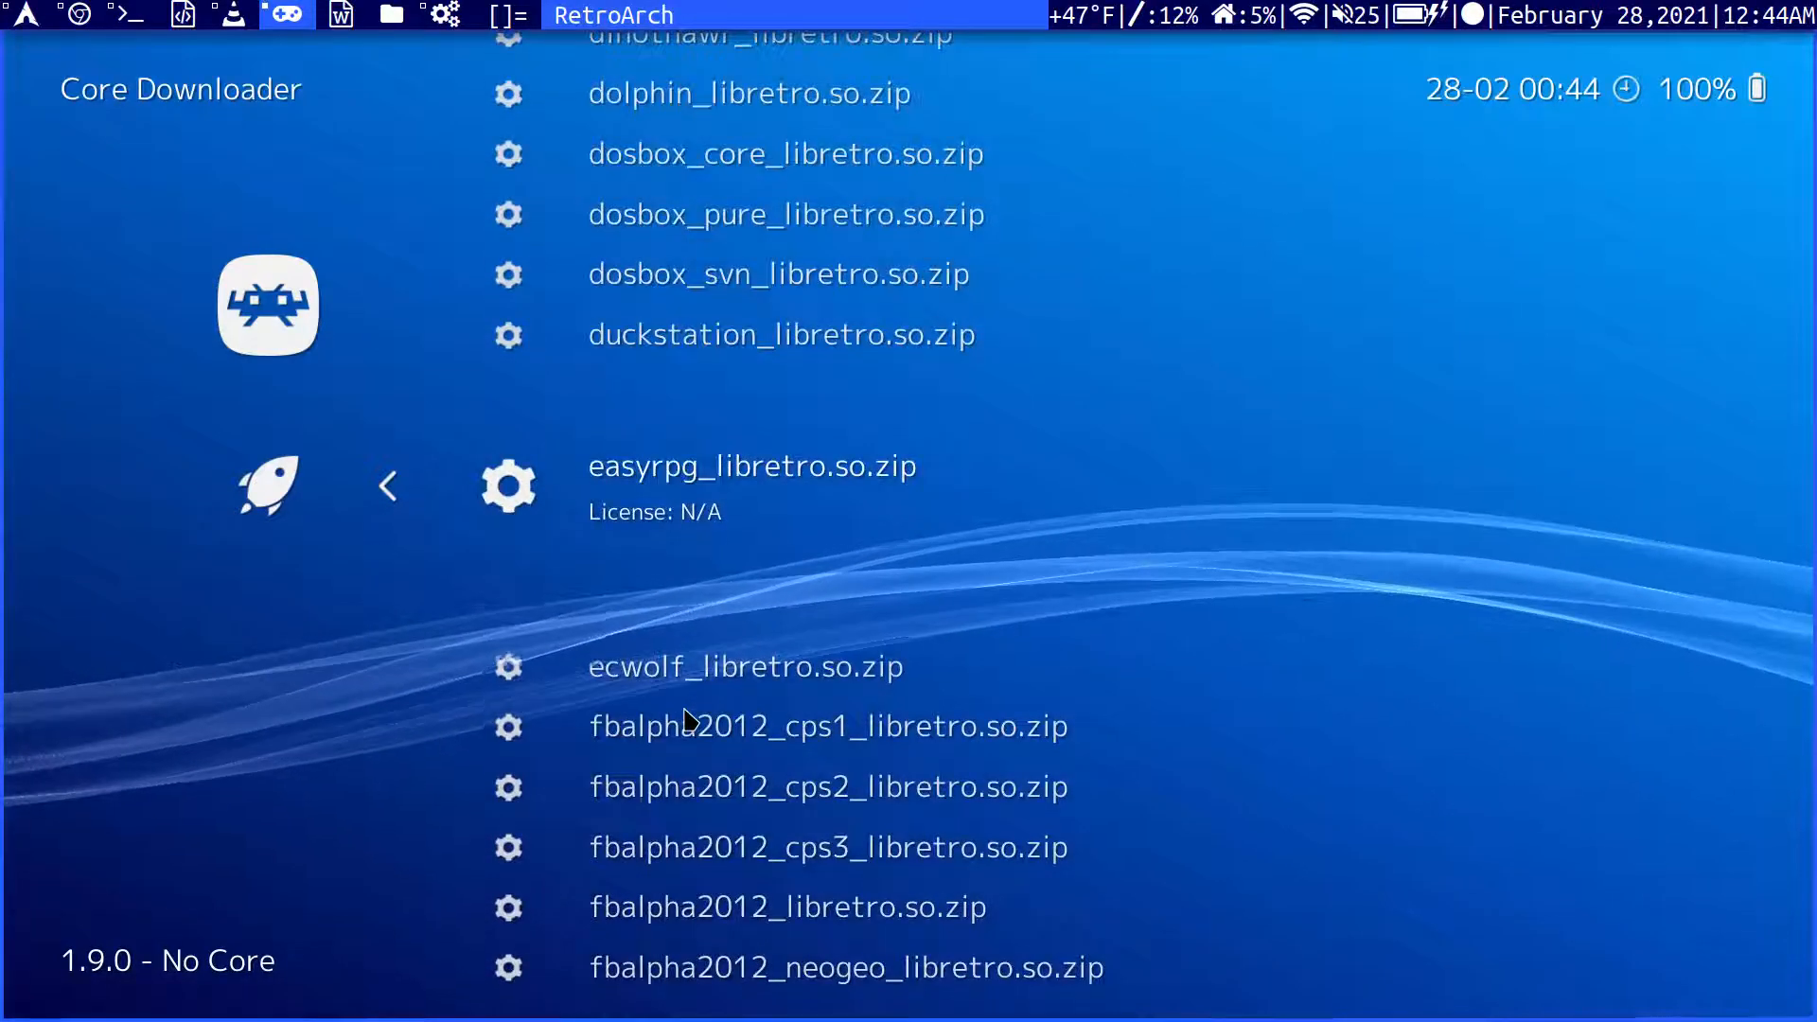
scroll("down", 3)
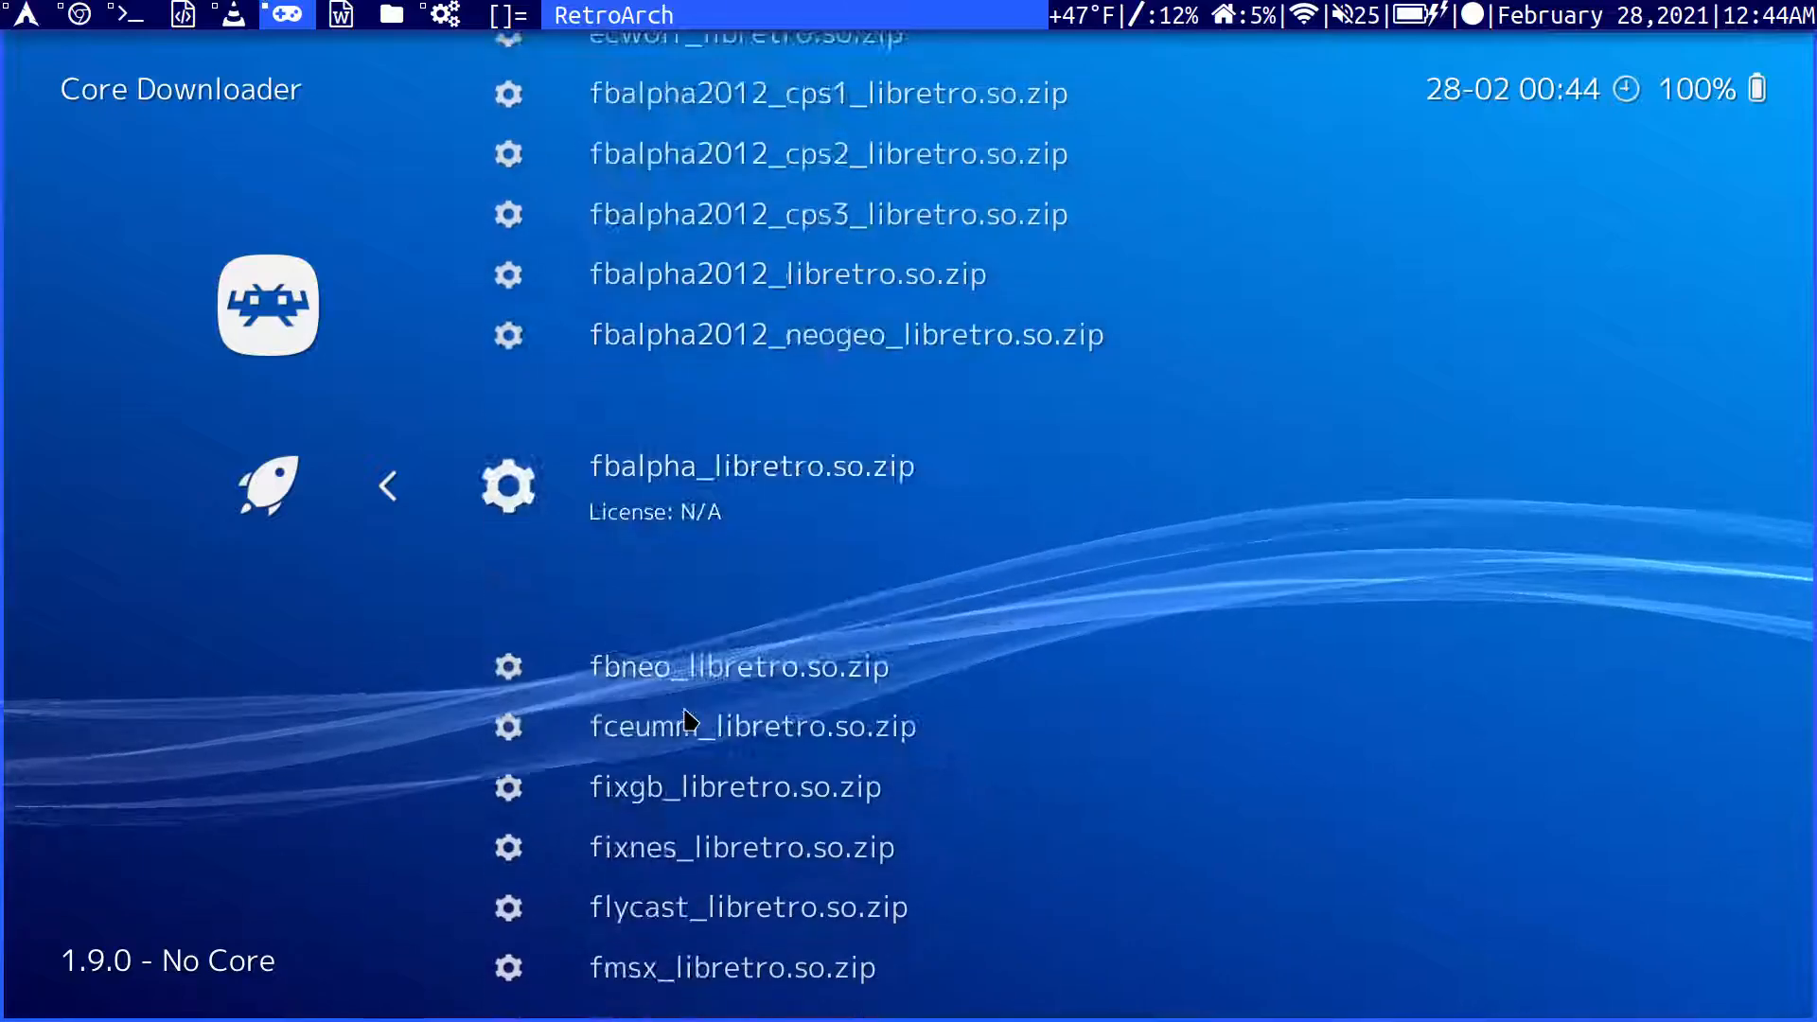
scroll("down", 3)
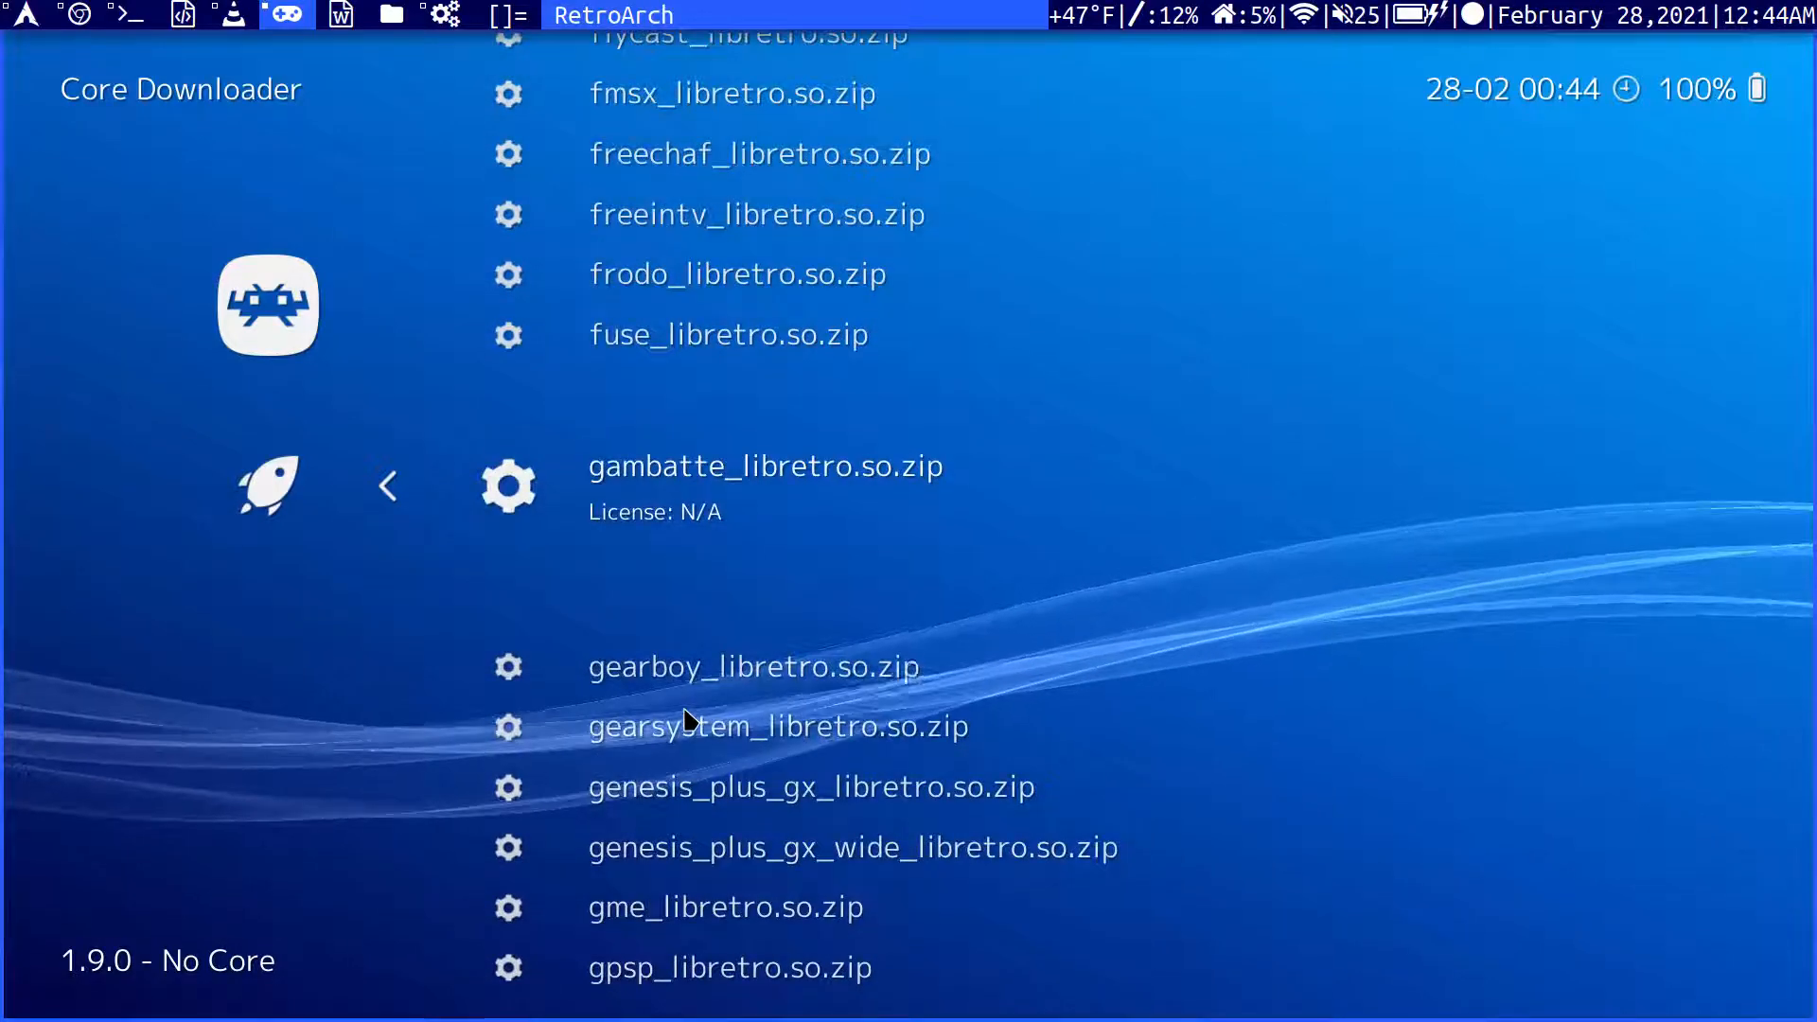
scroll("down", 3)
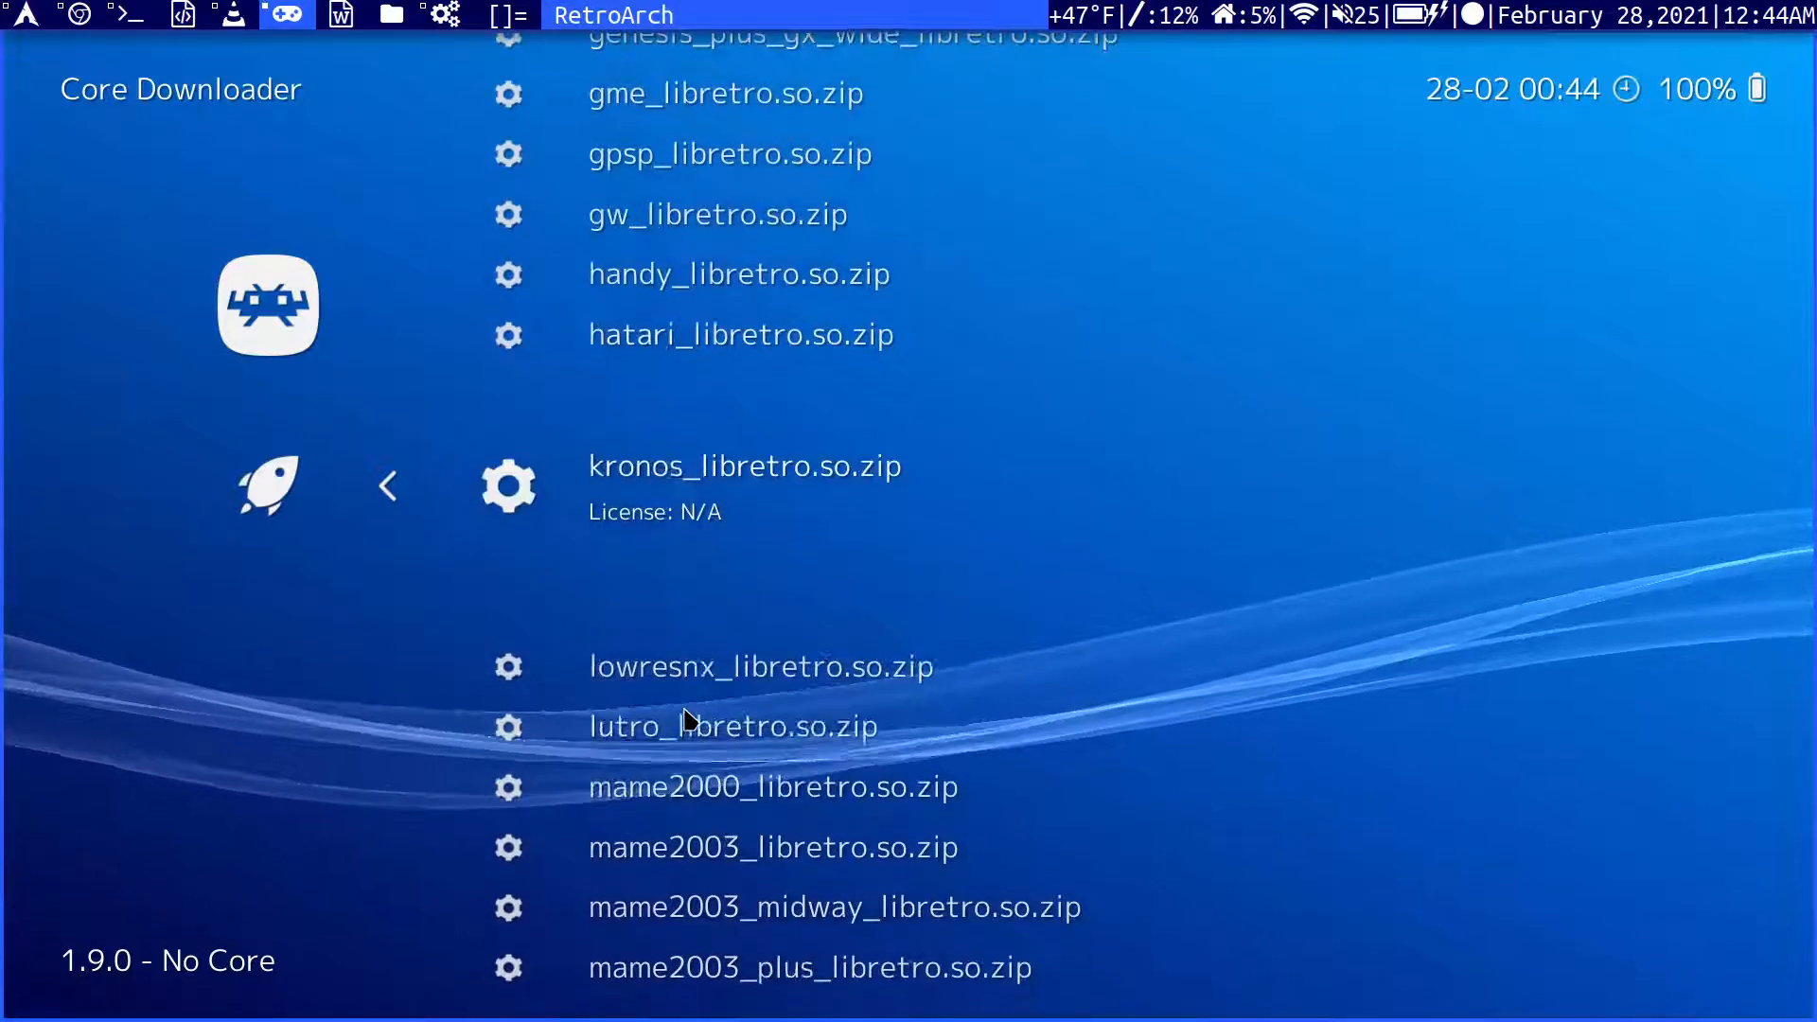
scroll("down", 3)
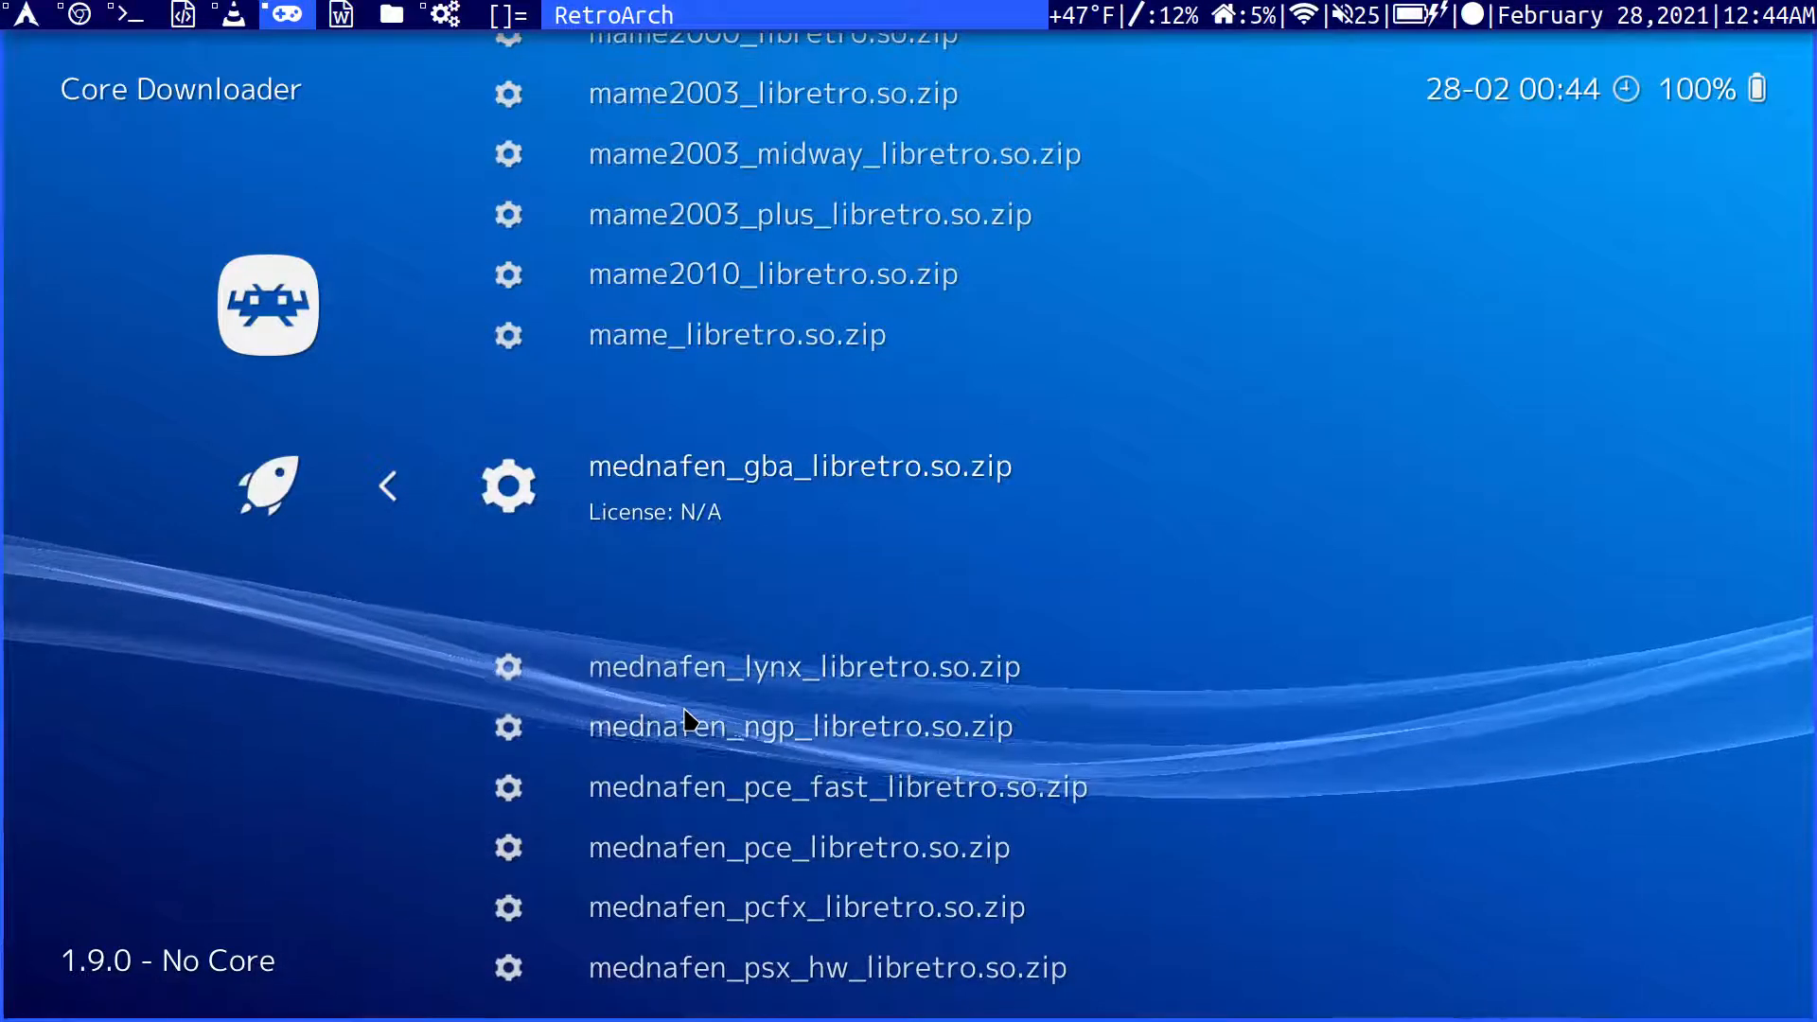
scroll("down", 3)
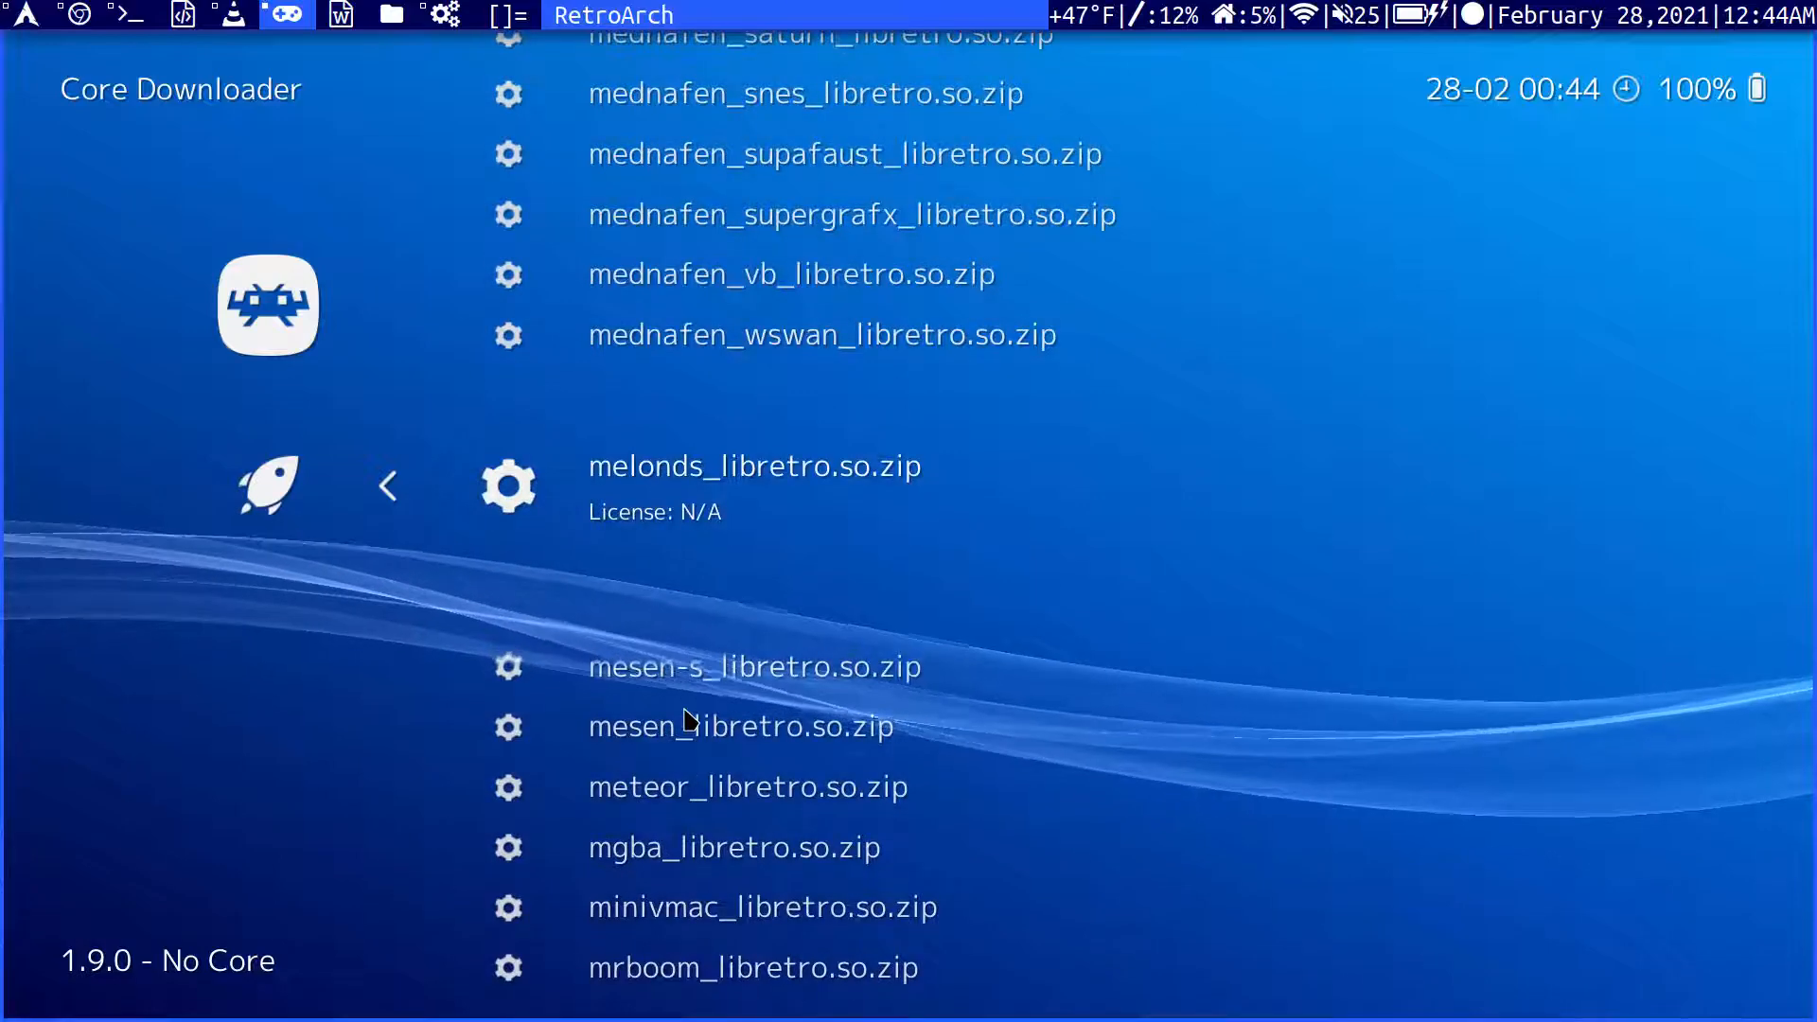
scroll("down", 3)
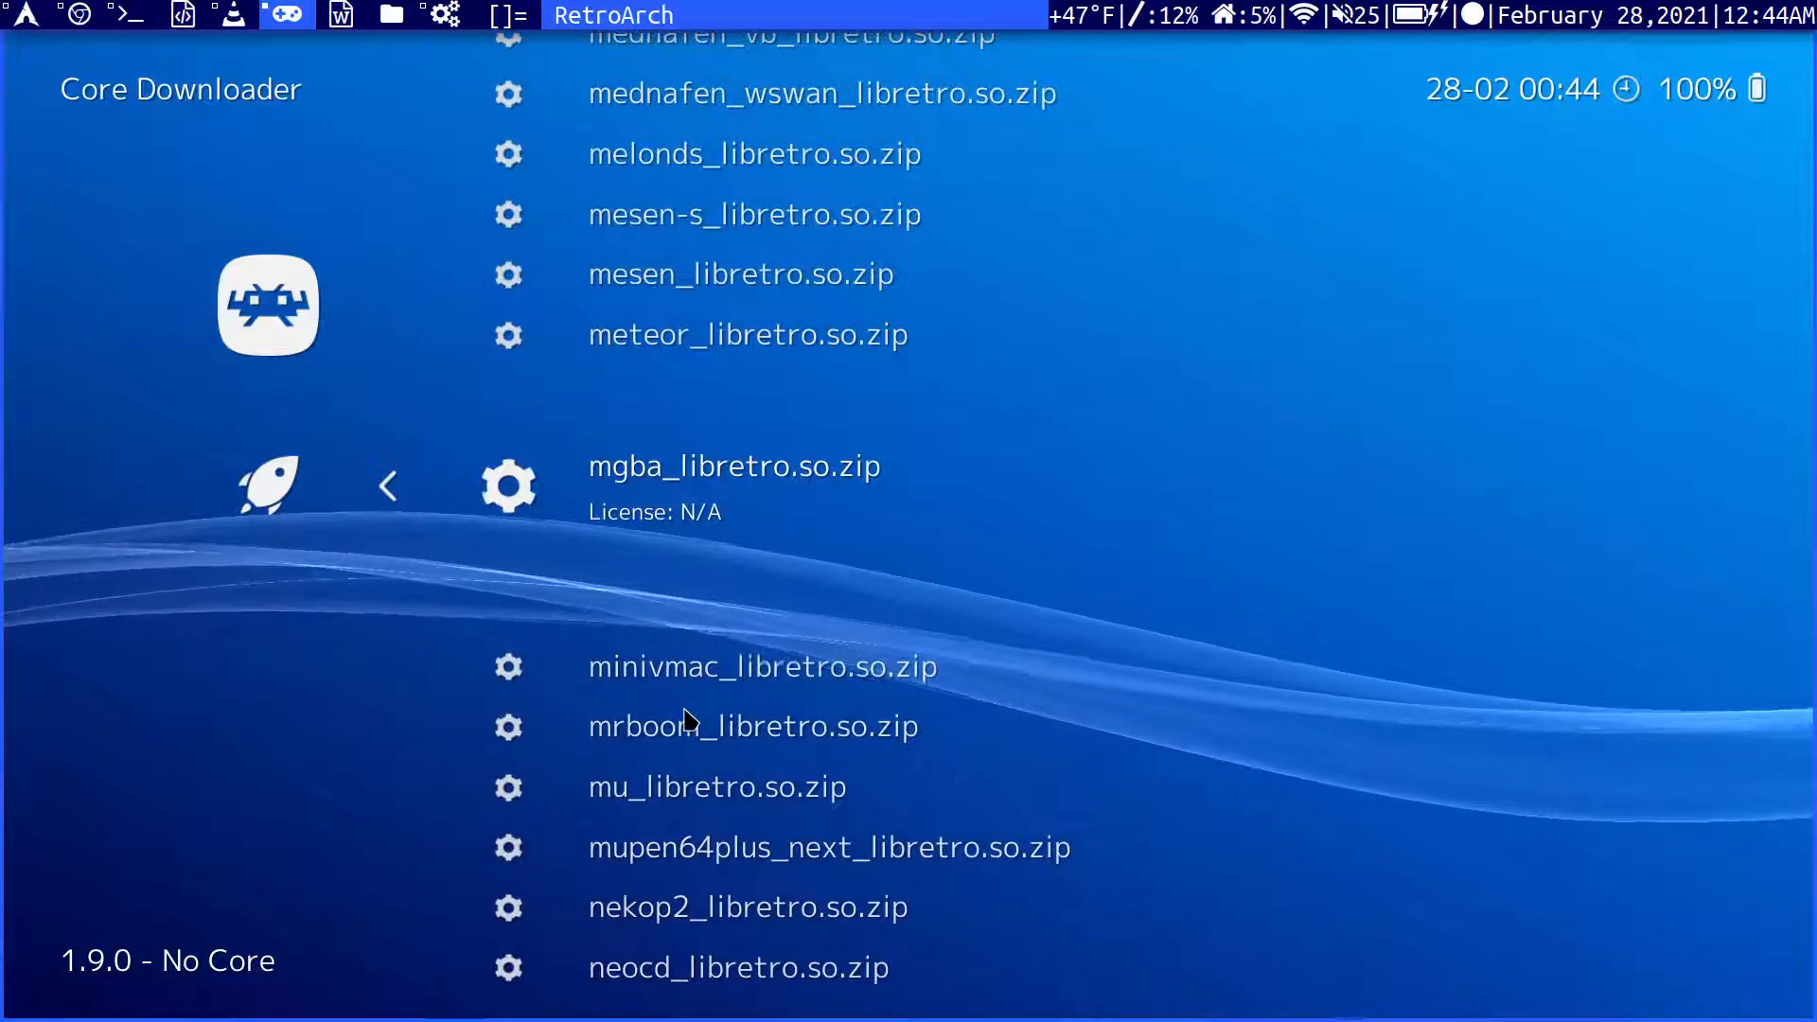
scroll("down", 3)
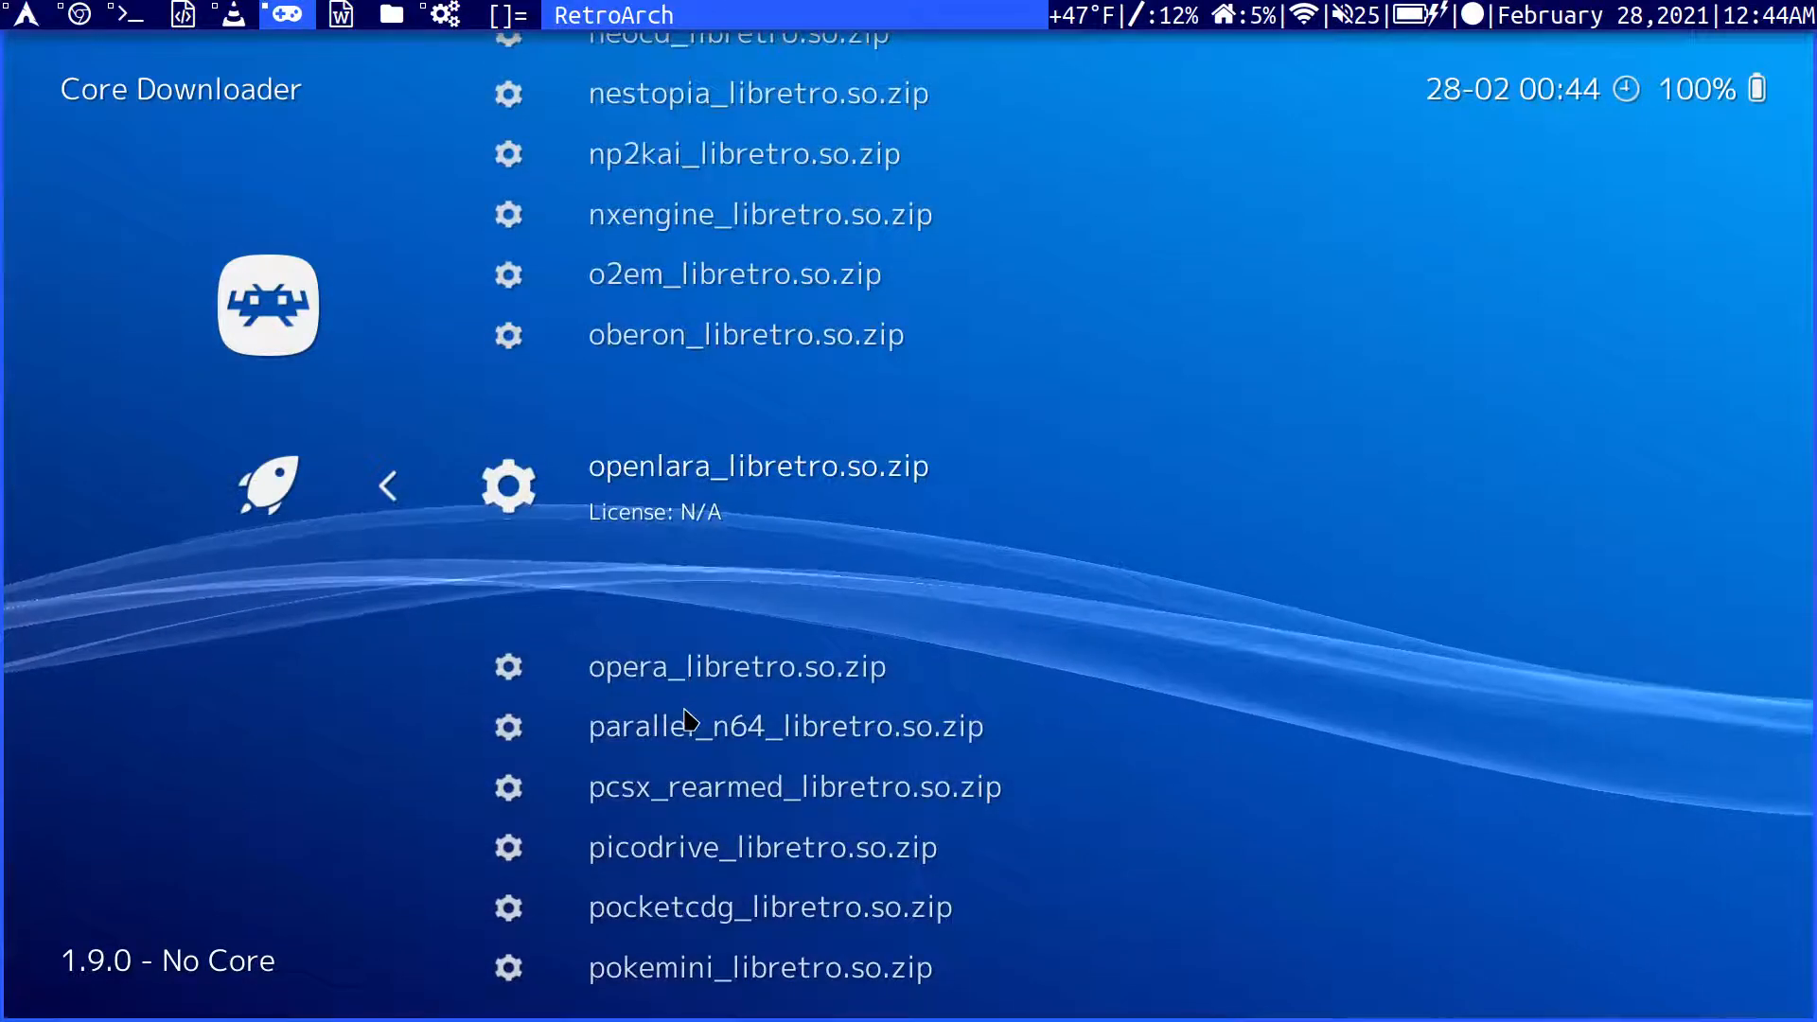
scroll("down", 3)
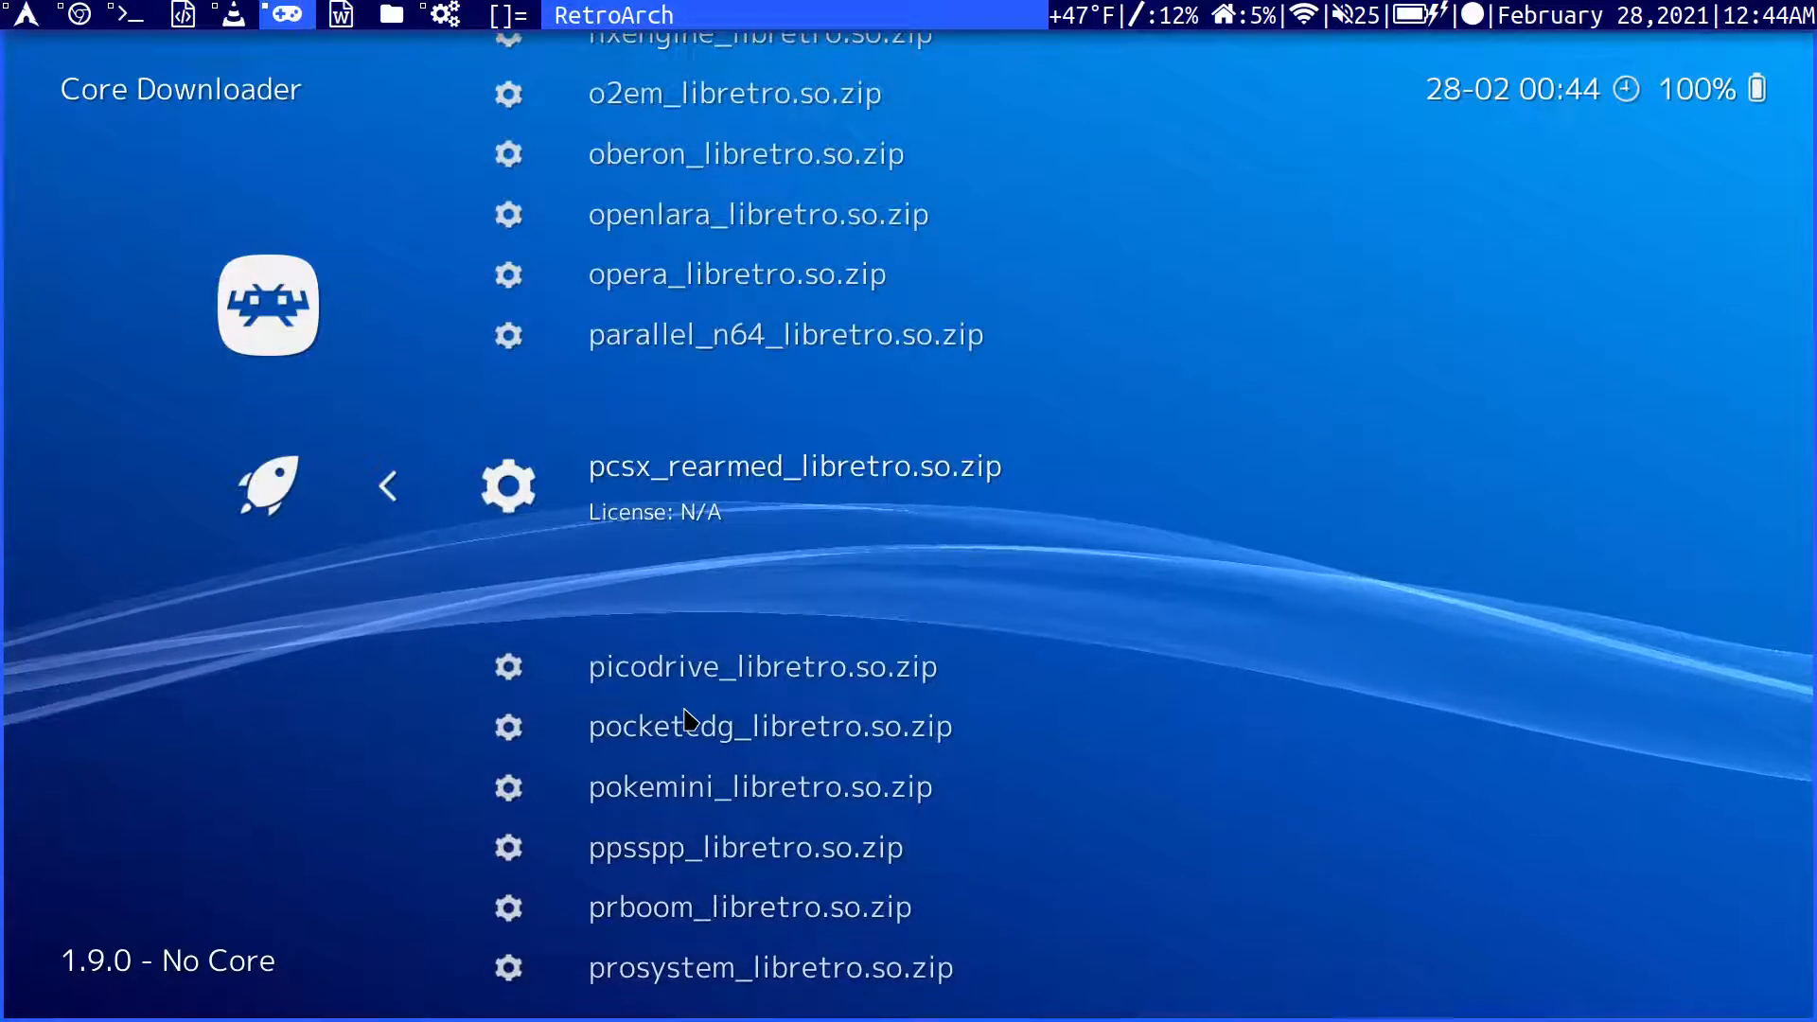
left_click(795, 465)
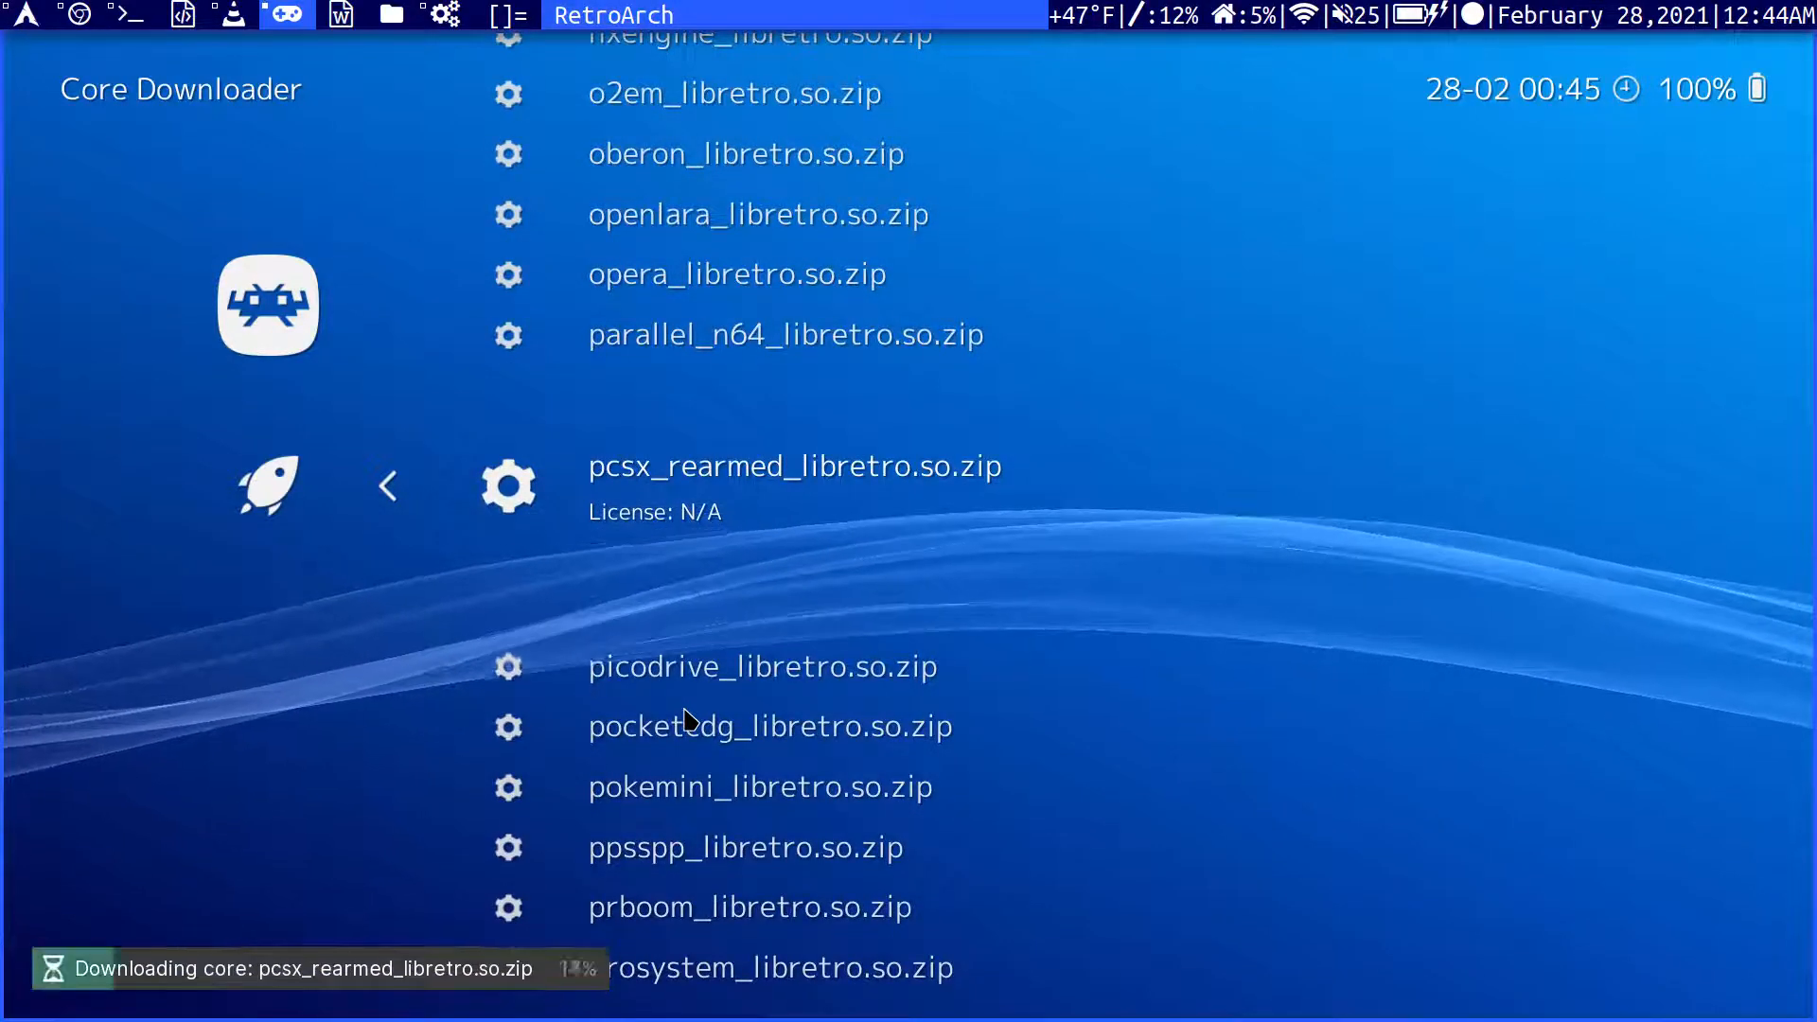
left_click(387, 486)
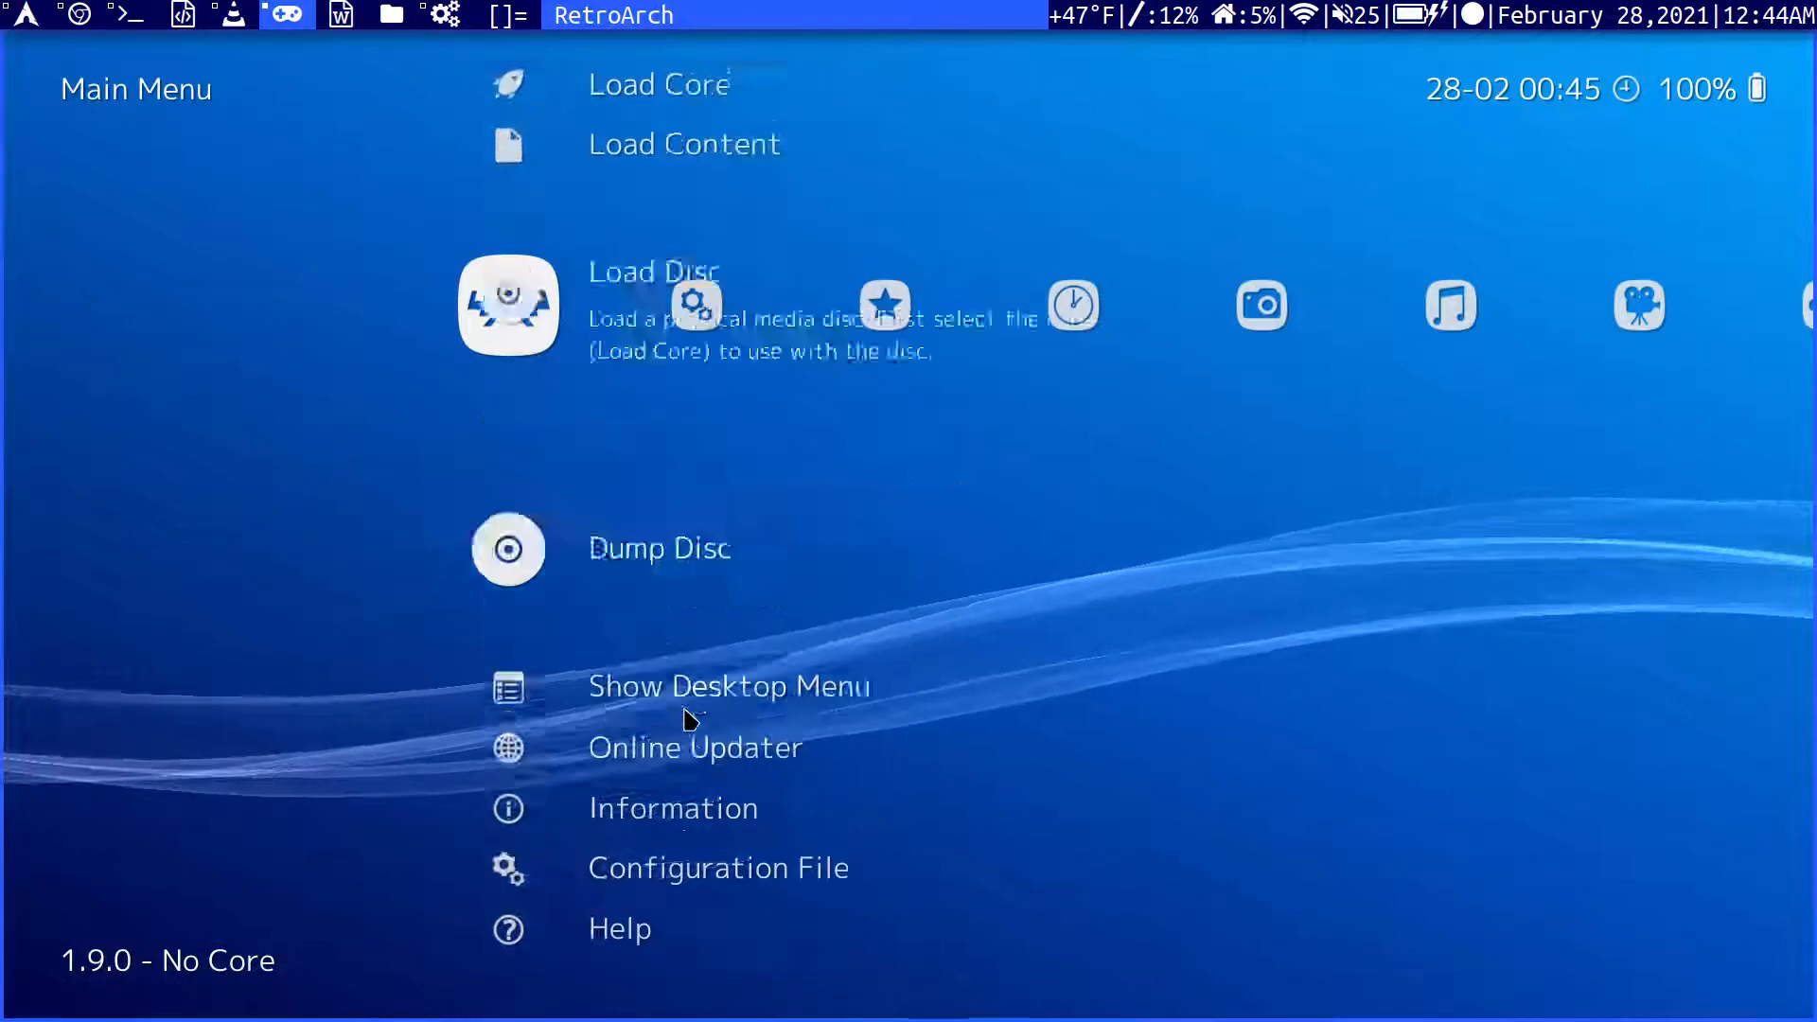
Load the PCSX-ReARMed core, then refetch the Core Downloader list and return to Online Updater.
left_click(658, 83)
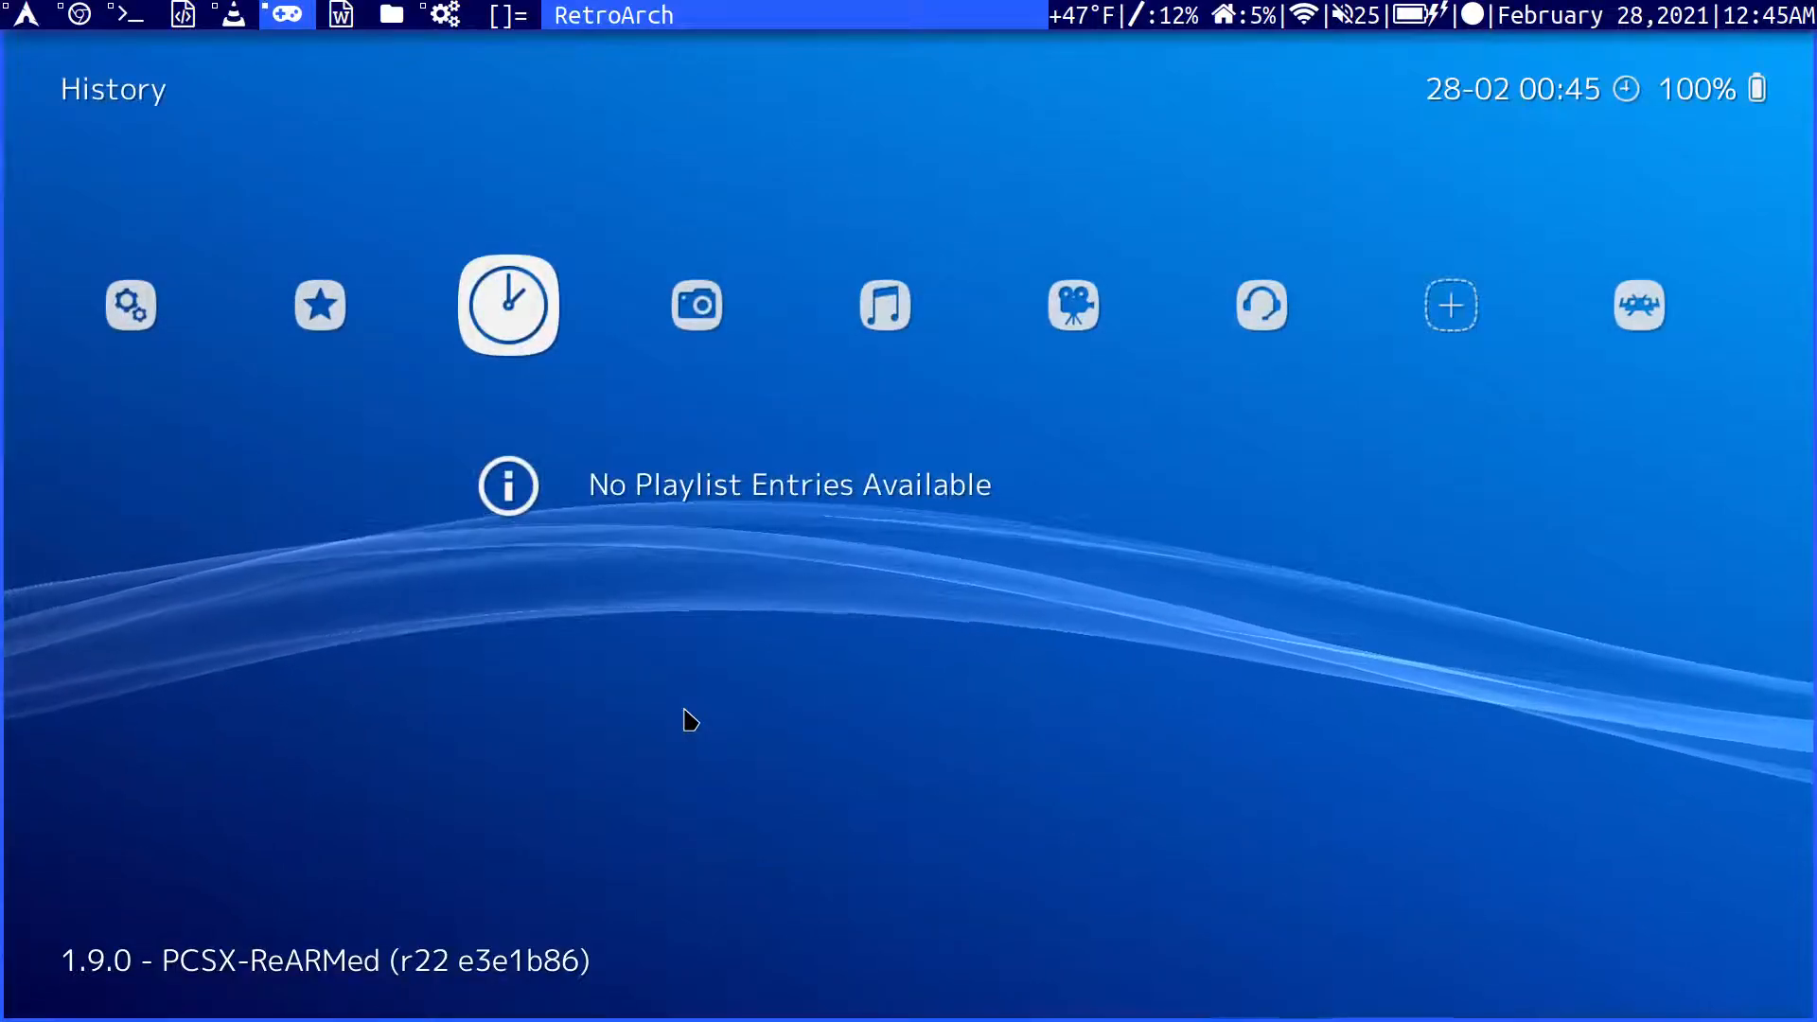
scroll("left", 3)
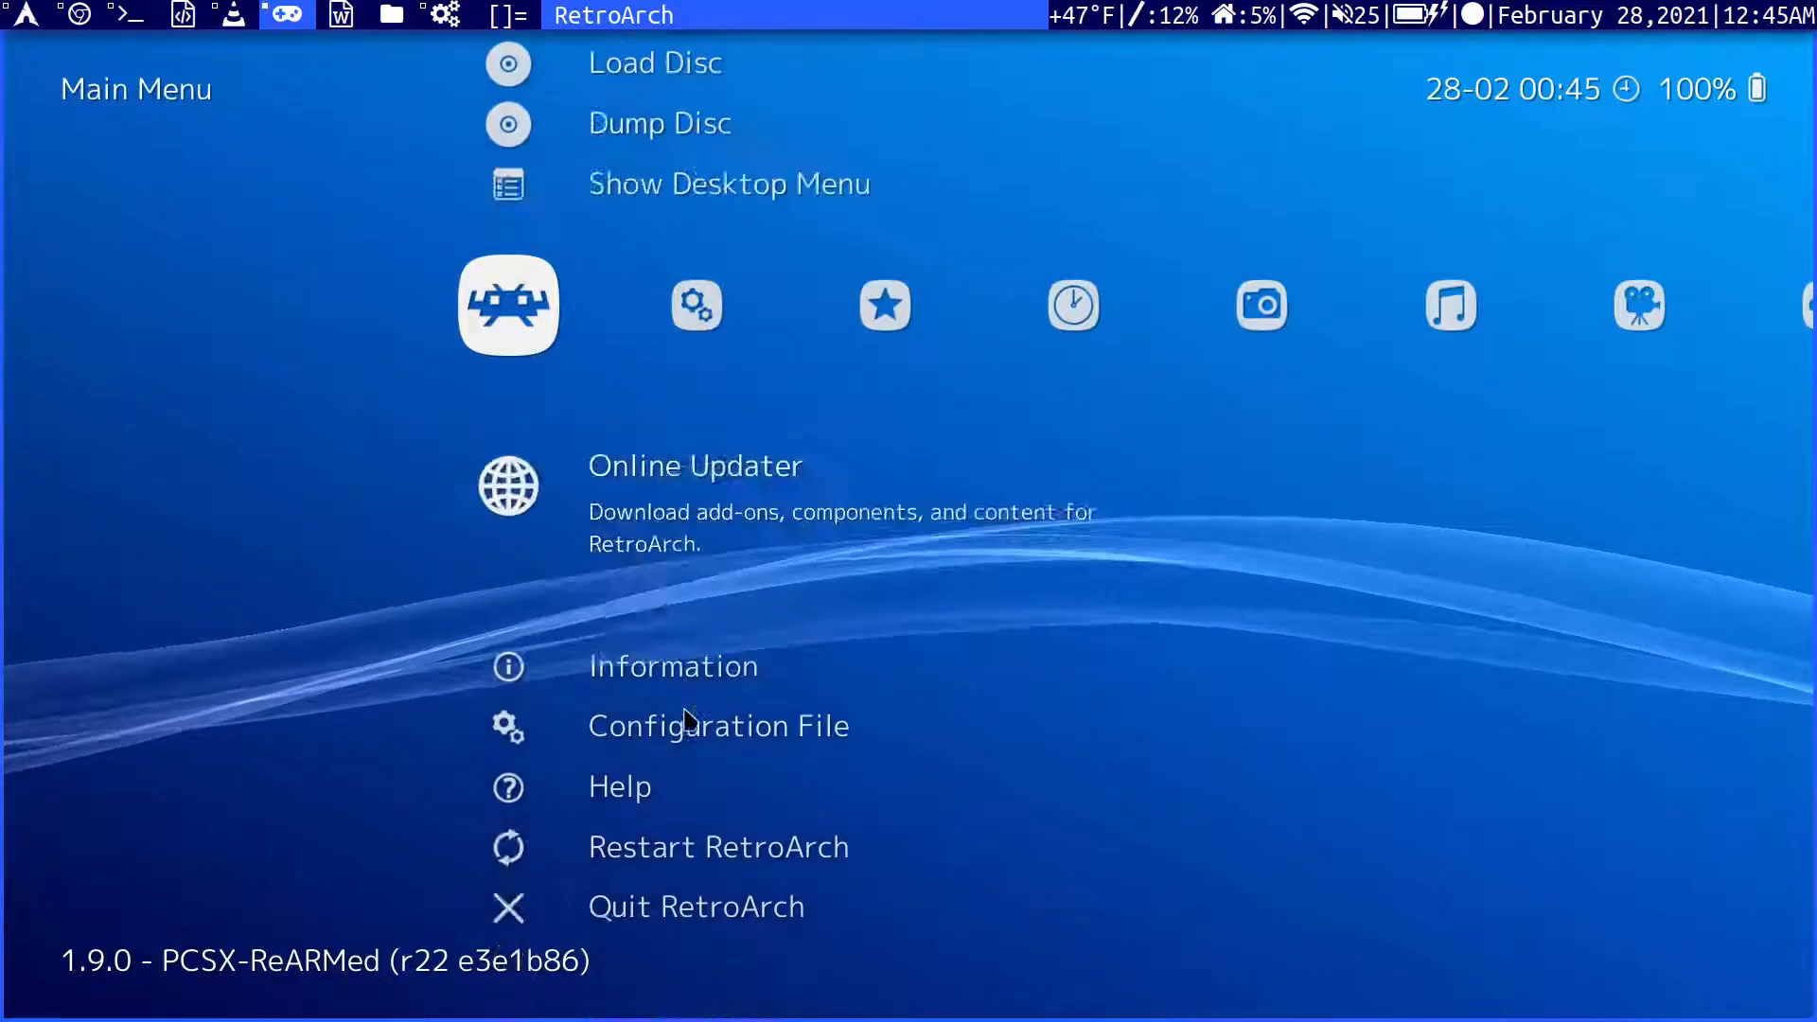
left_click(693, 464)
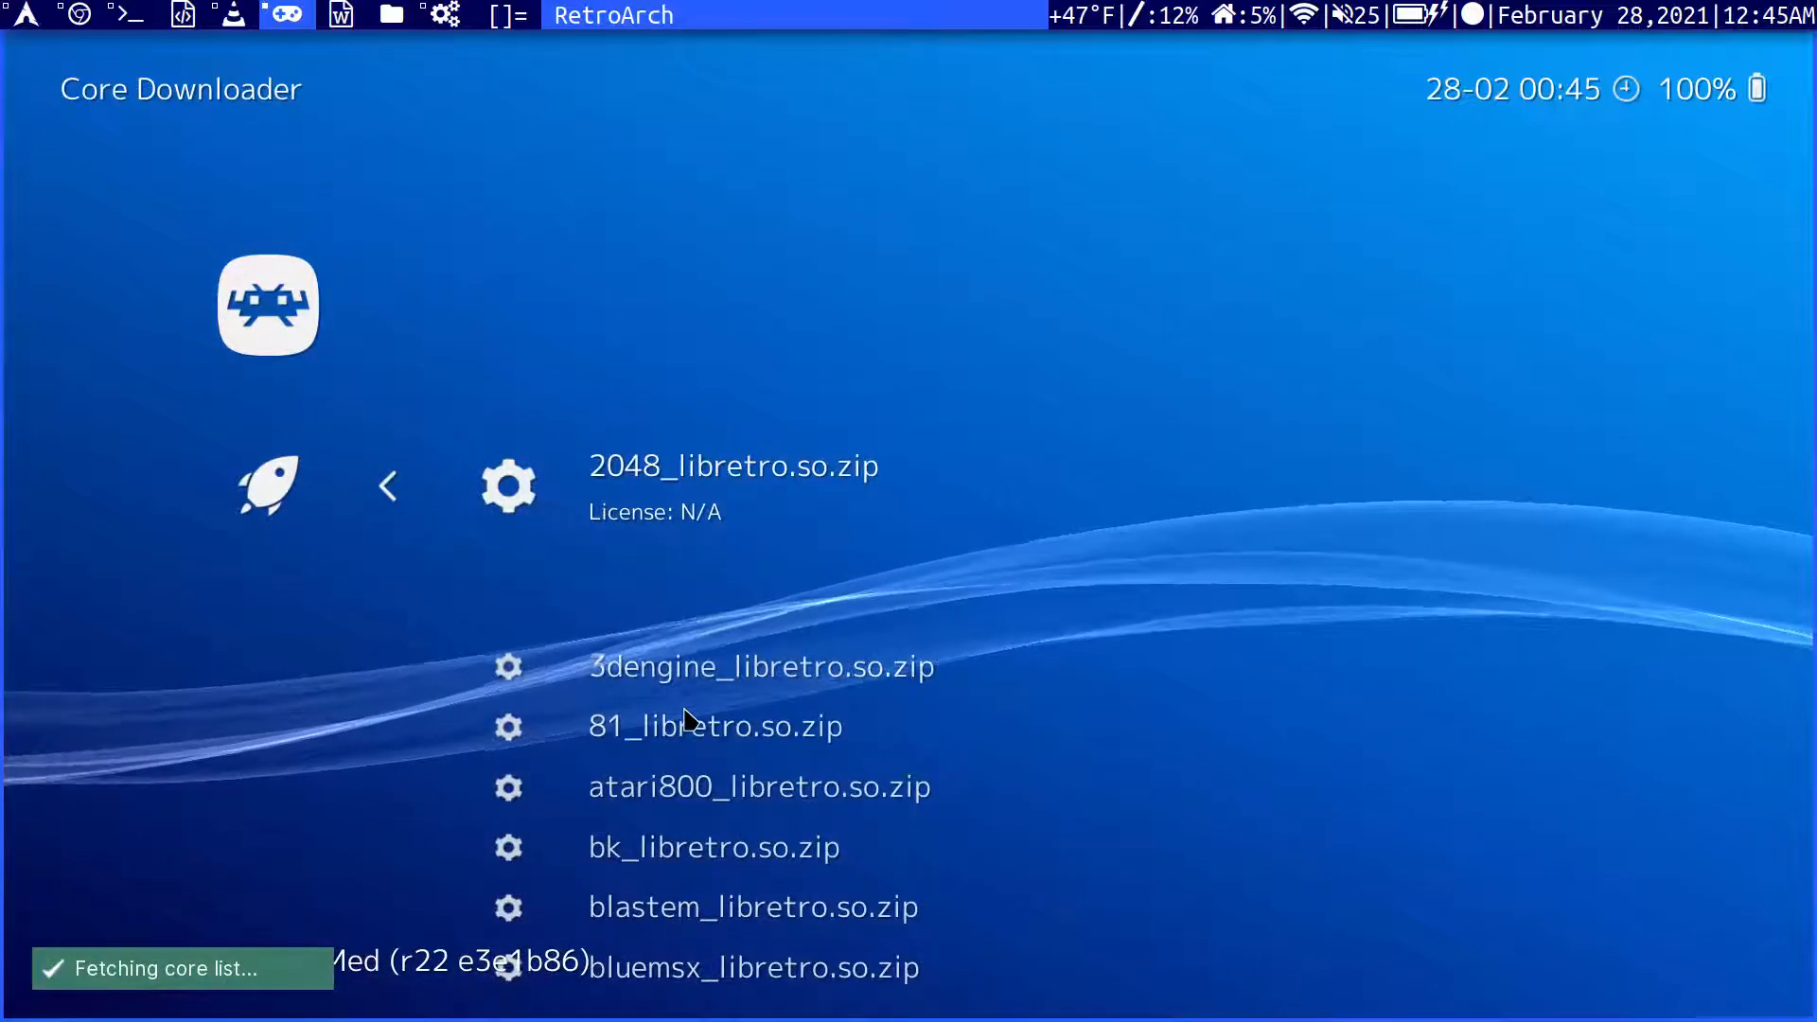
scroll("down", 3)
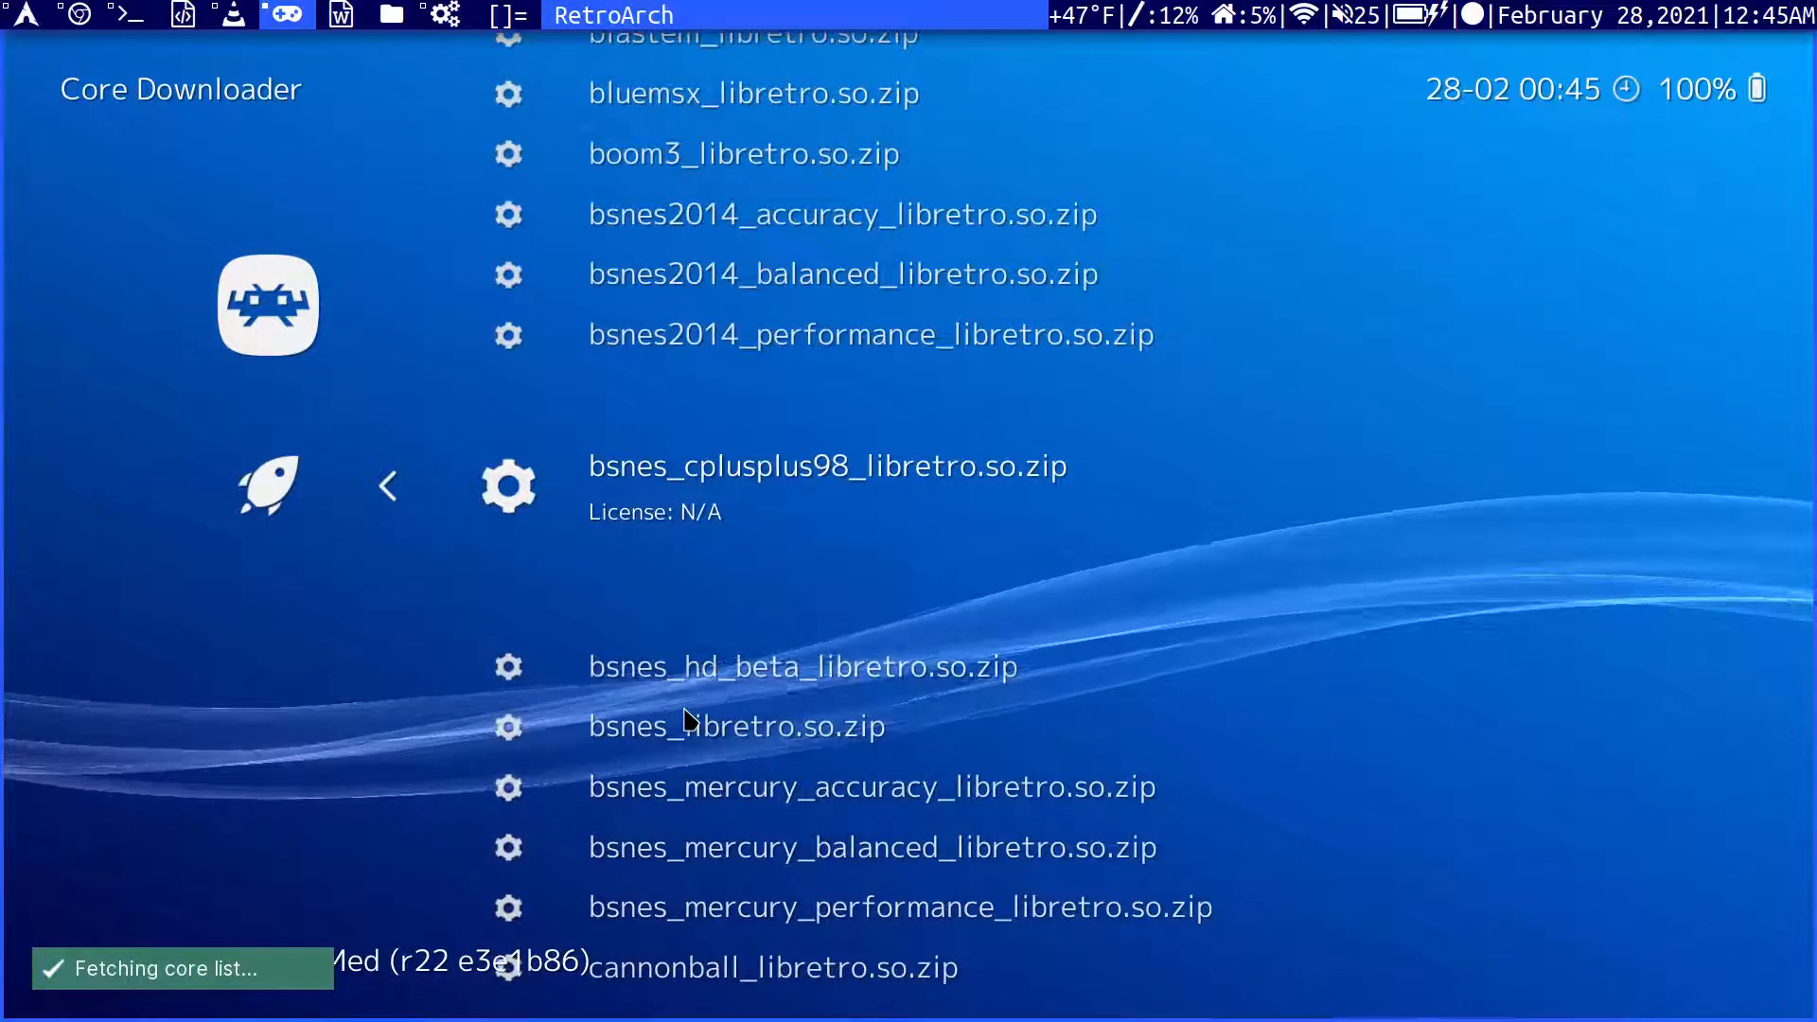
left_click(386, 485)
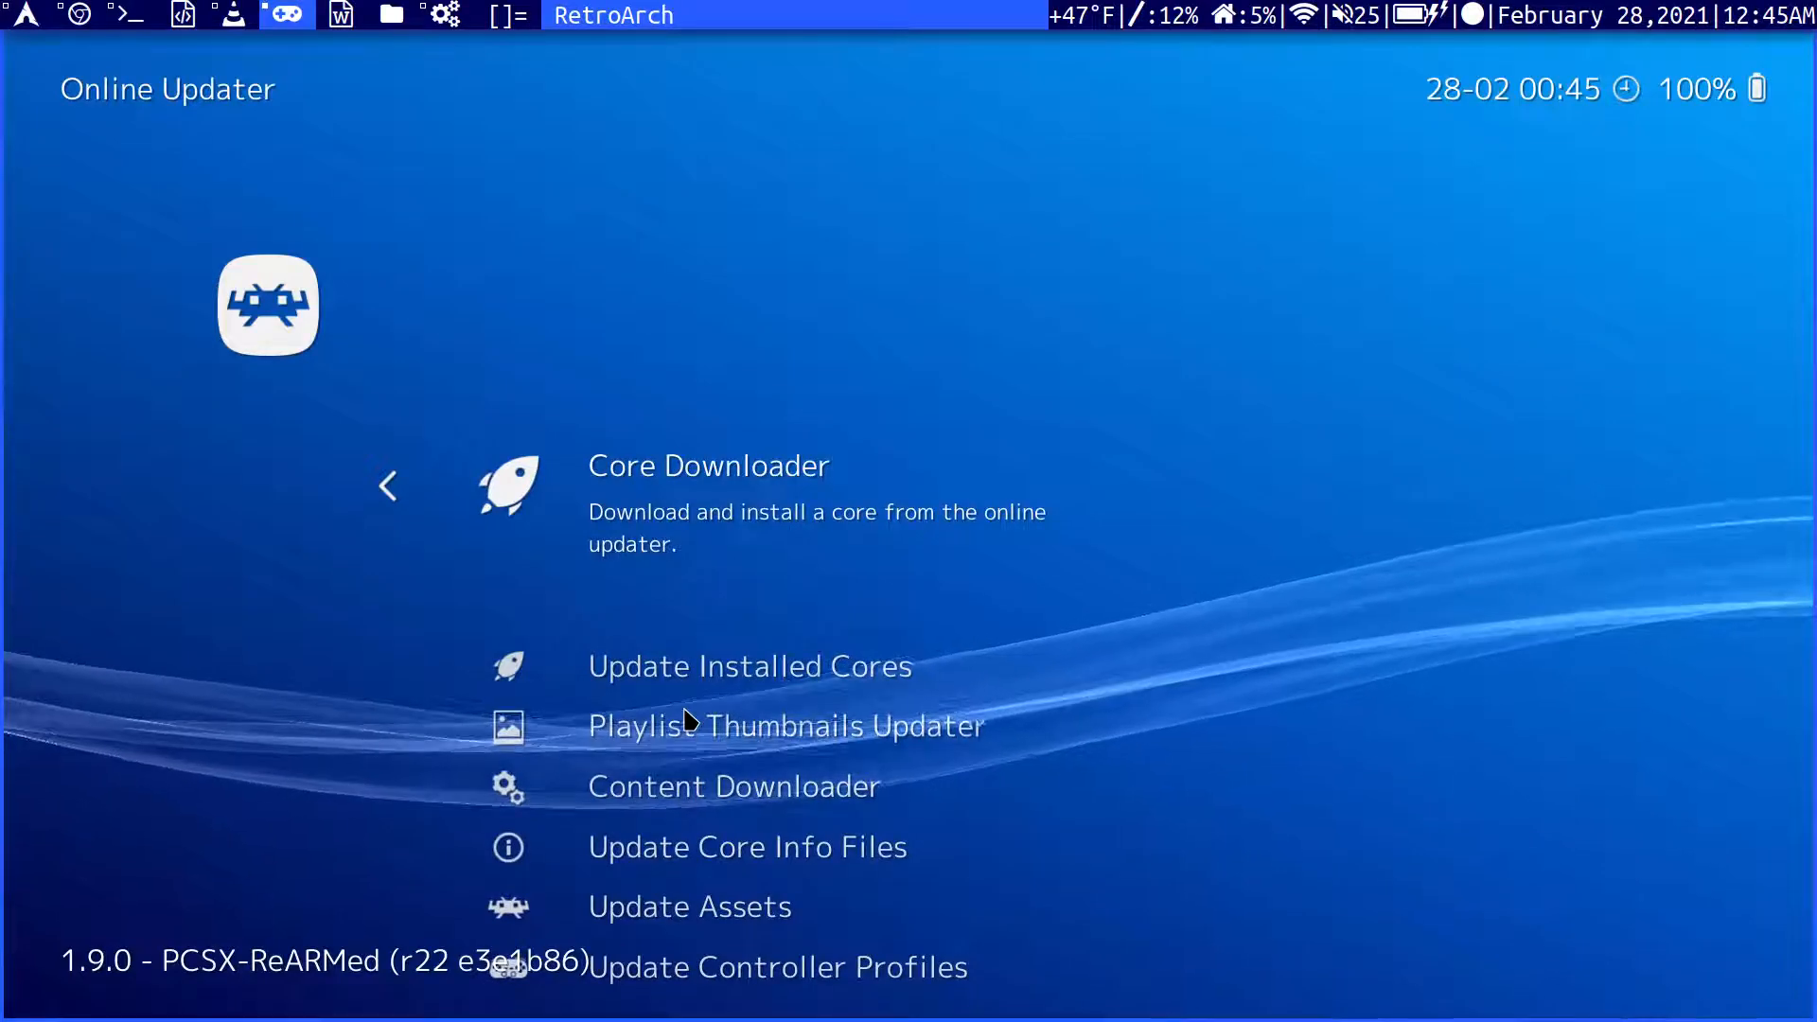